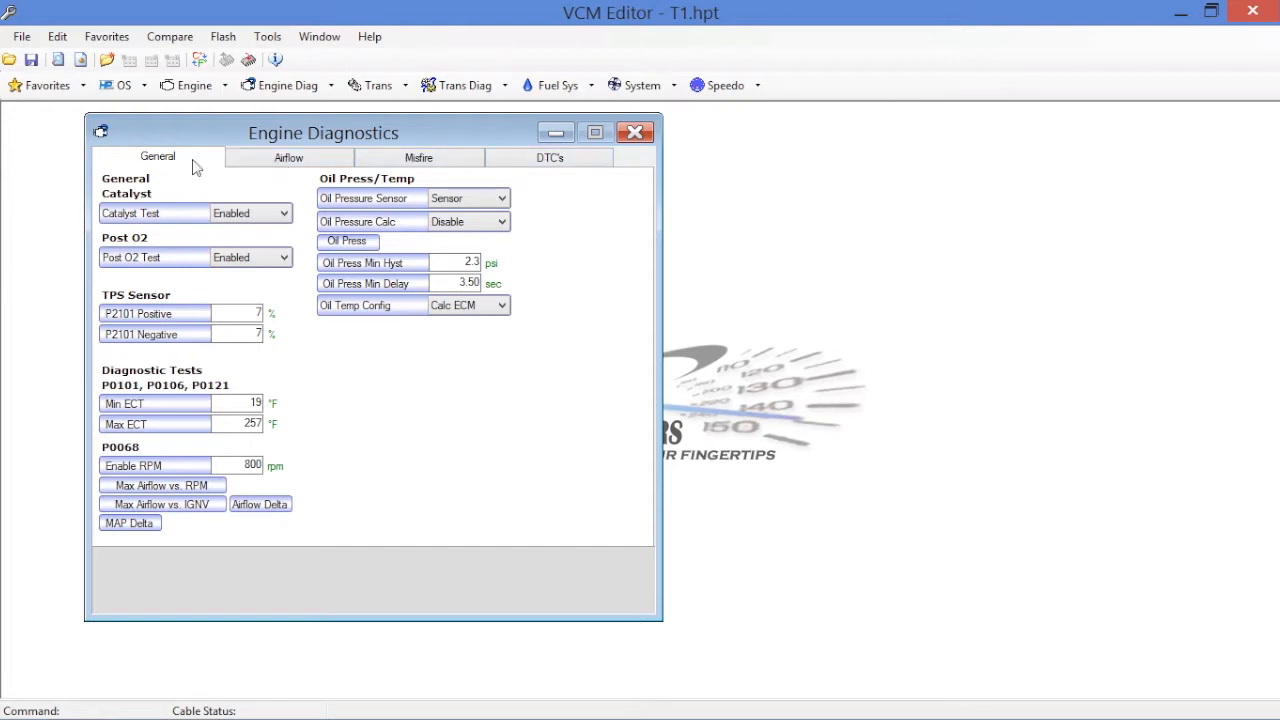
pyautogui.moveTo(157, 200)
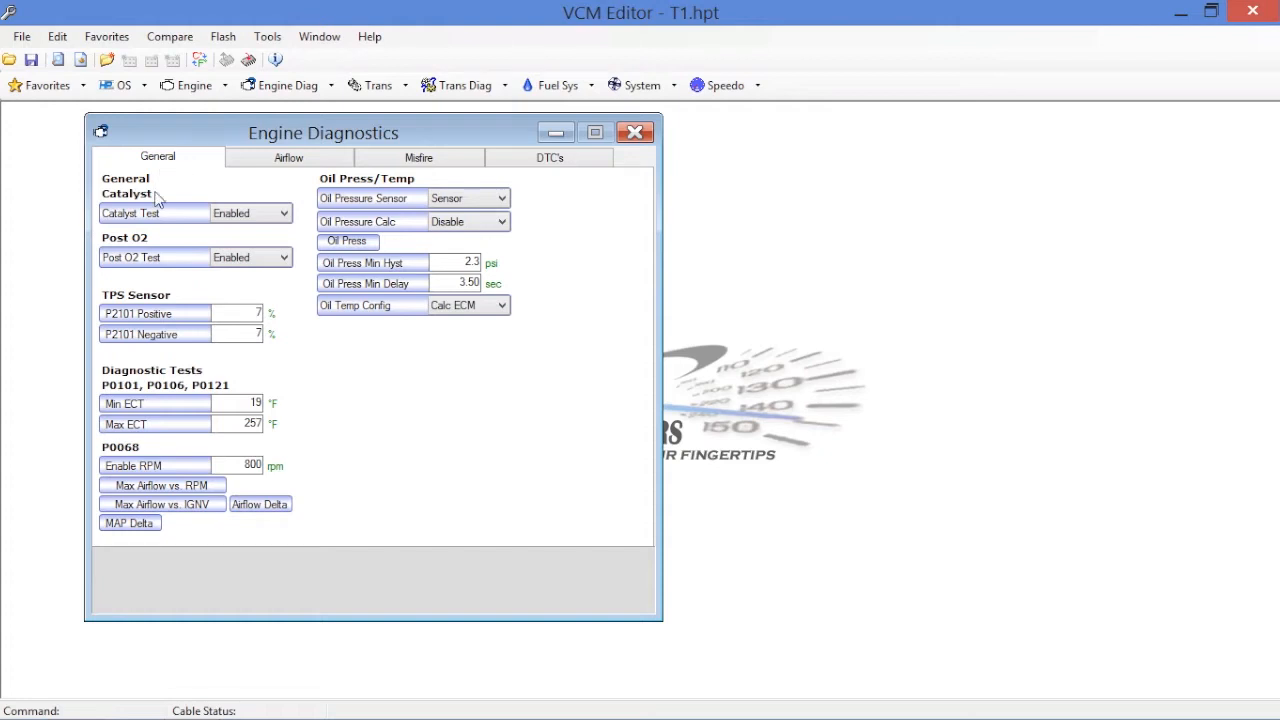
pyautogui.moveTo(150, 213)
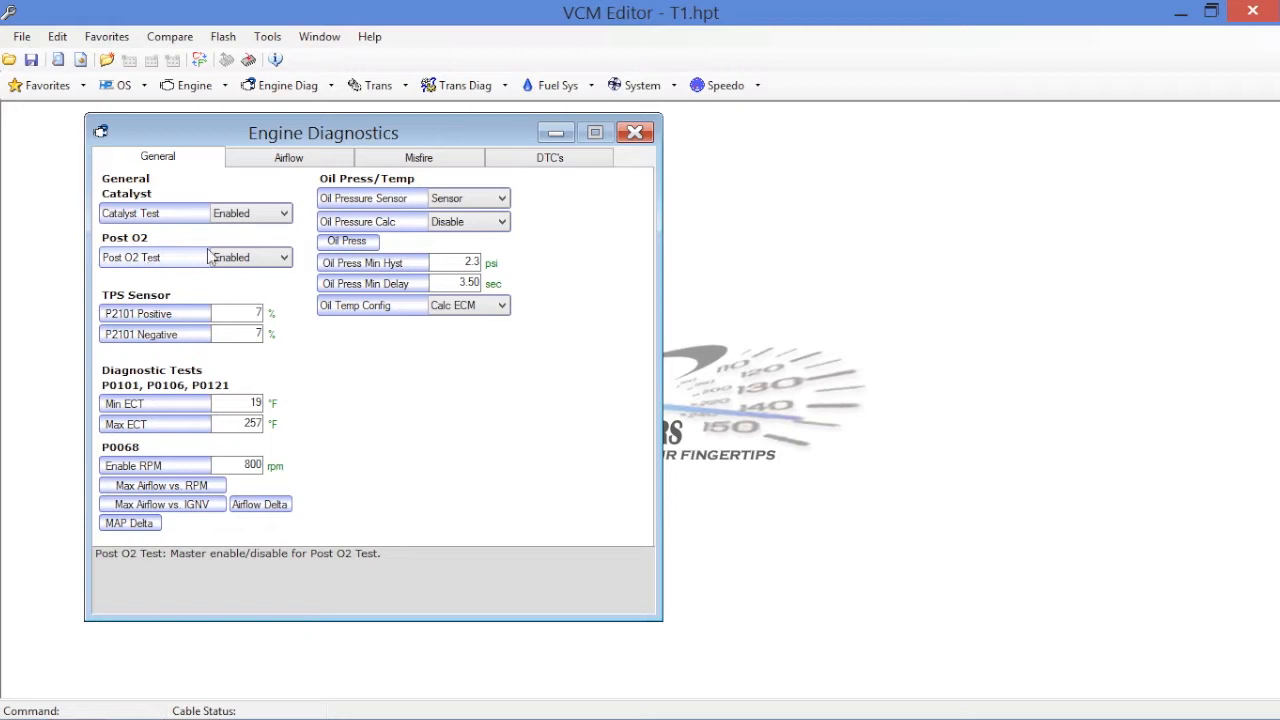
# - Set both the Catalyst Test and Post O2 Test dropdowns to Disabled
pyautogui.click(285, 212)
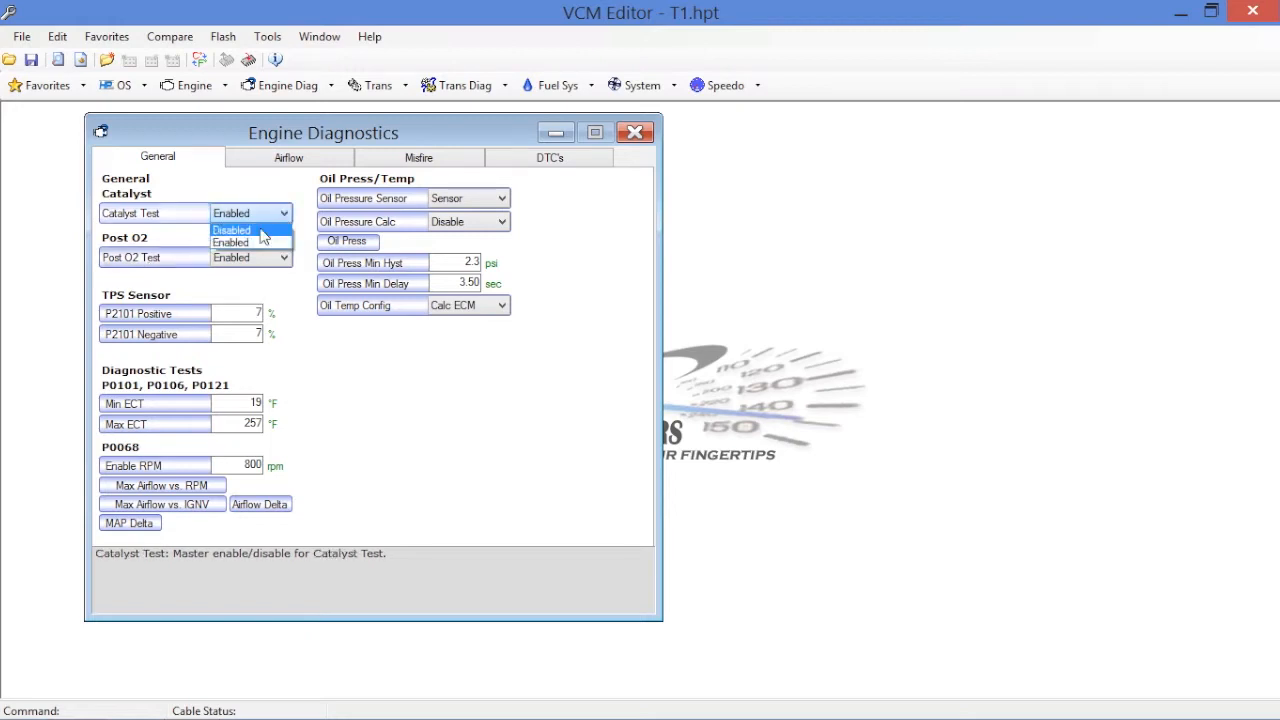
pyautogui.click(231, 229)
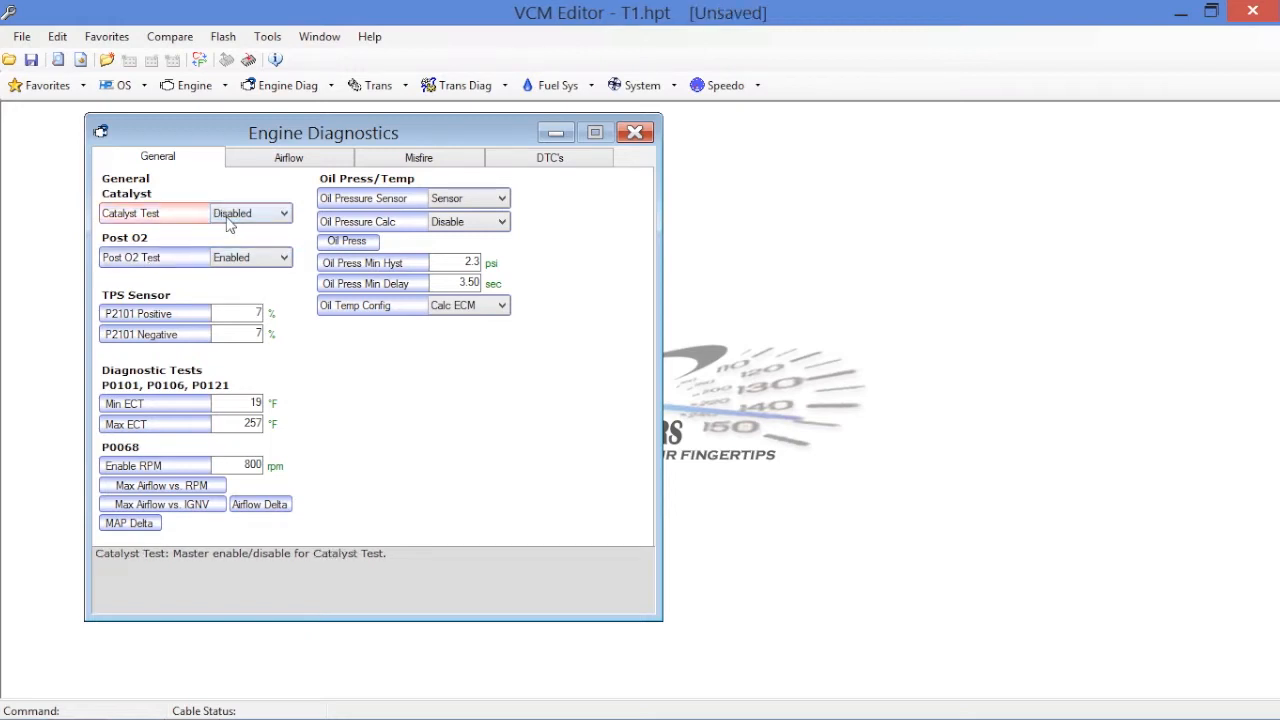
pyautogui.click(284, 257)
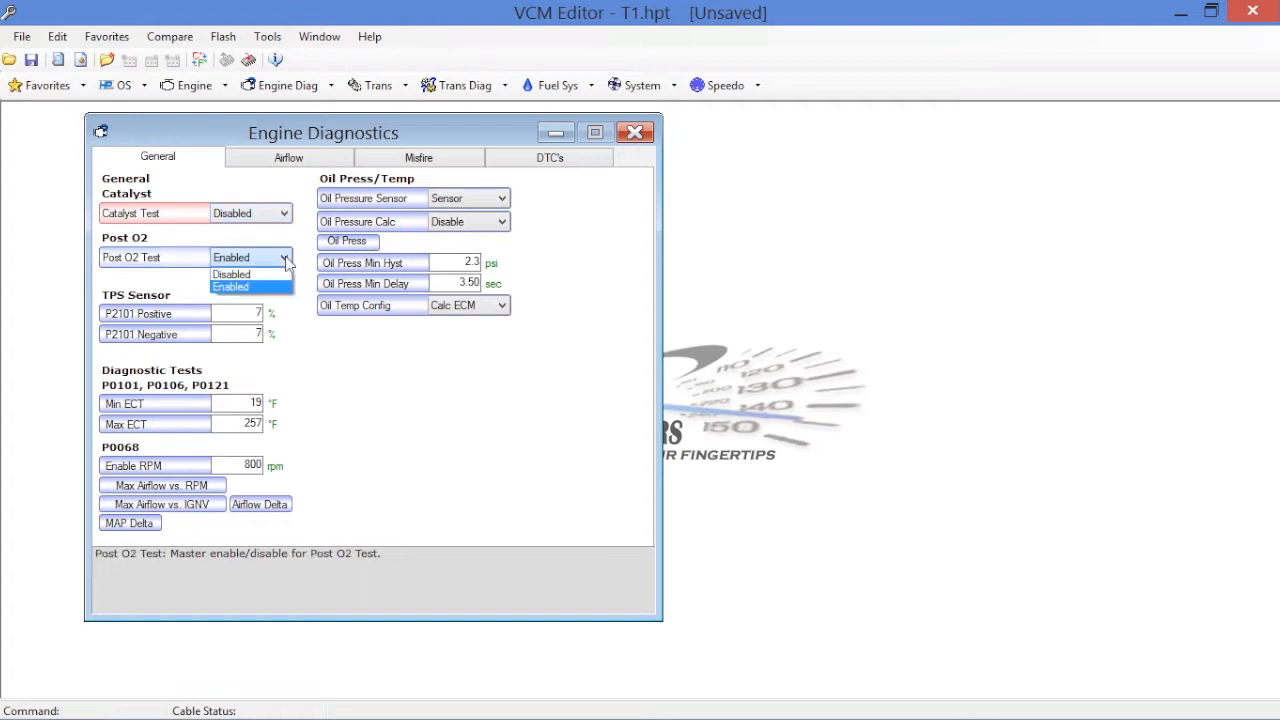
pyautogui.click(231, 273)
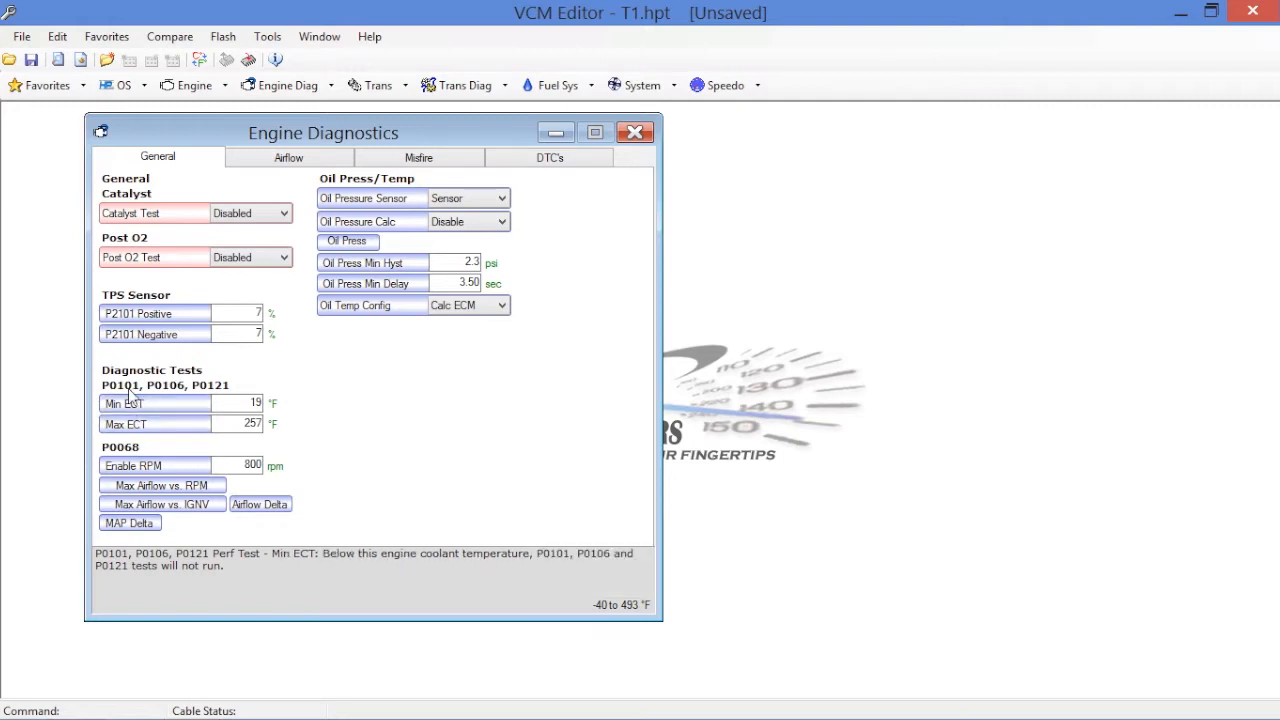
pyautogui.moveTo(260, 388)
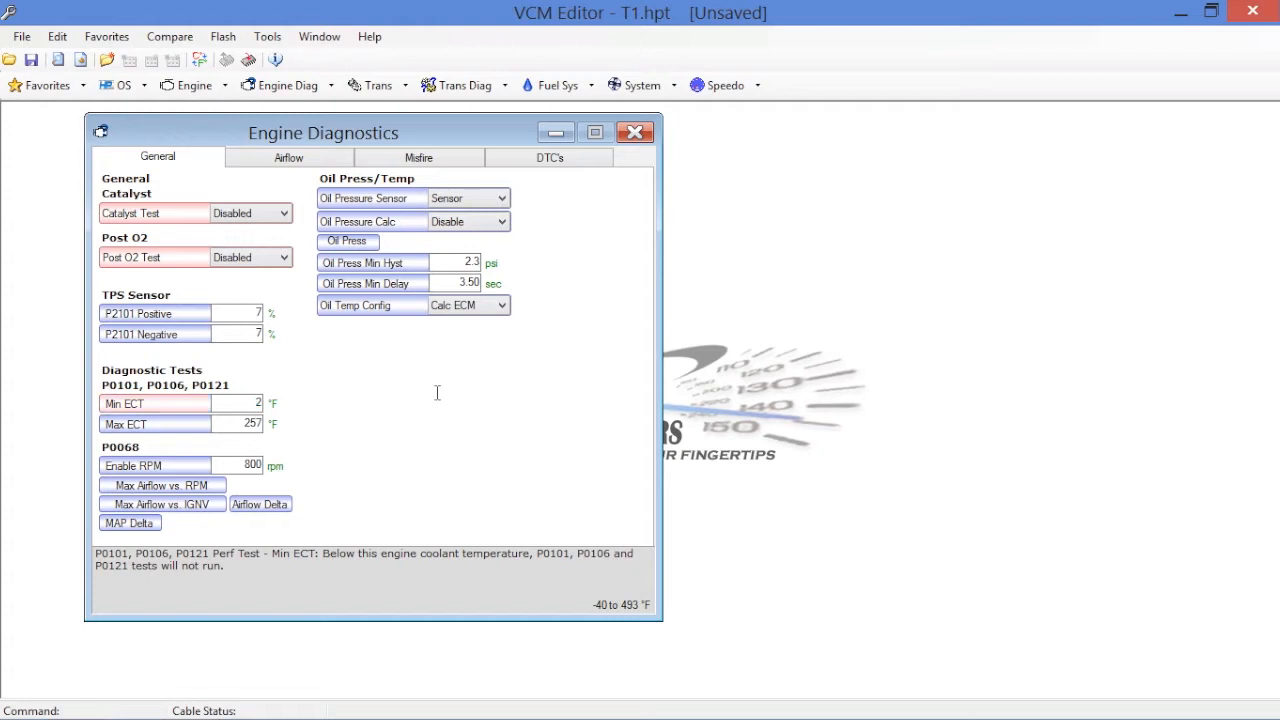
# - Enter Min ECT 270 °F, Max ECT 274 °F, and P0068 Enable RPM 8000
pyautogui.write('270')
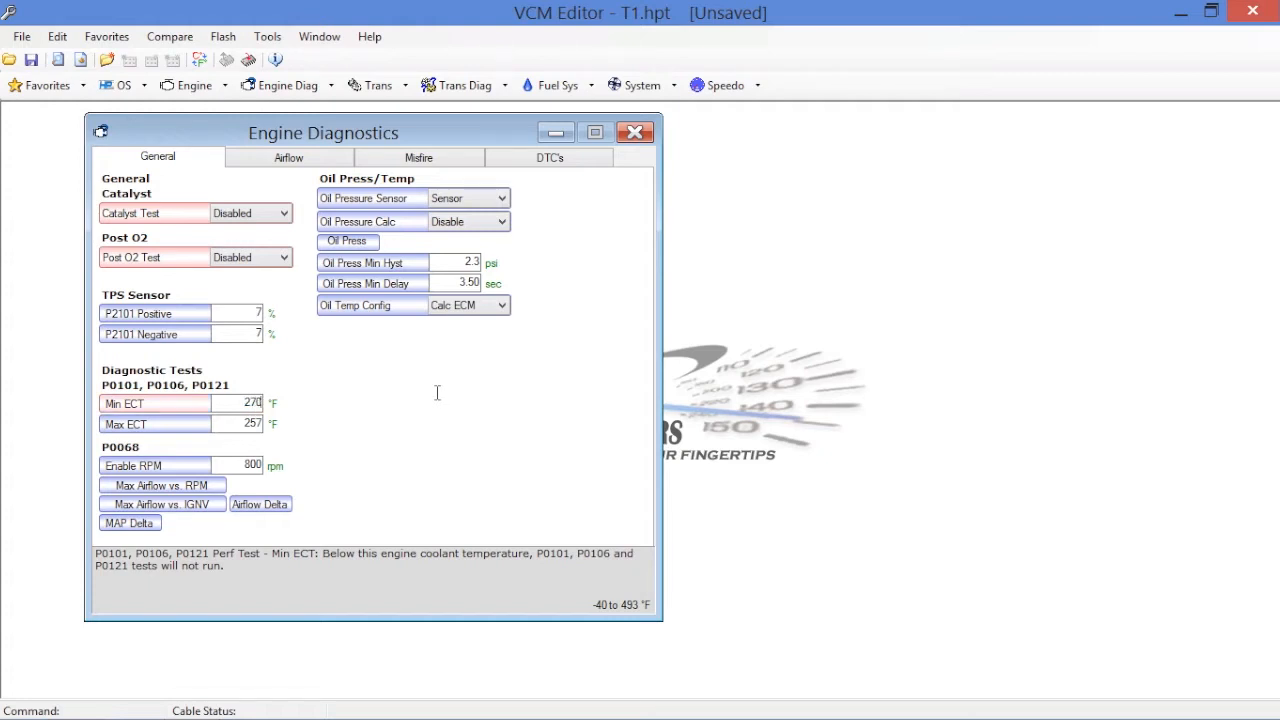
pyautogui.click(250, 423)
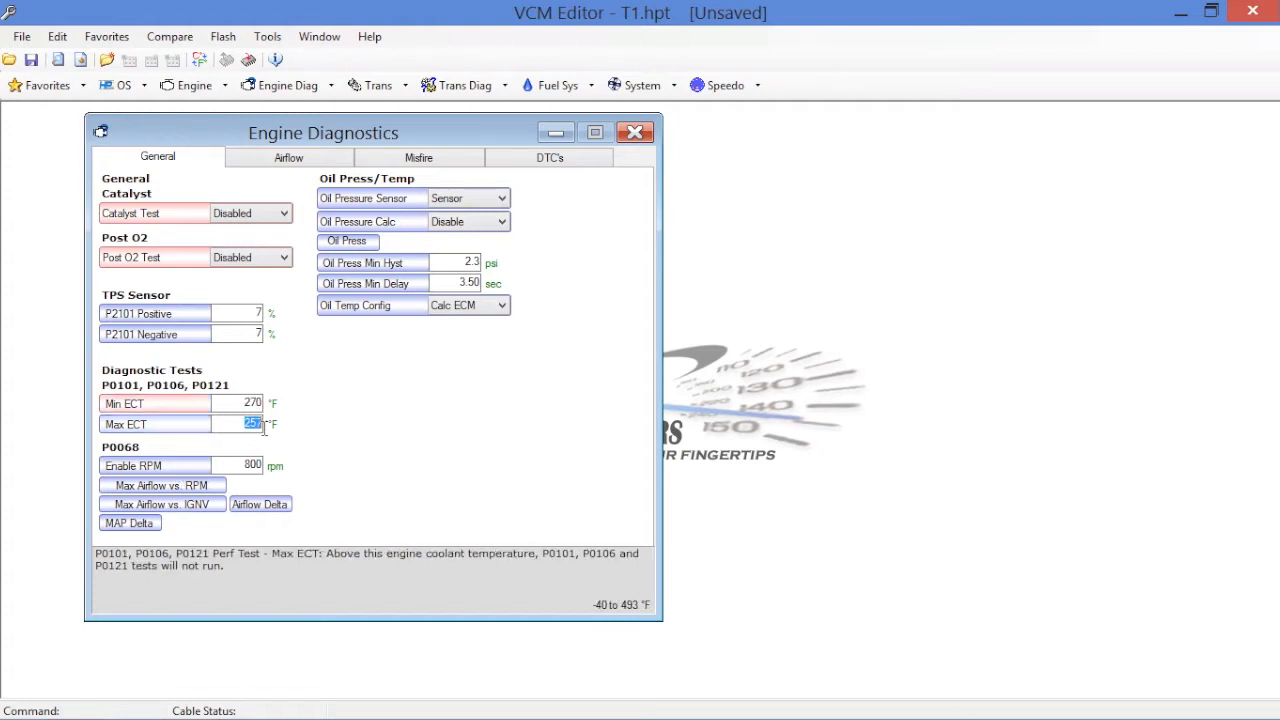
pyautogui.write('274')
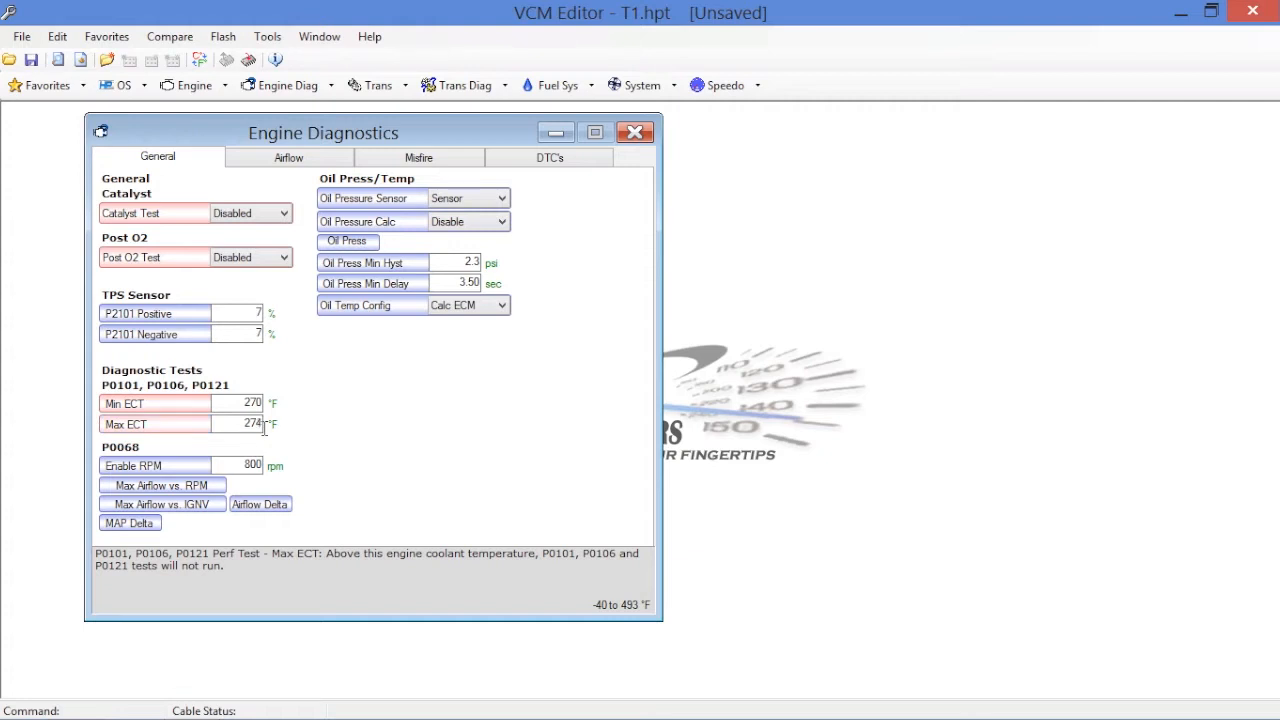
pyautogui.moveTo(268, 397)
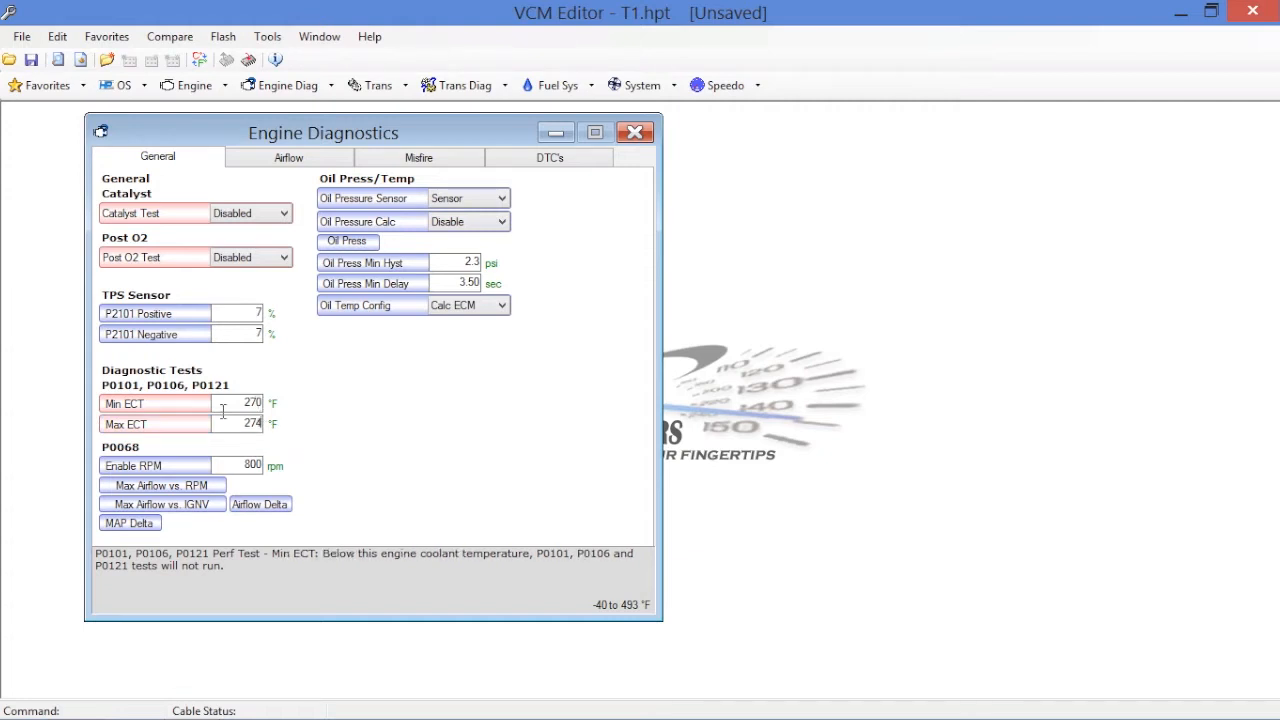
pyautogui.click(154, 465)
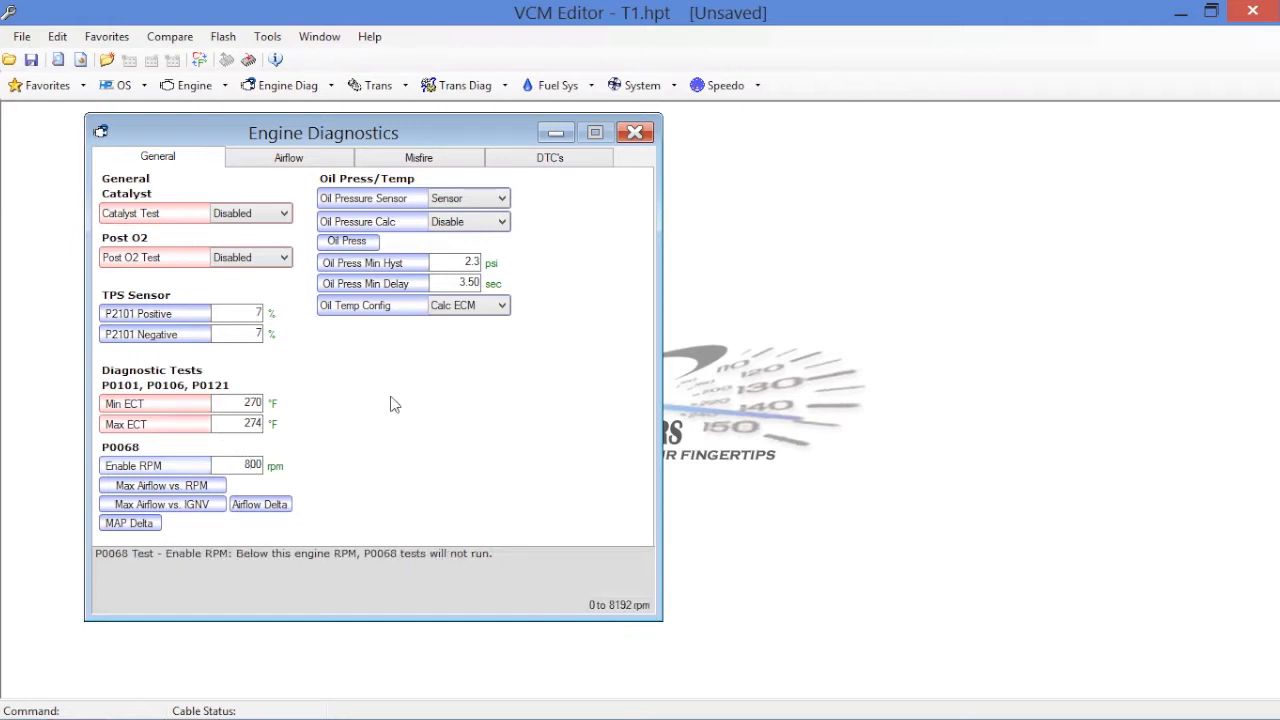
pyautogui.write('8000')
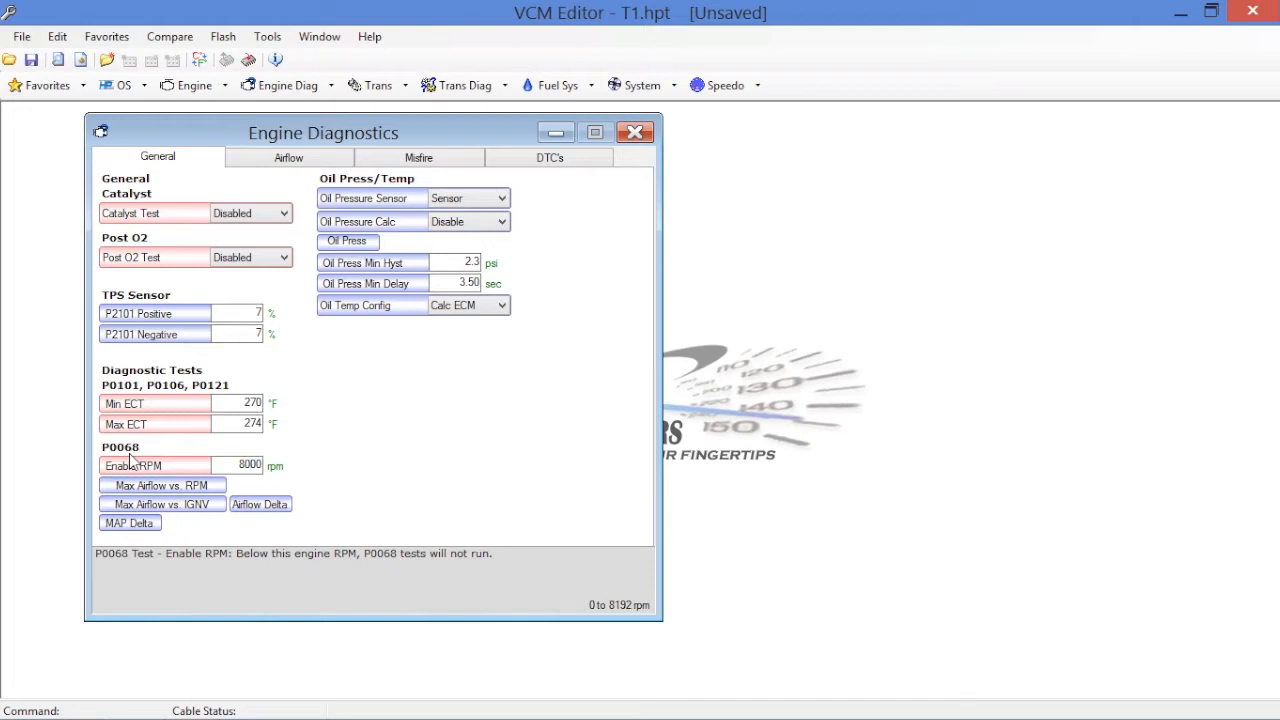
pyautogui.click(238, 465)
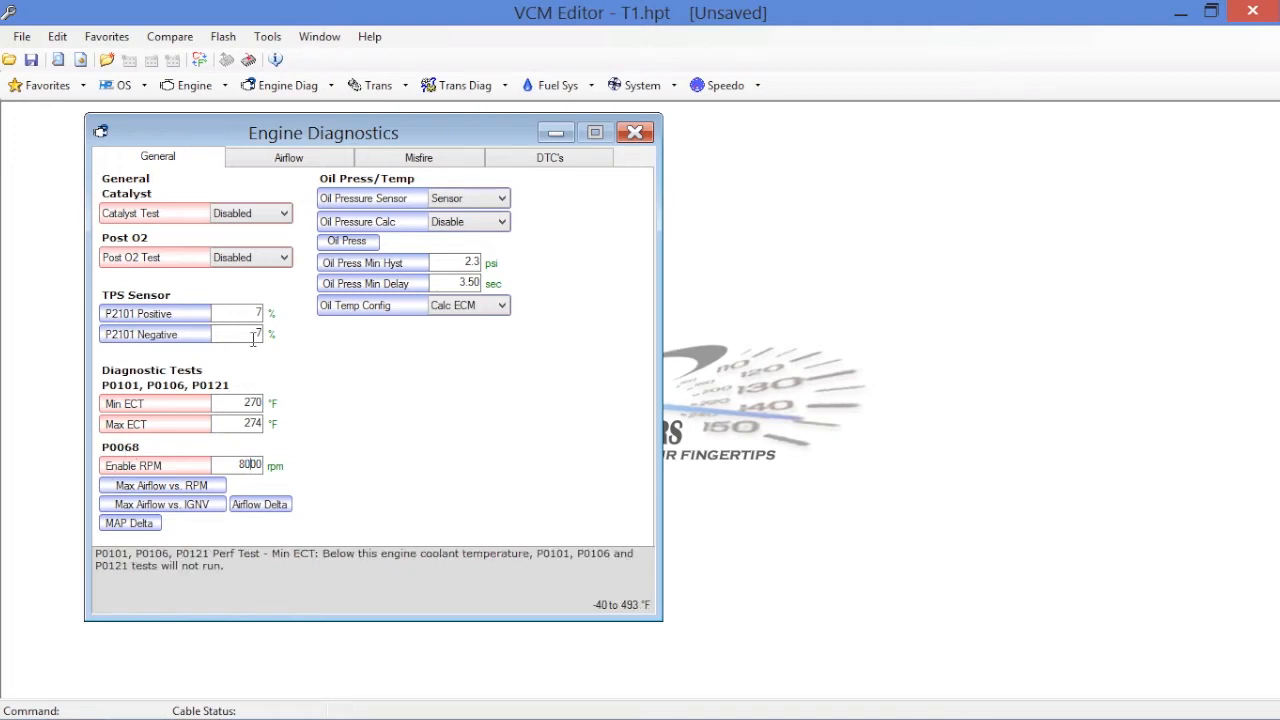
# - Show the Airflow tab and read the high and low MAF frequency threshold descriptions
pyautogui.click(288, 157)
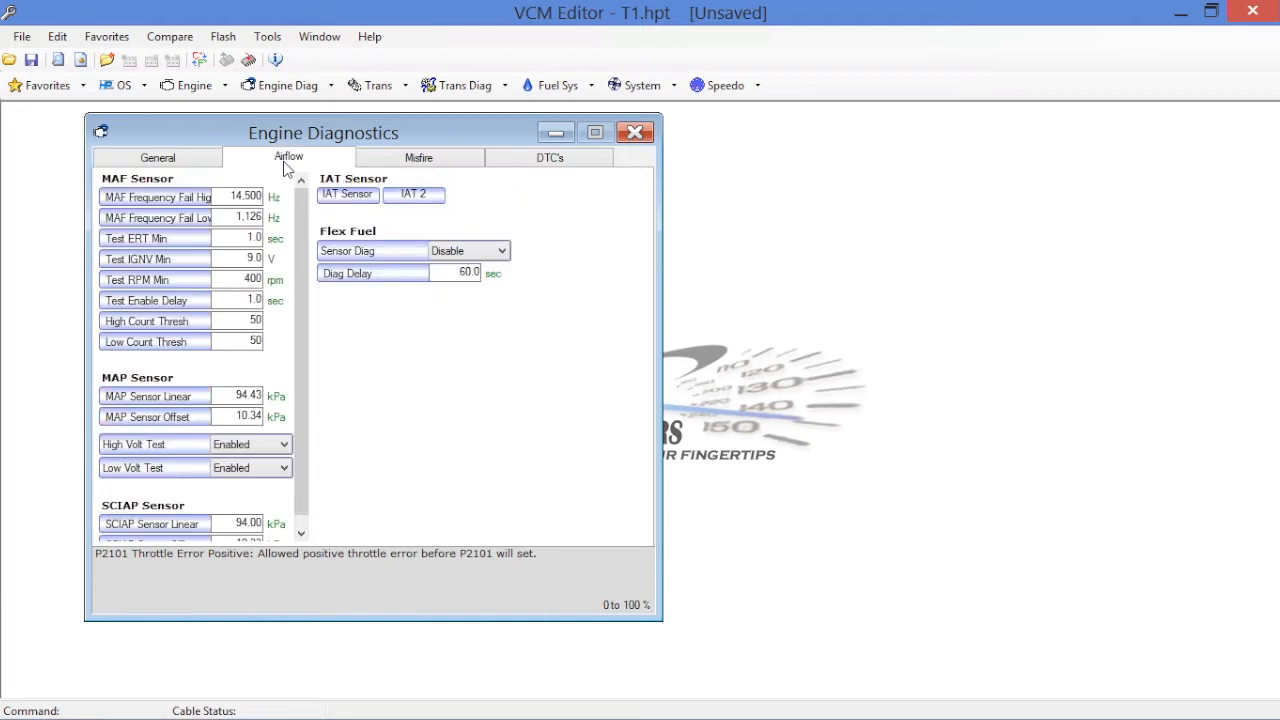
pyautogui.moveTo(258, 183)
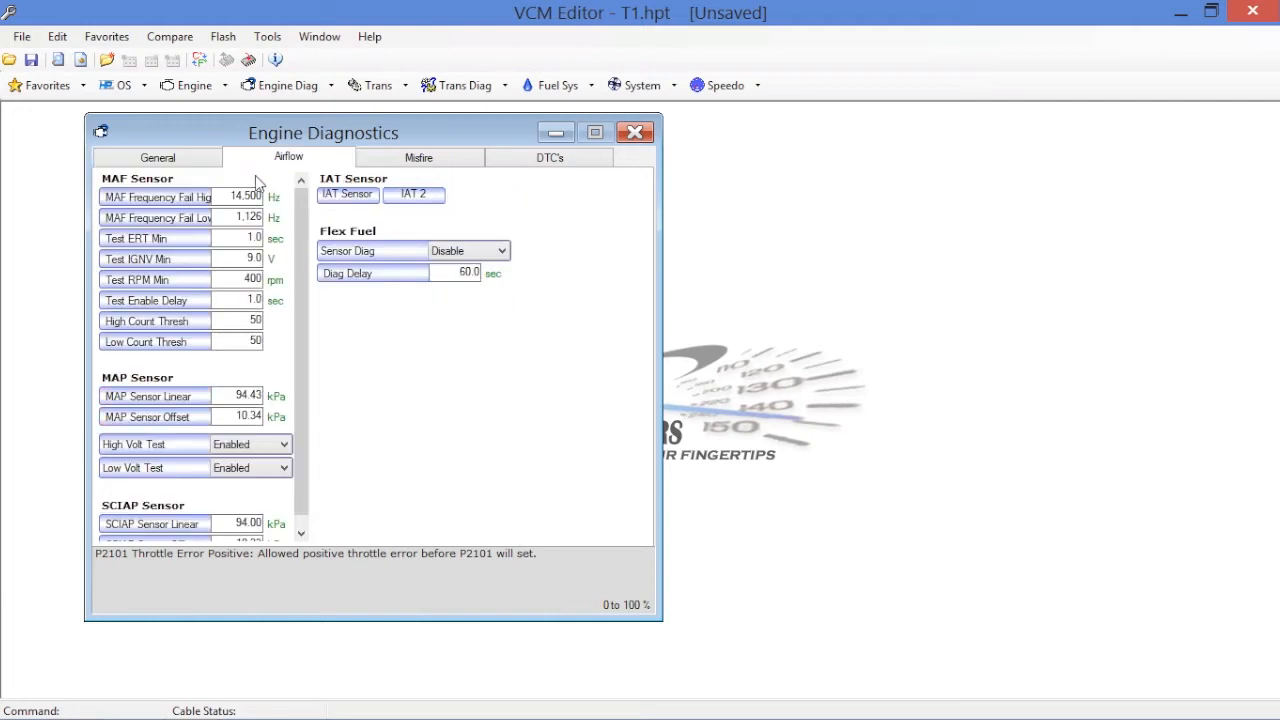
pyautogui.click(160, 196)
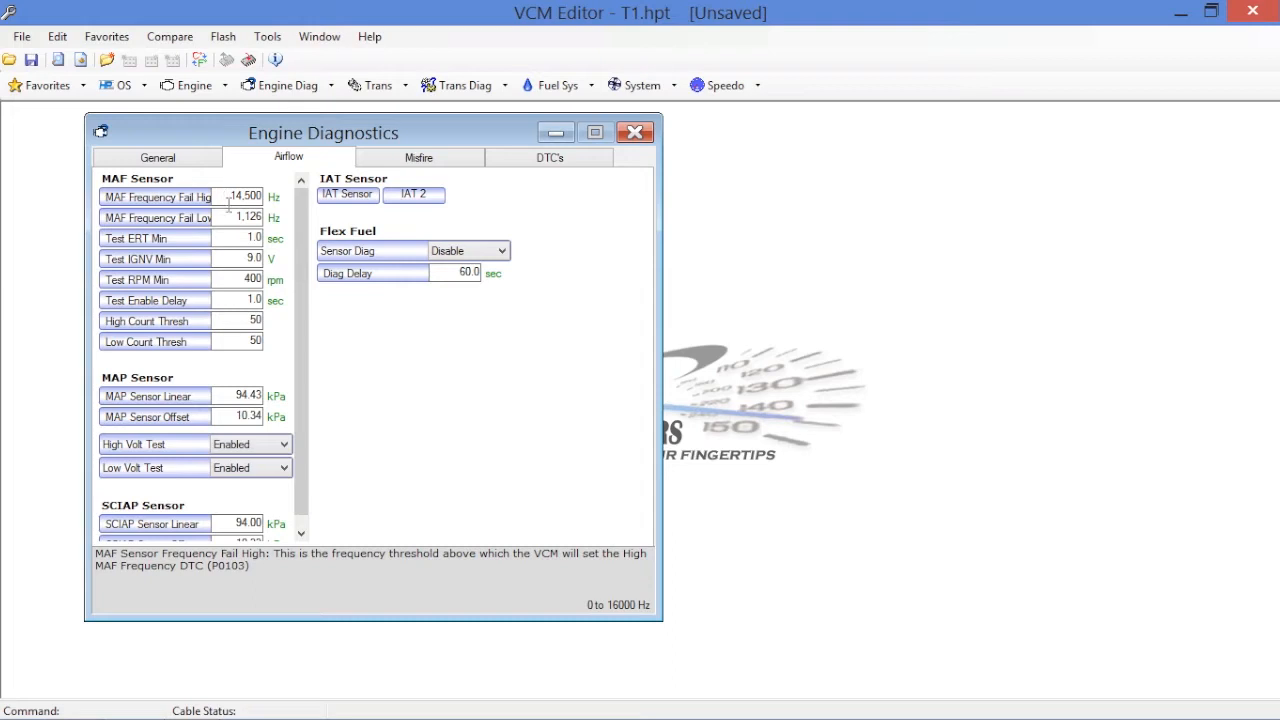
pyautogui.click(155, 218)
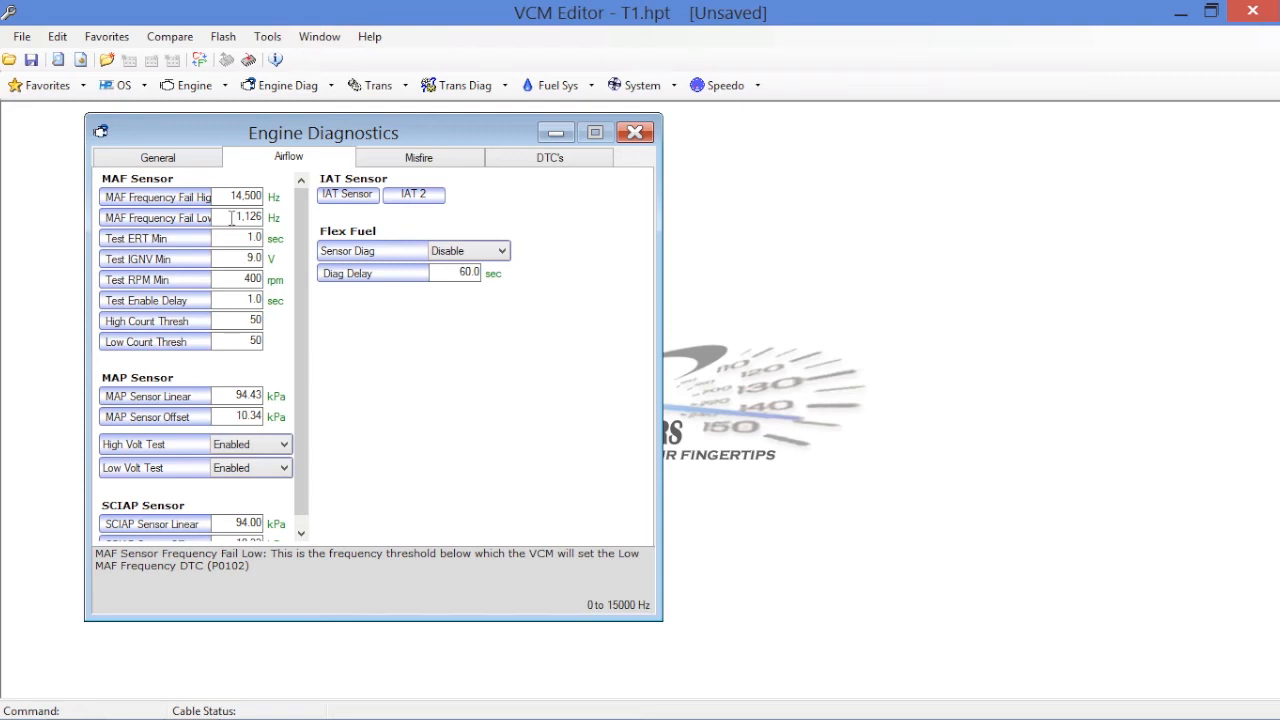
pyautogui.scroll(-3)
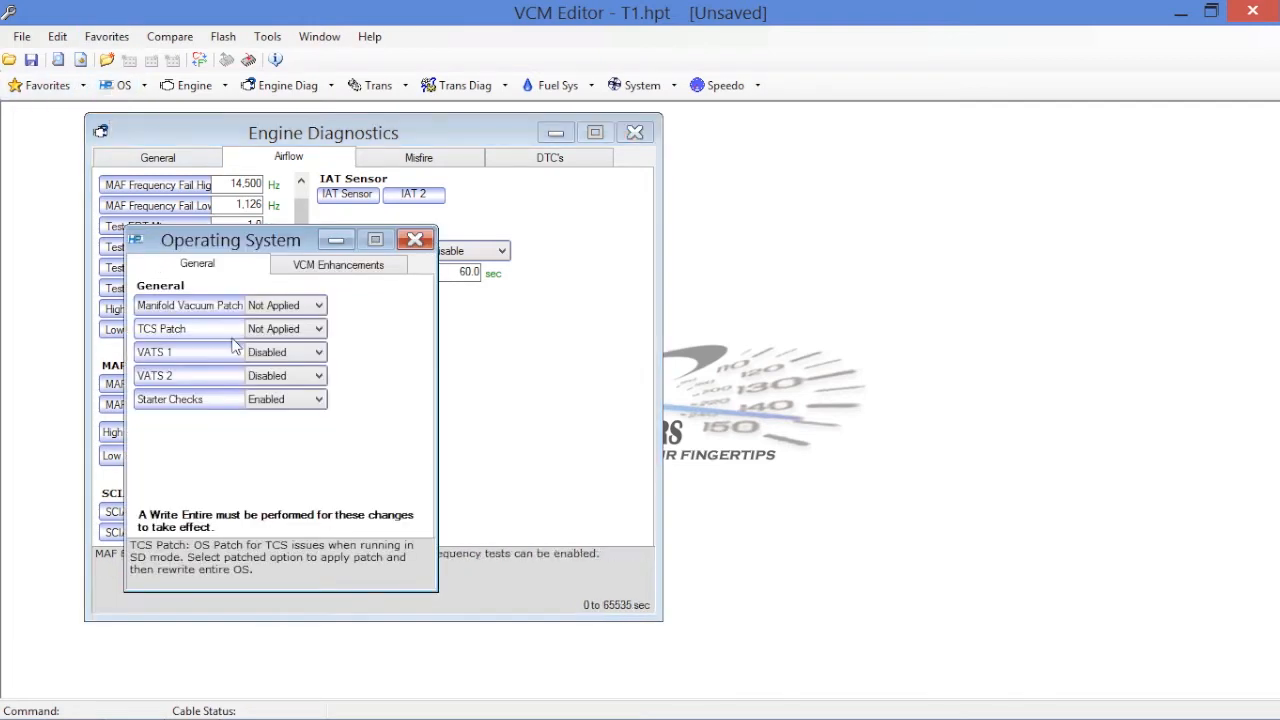
# - View the VCM Enhancements options, then close the Operating System window
pyautogui.click(338, 263)
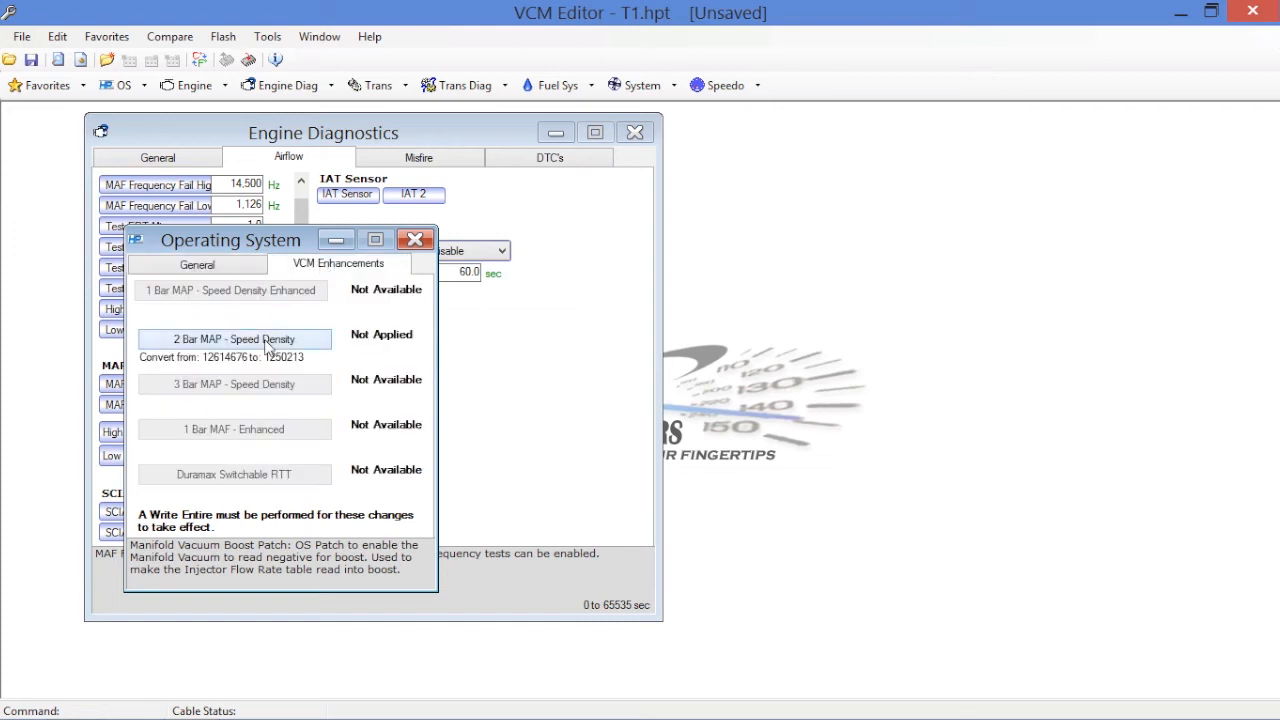
pyautogui.moveTo(288, 345)
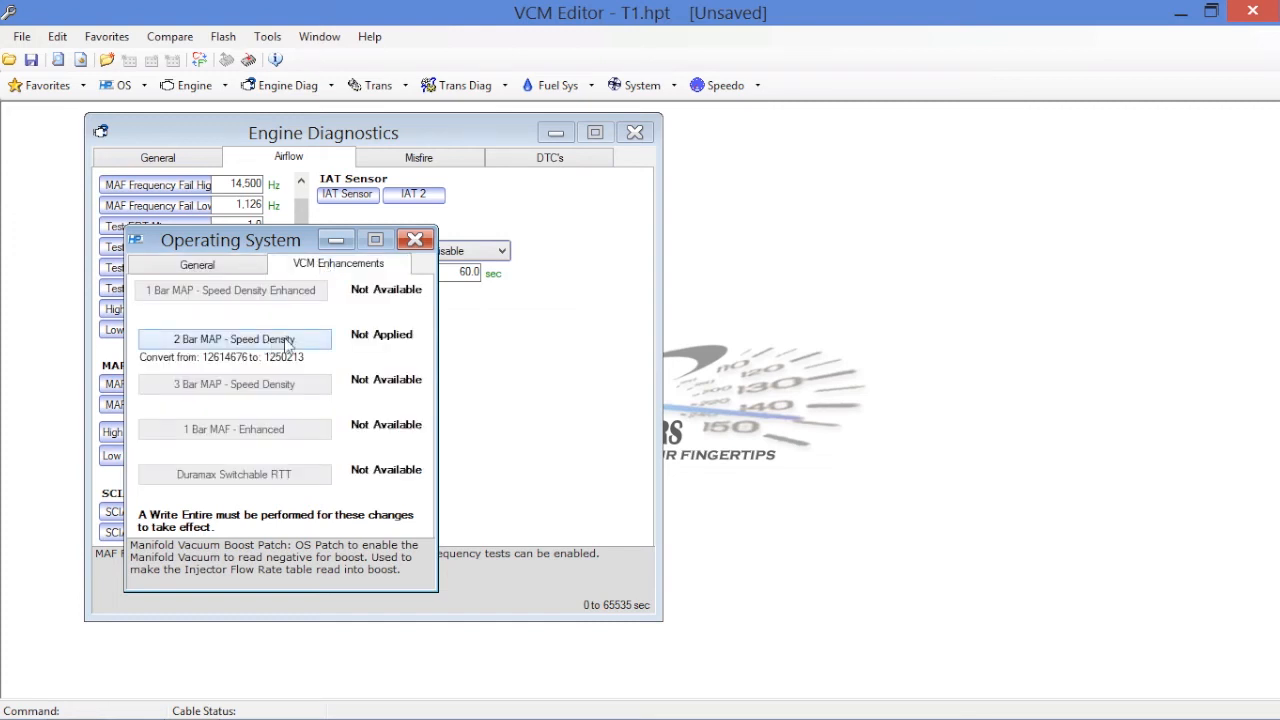
pyautogui.click(415, 238)
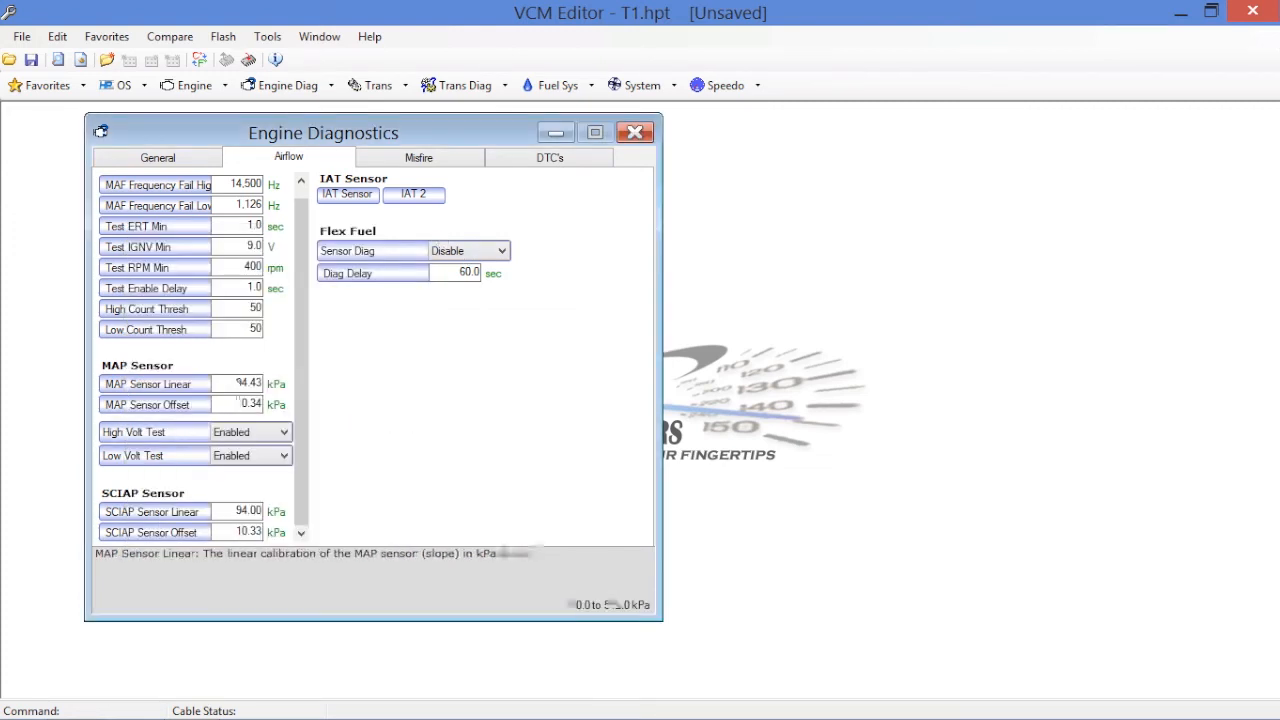
pyautogui.click(153, 511)
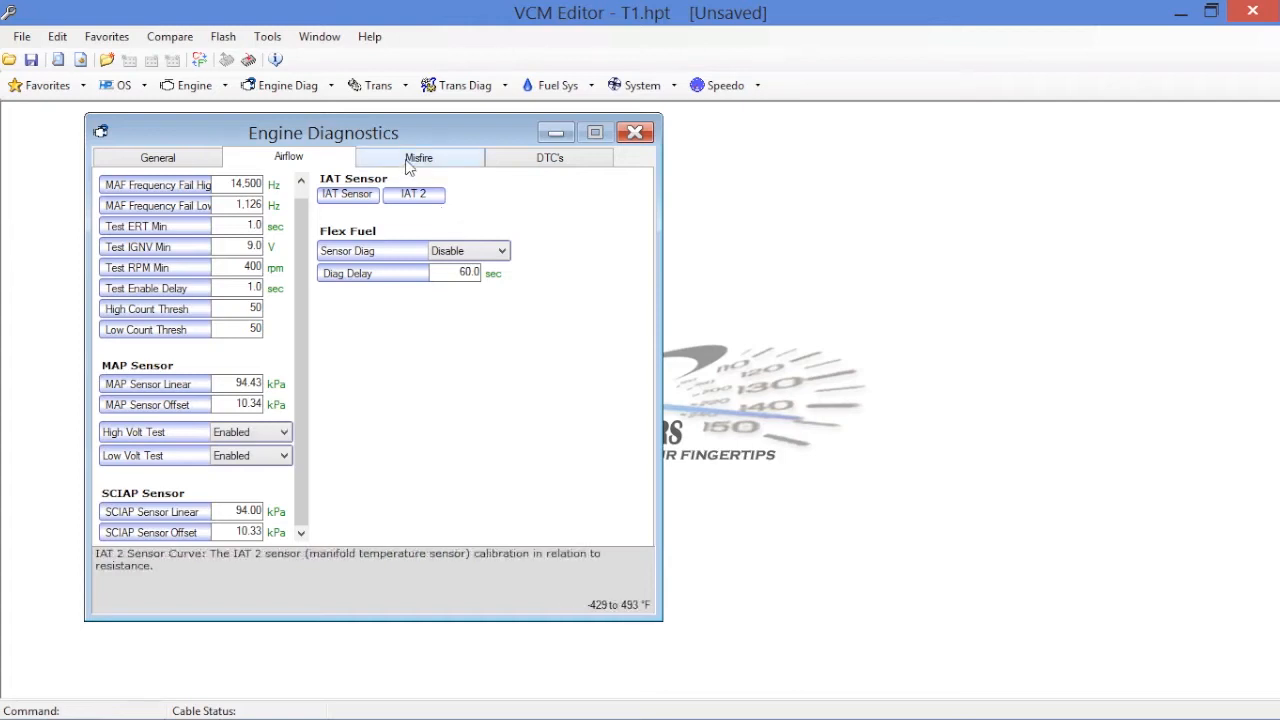
# - On the Misfire tab, set the Normal revolution and cylinder mode event-time tables to 32,767
pyautogui.click(418, 157)
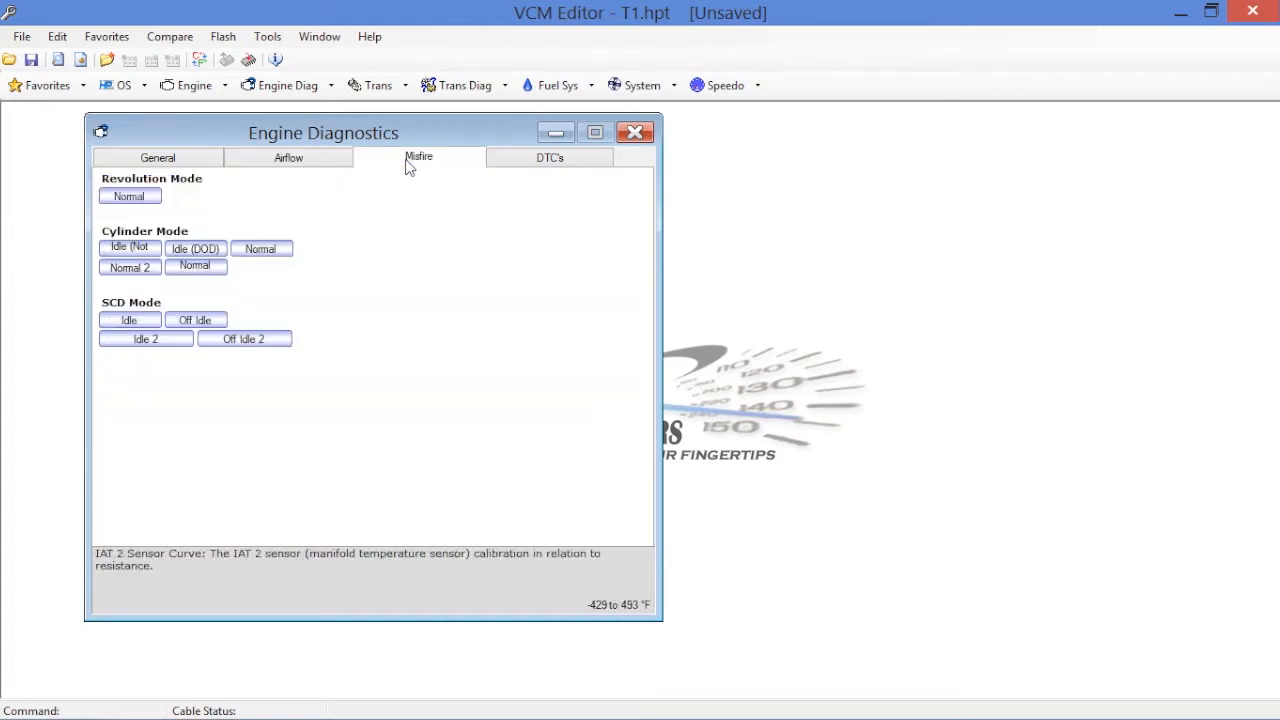
pyautogui.click(129, 195)
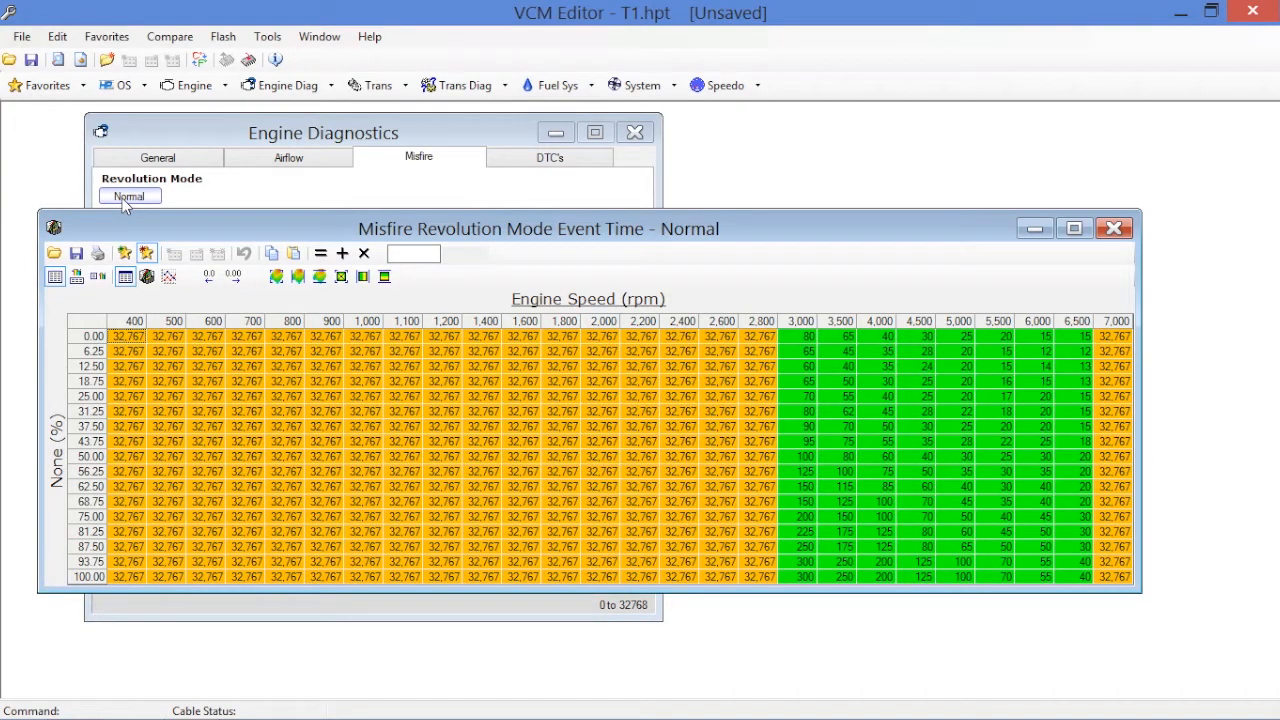
pyautogui.moveTo(858, 333)
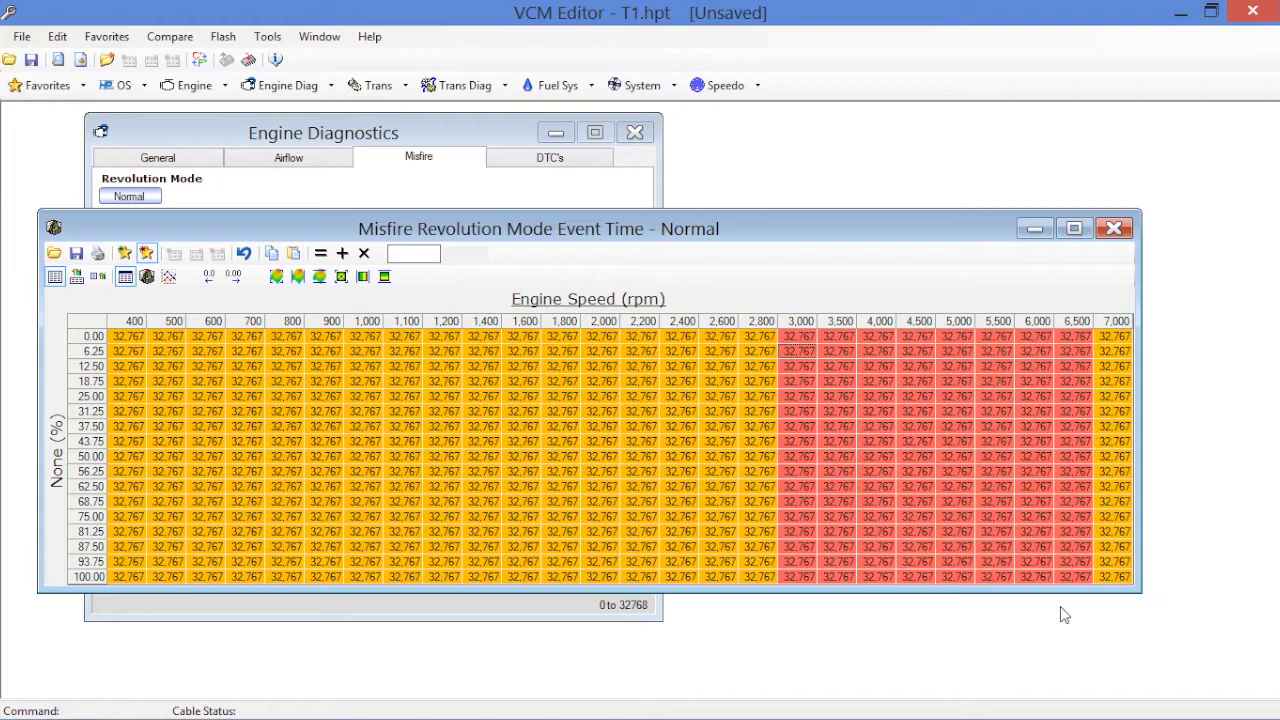
pyautogui.click(1114, 228)
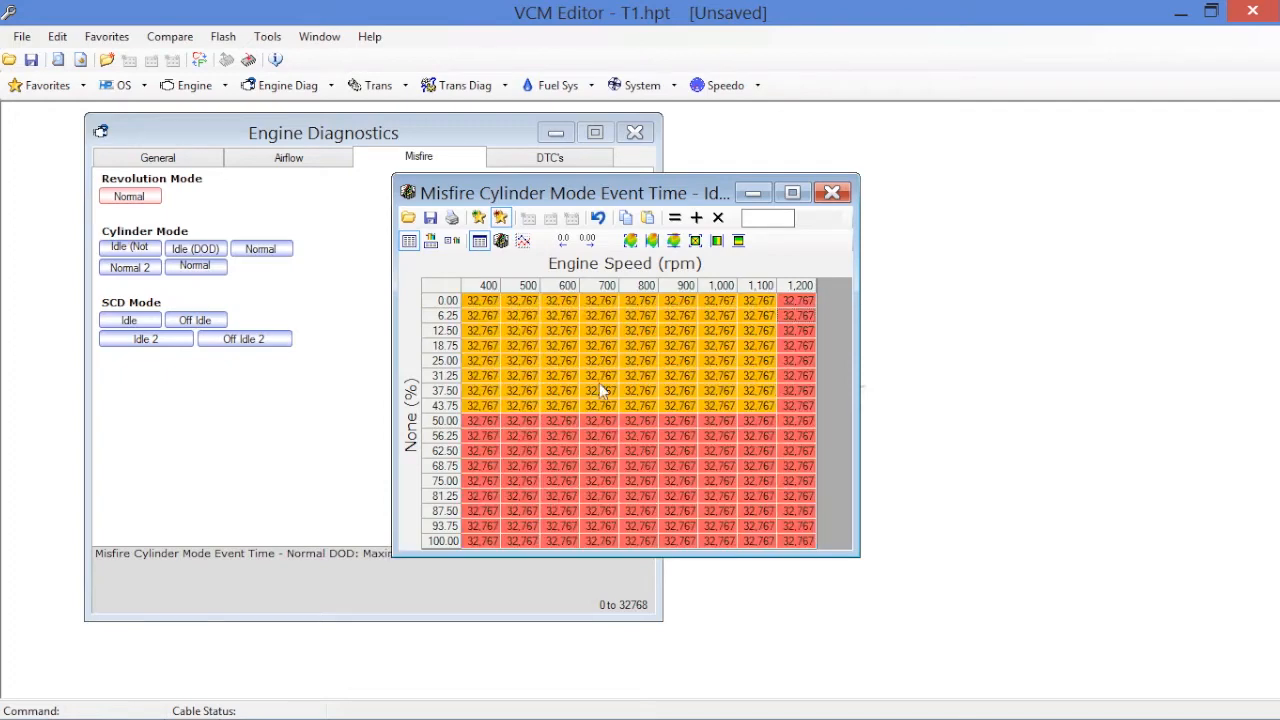
pyautogui.click(831, 192)
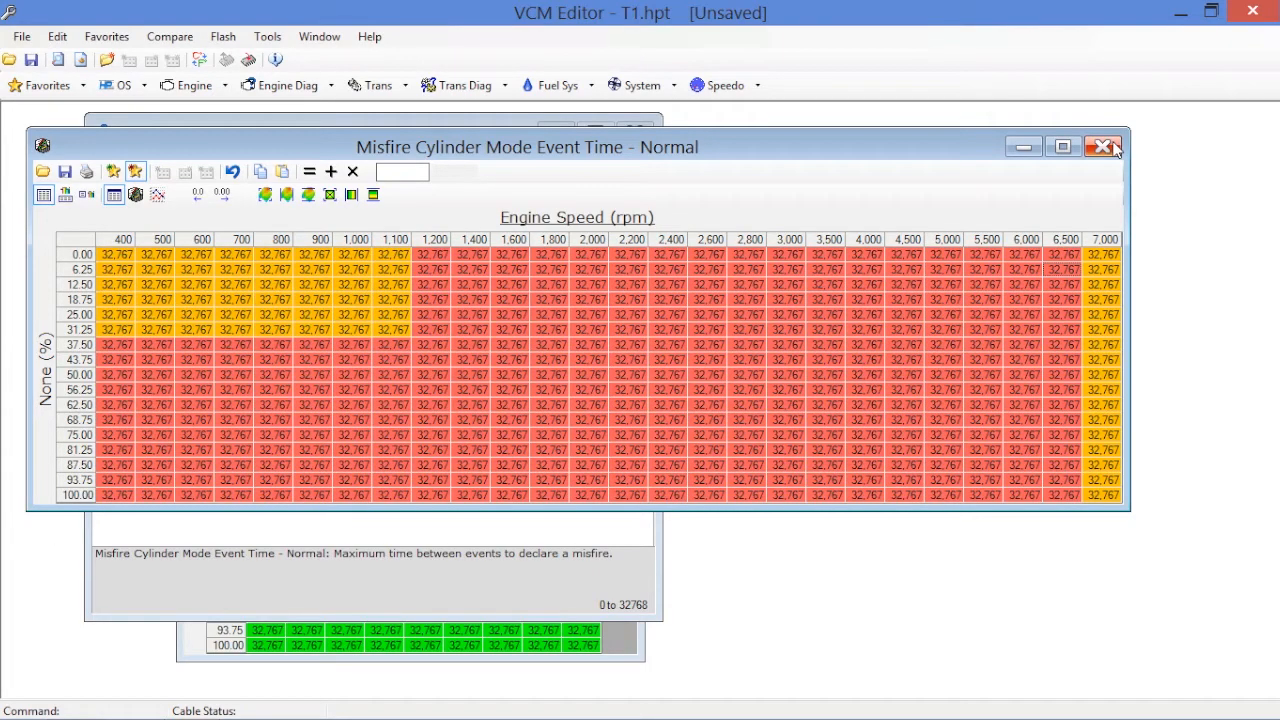
pyautogui.click(1104, 146)
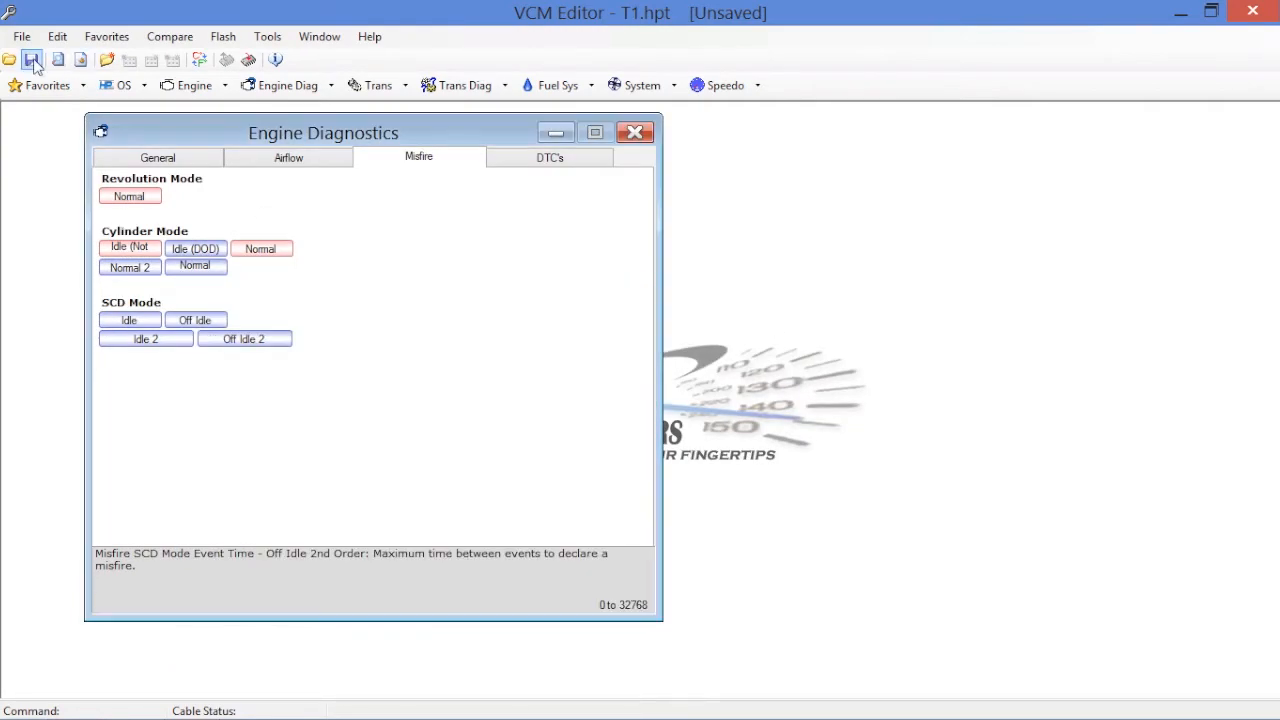
# - Save the tune, then switch to the DTC's tab
pyautogui.click(33, 59)
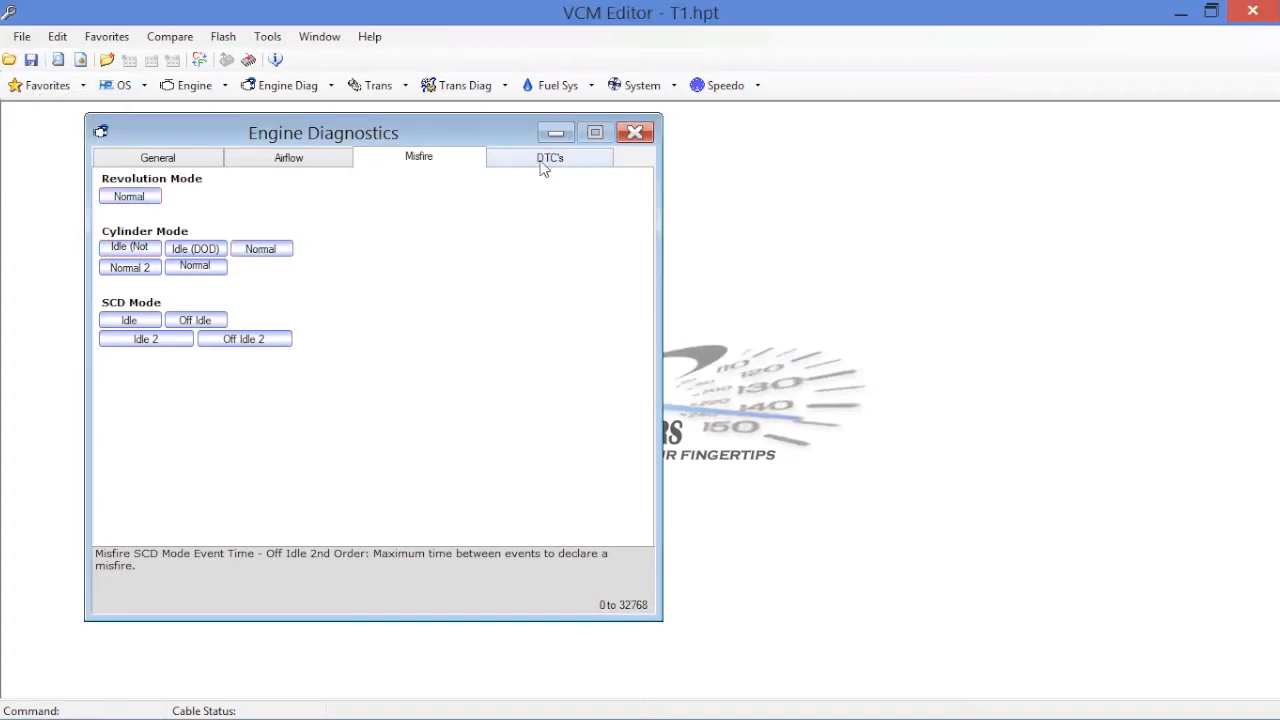
pyautogui.click(549, 157)
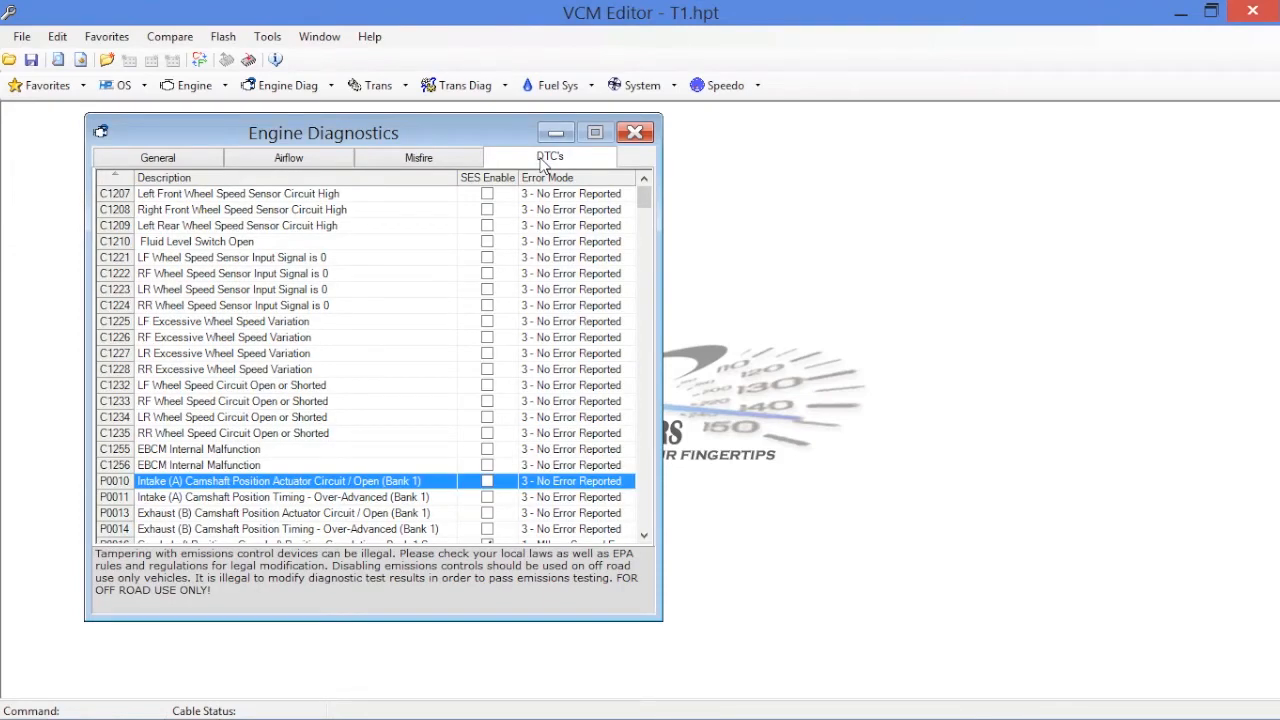
pyautogui.moveTo(130, 205)
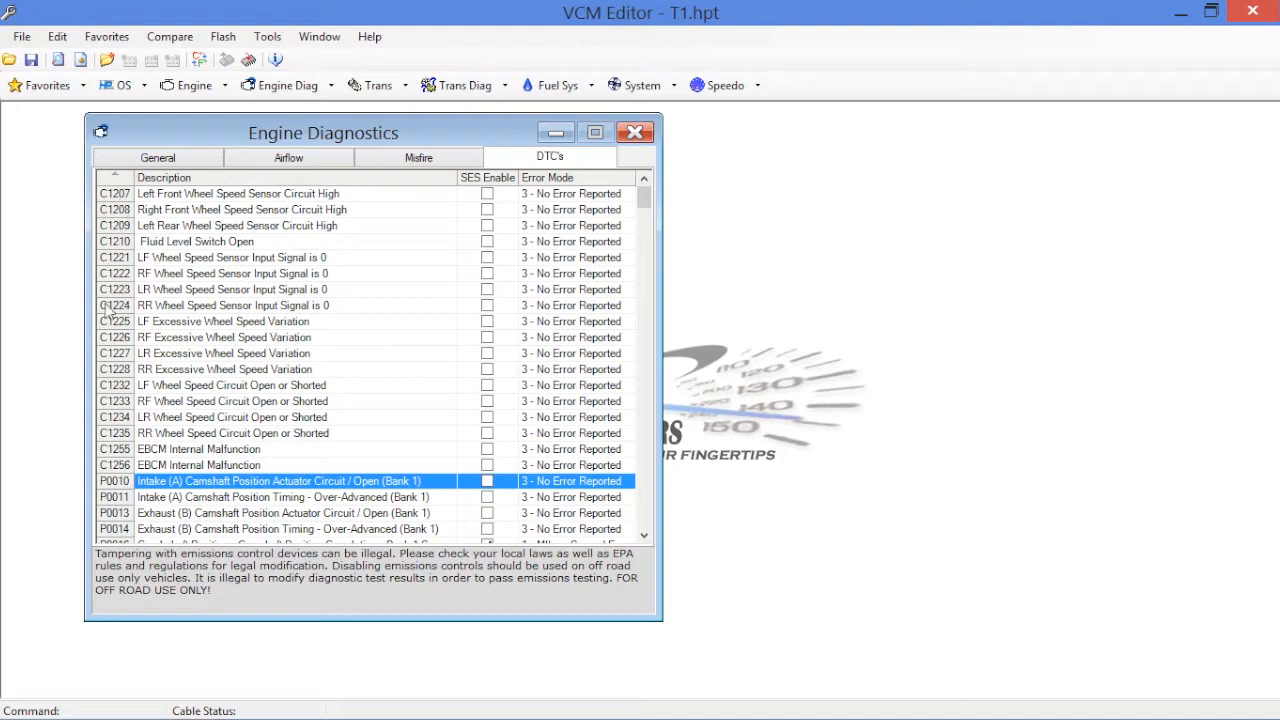
pyautogui.moveTo(120, 505)
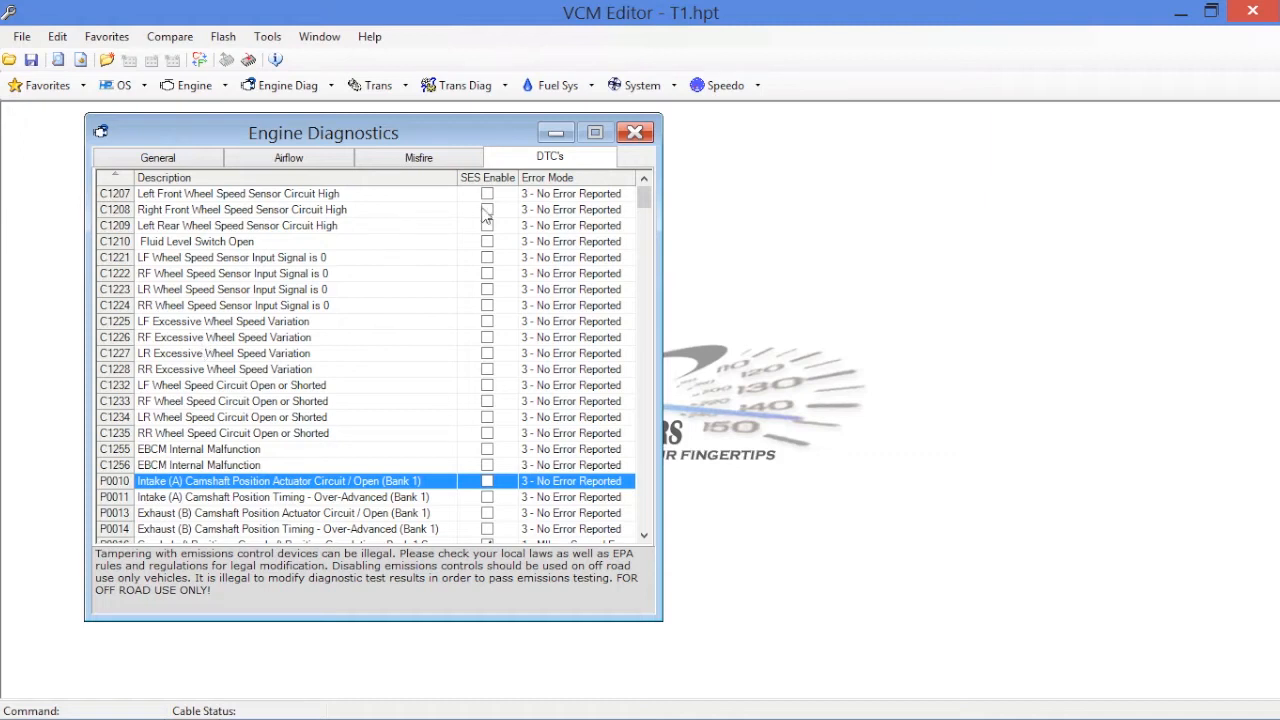
pyautogui.moveTo(485, 188)
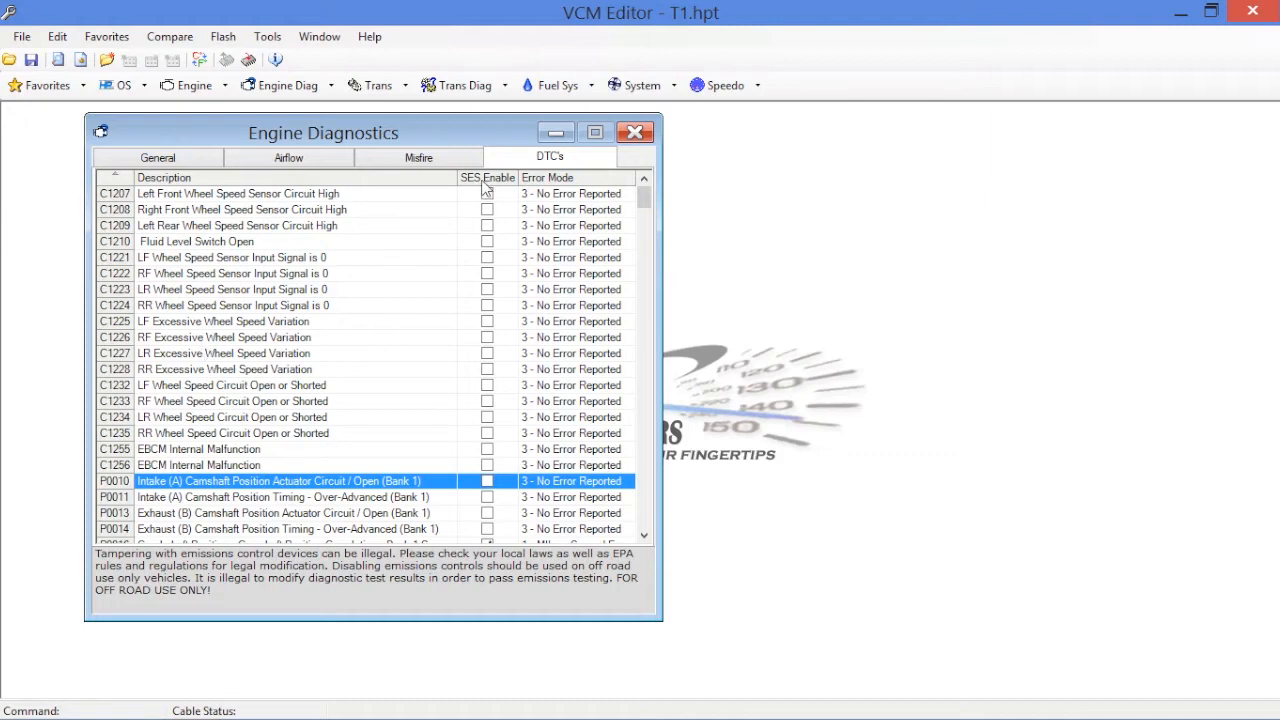
pyautogui.moveTo(490, 205)
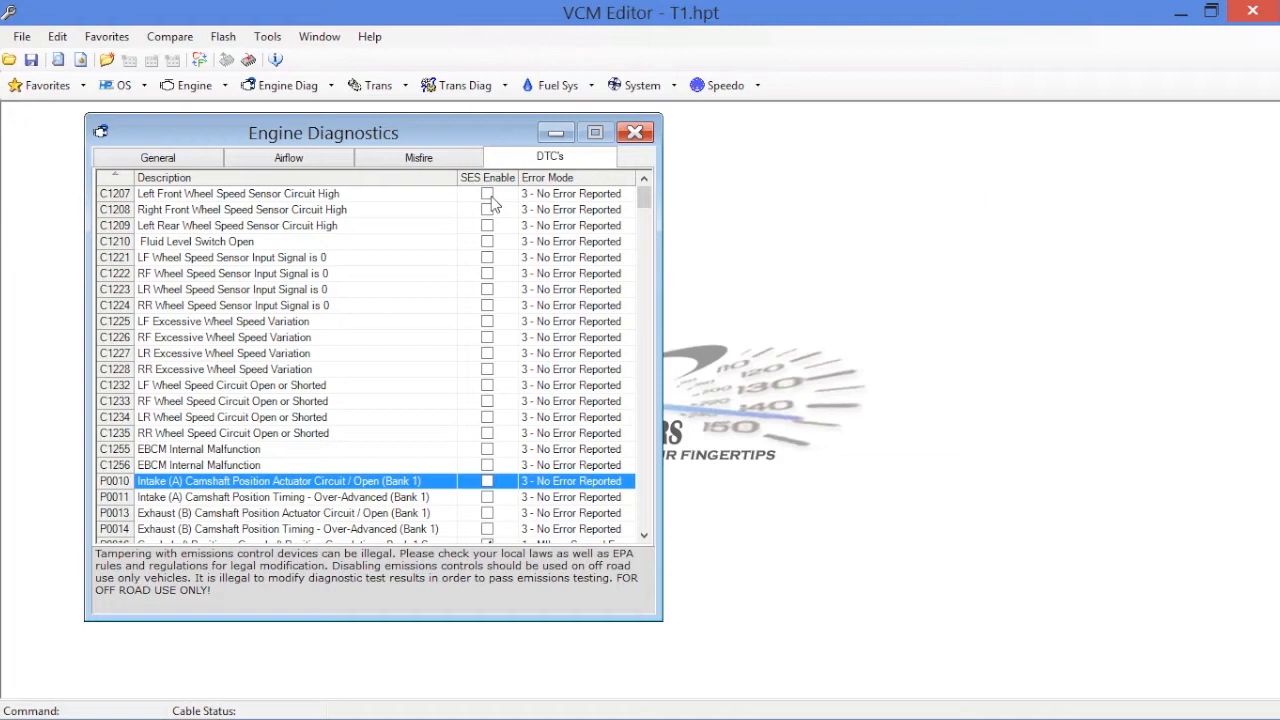
pyautogui.moveTo(585, 184)
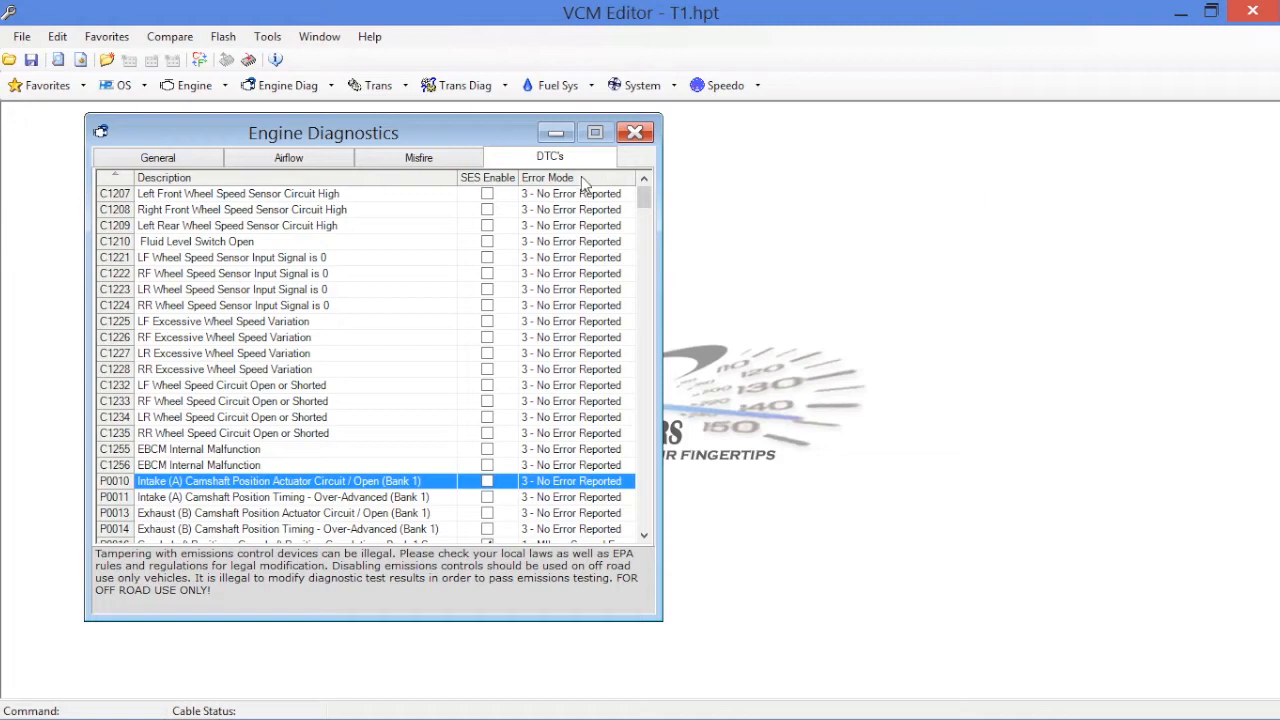
pyautogui.moveTo(562, 197)
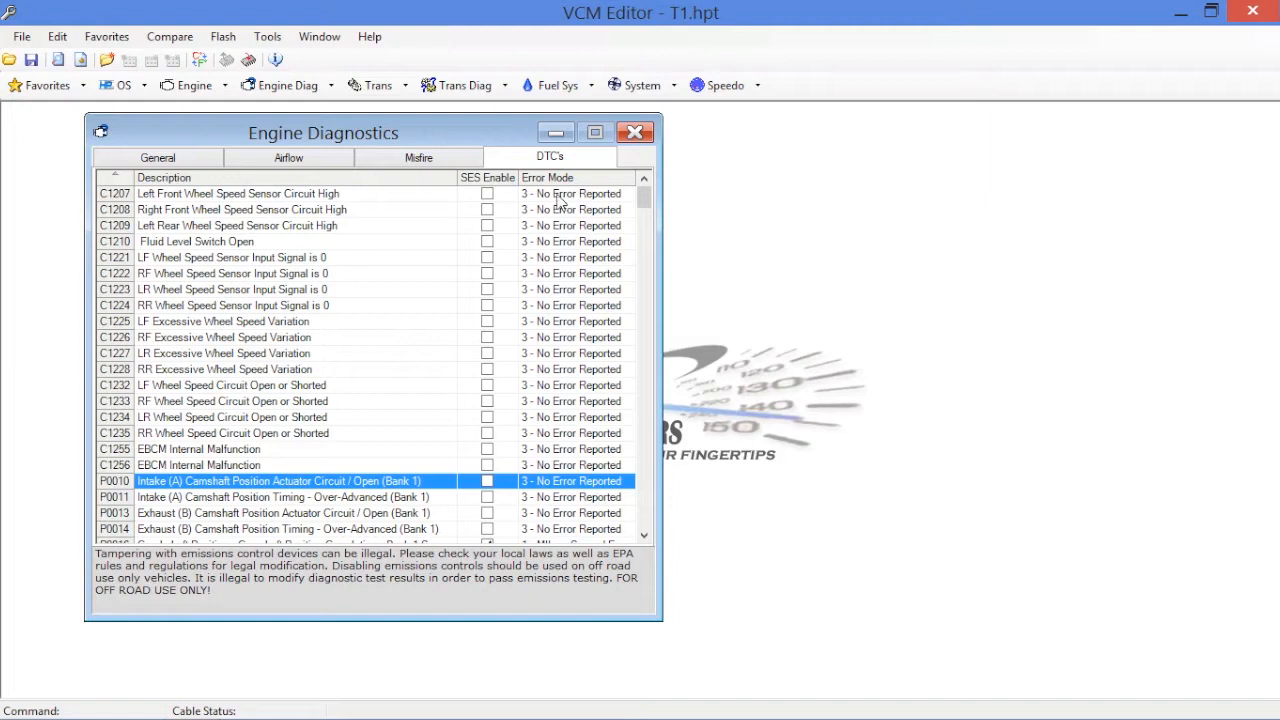
pyautogui.click(570, 193)
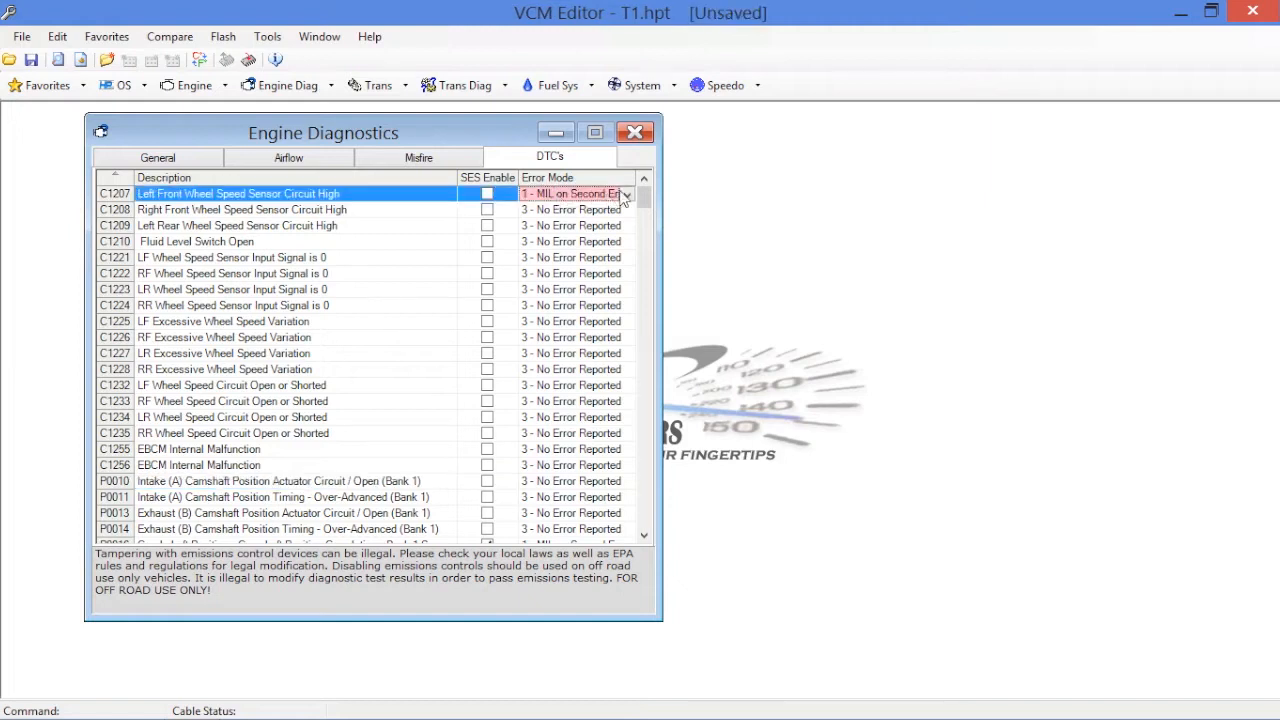
pyautogui.click(627, 193)
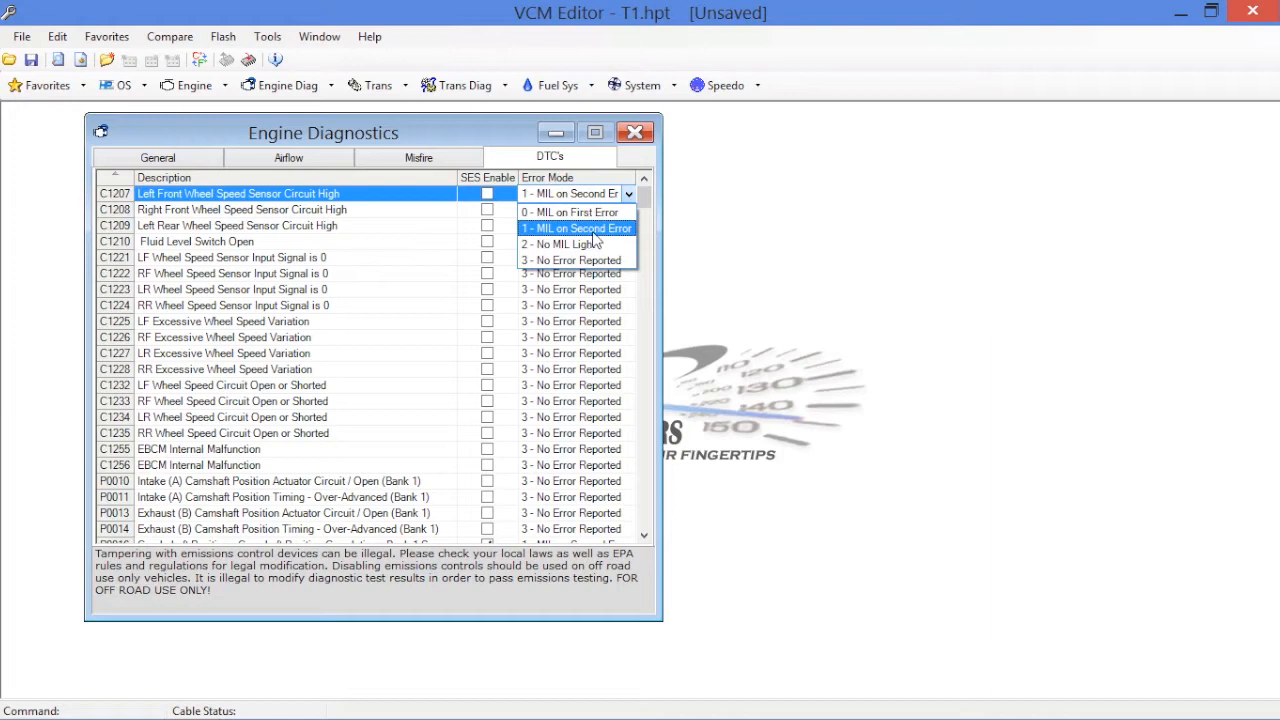
pyautogui.moveTo(595, 242)
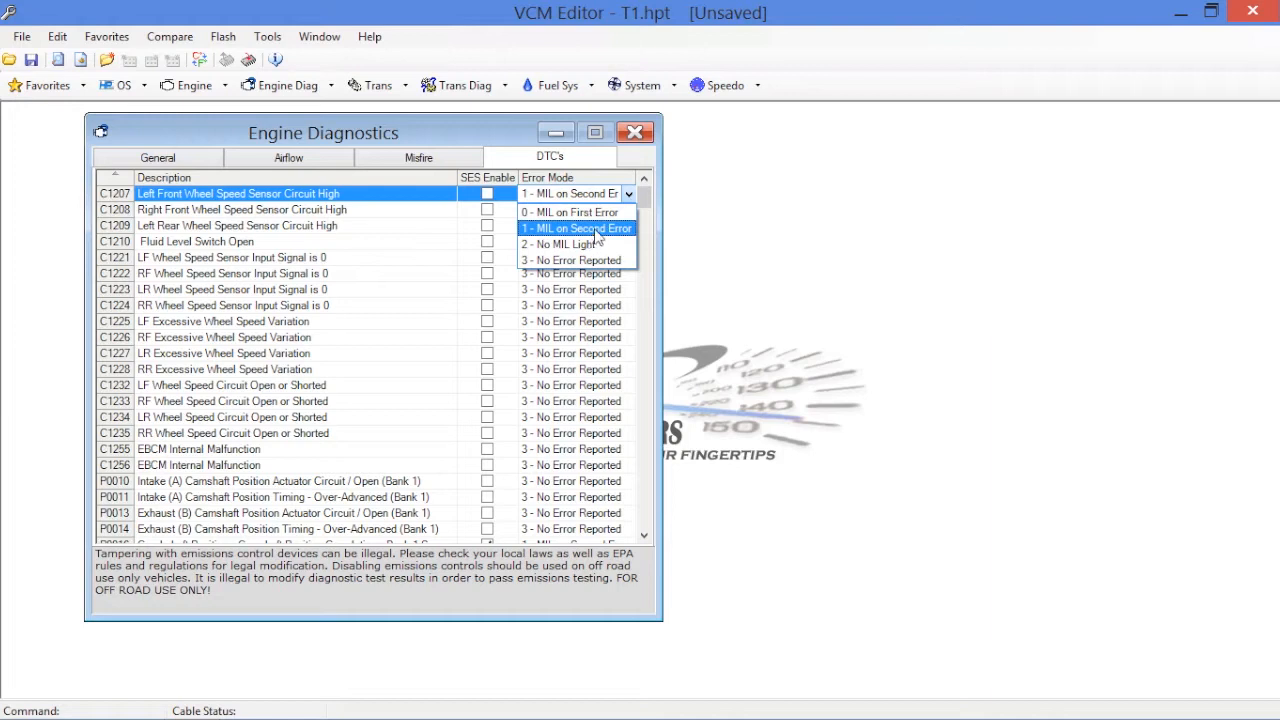
pyautogui.moveTo(594, 243)
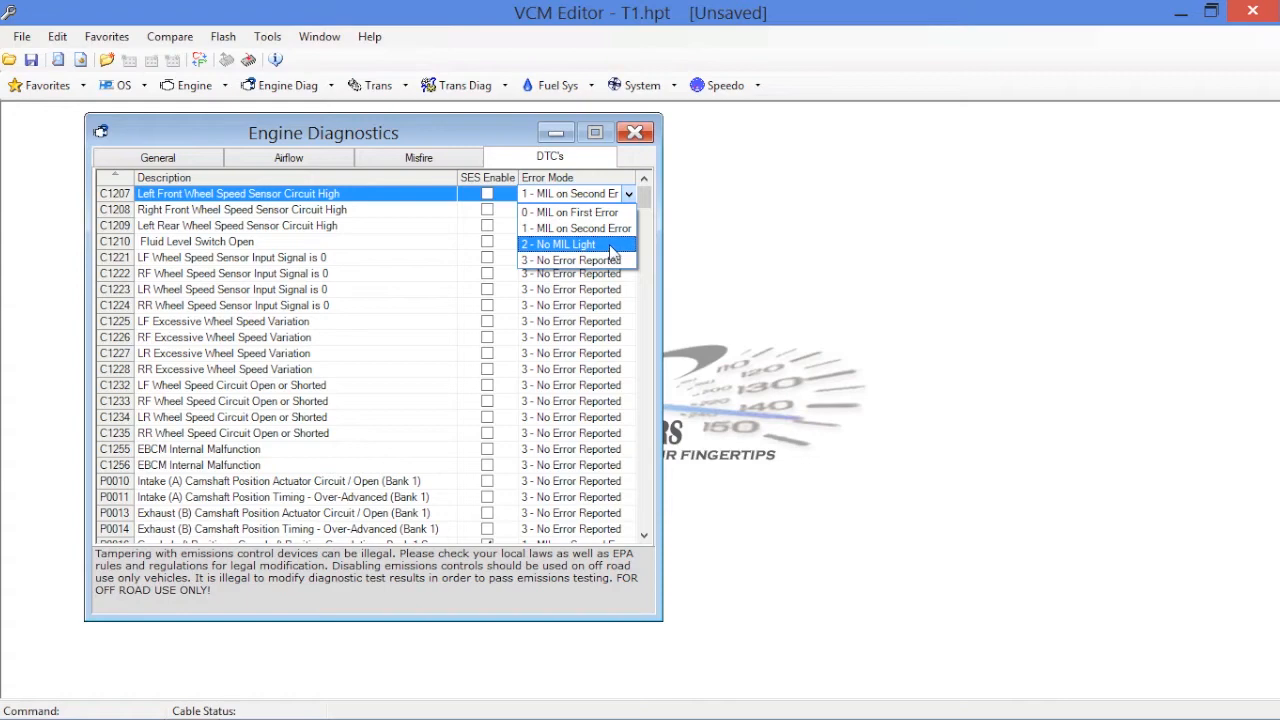
pyautogui.moveTo(622, 252)
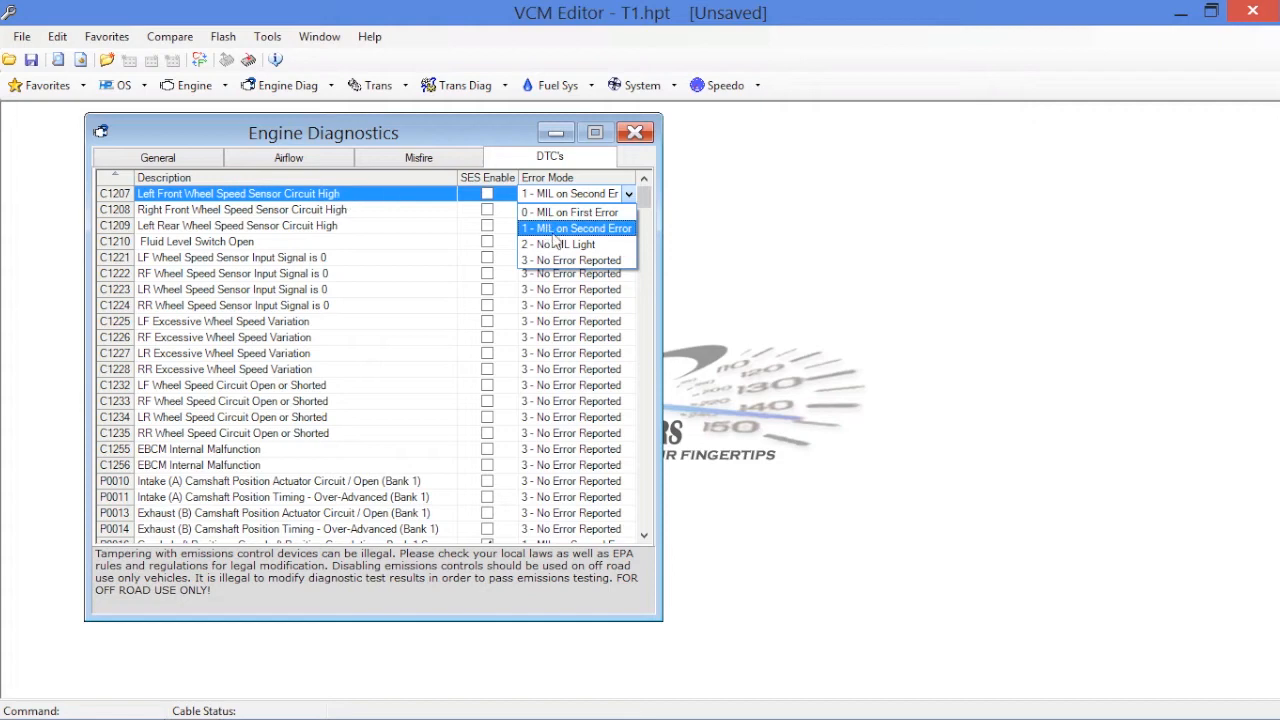
pyautogui.click(558, 244)
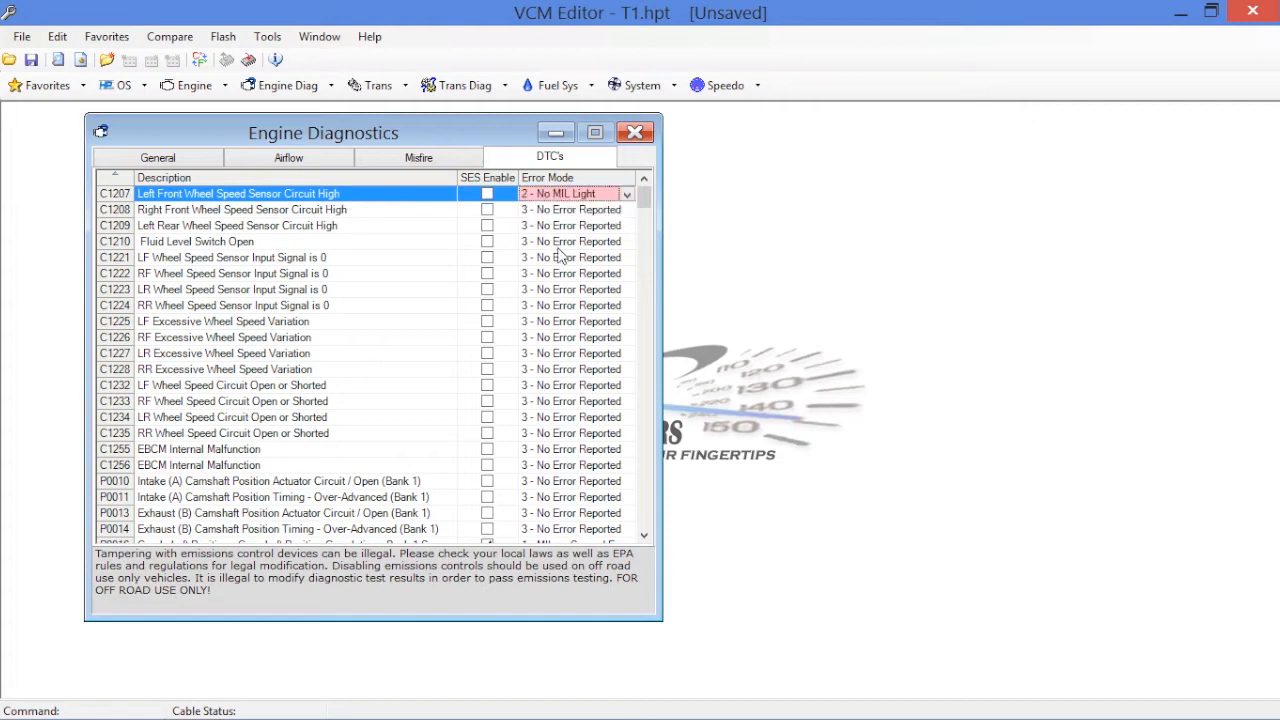
pyautogui.moveTo(562, 200)
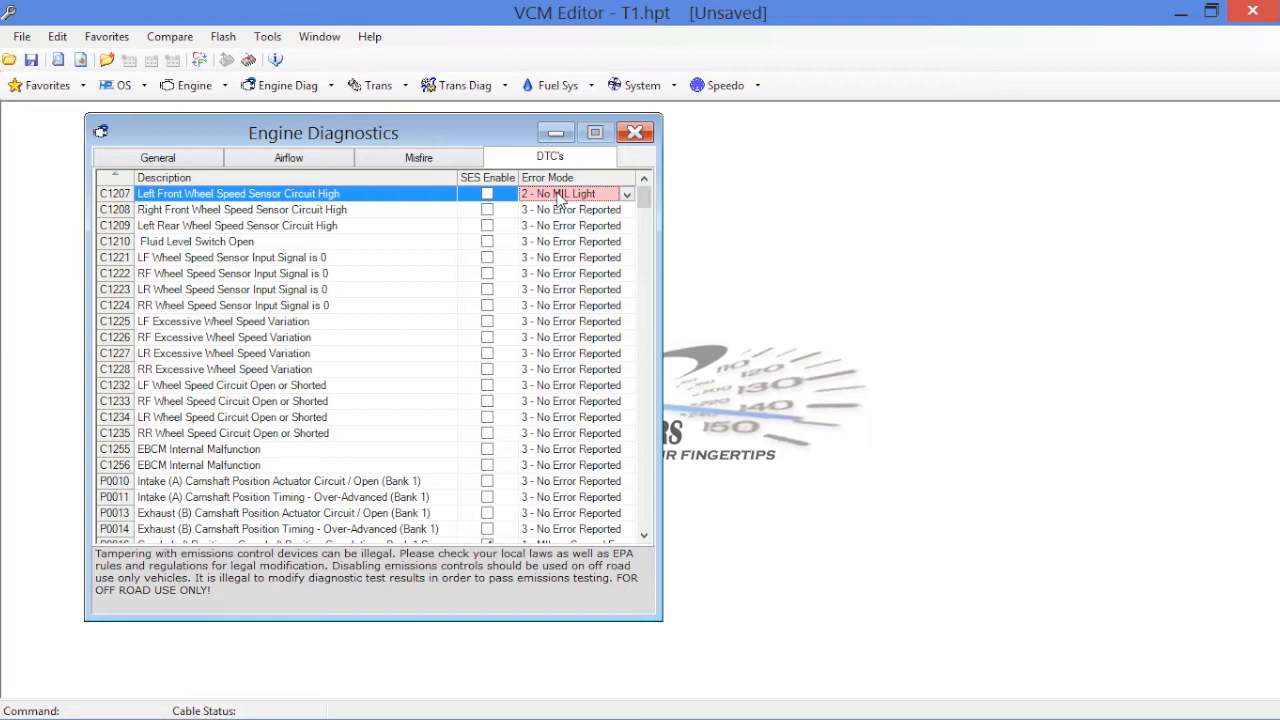
pyautogui.moveTo(617, 212)
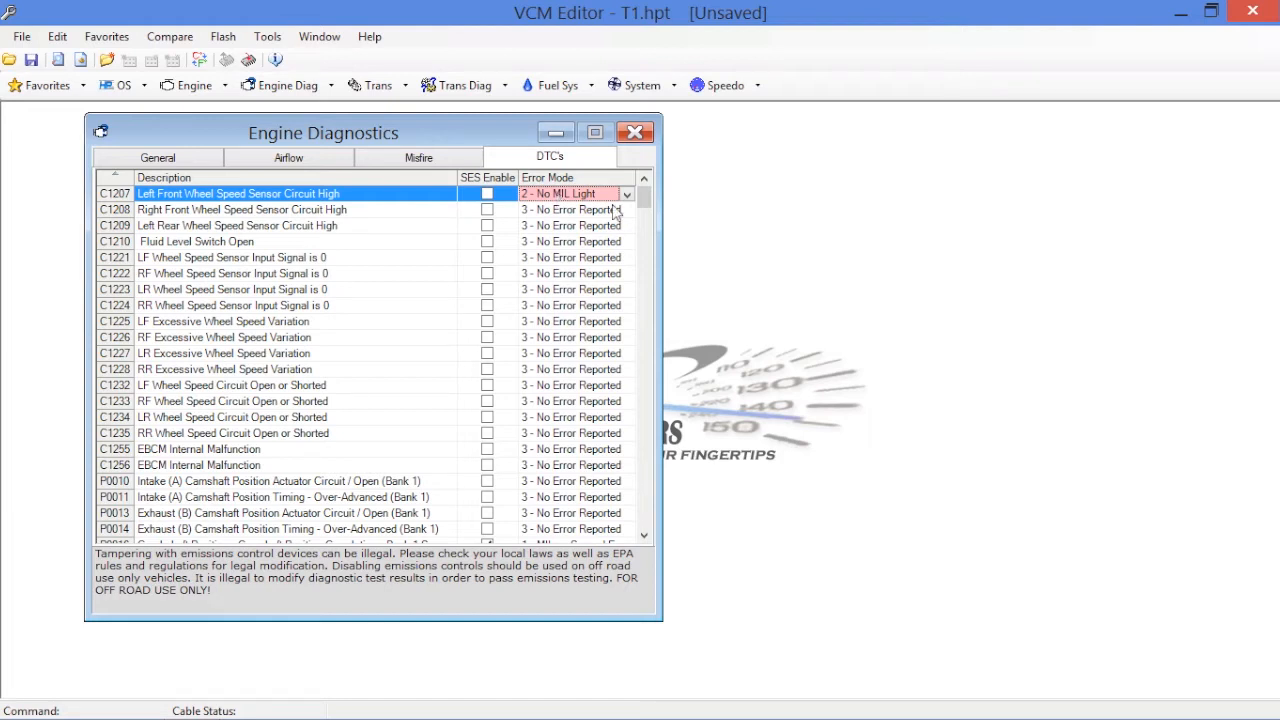
pyautogui.click(628, 193)
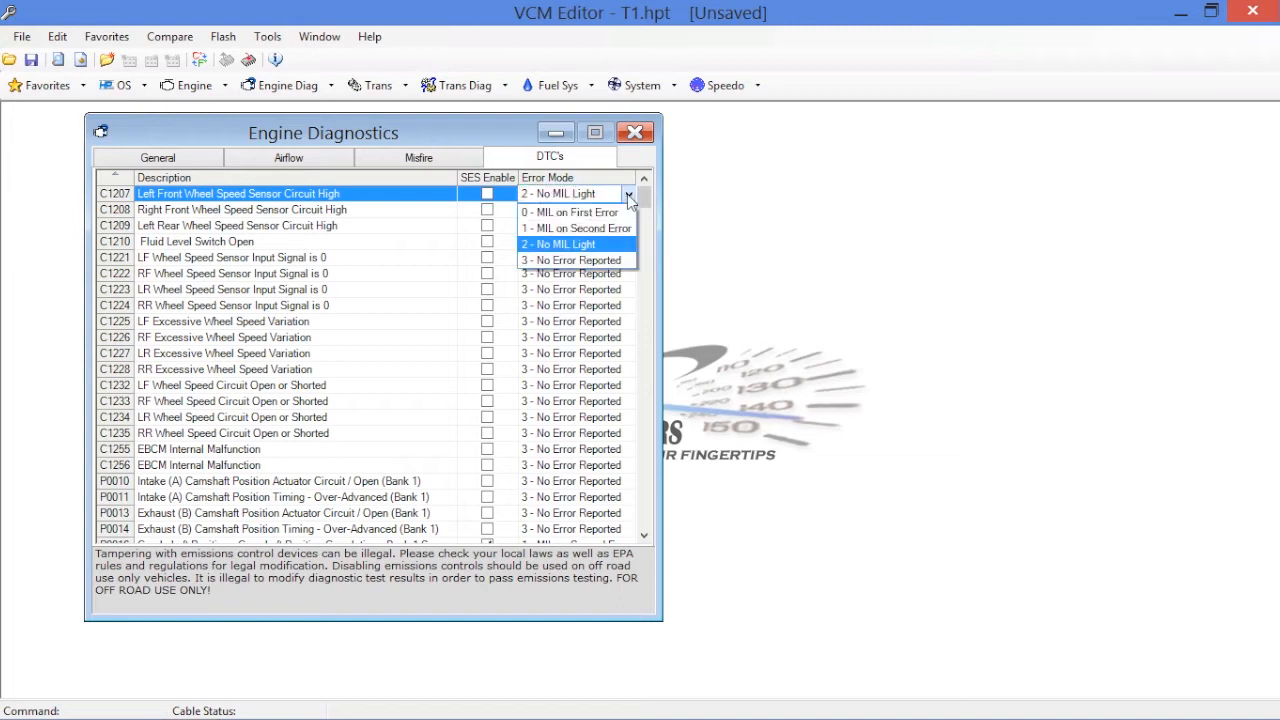
pyautogui.click(571, 260)
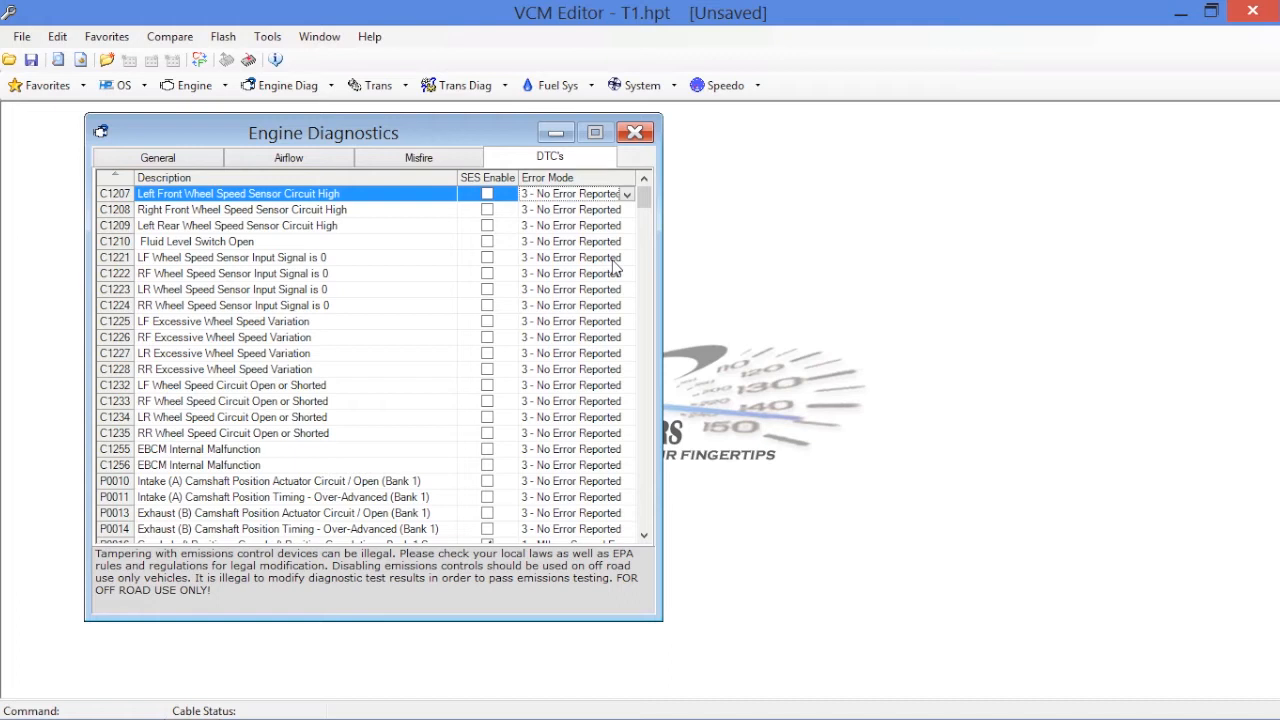
# - Scroll the DTC list and turn off the check-engine light for P0068 and P0101
pyautogui.scroll(-3)
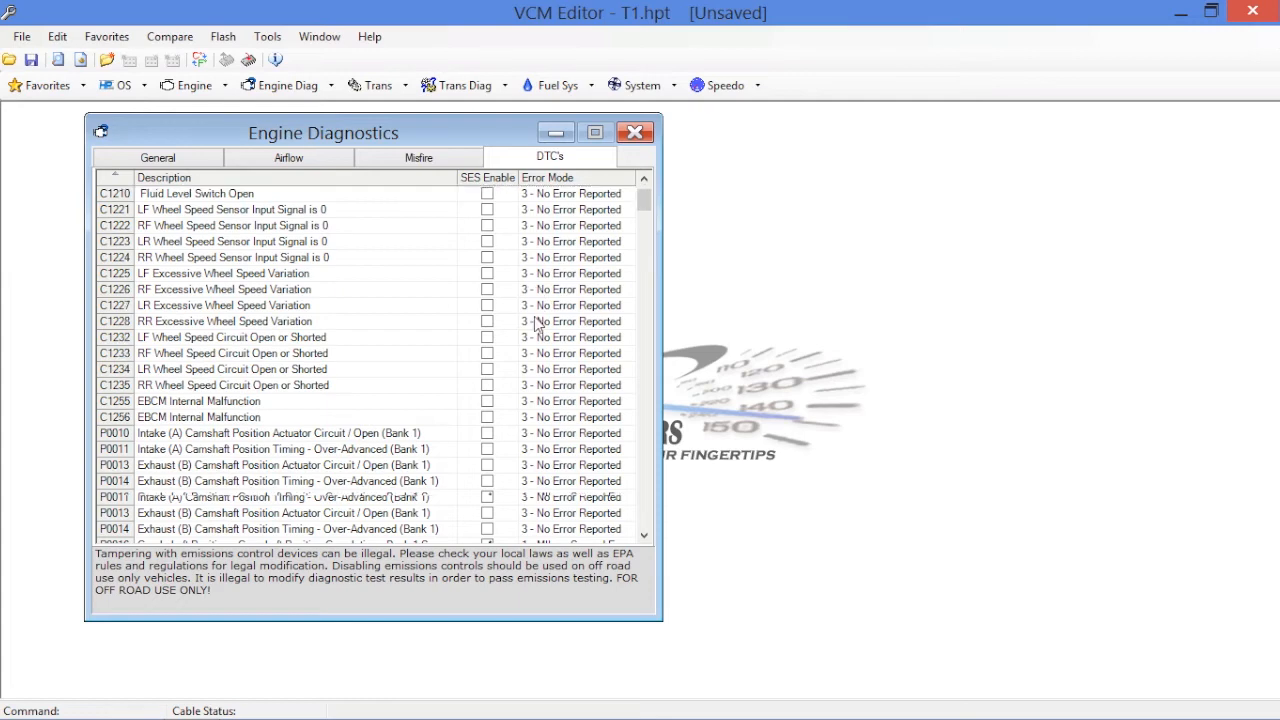
pyautogui.scroll(-3)
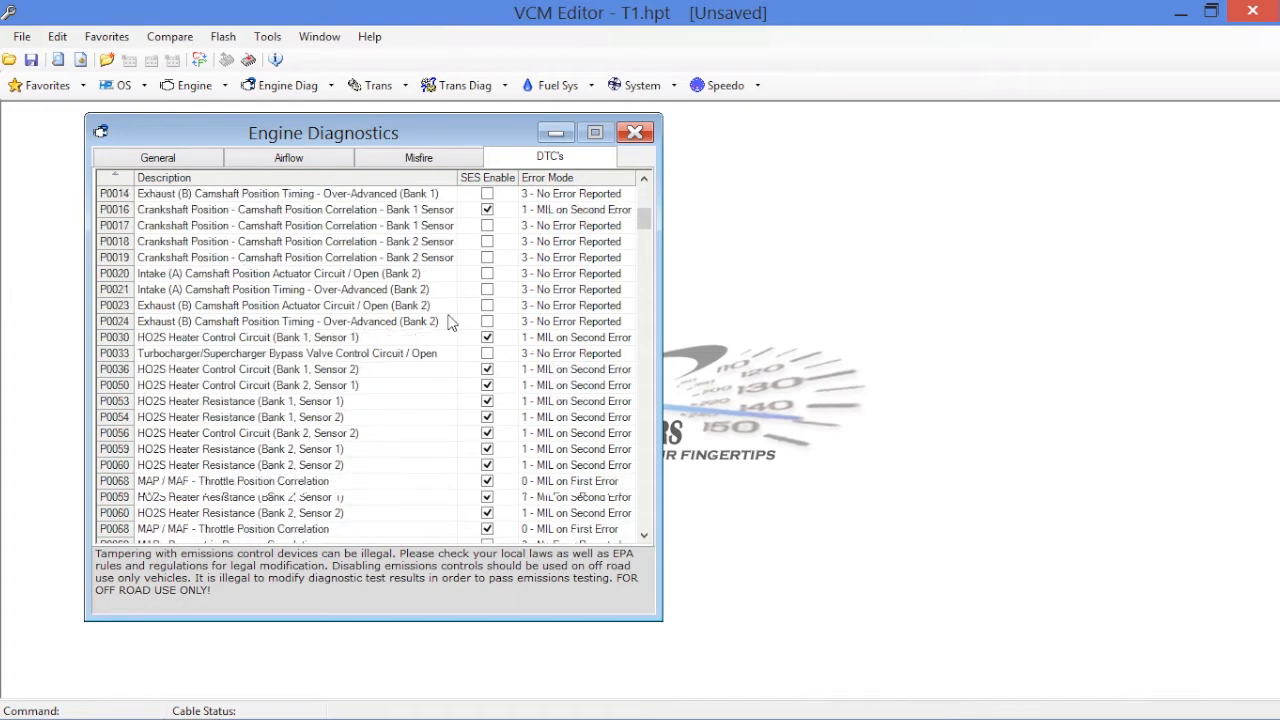
pyautogui.scroll(-3)
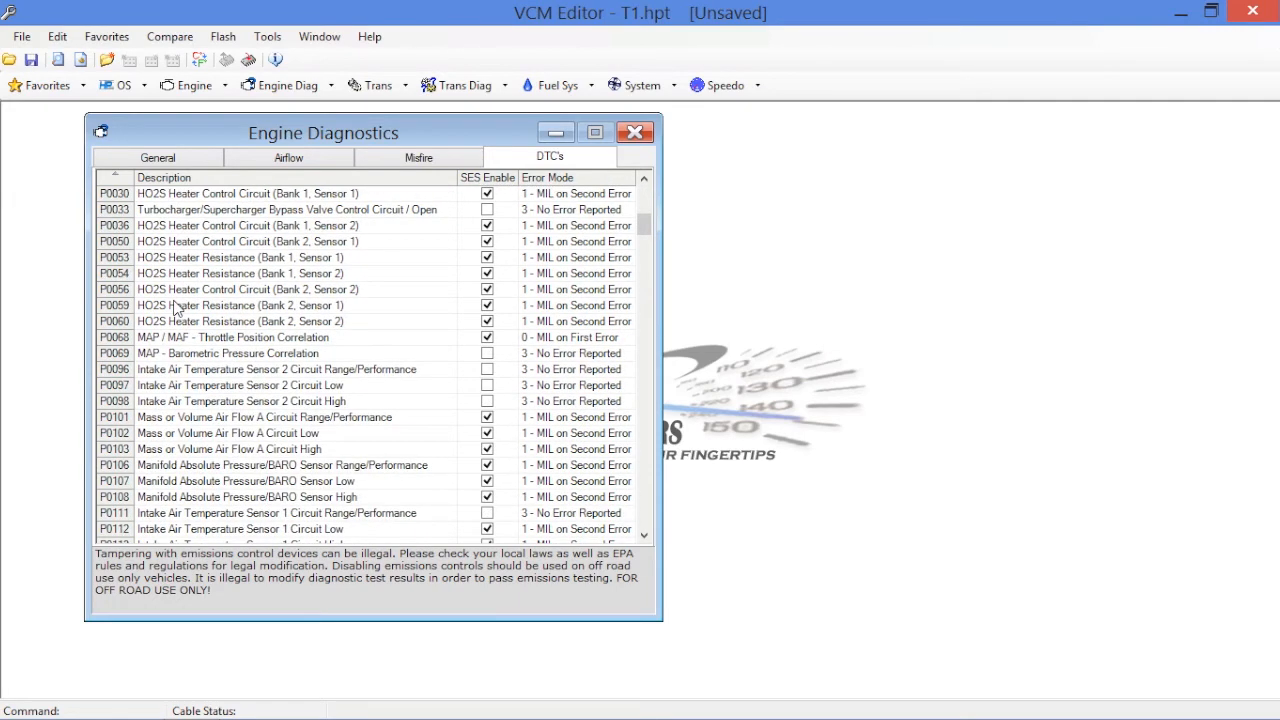
pyautogui.scroll(-3)
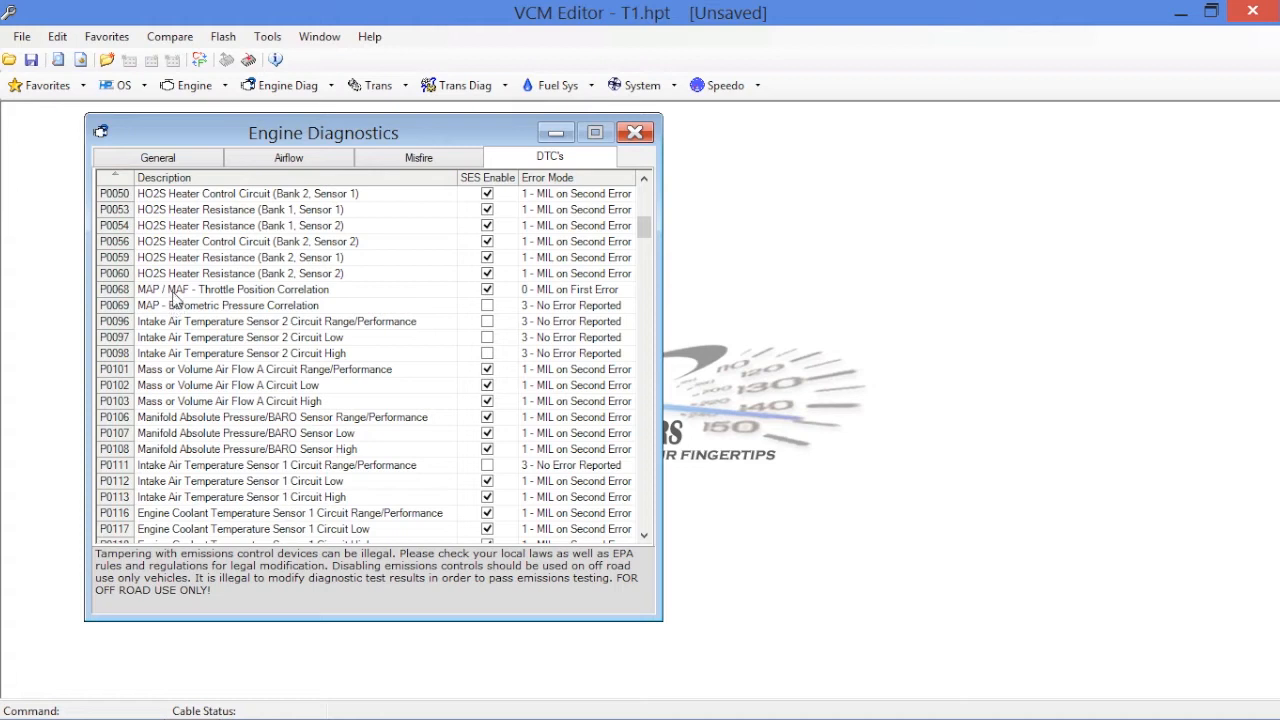
pyautogui.moveTo(183, 297)
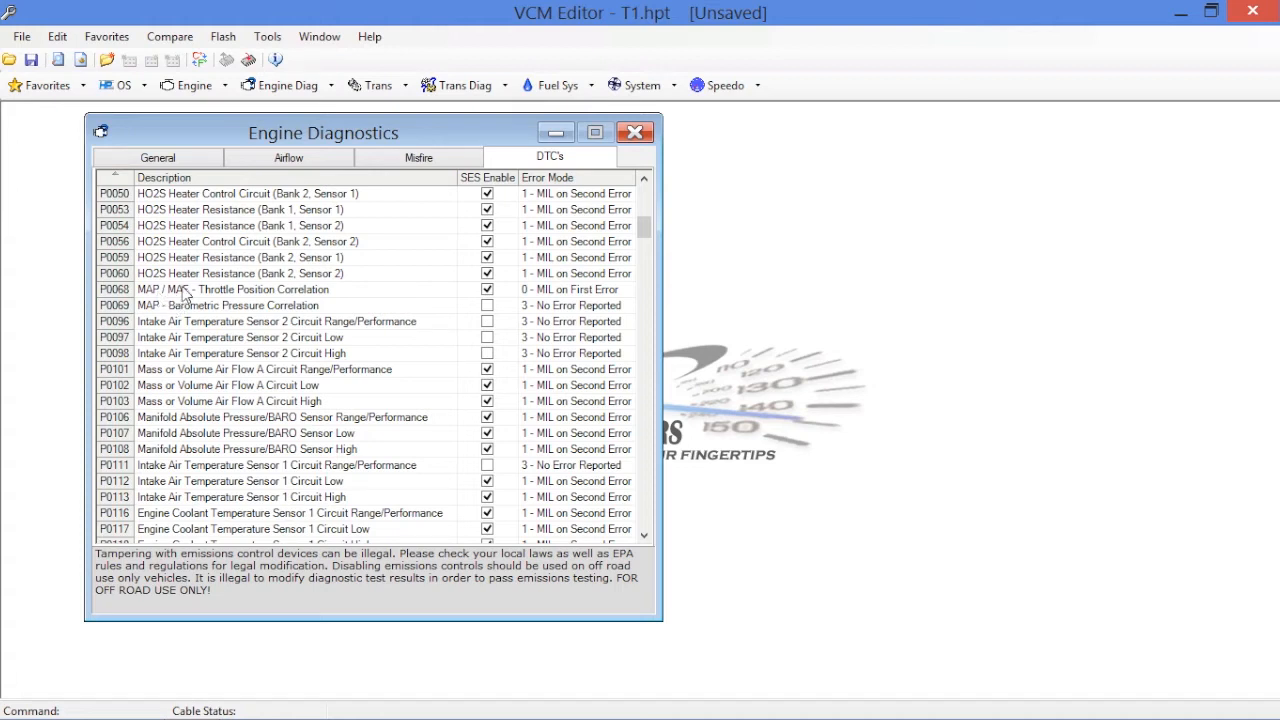
pyautogui.moveTo(184, 295)
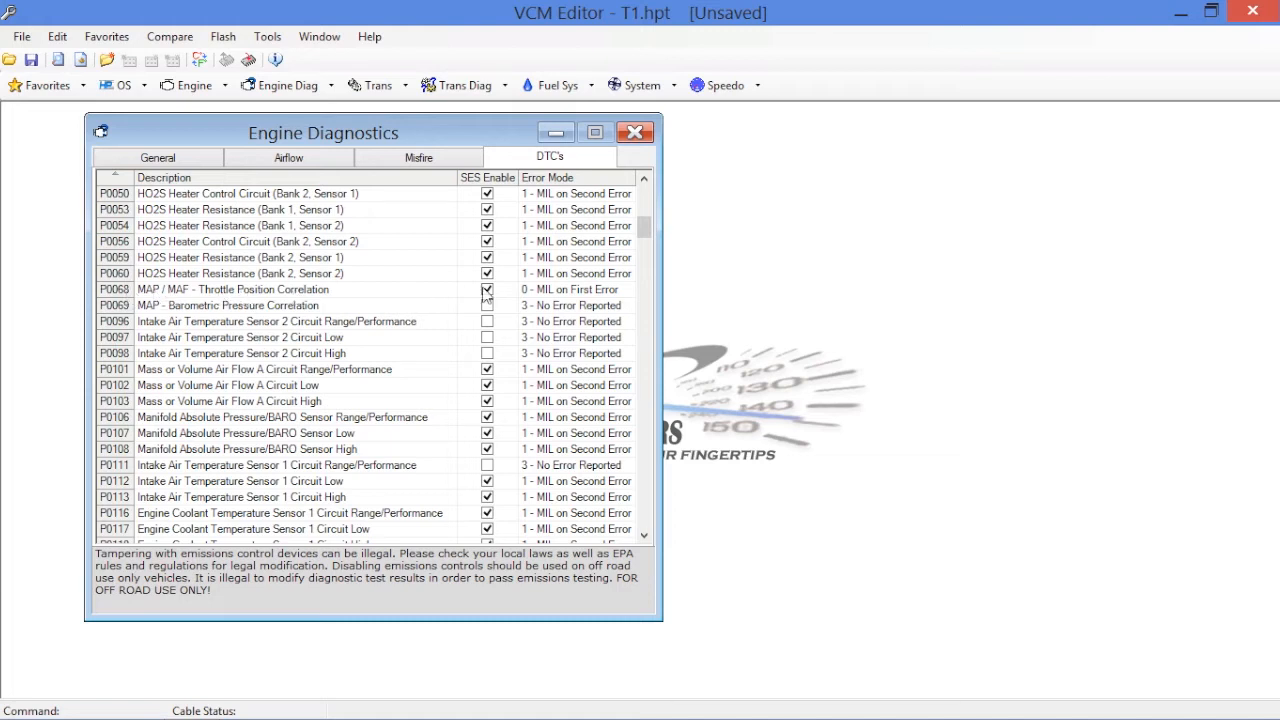
pyautogui.click(487, 289)
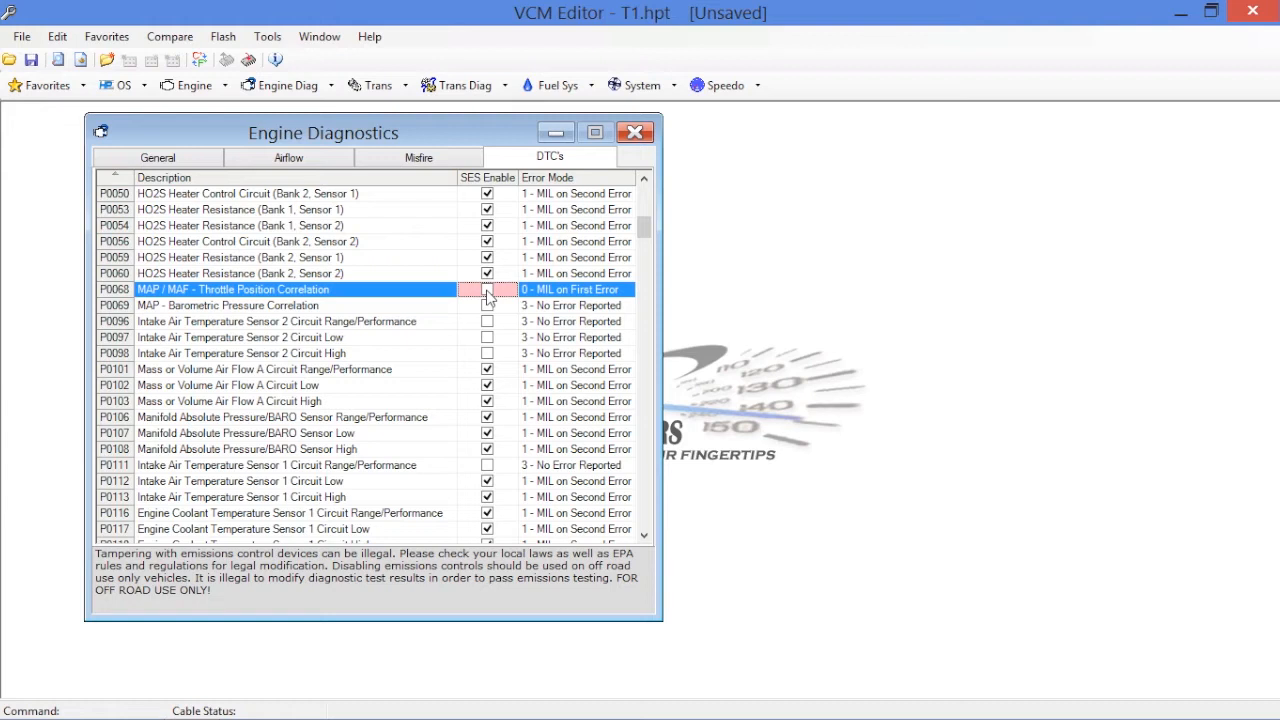
pyautogui.click(487, 289)
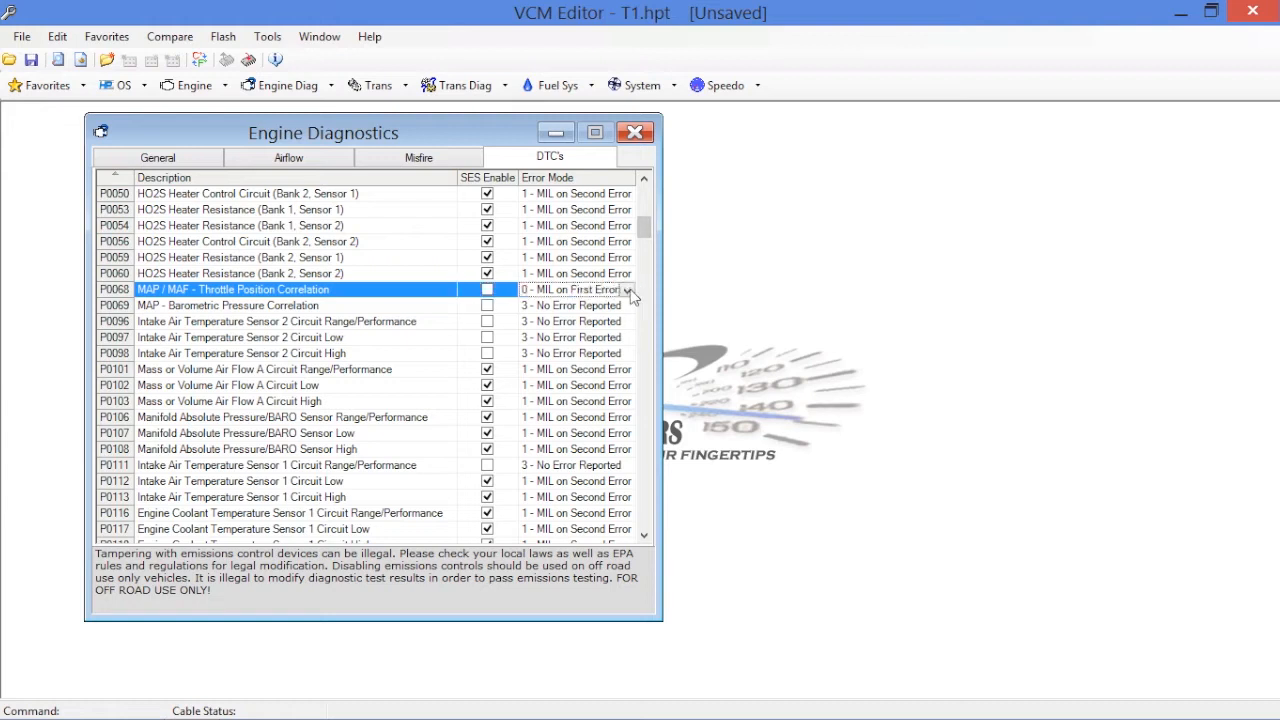
pyautogui.click(629, 290)
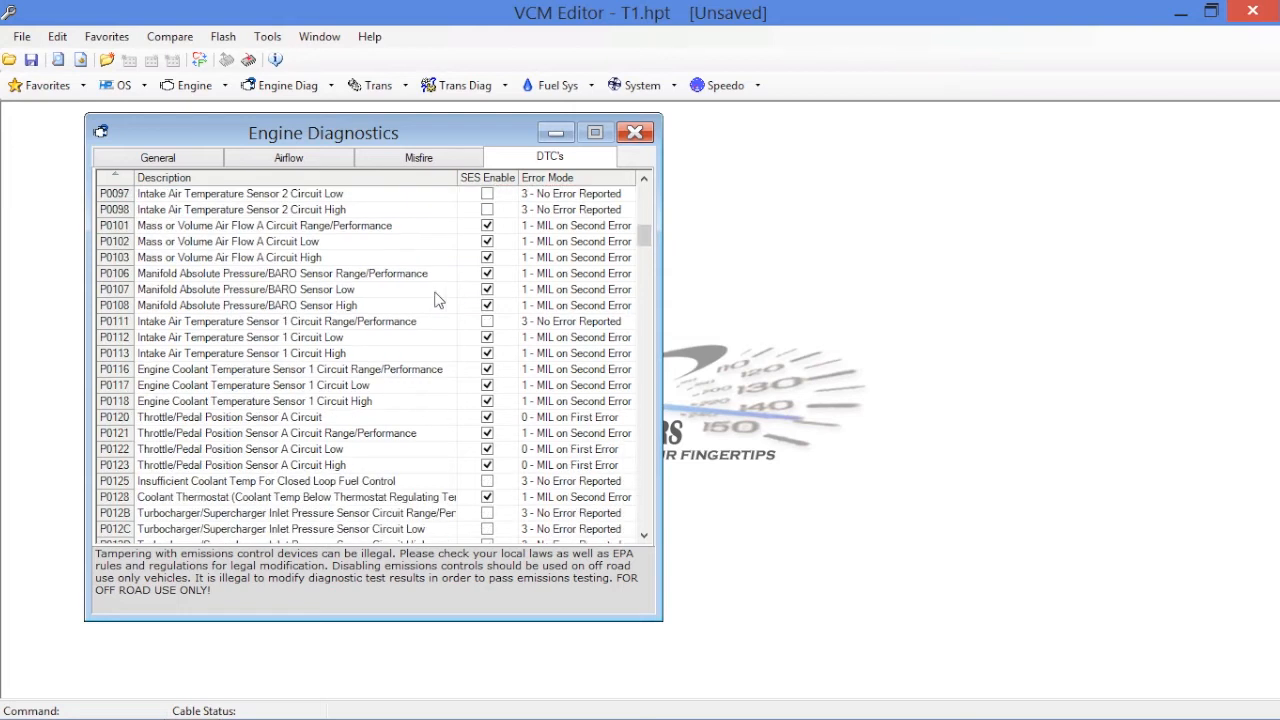
pyautogui.click(487, 225)
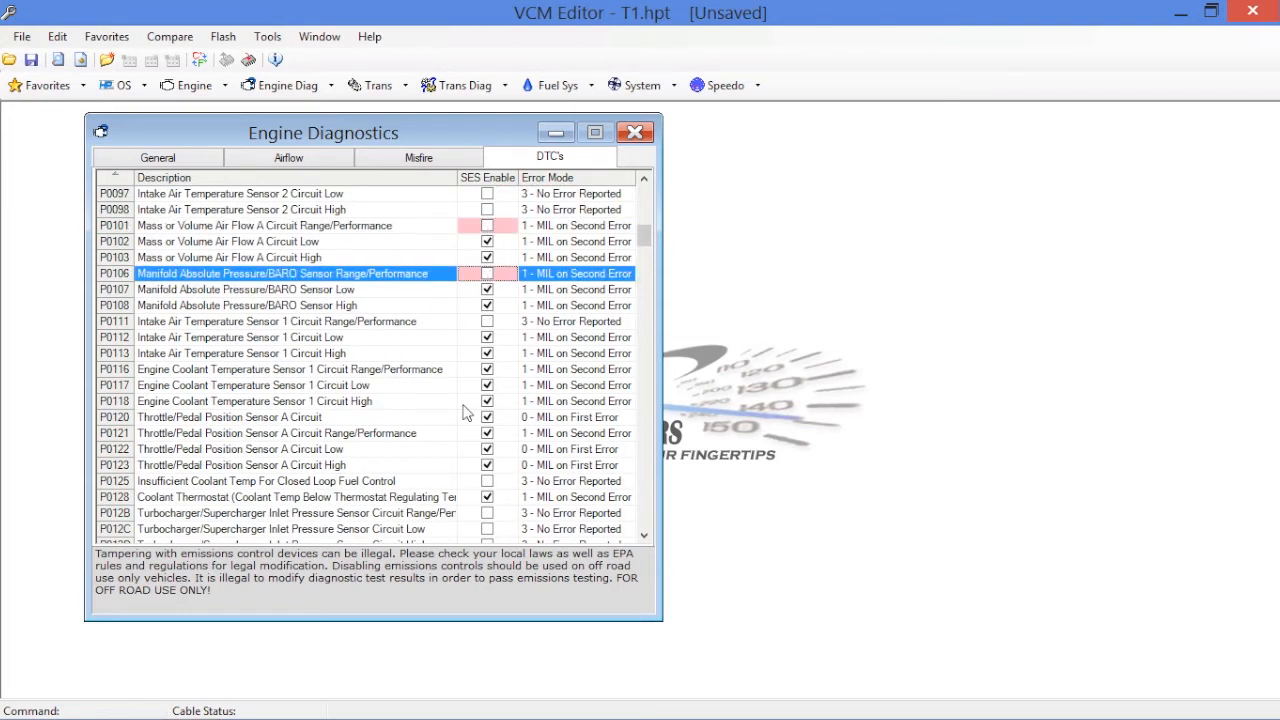
# - Disable SES for P0106 and set P0106 and P0123 to No Error Reported
pyautogui.click(240, 464)
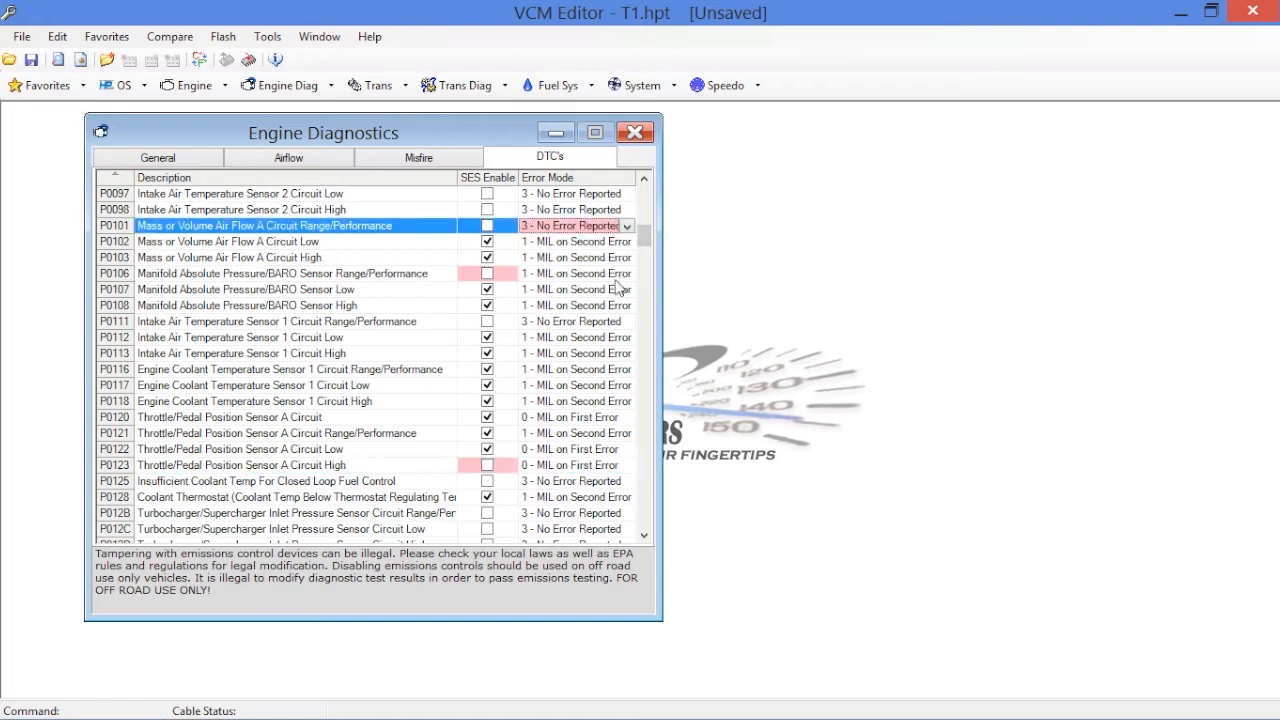
pyautogui.click(628, 273)
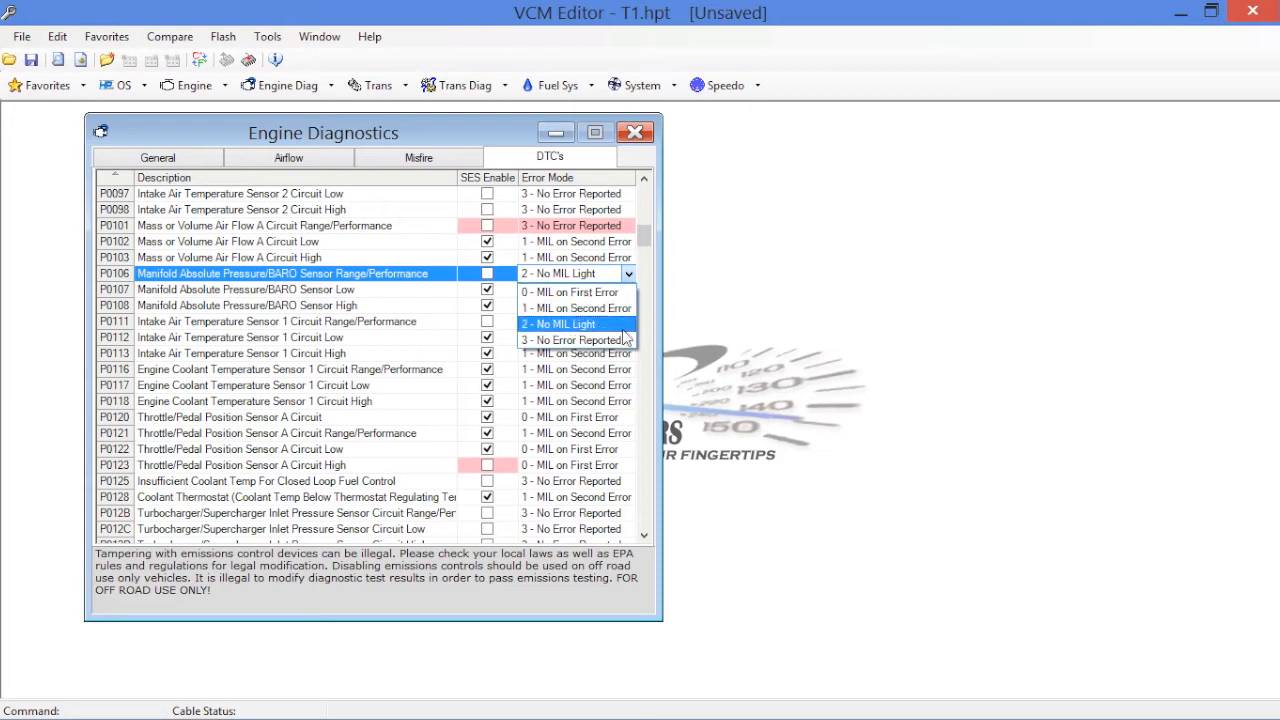
pyautogui.click(570, 339)
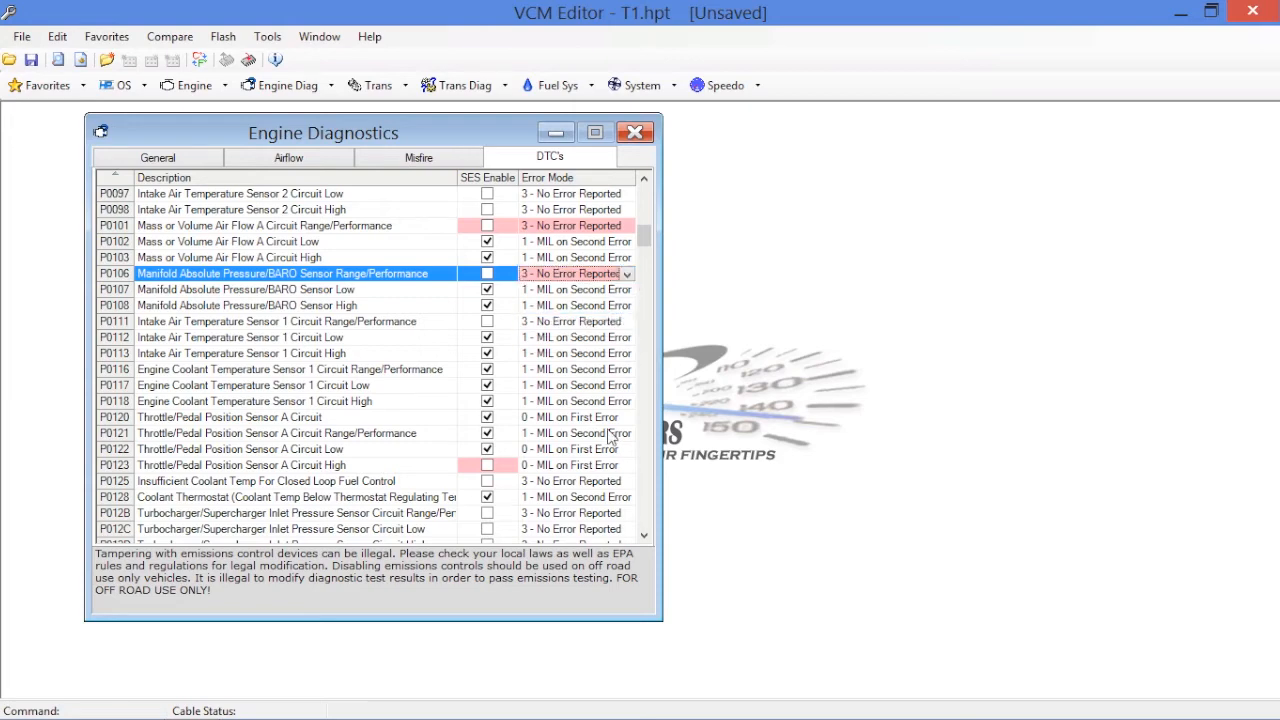
pyautogui.scroll(-3)
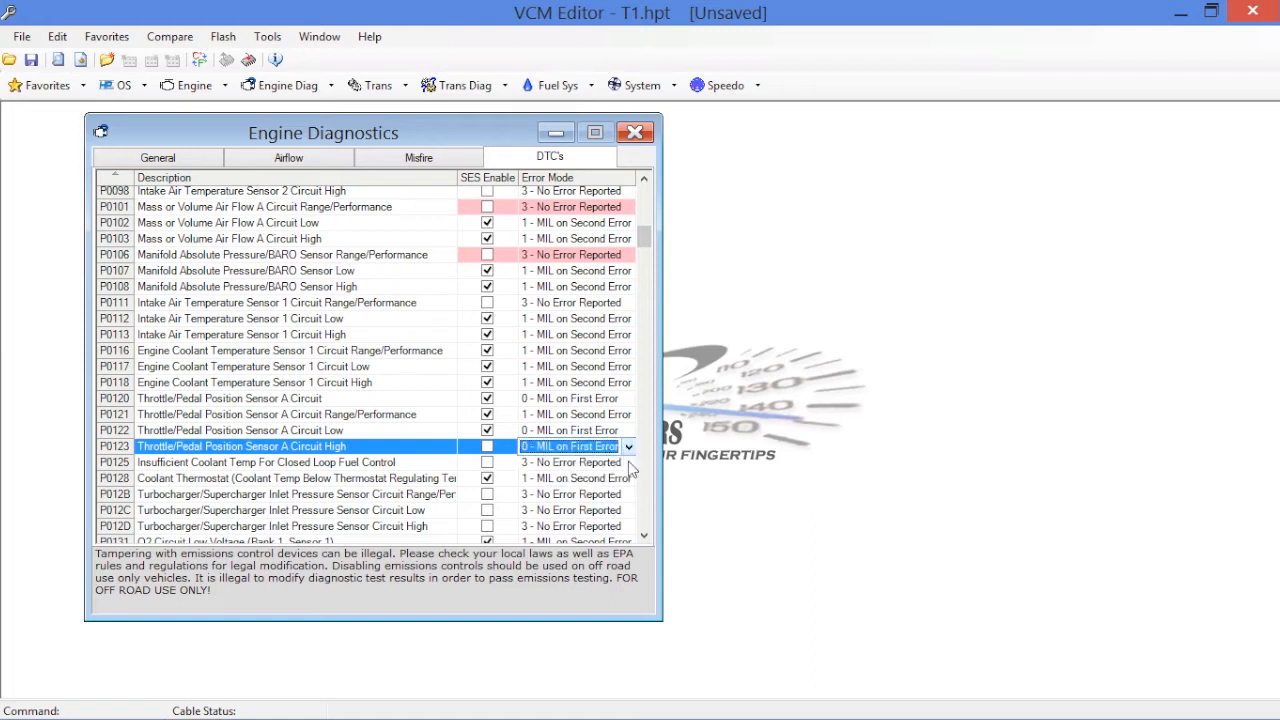
pyautogui.click(570, 462)
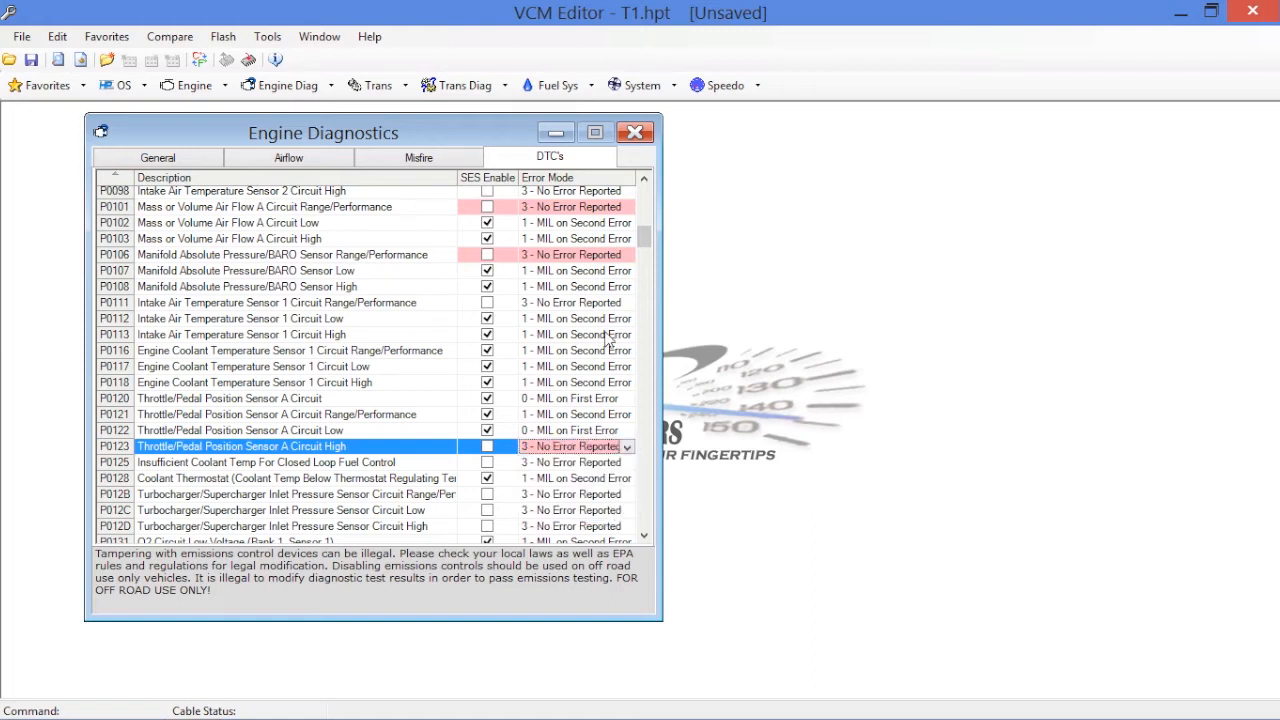
pyautogui.scroll(-3)
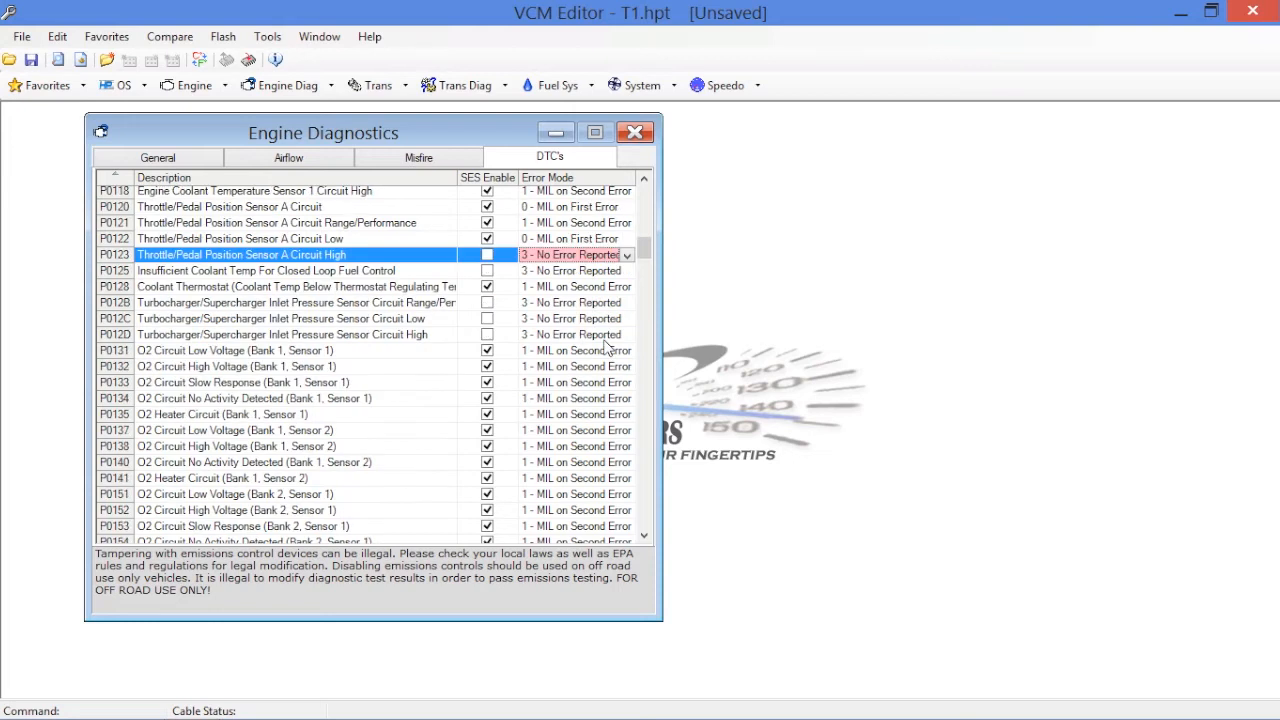
# - Uncheck SES Enable for P0137, P0138, P0140, P0141 and set each to 3 - No Error Reported
pyautogui.scroll(-3)
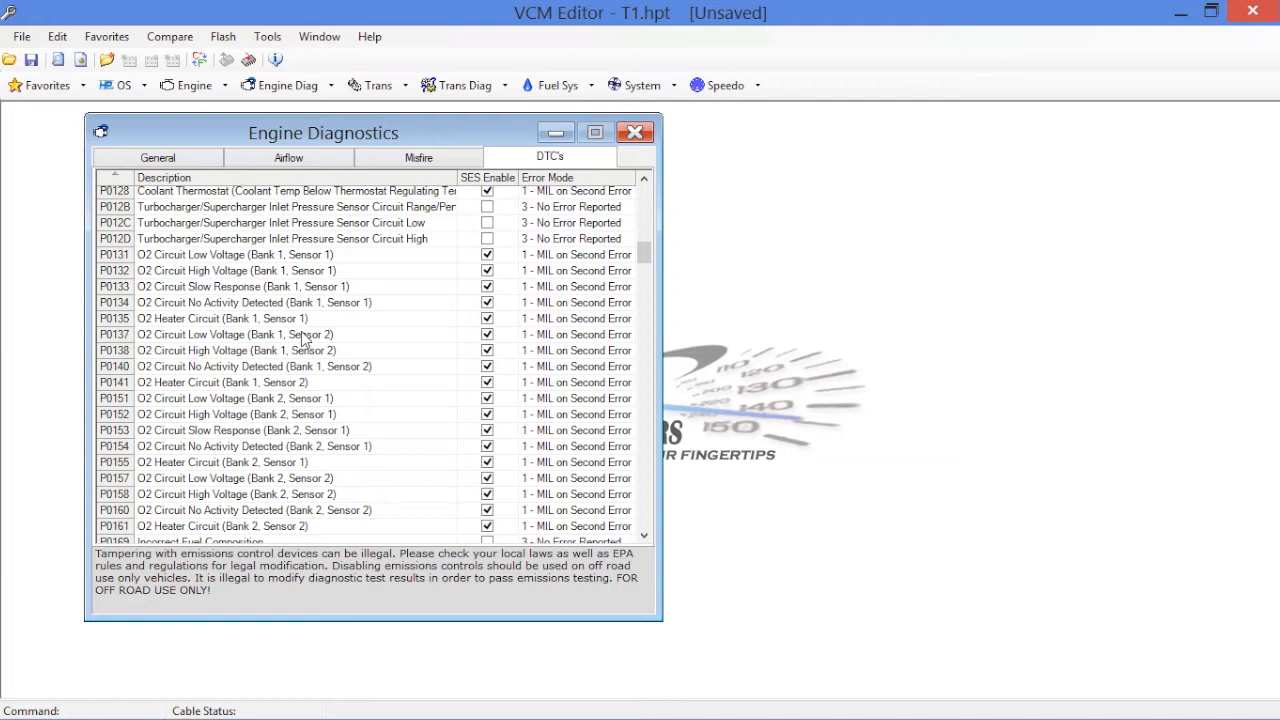
pyautogui.moveTo(305, 340)
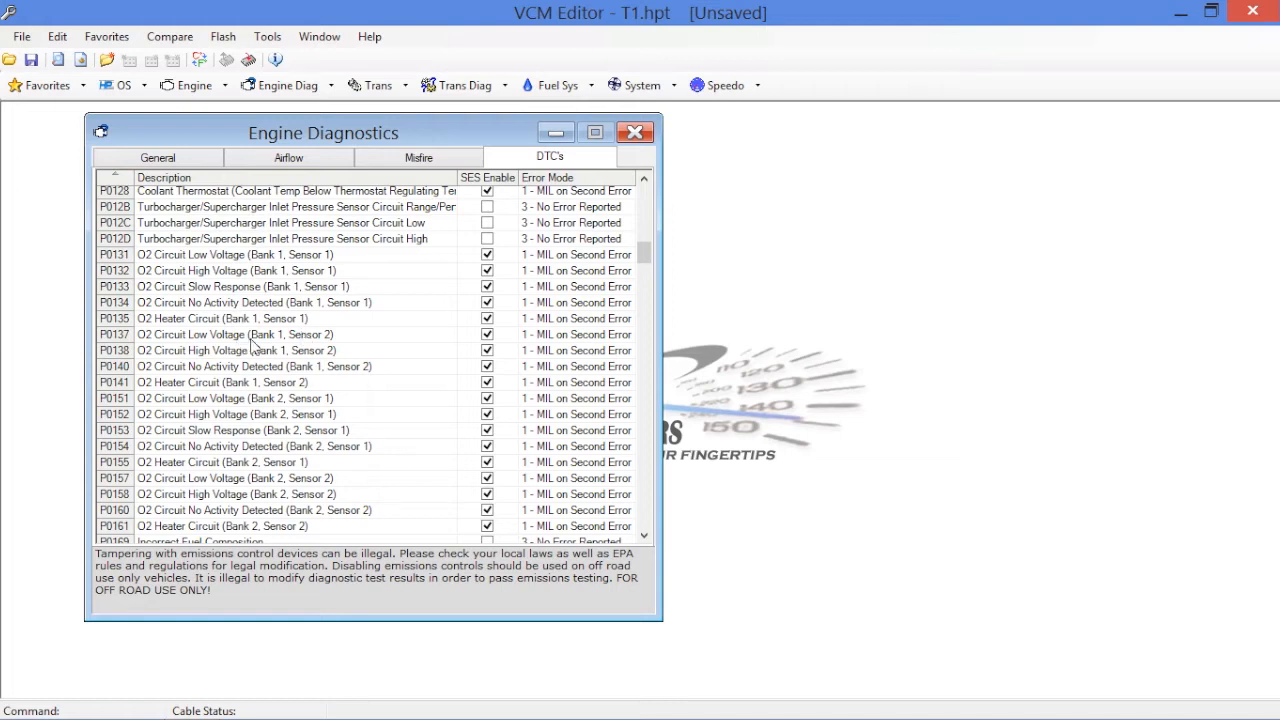
pyautogui.click(235, 334)
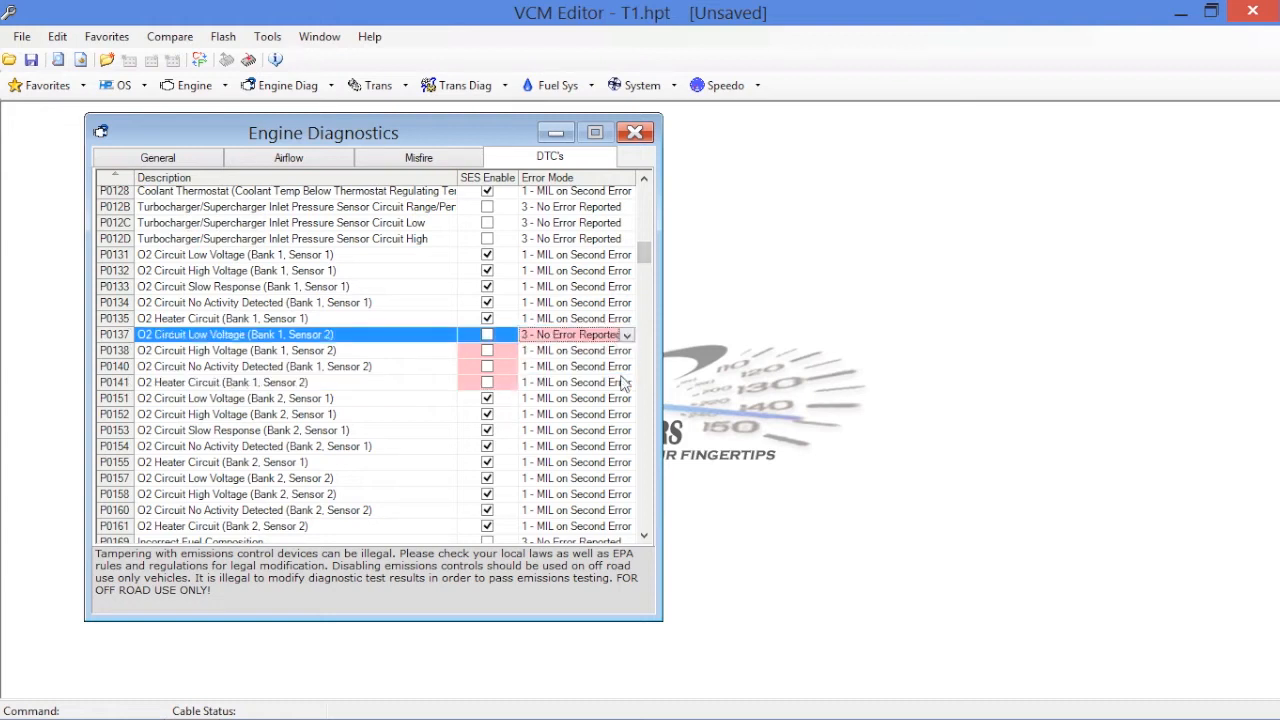
pyautogui.click(628, 350)
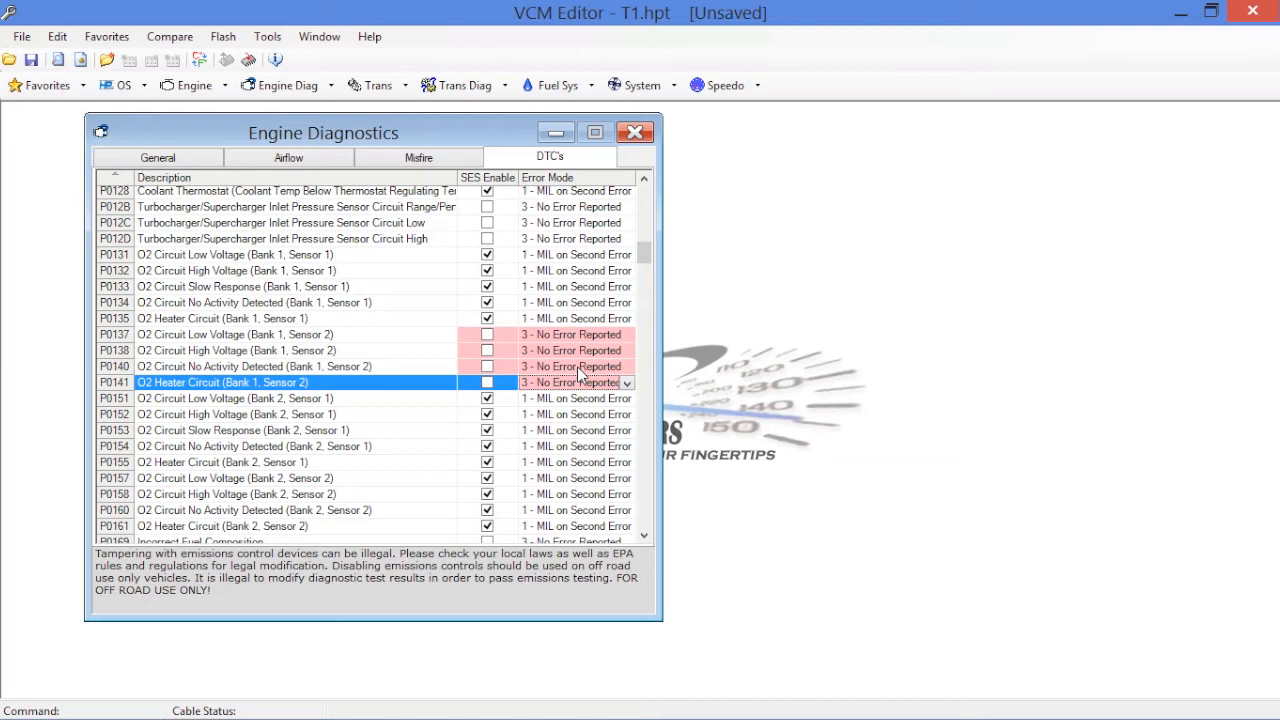
pyautogui.scroll(-3)
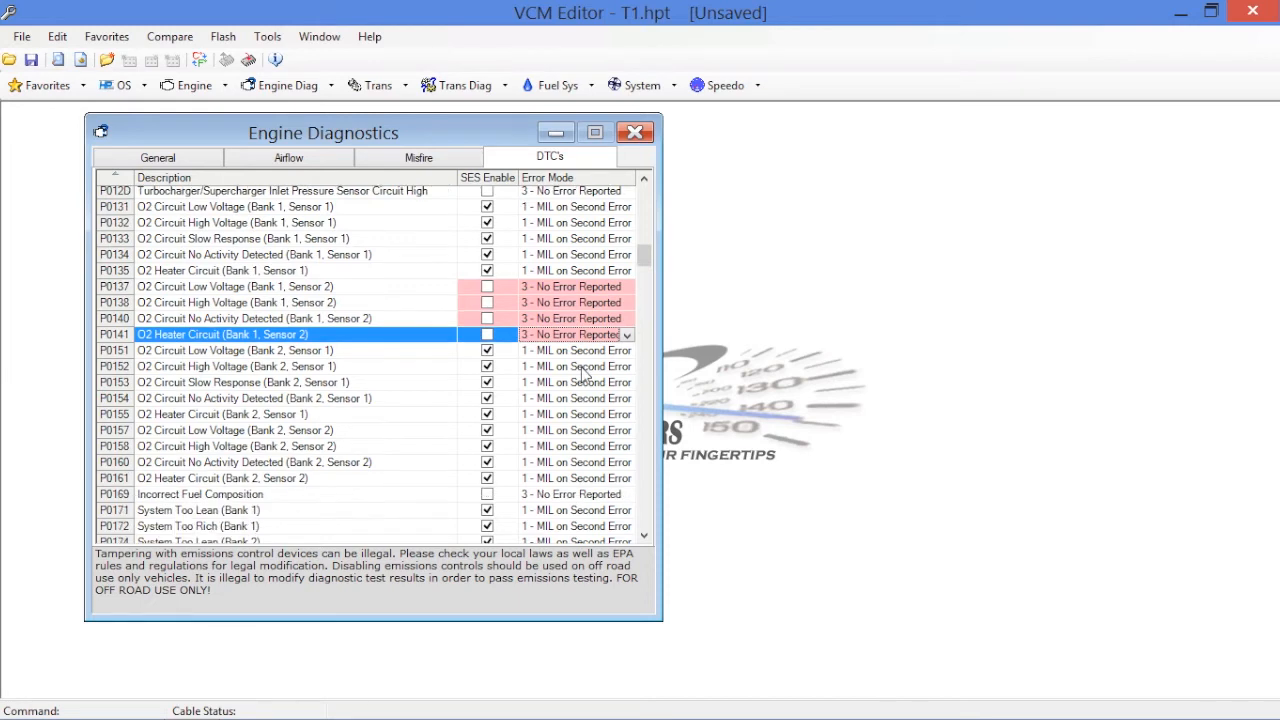
pyautogui.scroll(-3)
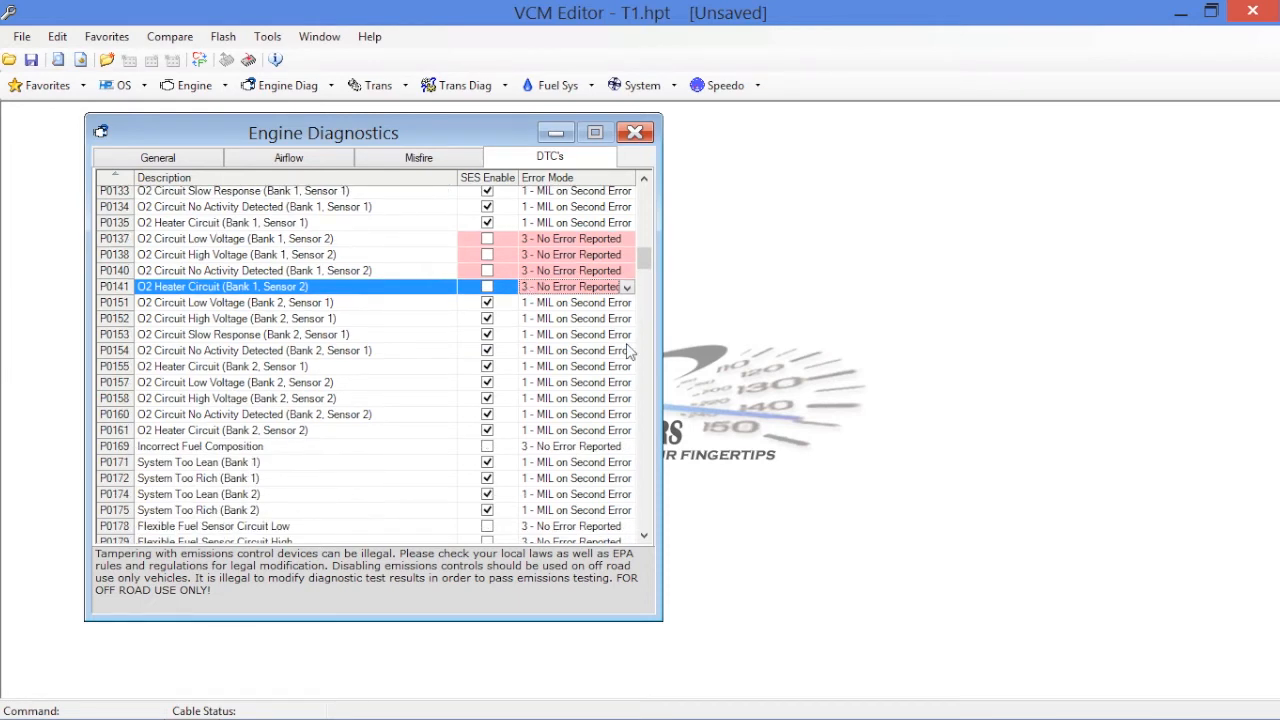
pyautogui.scroll(-3)
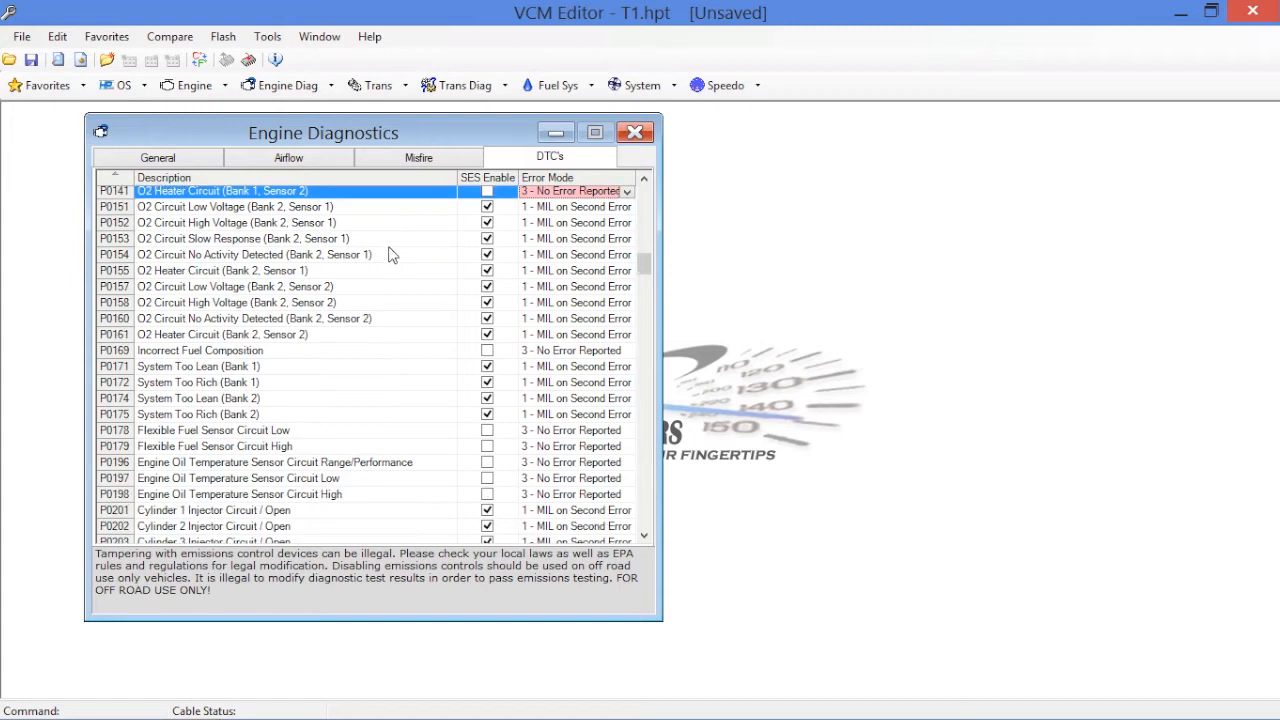
# - Uncheck SES Enable for P0157, P0158, P0160, P0161 and set each to 3 - No Error Reported
pyautogui.click(235, 287)
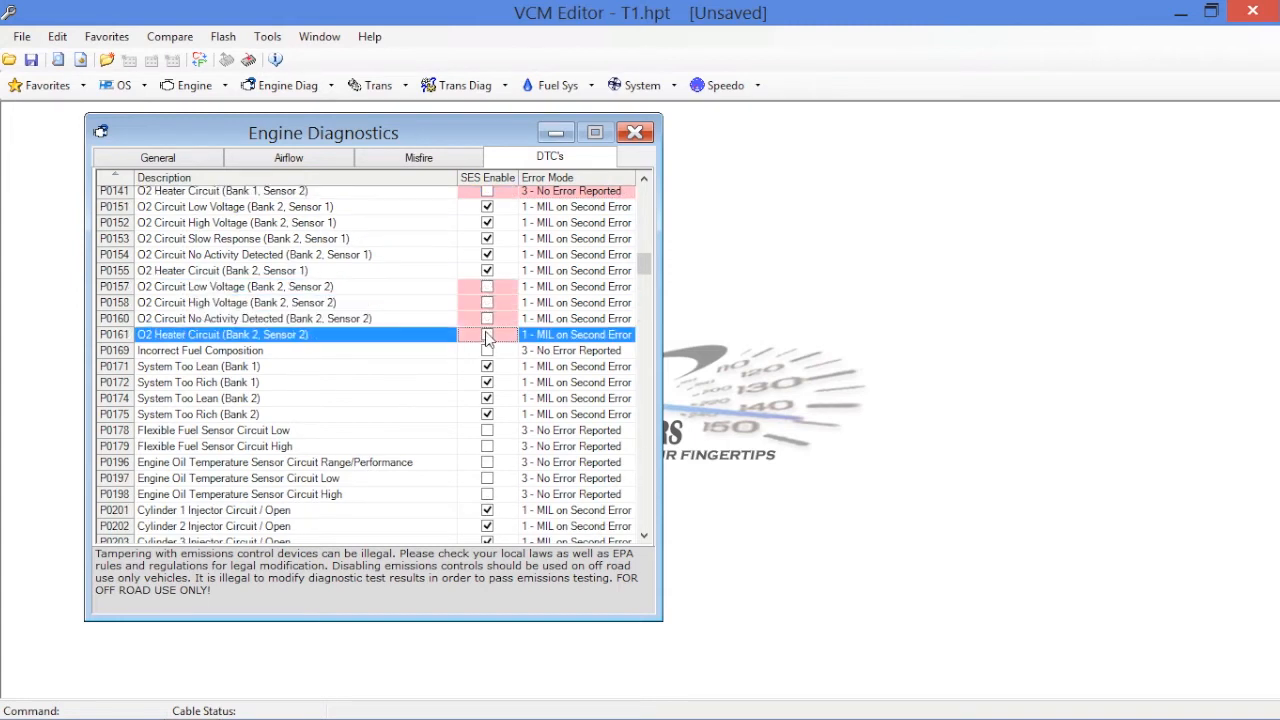
pyautogui.click(575, 287)
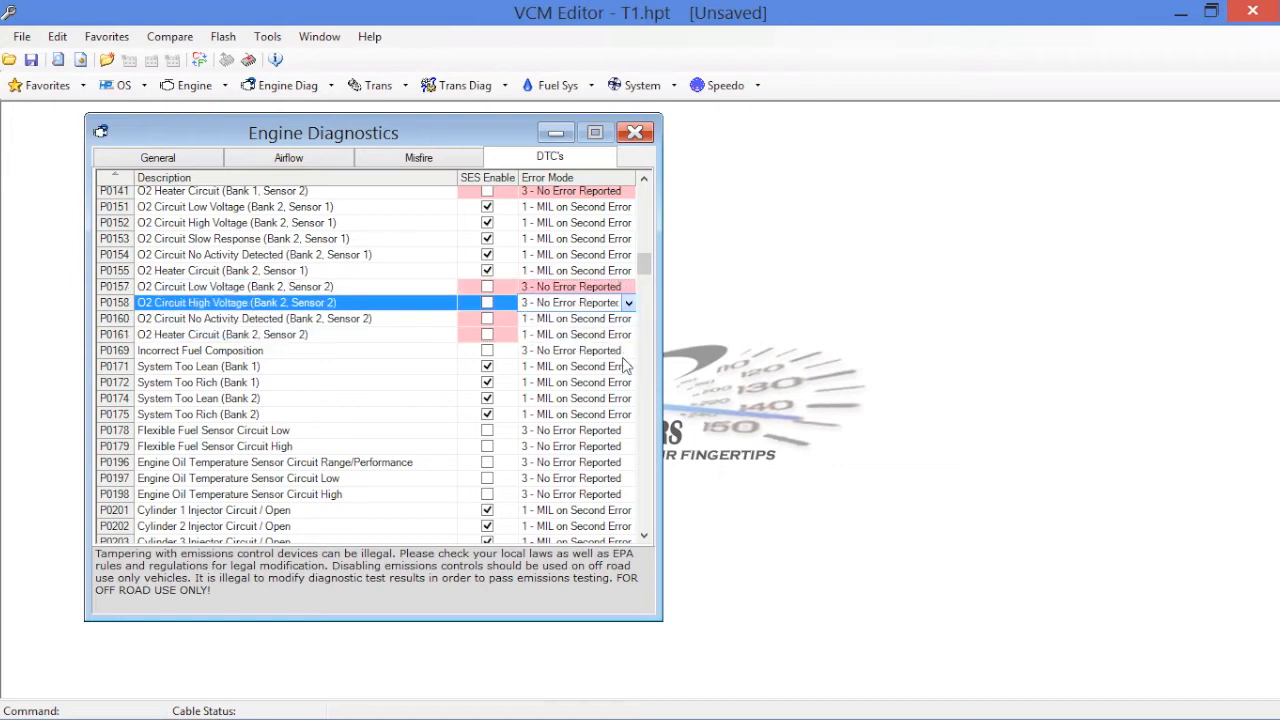
pyautogui.click(250, 318)
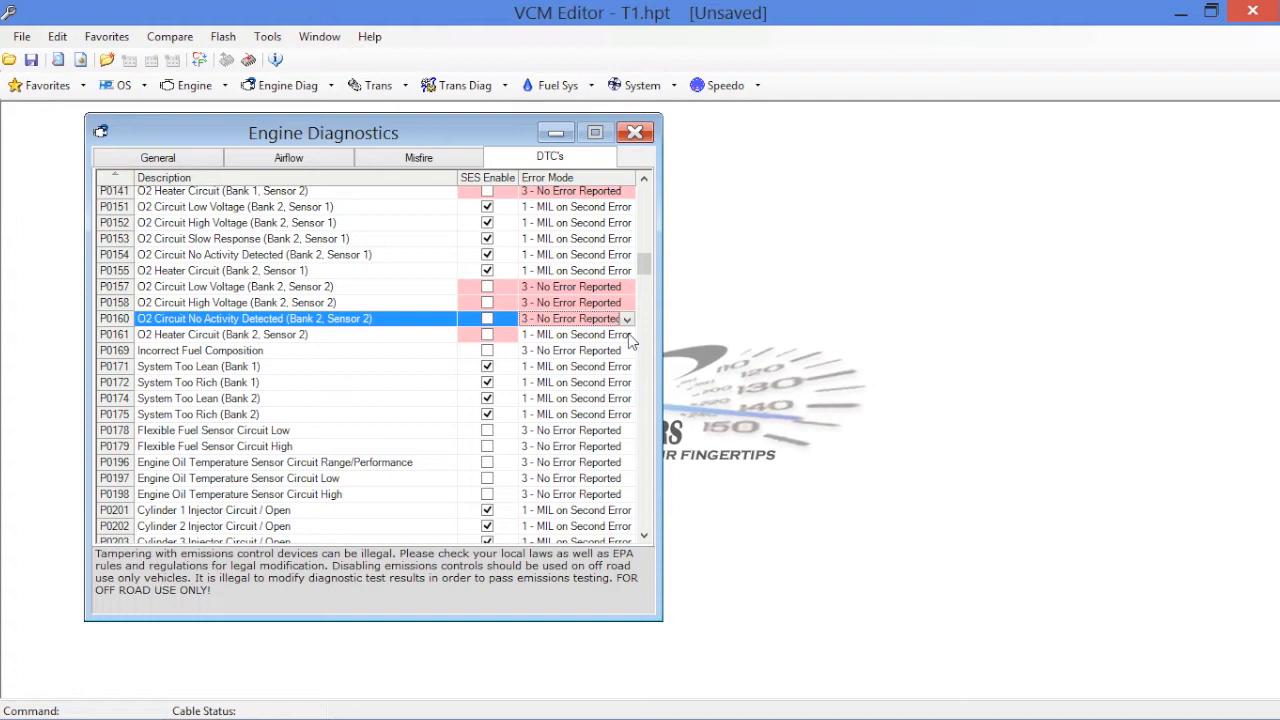
pyautogui.click(222, 334)
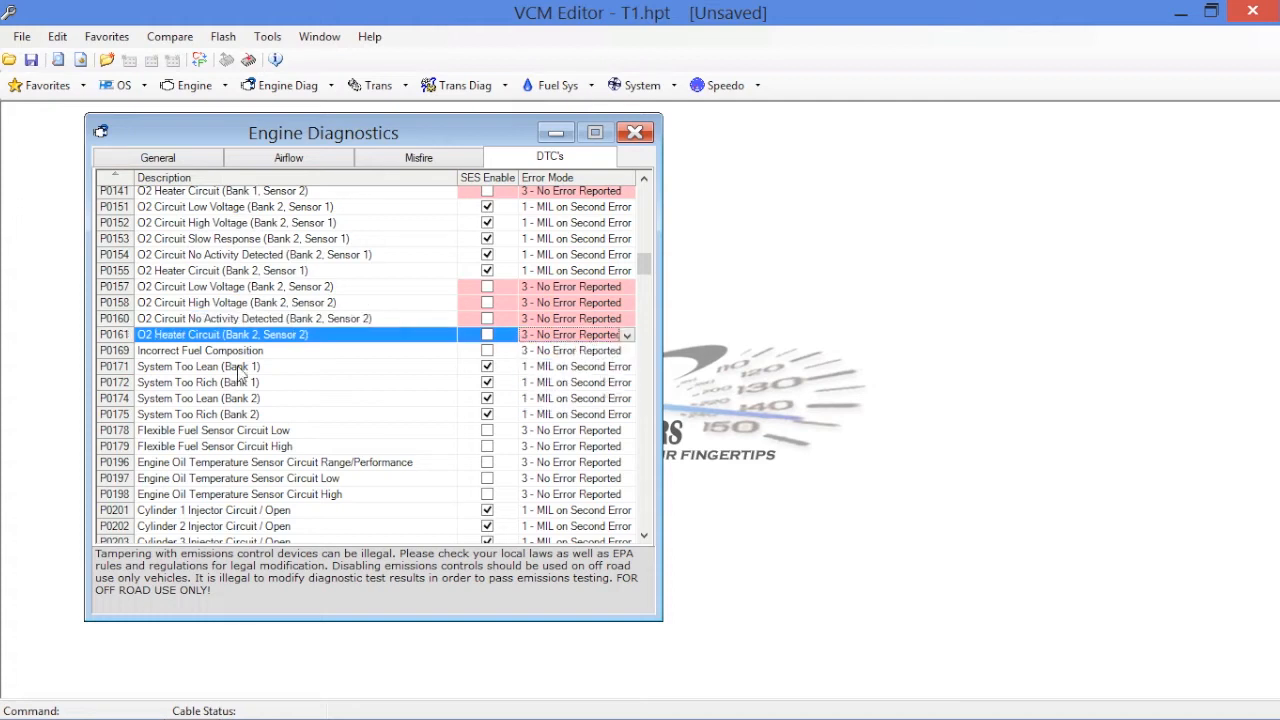
pyautogui.moveTo(593, 433)
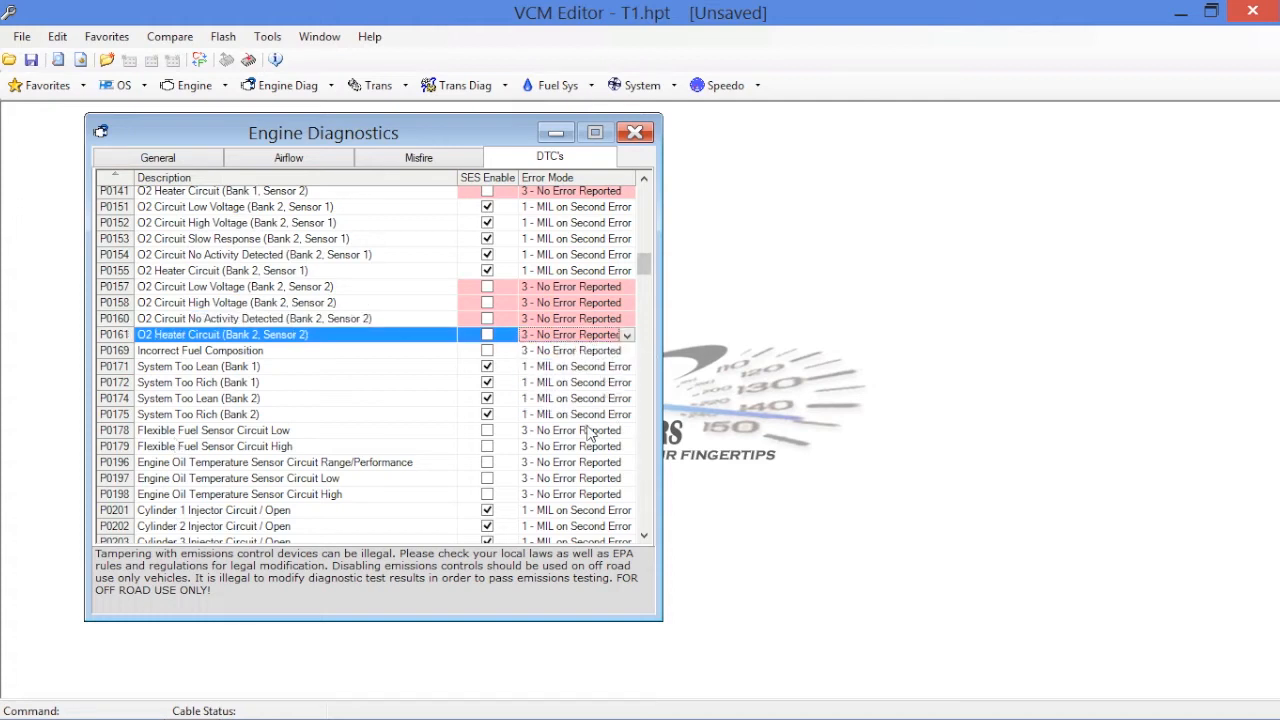
# - Scroll the DTC list down to P0300 Random Misfire Detected
pyautogui.scroll(-3)
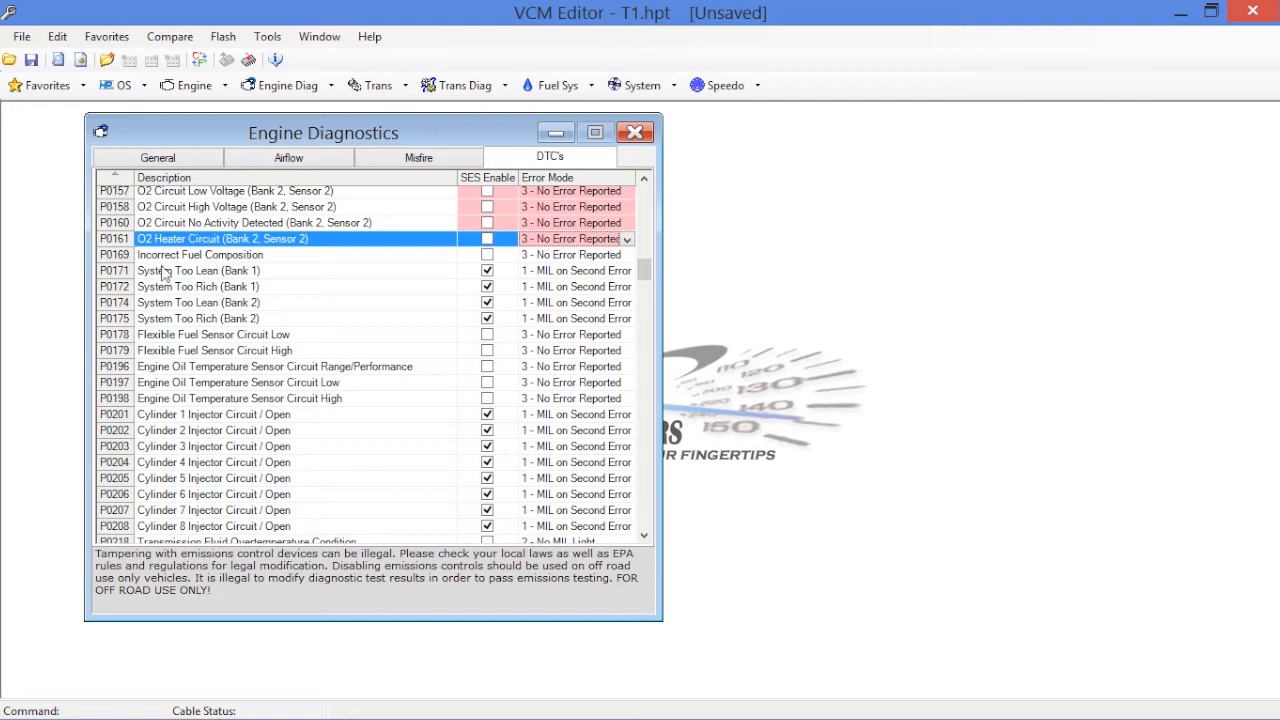
pyautogui.moveTo(167, 279)
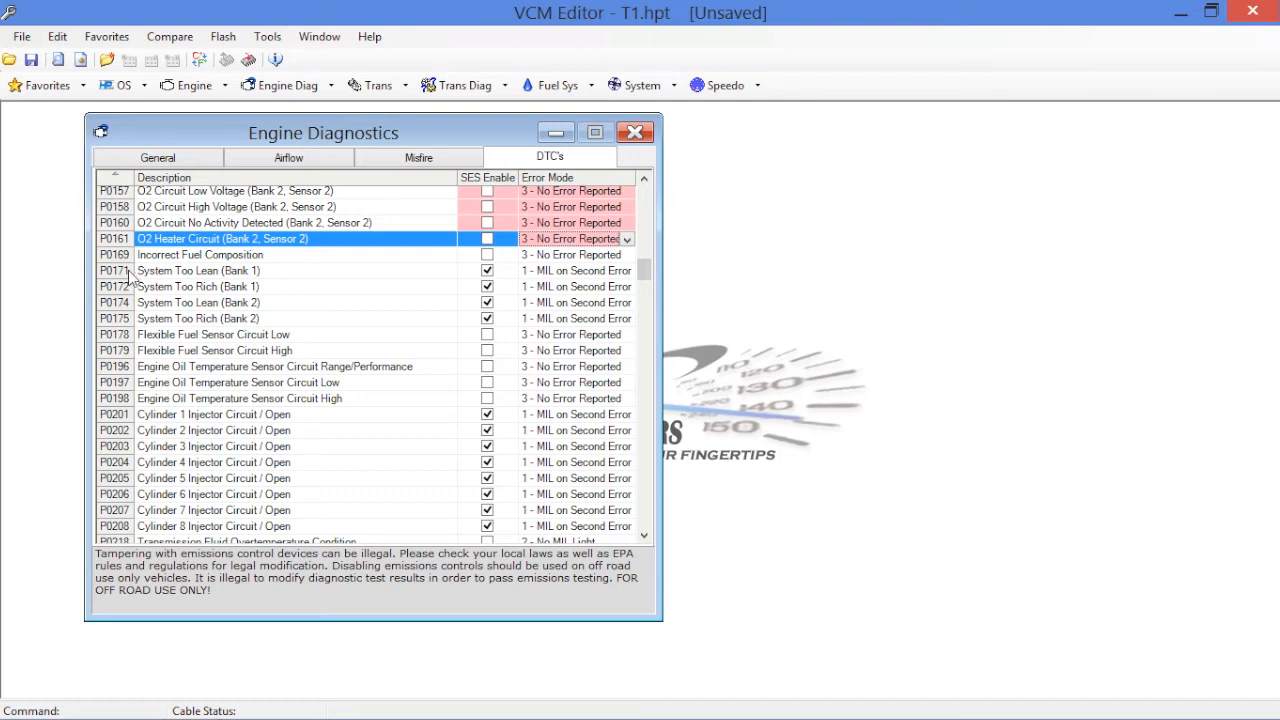
pyautogui.moveTo(127, 283)
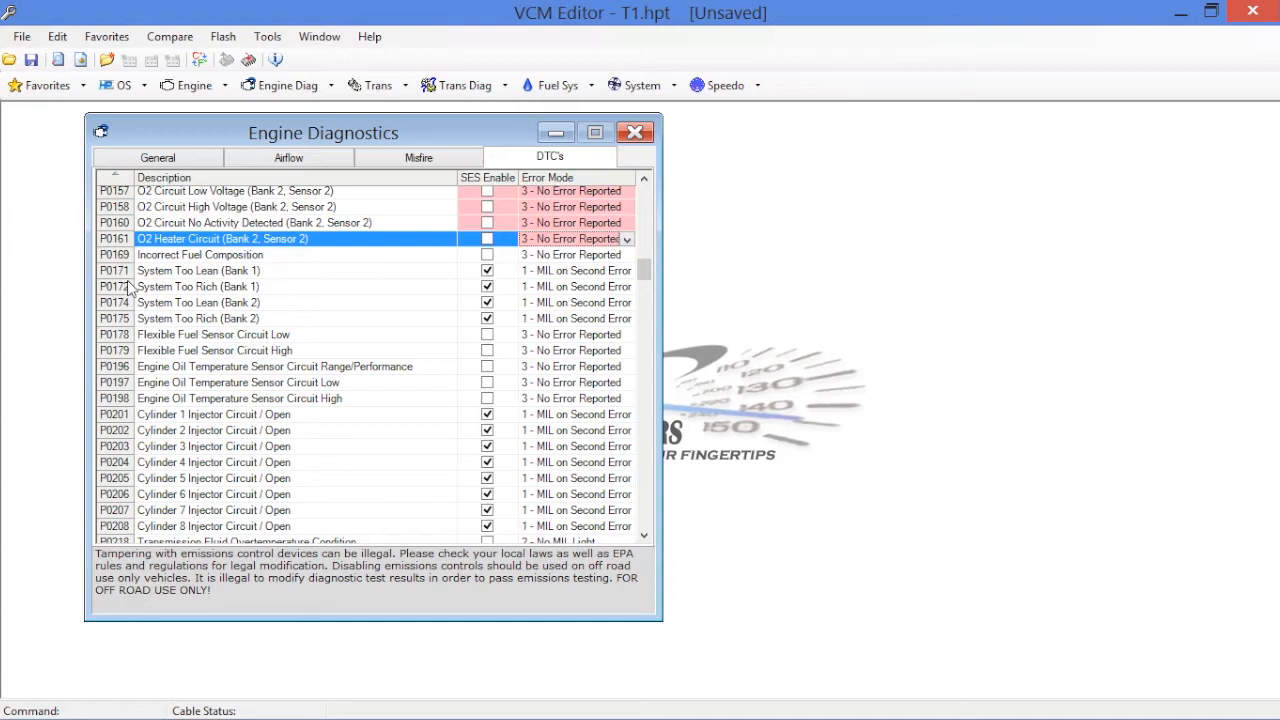
pyautogui.moveTo(258, 294)
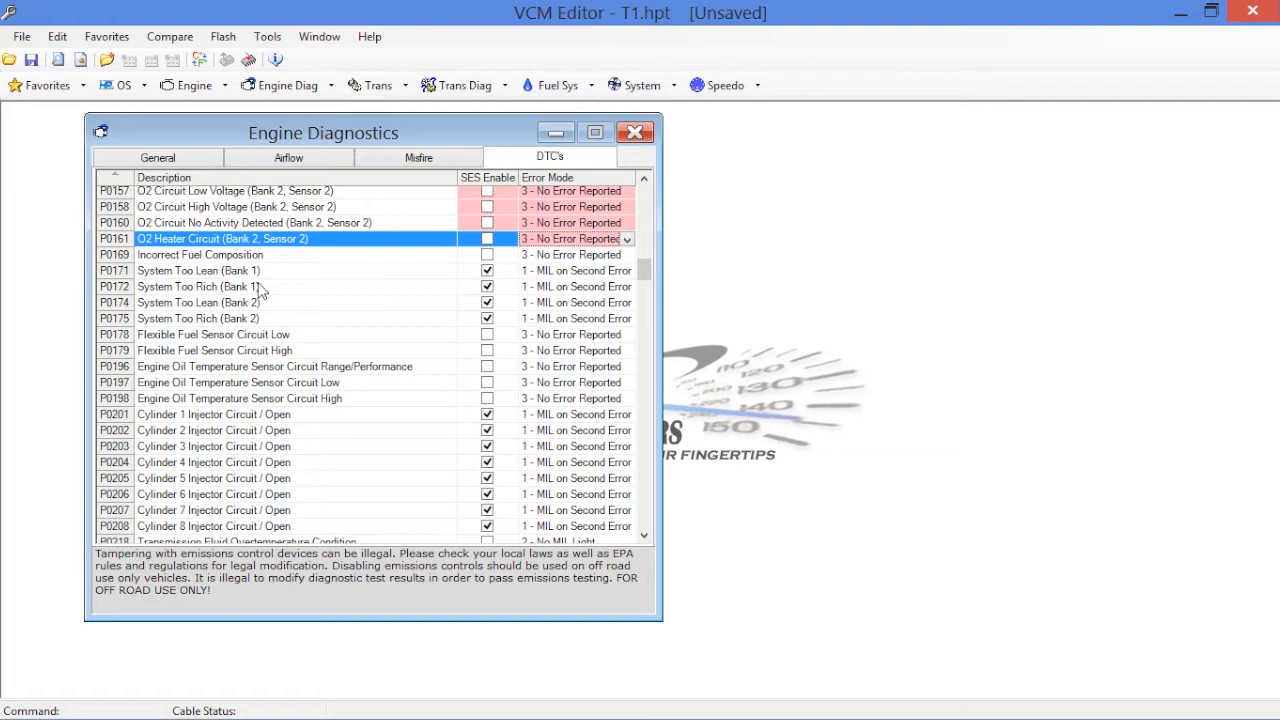
pyautogui.scroll(-3)
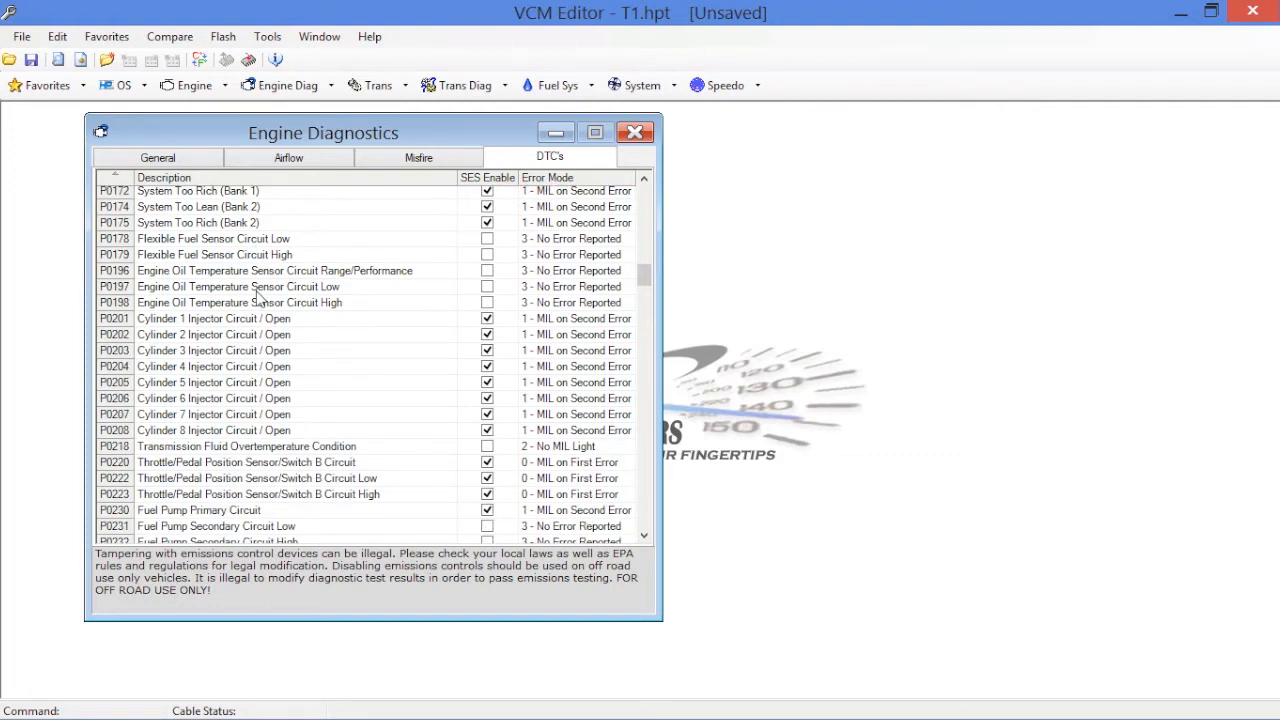
pyautogui.moveTo(208, 343)
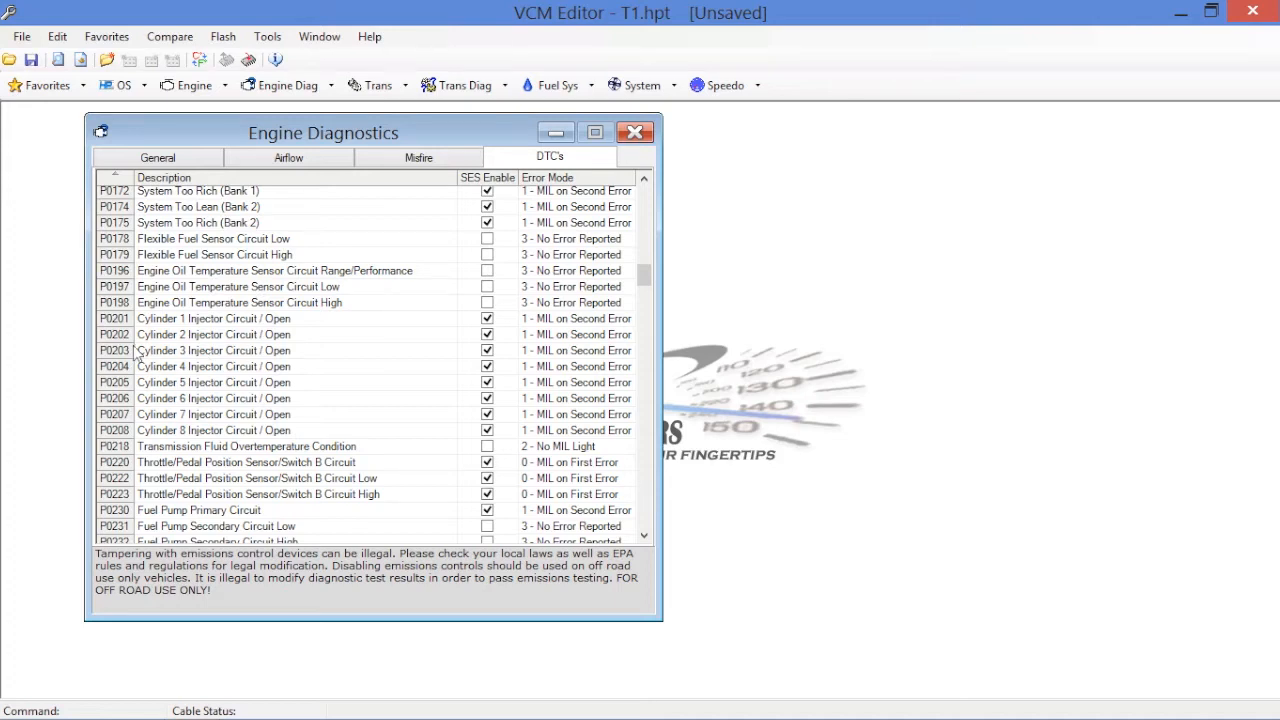
pyautogui.scroll(-3)
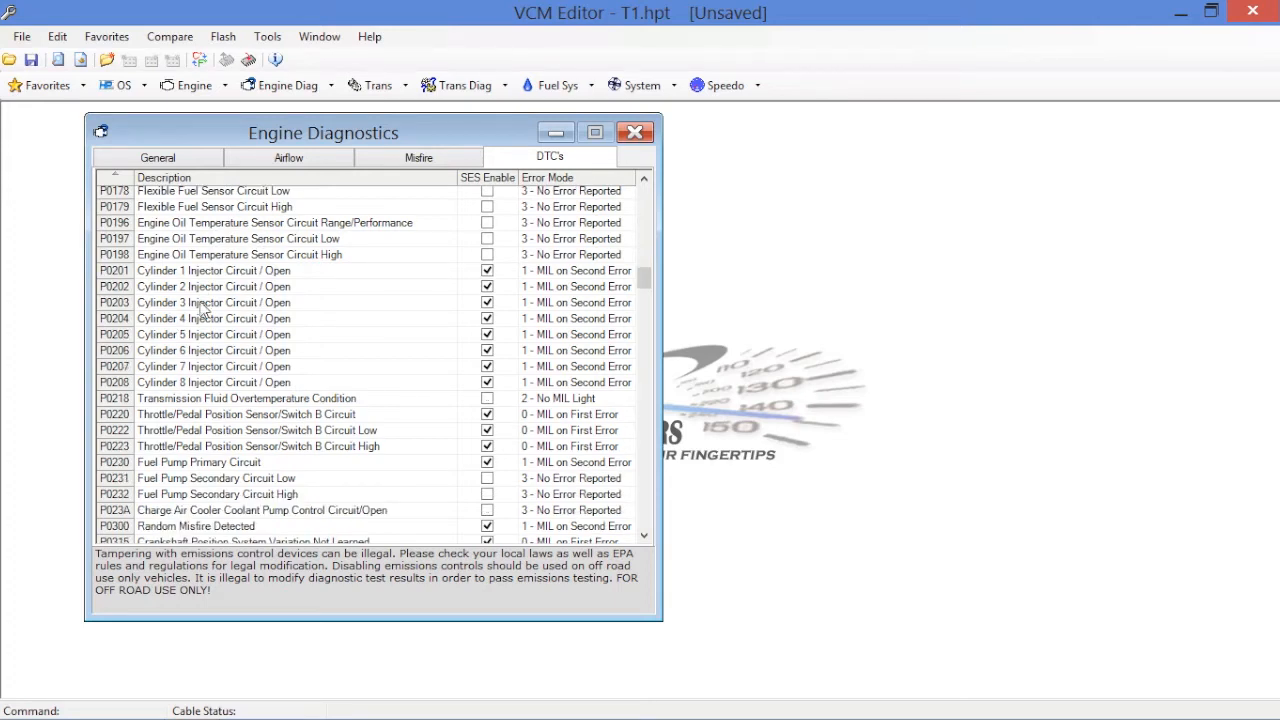
pyautogui.moveTo(183, 355)
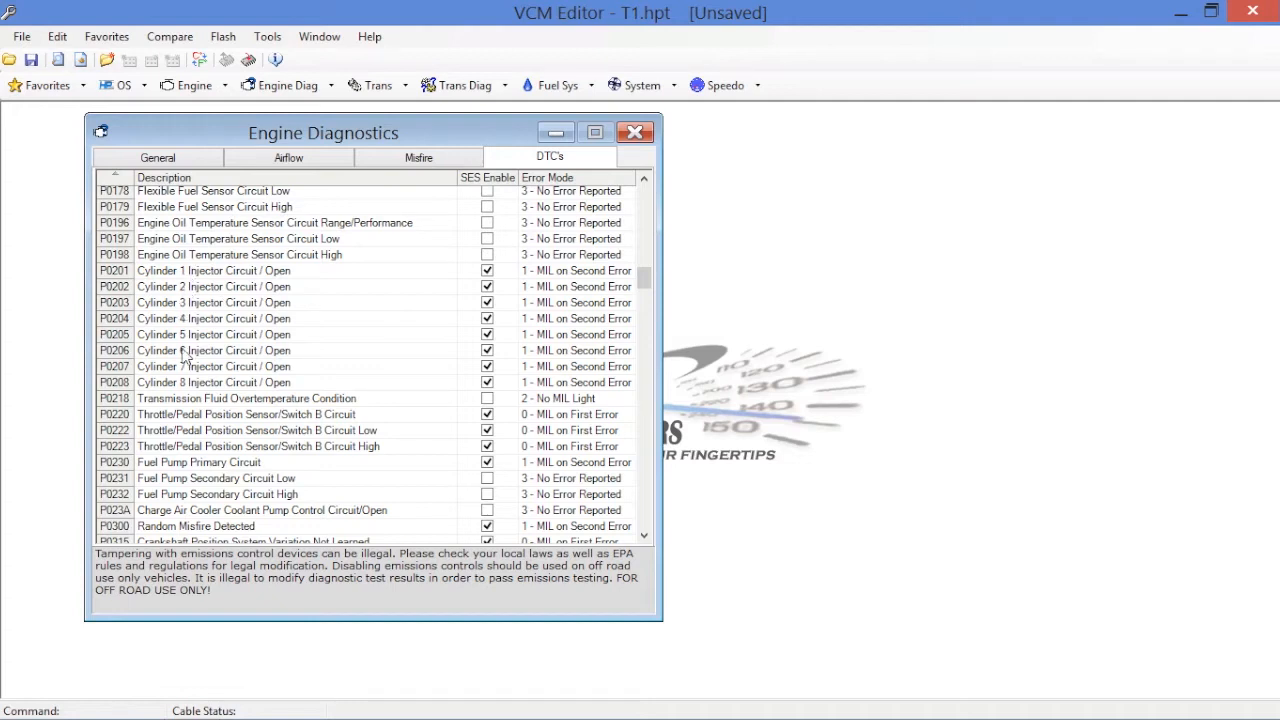
pyautogui.moveTo(218, 251)
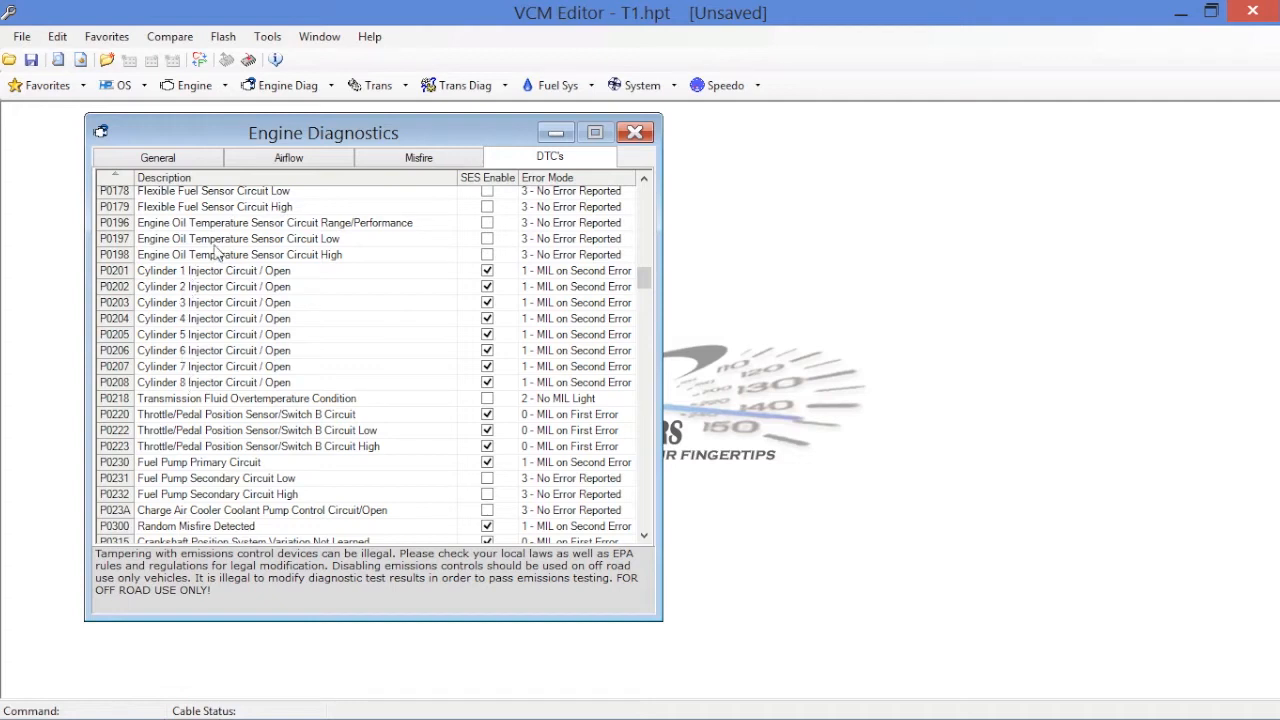
pyautogui.moveTo(193, 286)
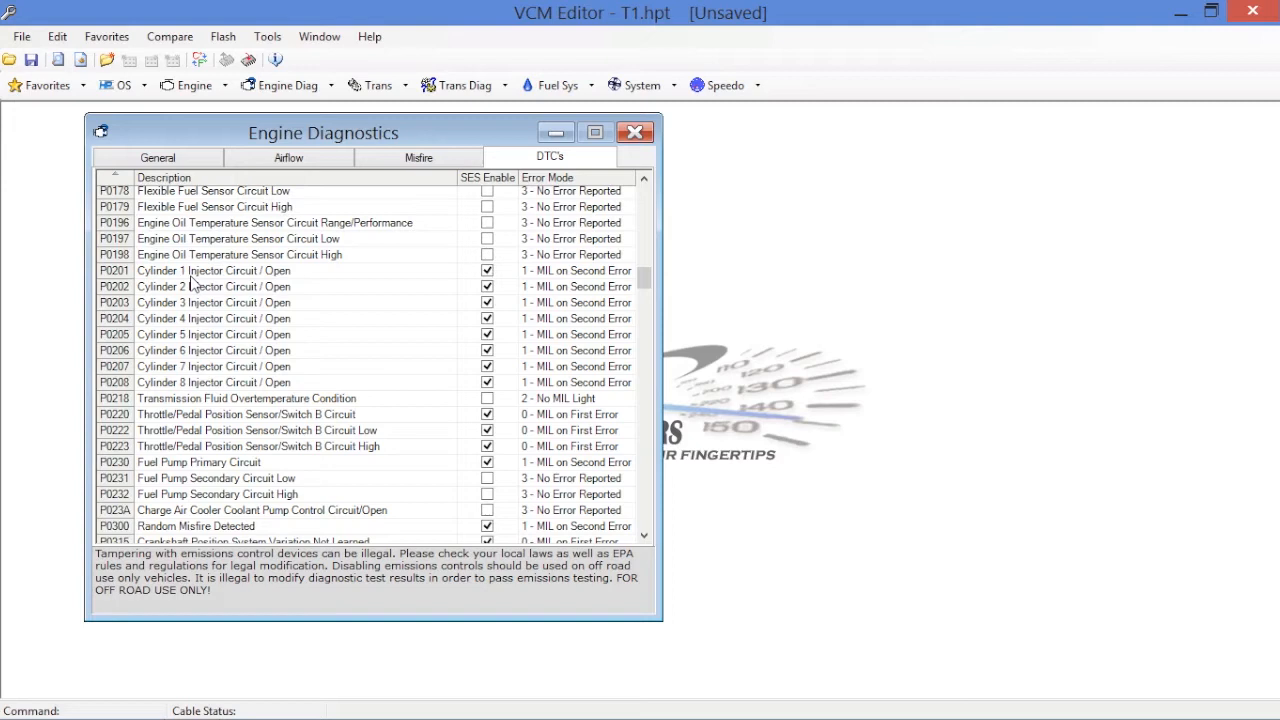
pyautogui.moveTo(258, 292)
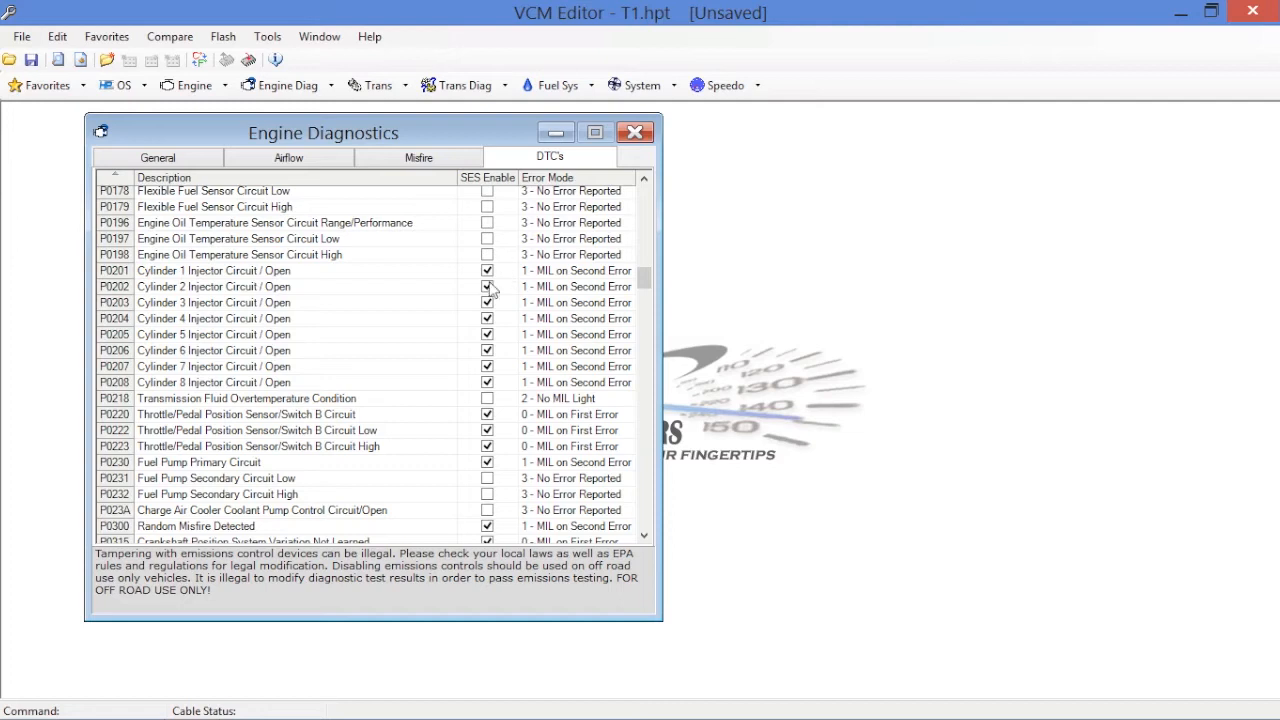
pyautogui.scroll(-3)
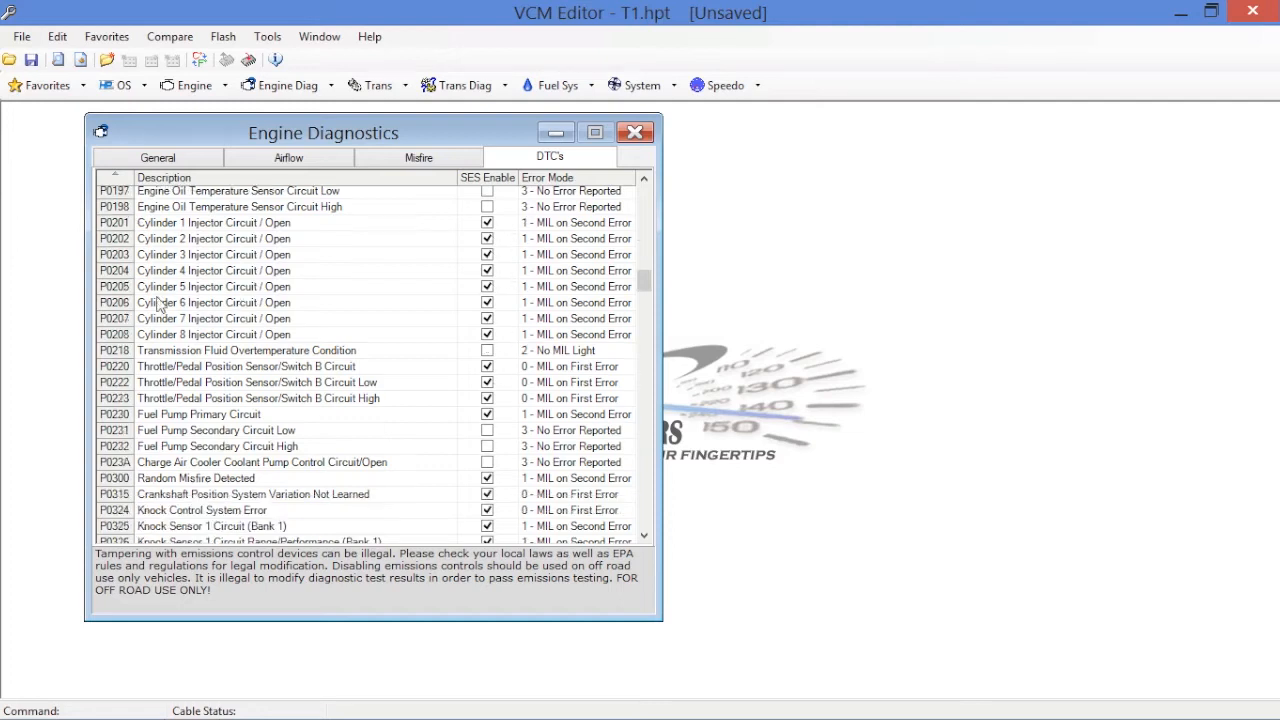
pyautogui.moveTo(178, 304)
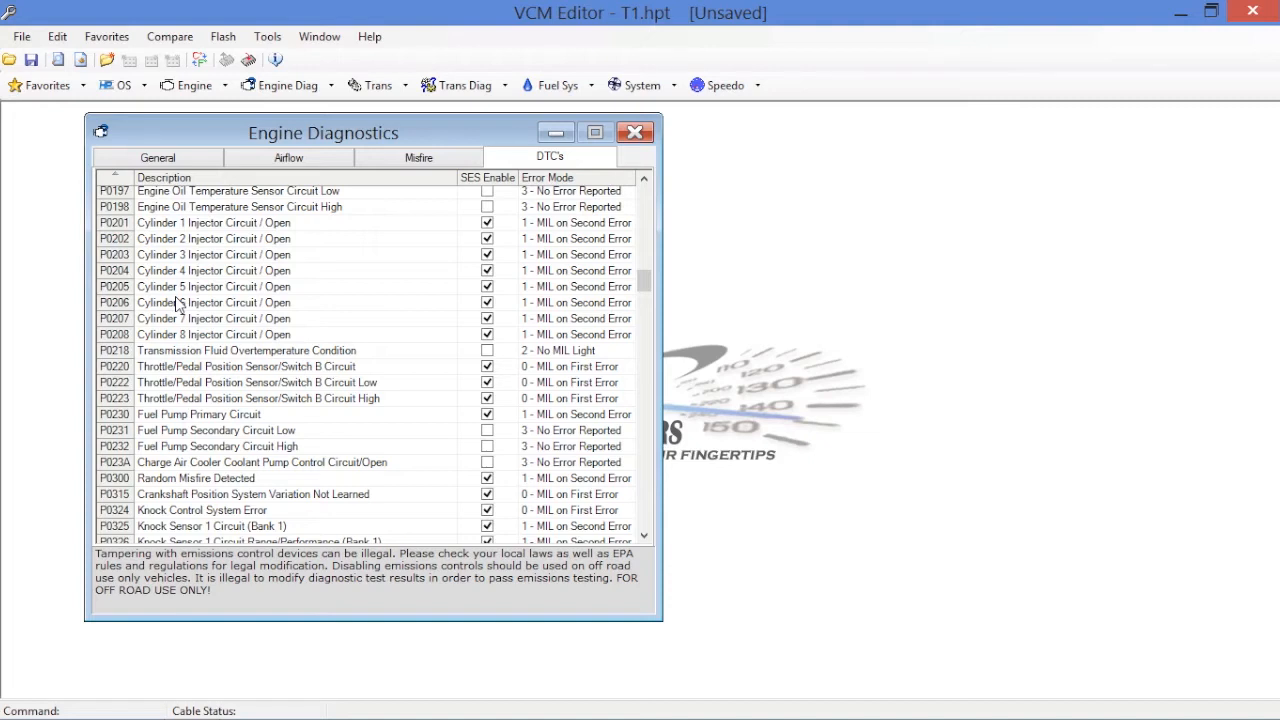
pyautogui.scroll(-3)
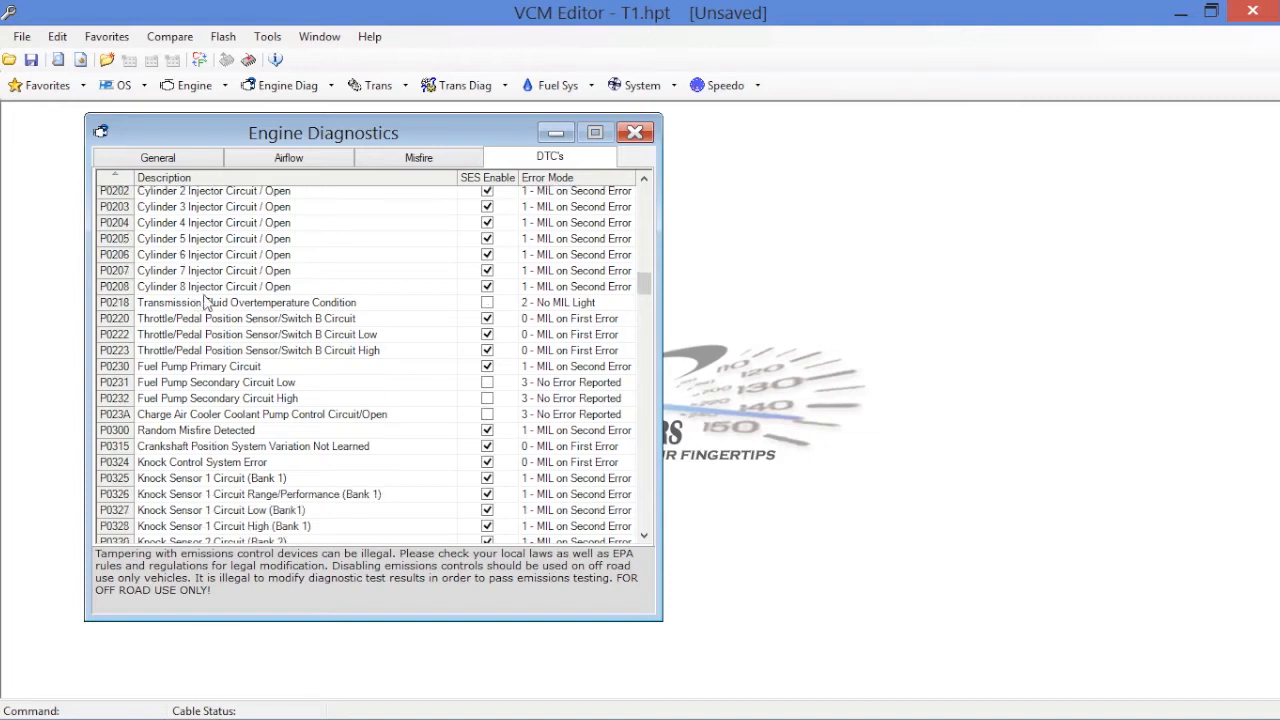
pyautogui.scroll(-3)
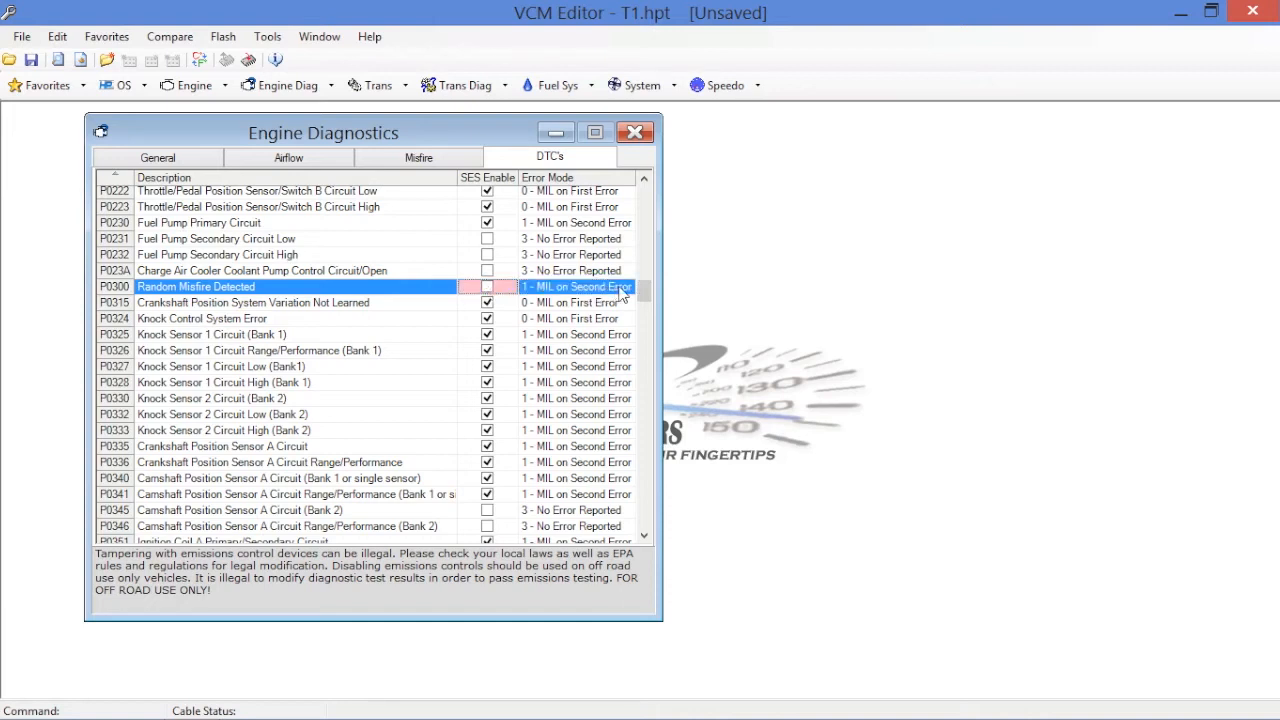
# - Set P0300 Random Misfire Detected's Error Mode to 3 - No Error Reported
pyautogui.click(628, 287)
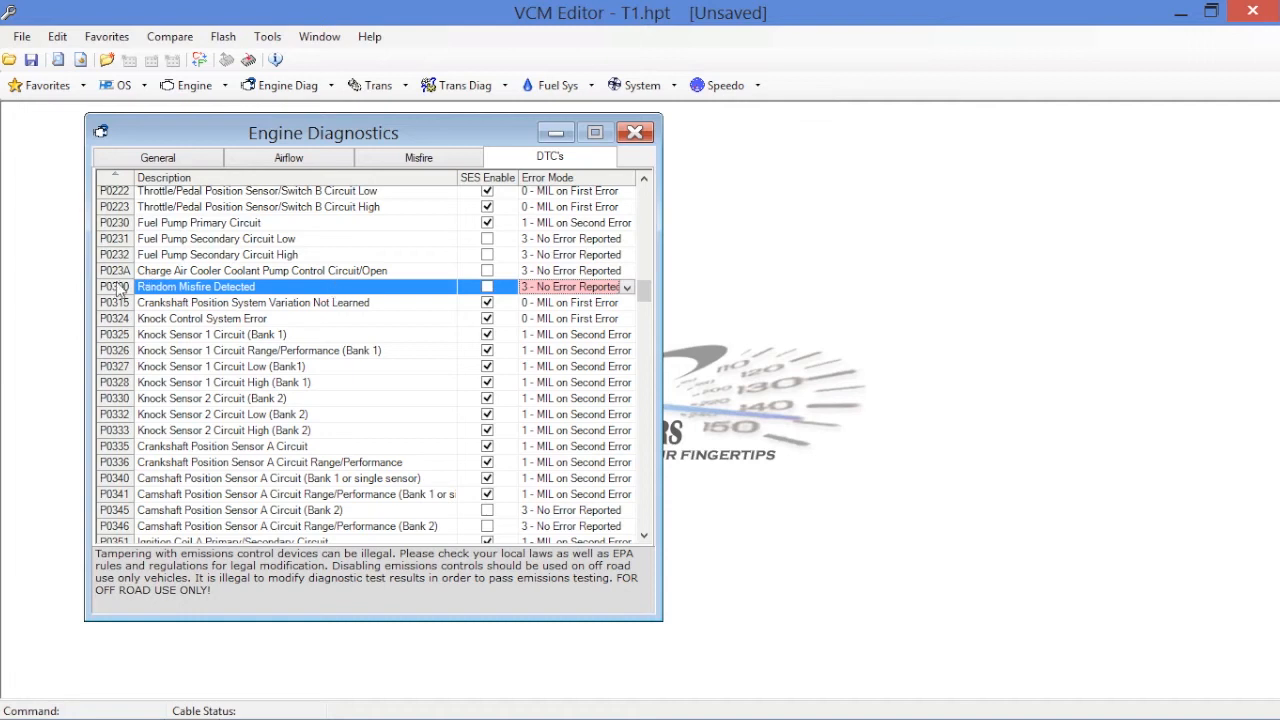
pyautogui.moveTo(150, 288)
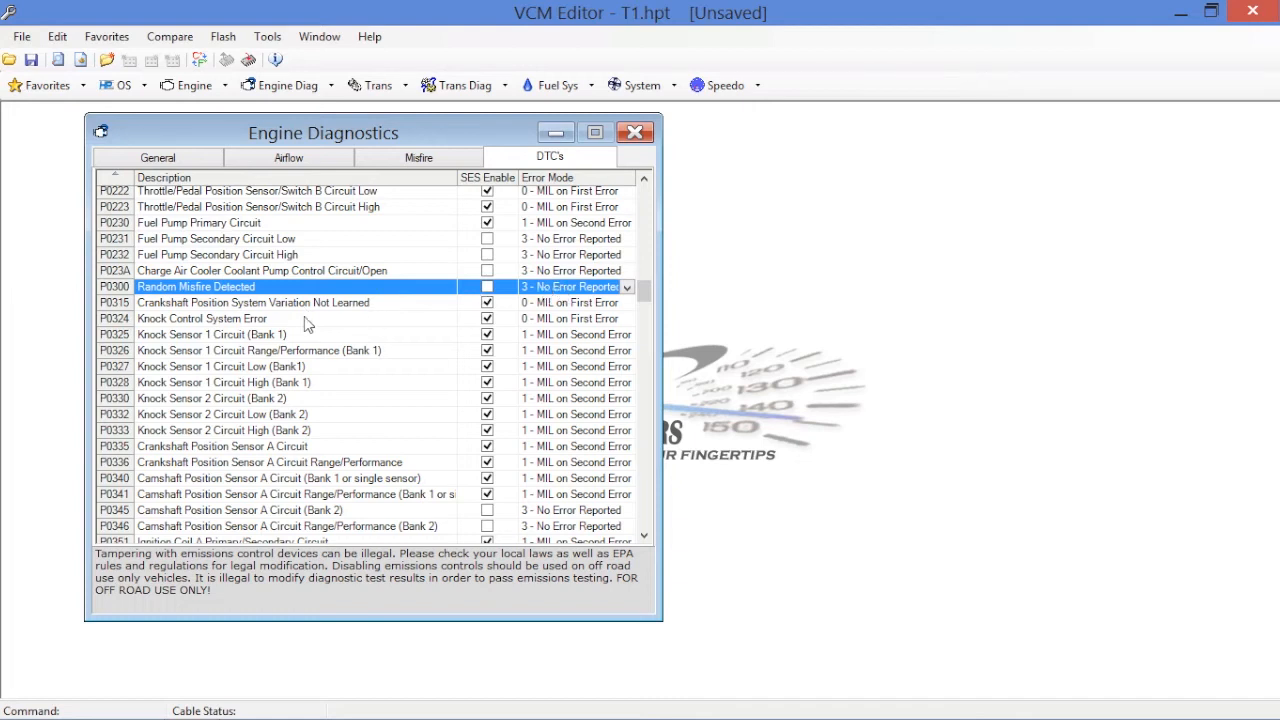
pyautogui.moveTo(203, 318)
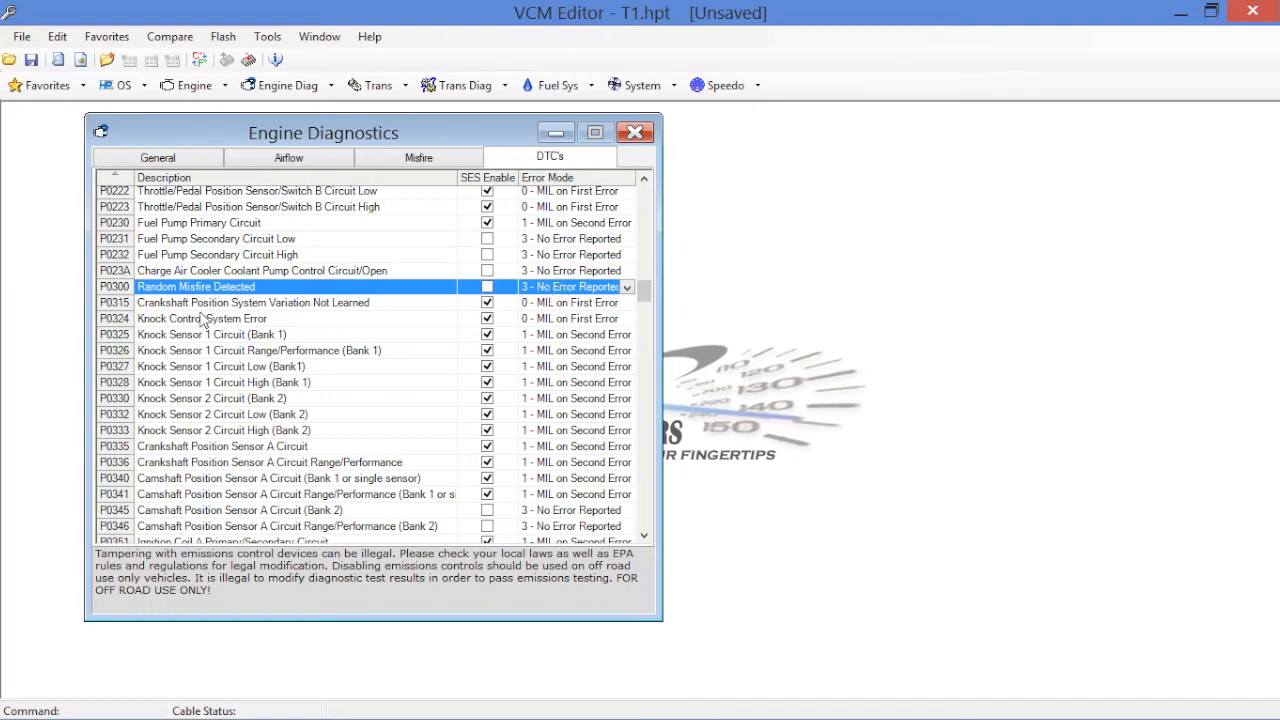
pyautogui.moveTo(203, 418)
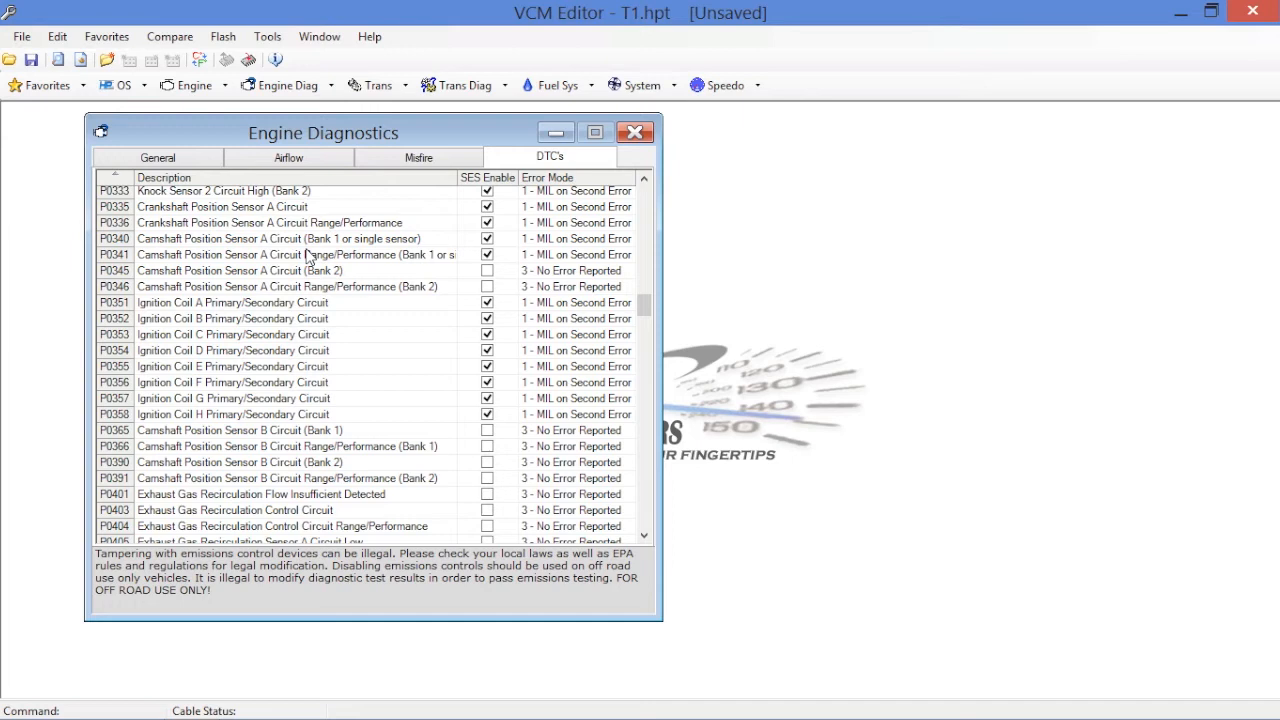
pyautogui.moveTo(213, 365)
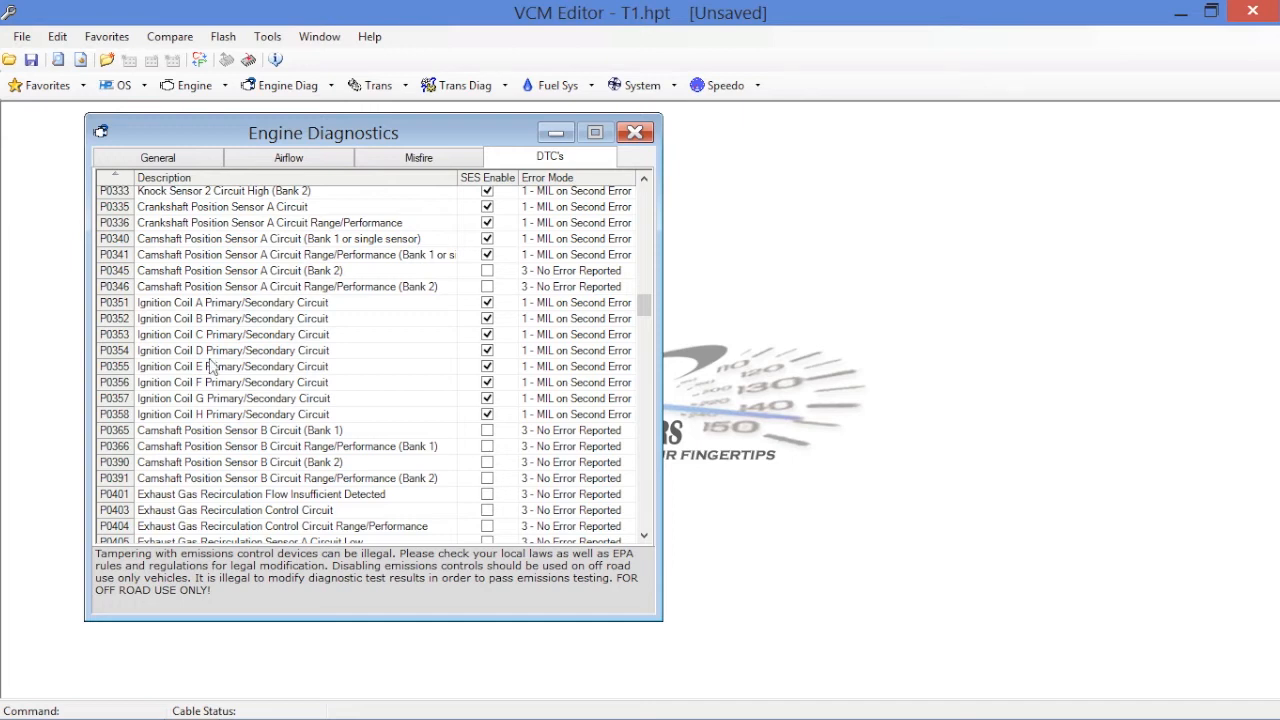
pyautogui.moveTo(208, 398)
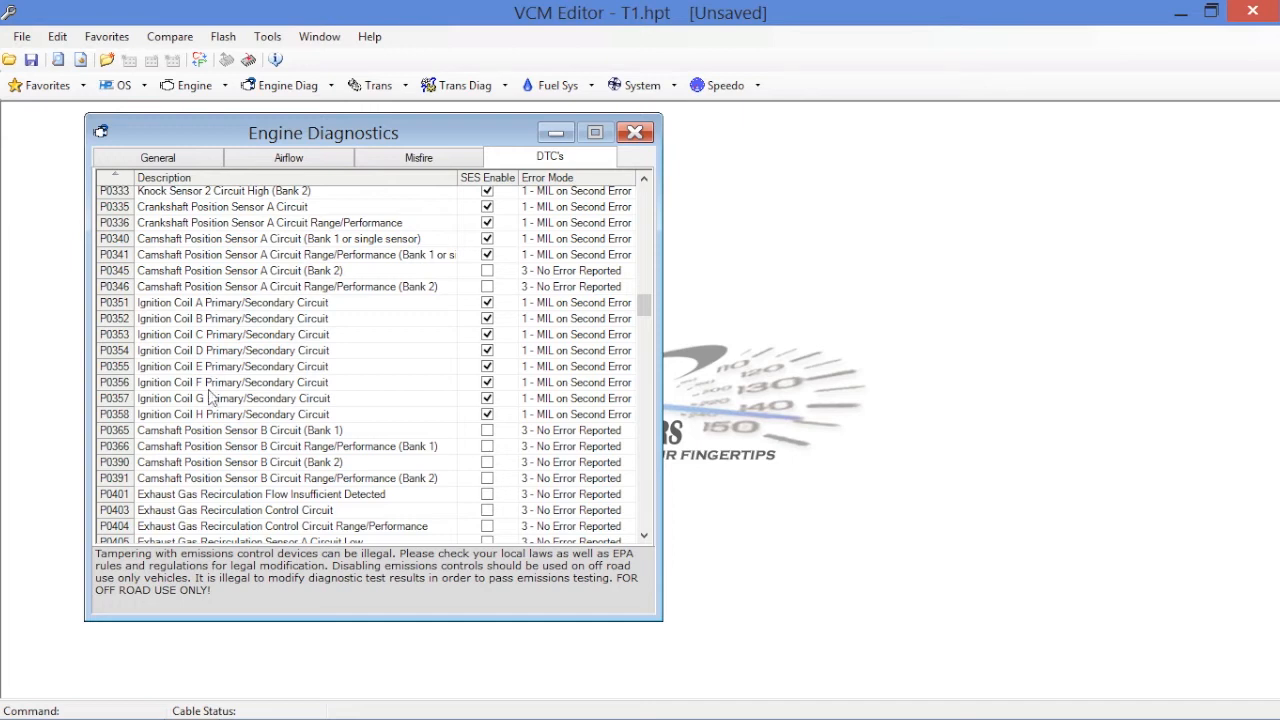
# - Untick SES Enable for catalyst codes P0420 and P0430 and set both to No Error Reported
pyautogui.click(644, 536)
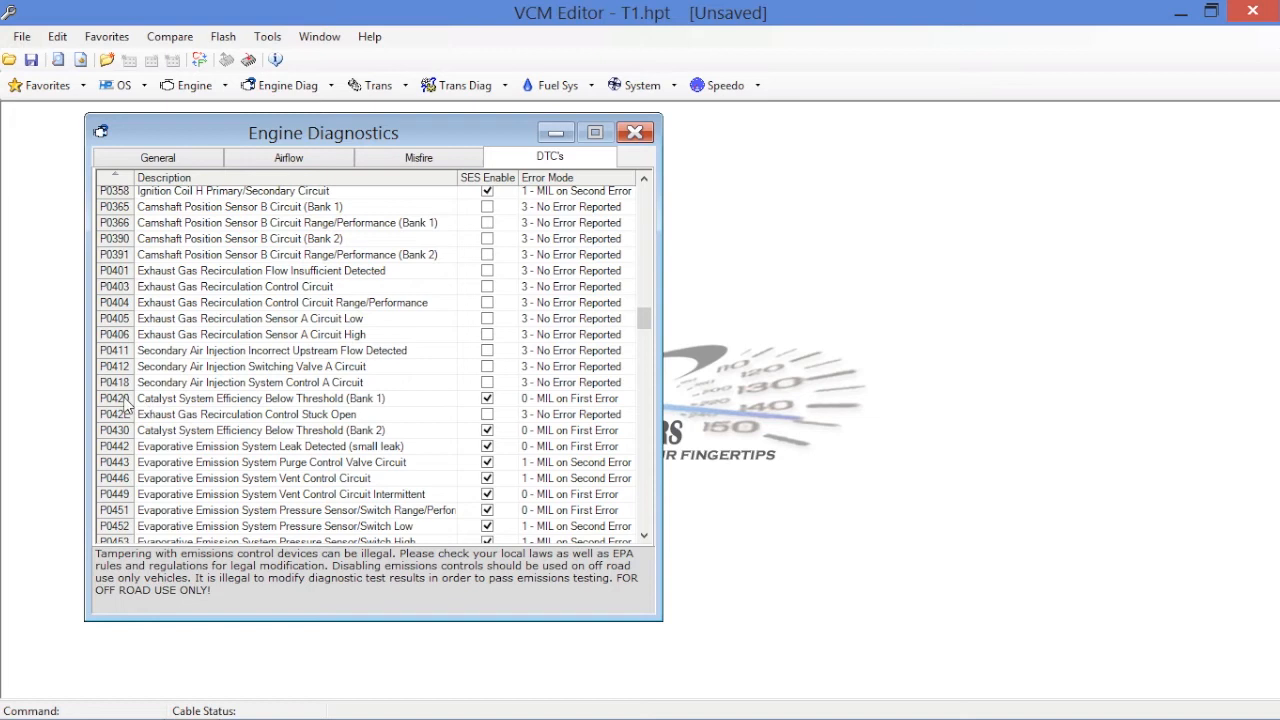
pyautogui.moveTo(333, 407)
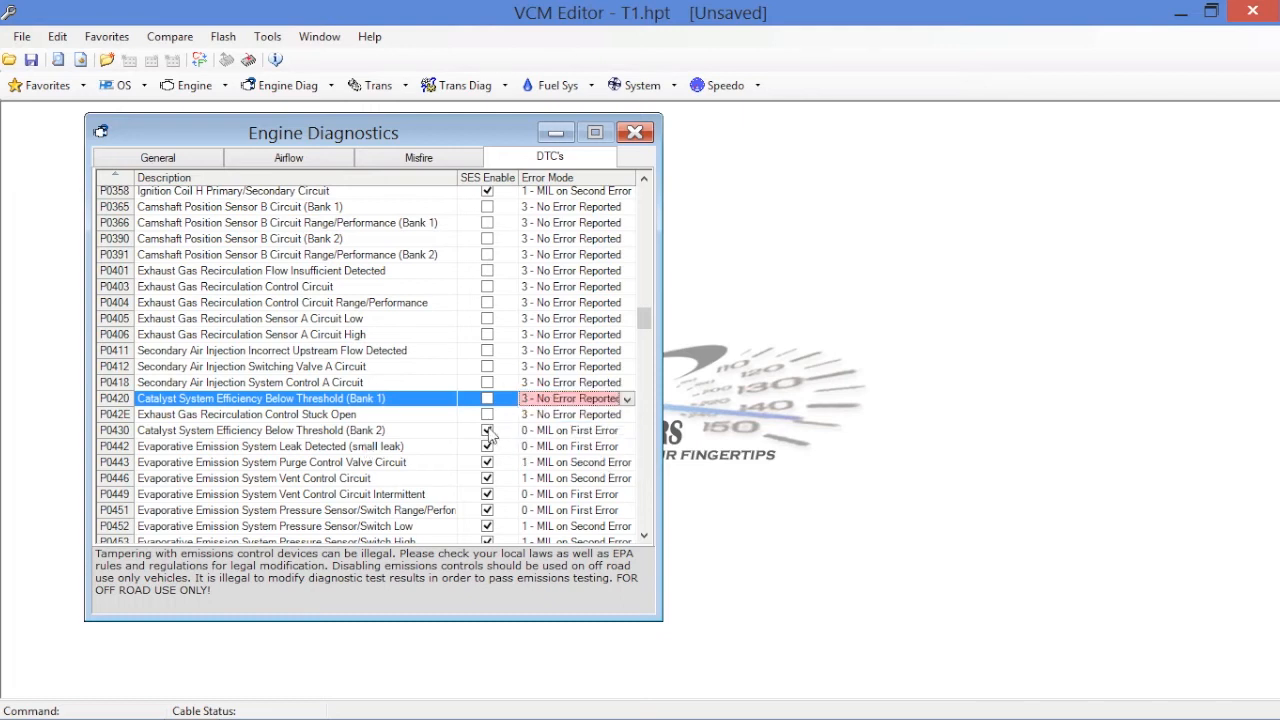
pyautogui.click(628, 430)
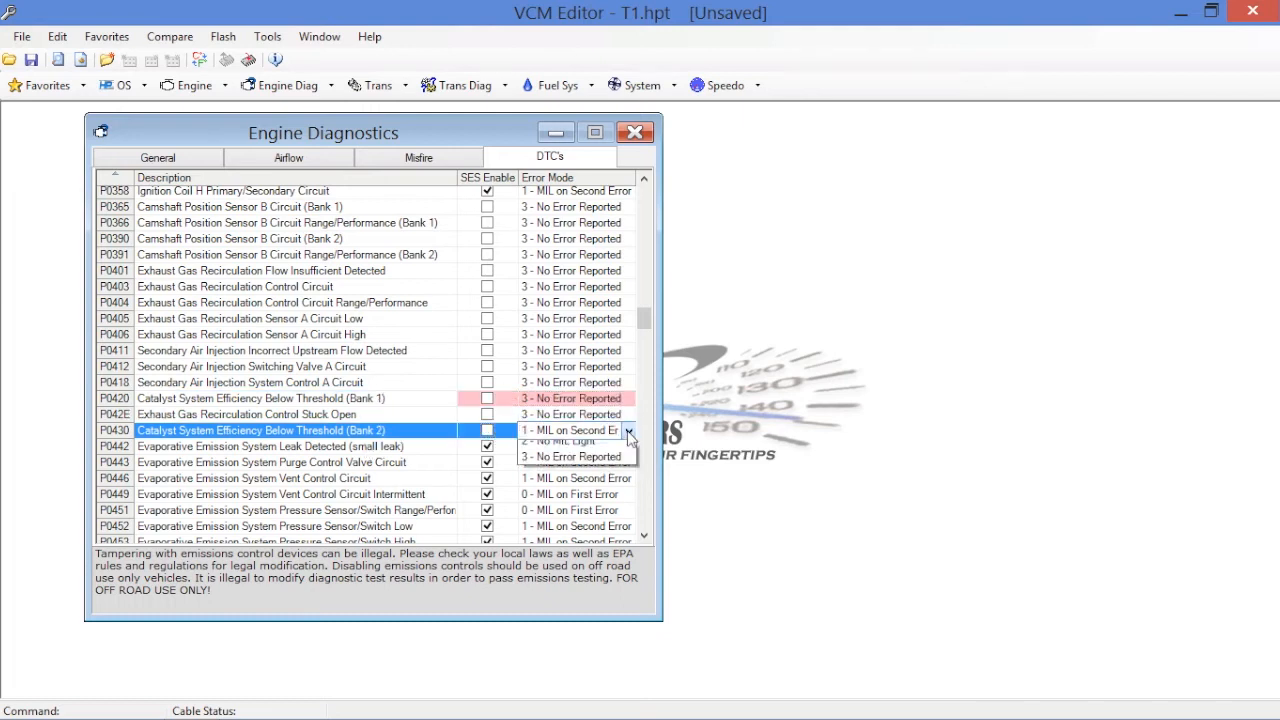
pyautogui.click(573, 456)
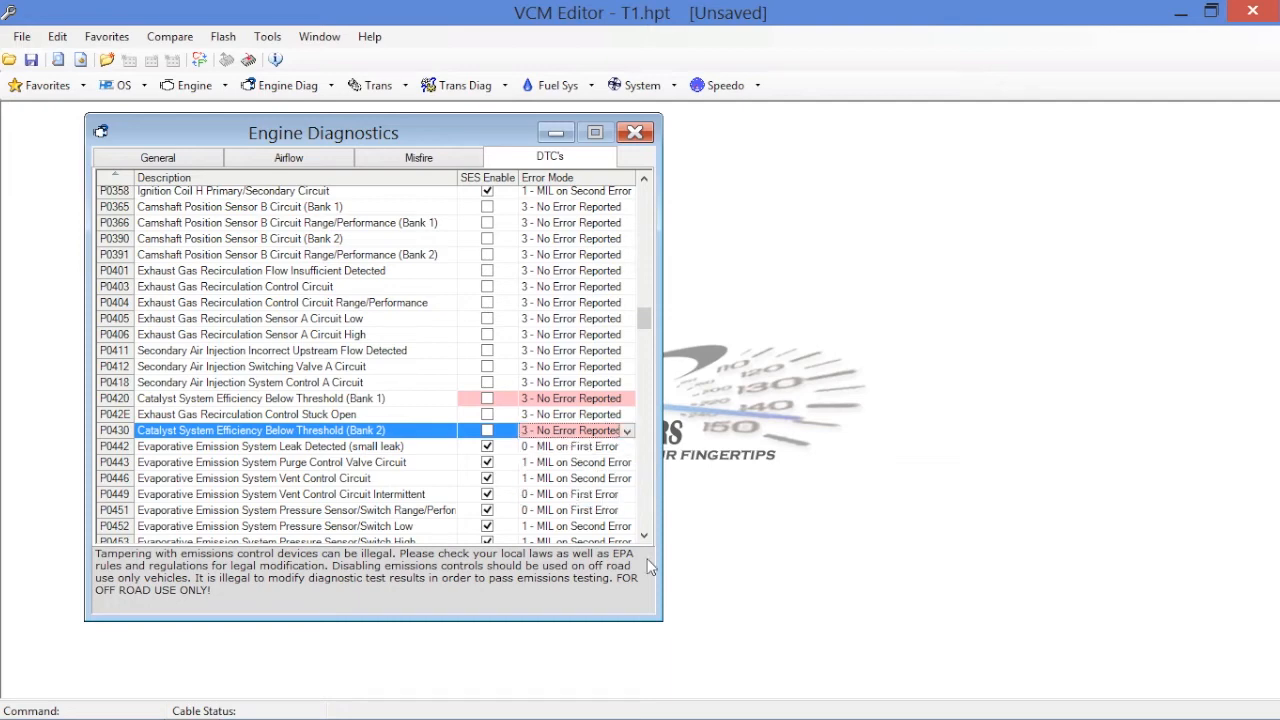
pyautogui.scroll(-3)
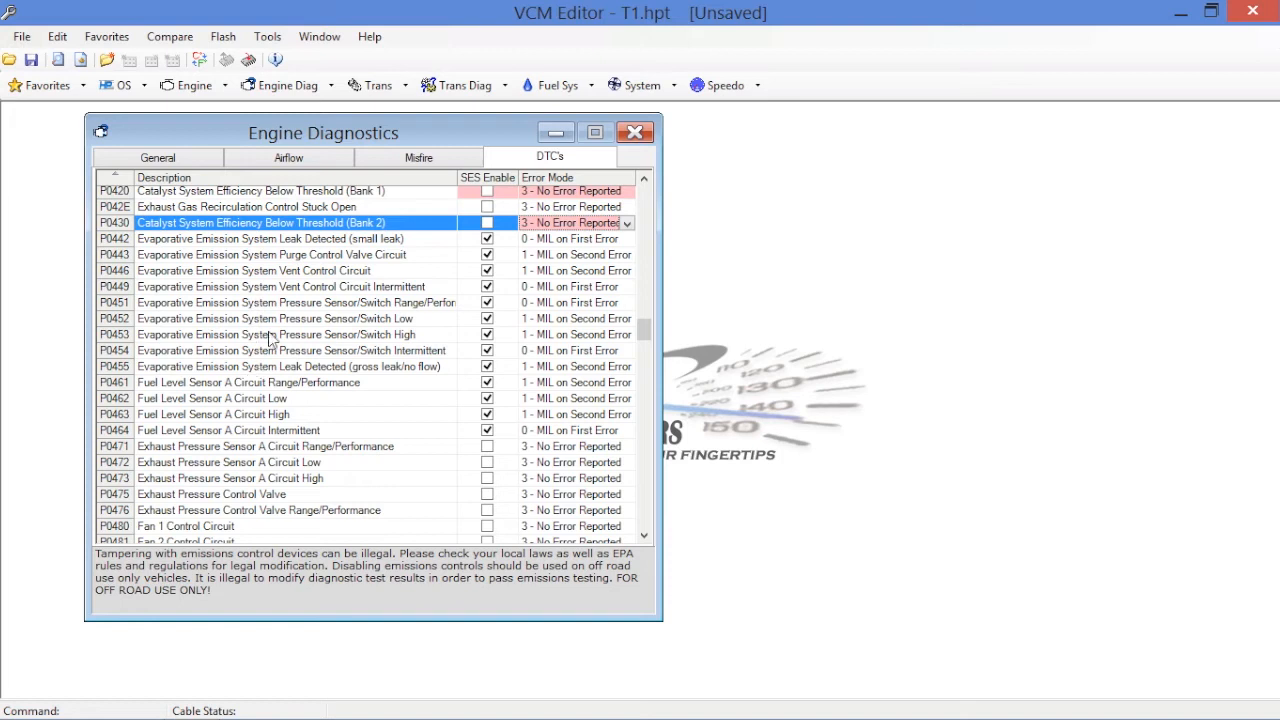
pyautogui.moveTo(567, 292)
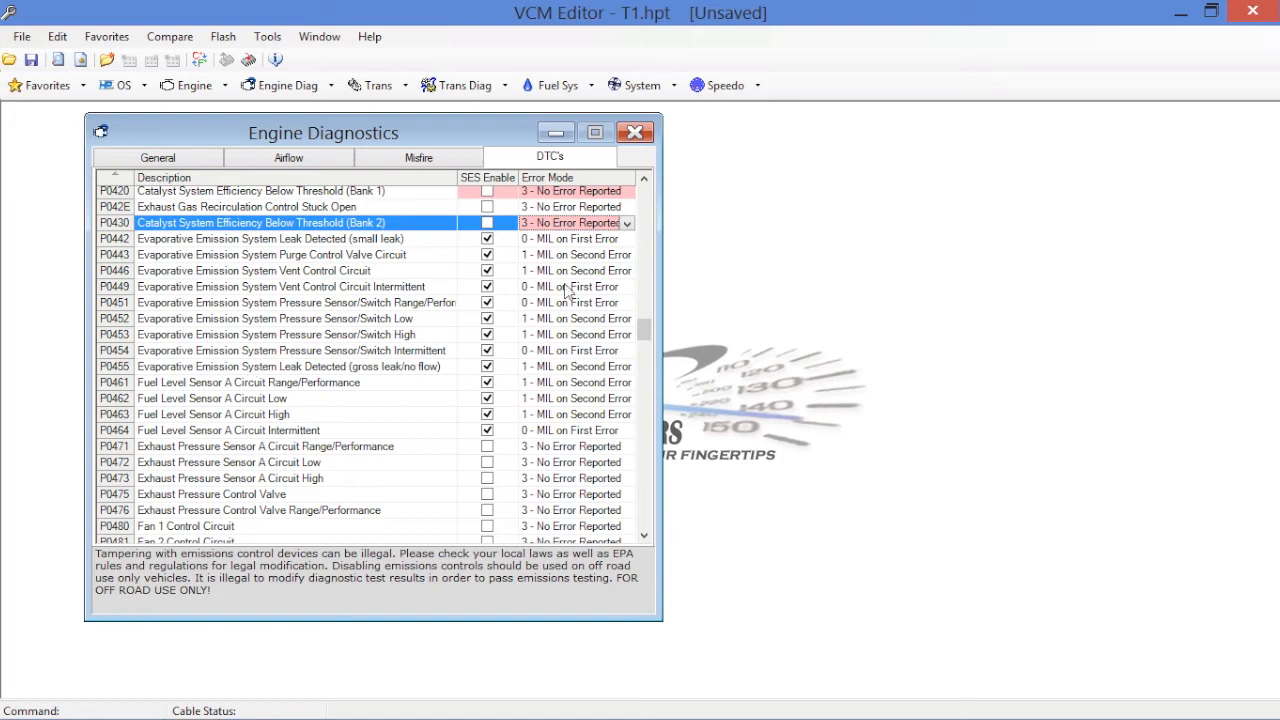
# - Untick SES Enable for P0442–P0464 and set P0442, P0443, P0446, P0449, P0451 to No Error Reported
pyautogui.click(270, 238)
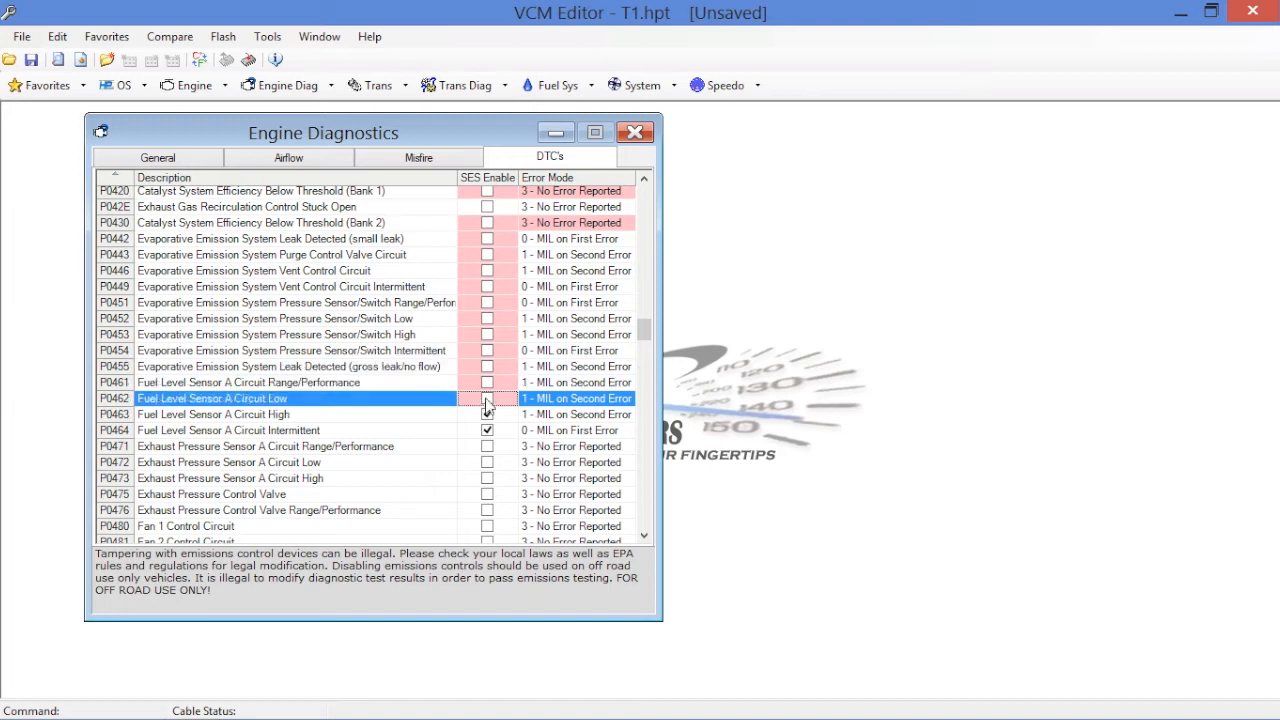
pyautogui.click(487, 430)
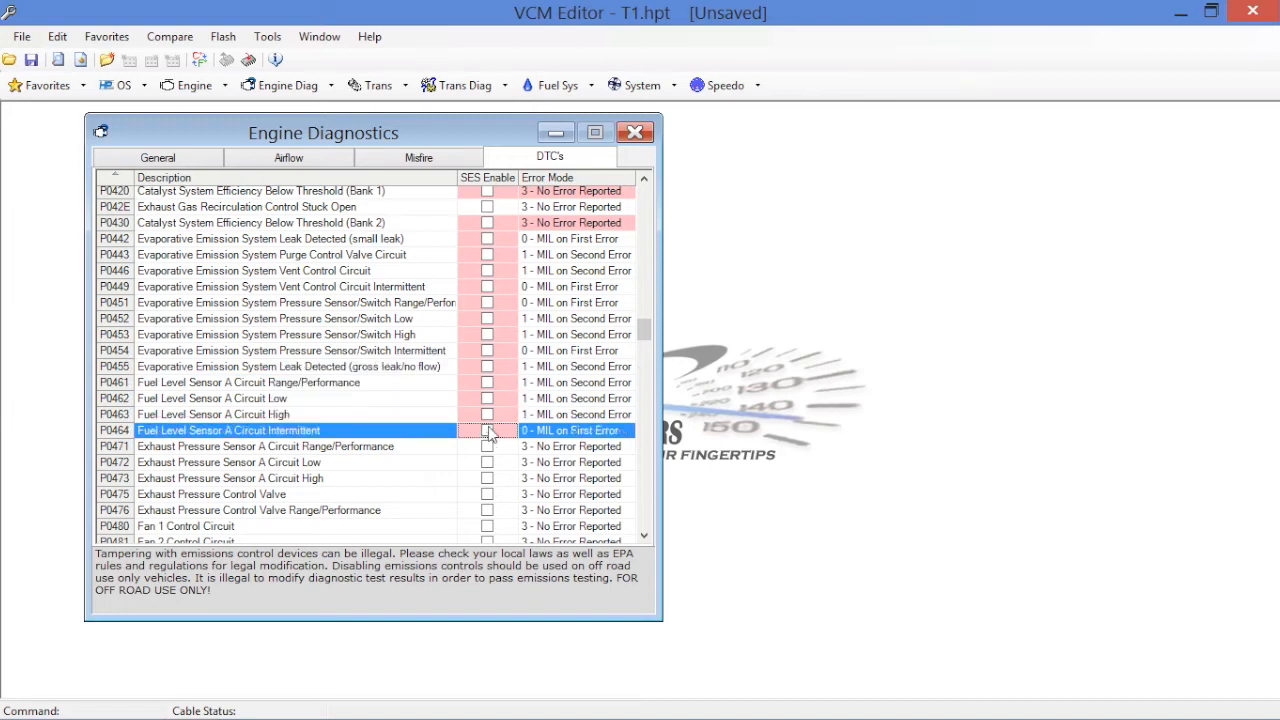
pyautogui.click(630, 239)
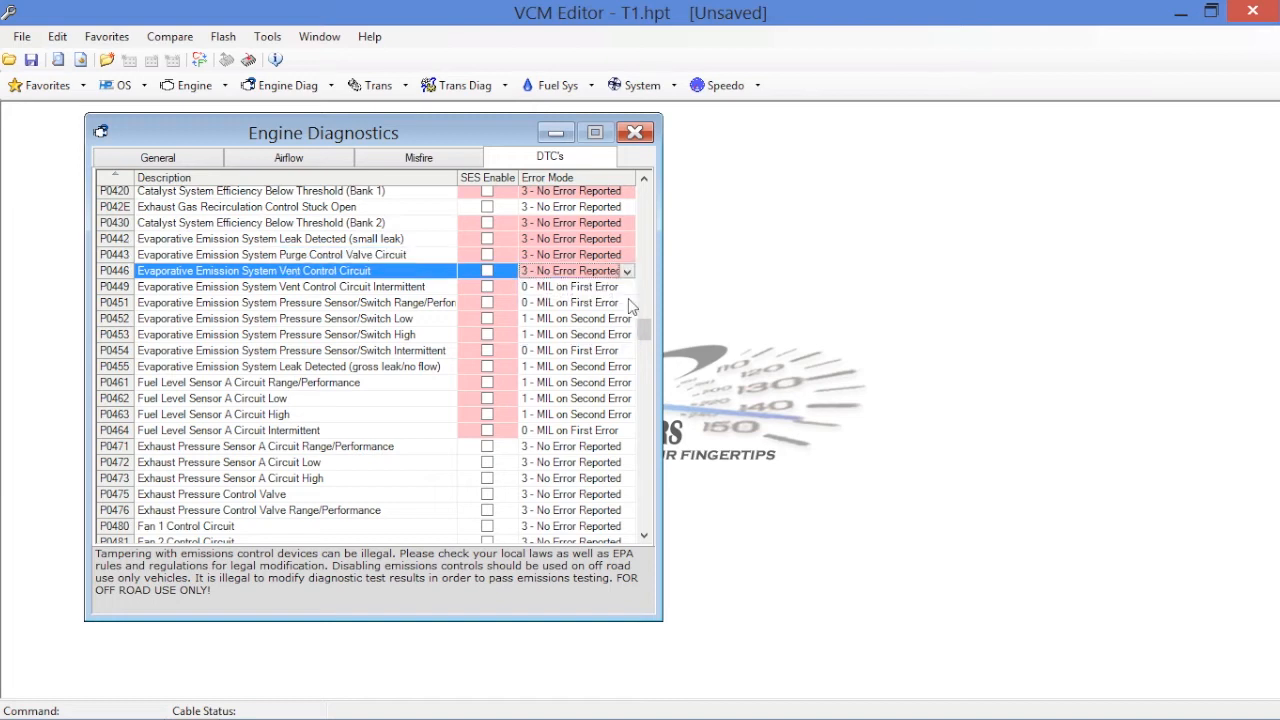
pyautogui.click(280, 286)
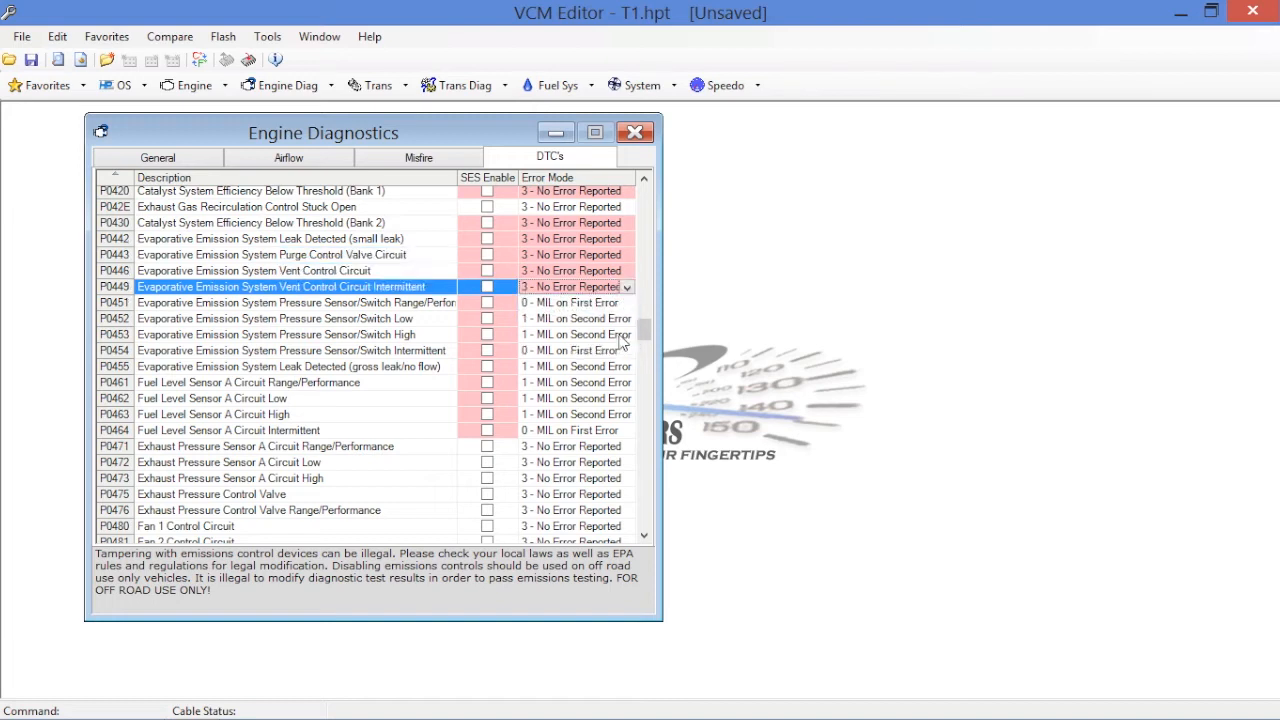
pyautogui.click(283, 302)
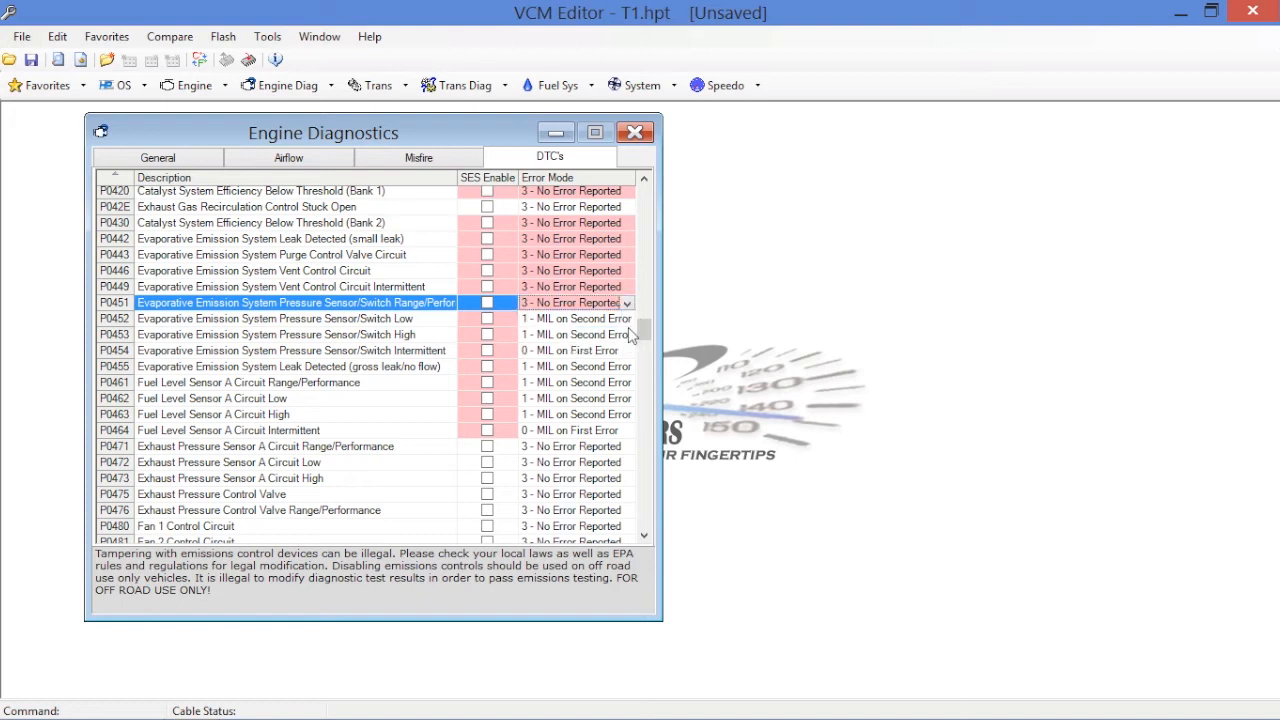
pyautogui.click(280, 318)
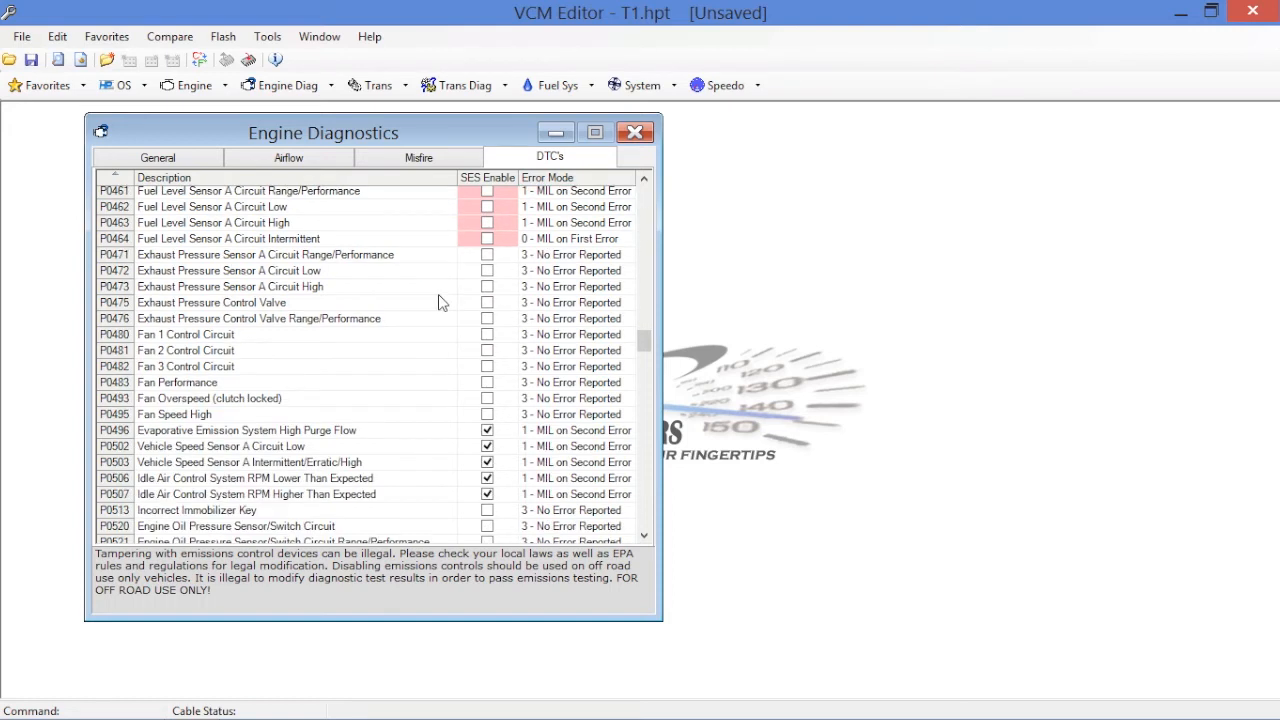
# - Scroll to P0496 High Purge Flow and set its Error Mode to 3 - No Error Reported
pyautogui.scroll(-3)
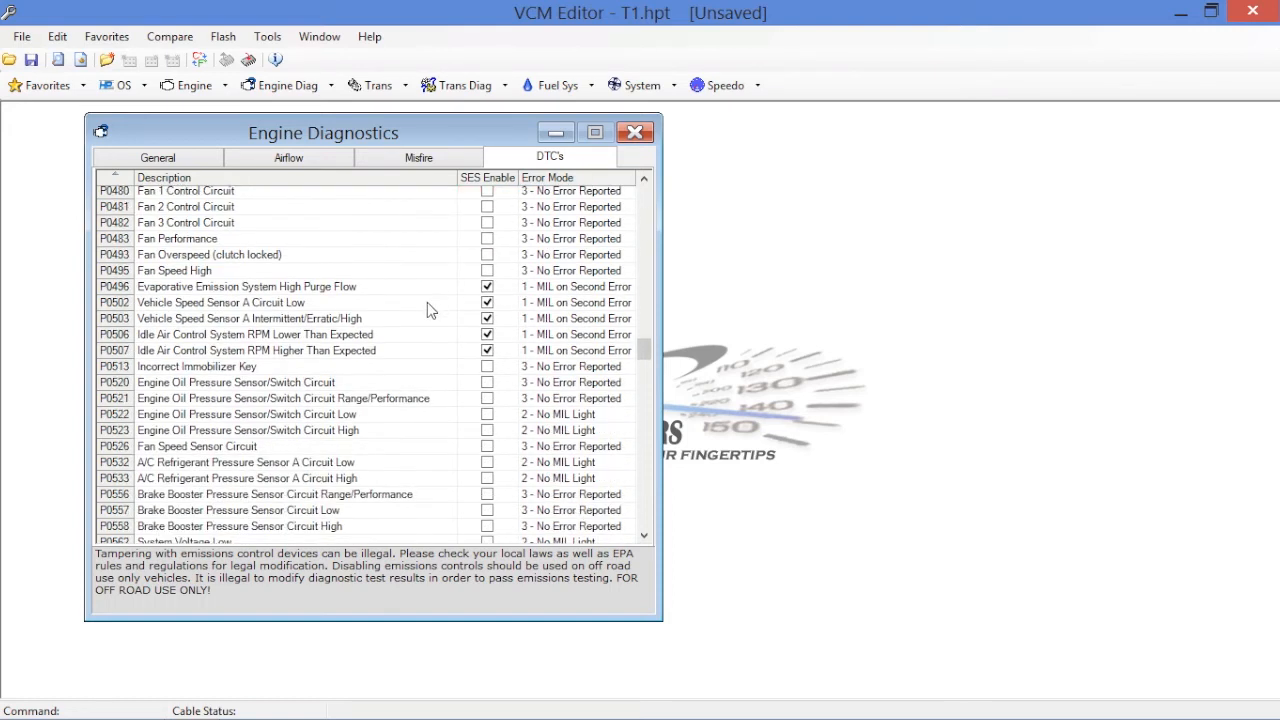
pyautogui.scroll(-3)
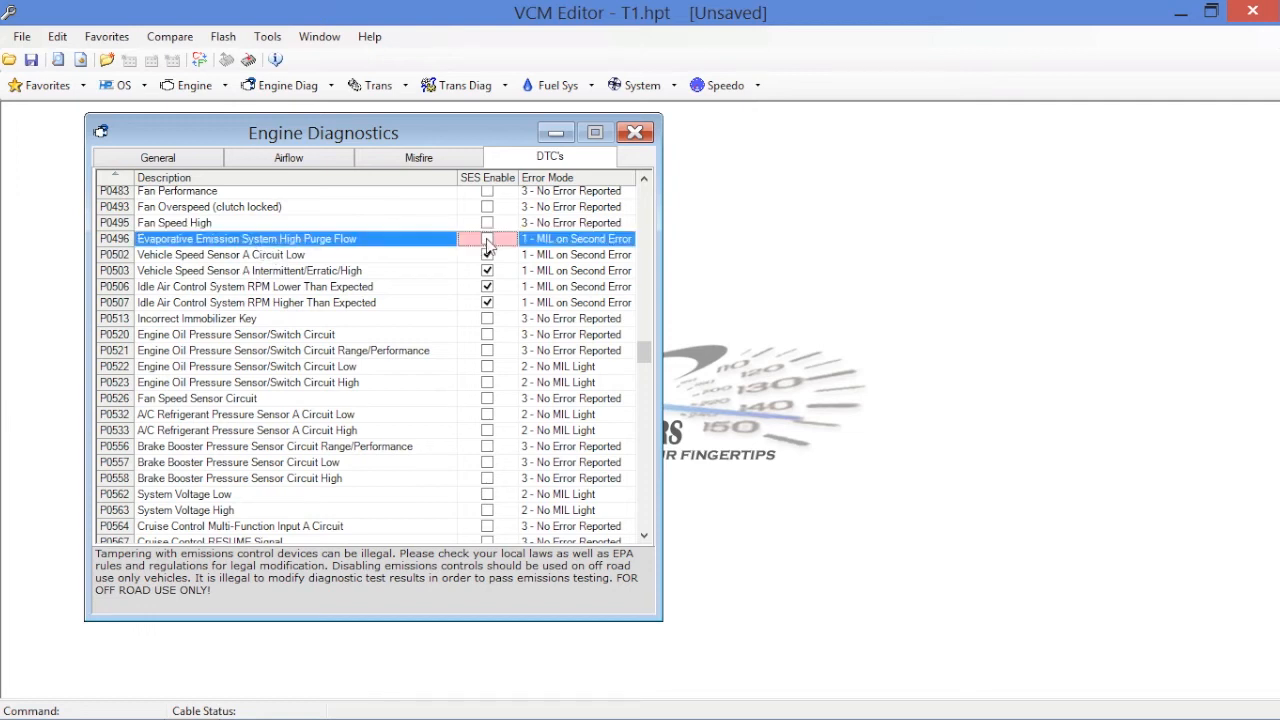
pyautogui.click(628, 238)
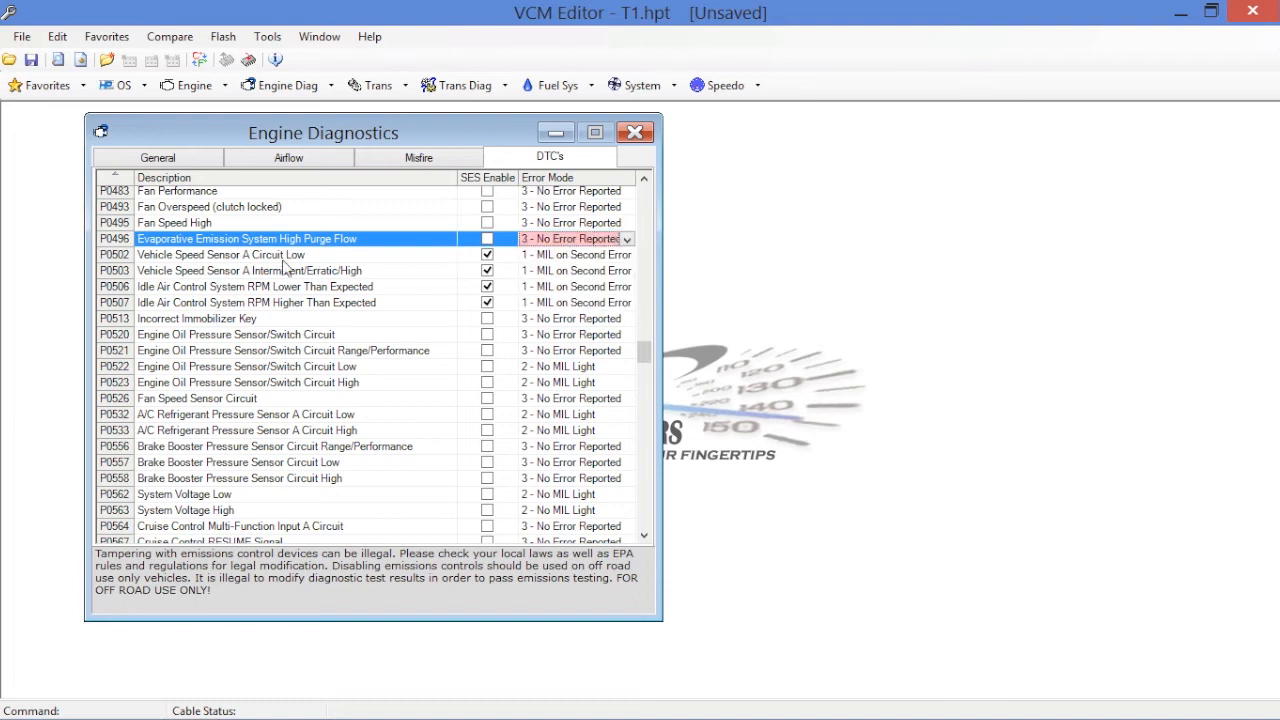
pyautogui.moveTo(445, 275)
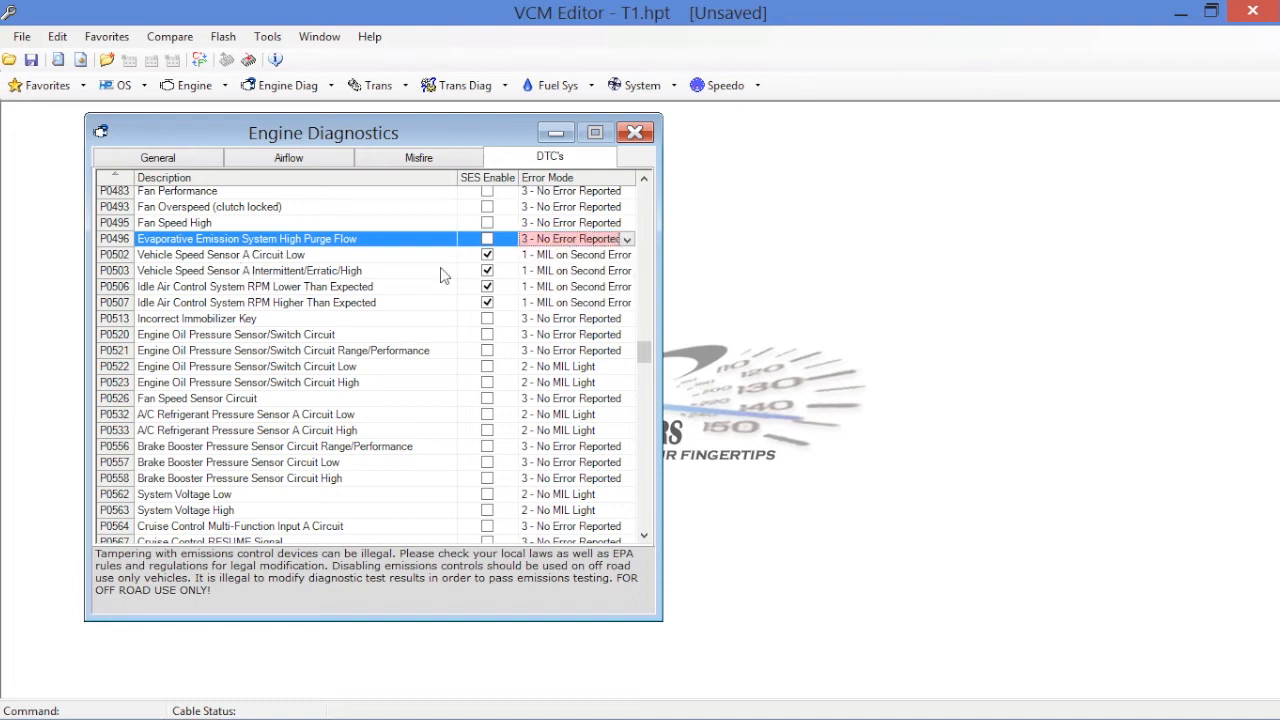
pyautogui.moveTo(303, 275)
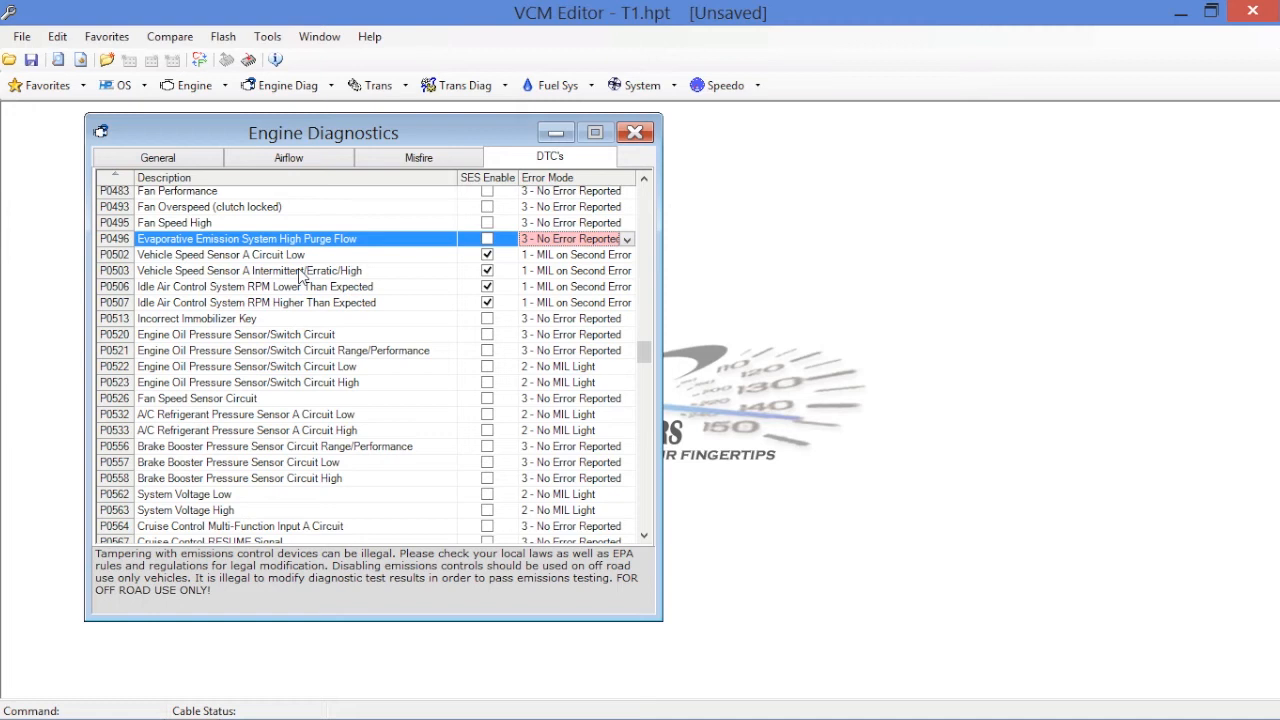
pyautogui.moveTo(305, 278)
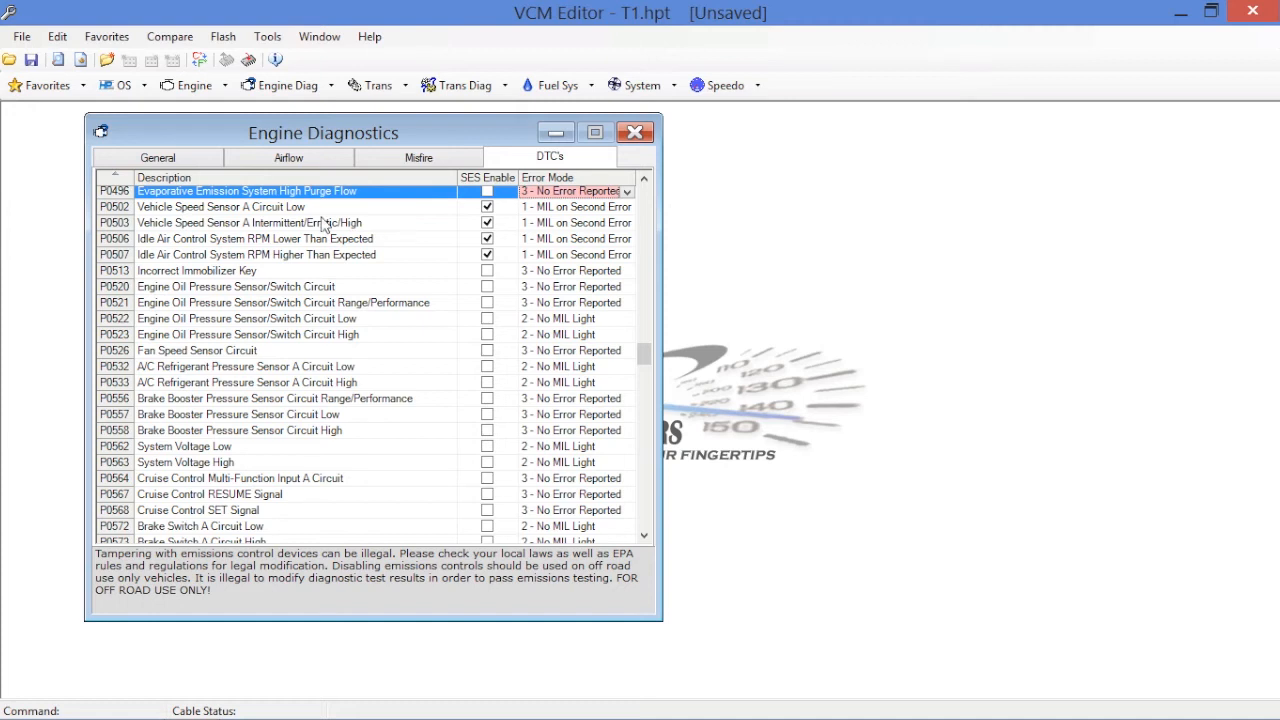
pyautogui.moveTo(470, 220)
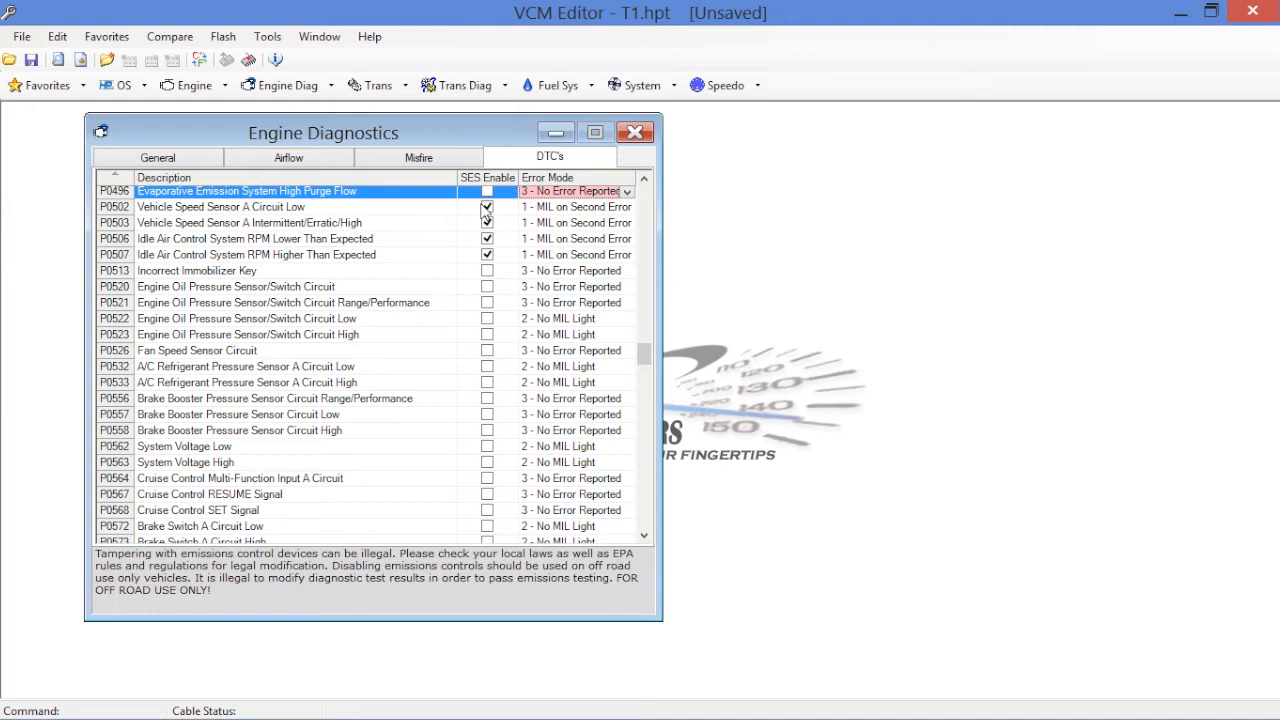
pyautogui.scroll(-3)
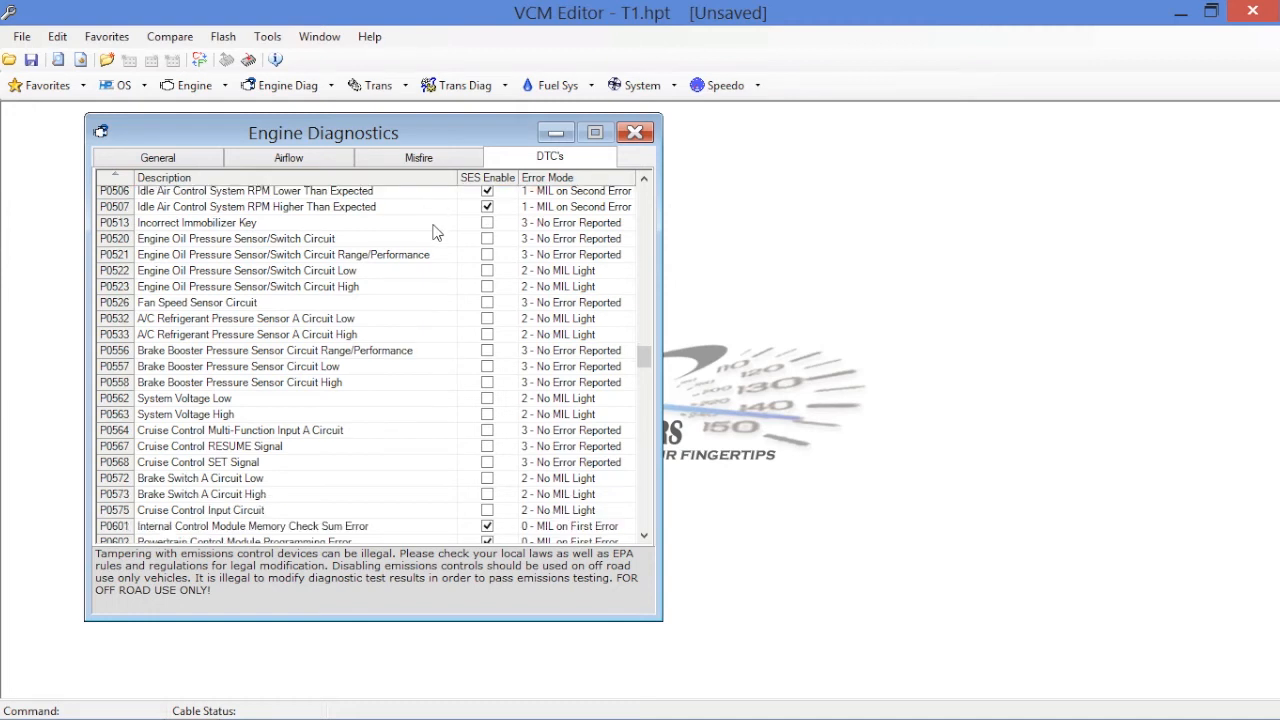
pyautogui.scroll(-3)
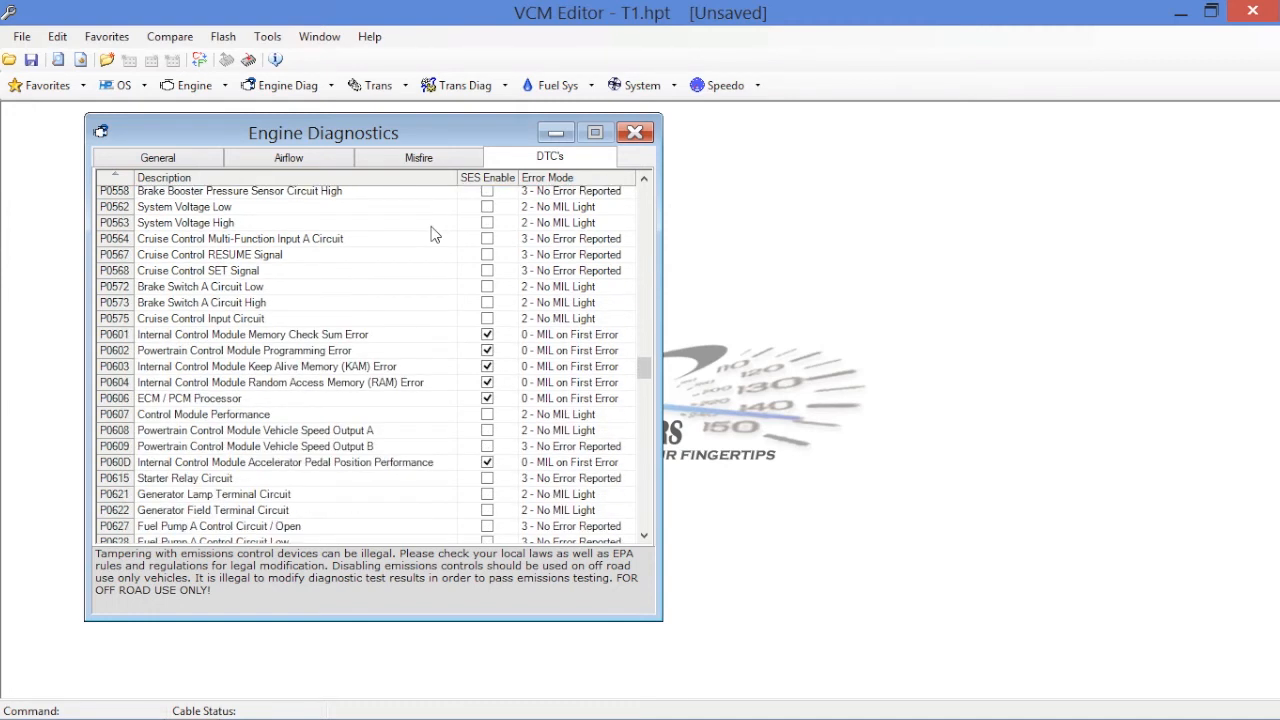
pyautogui.scroll(-3)
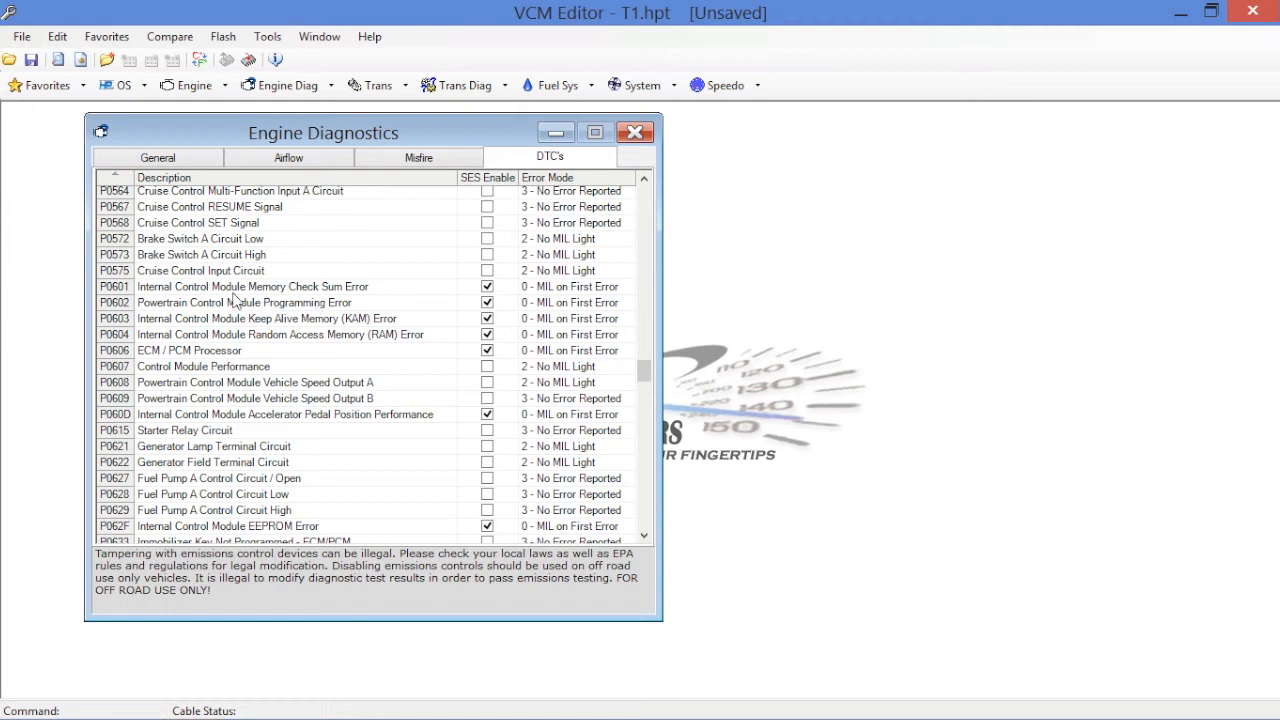
pyautogui.moveTo(170, 300)
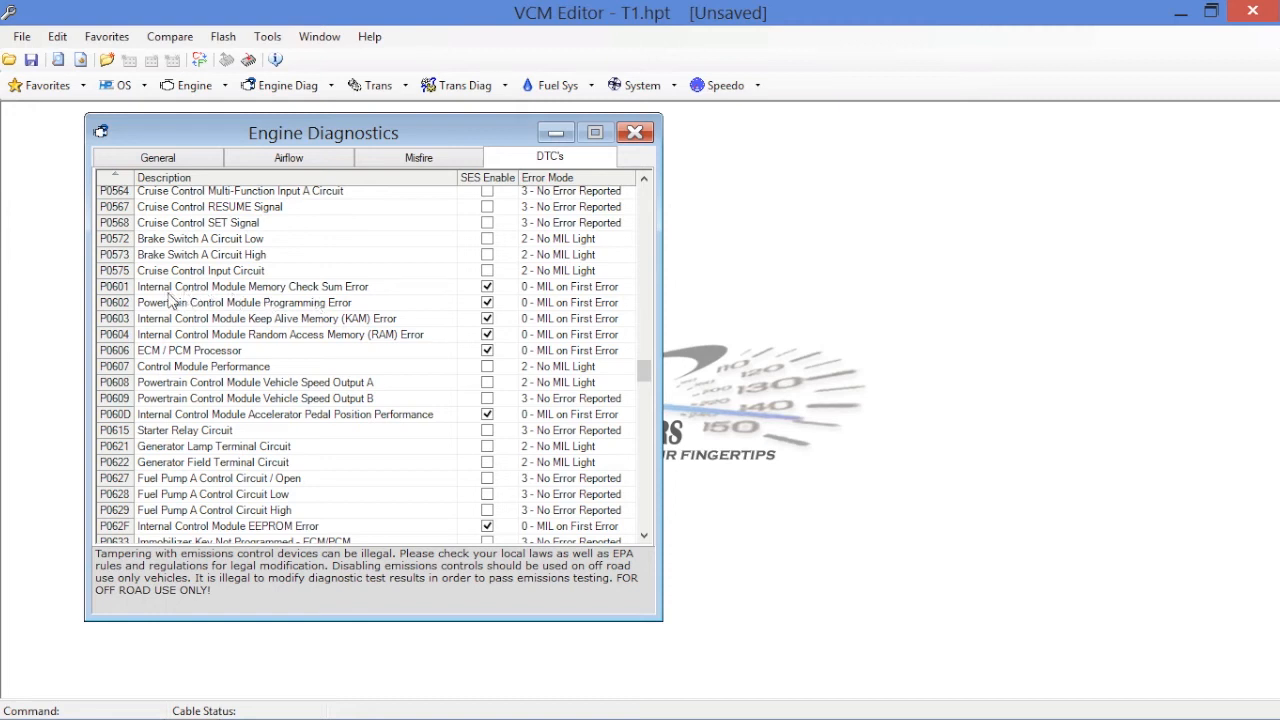
pyautogui.moveTo(385, 298)
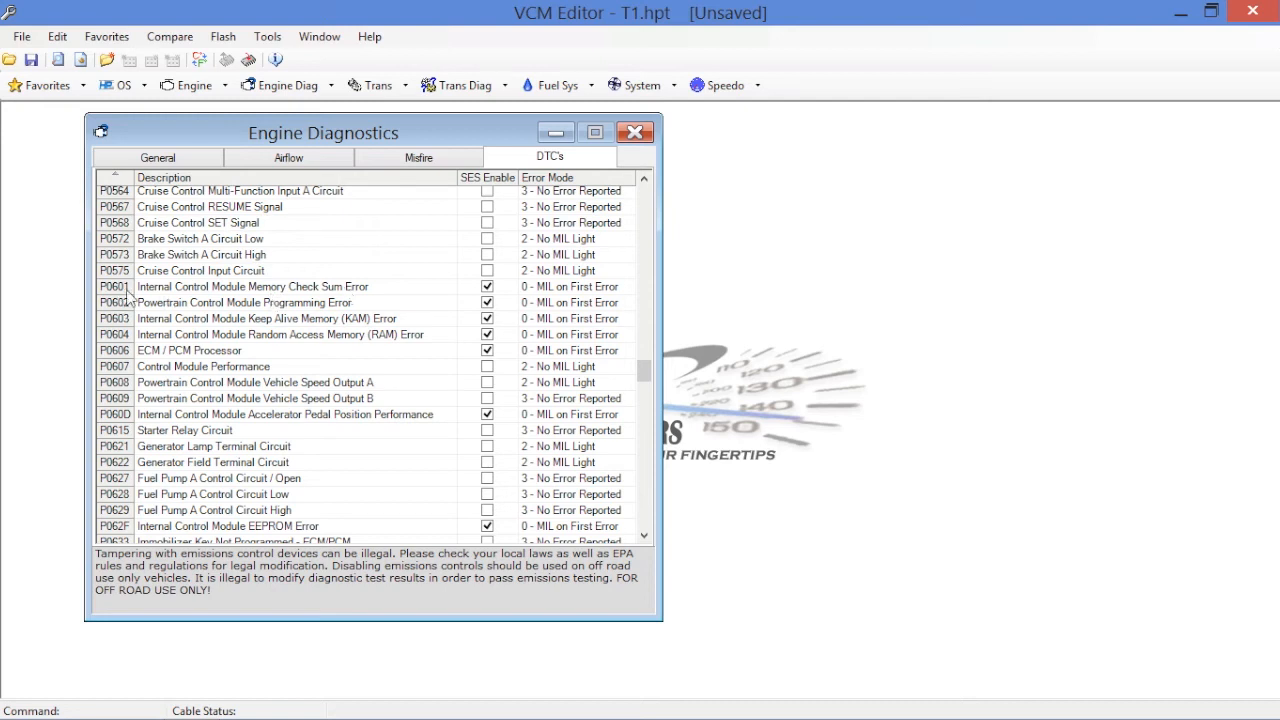
pyautogui.moveTo(290, 322)
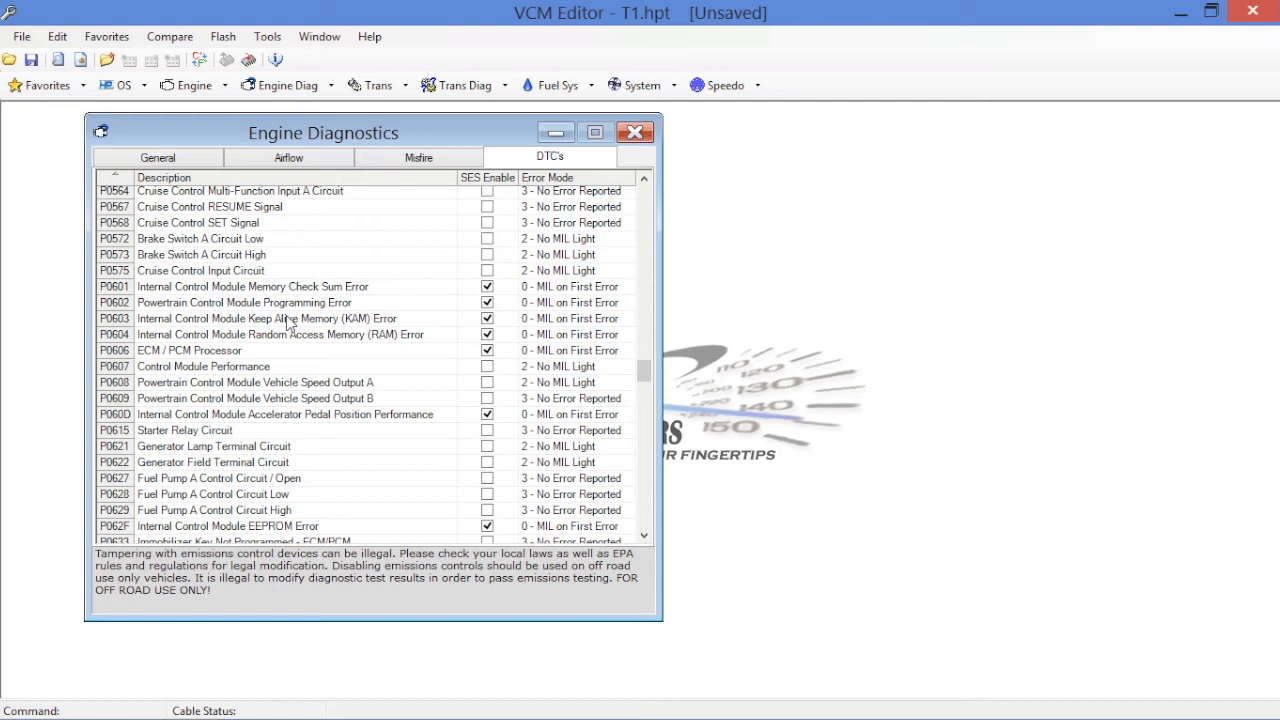
pyautogui.moveTo(277, 327)
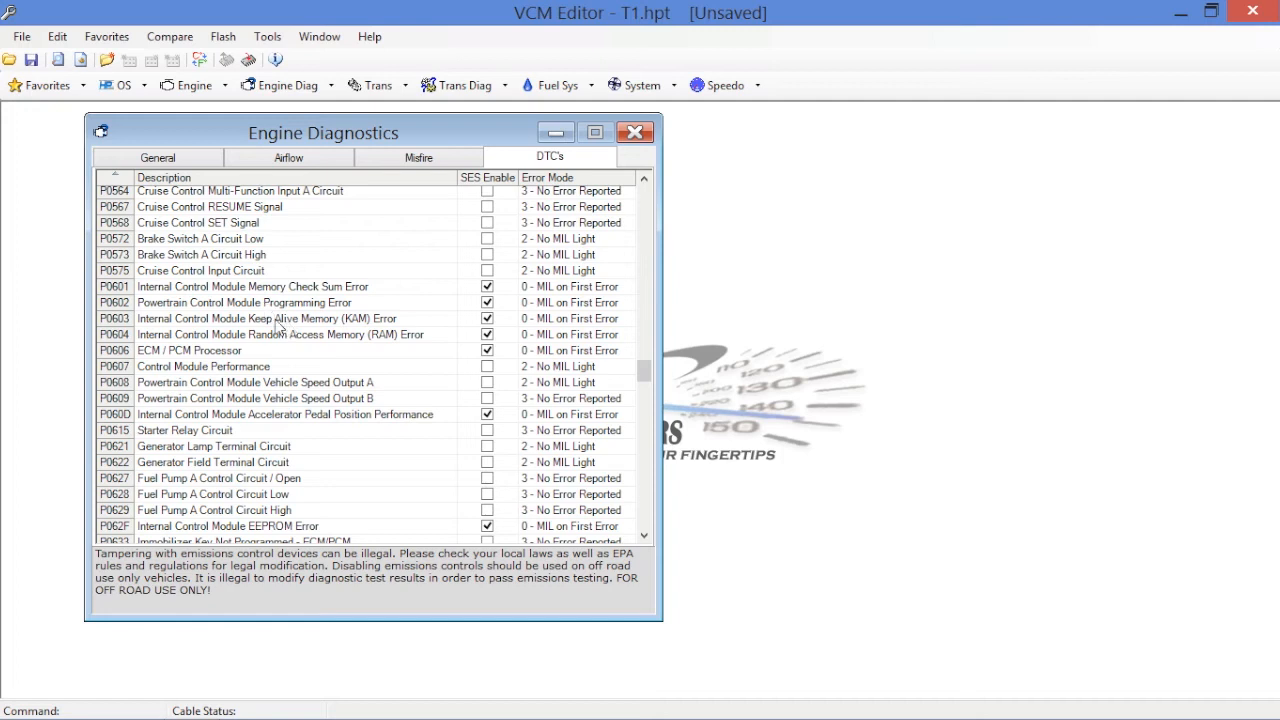
pyautogui.scroll(-3)
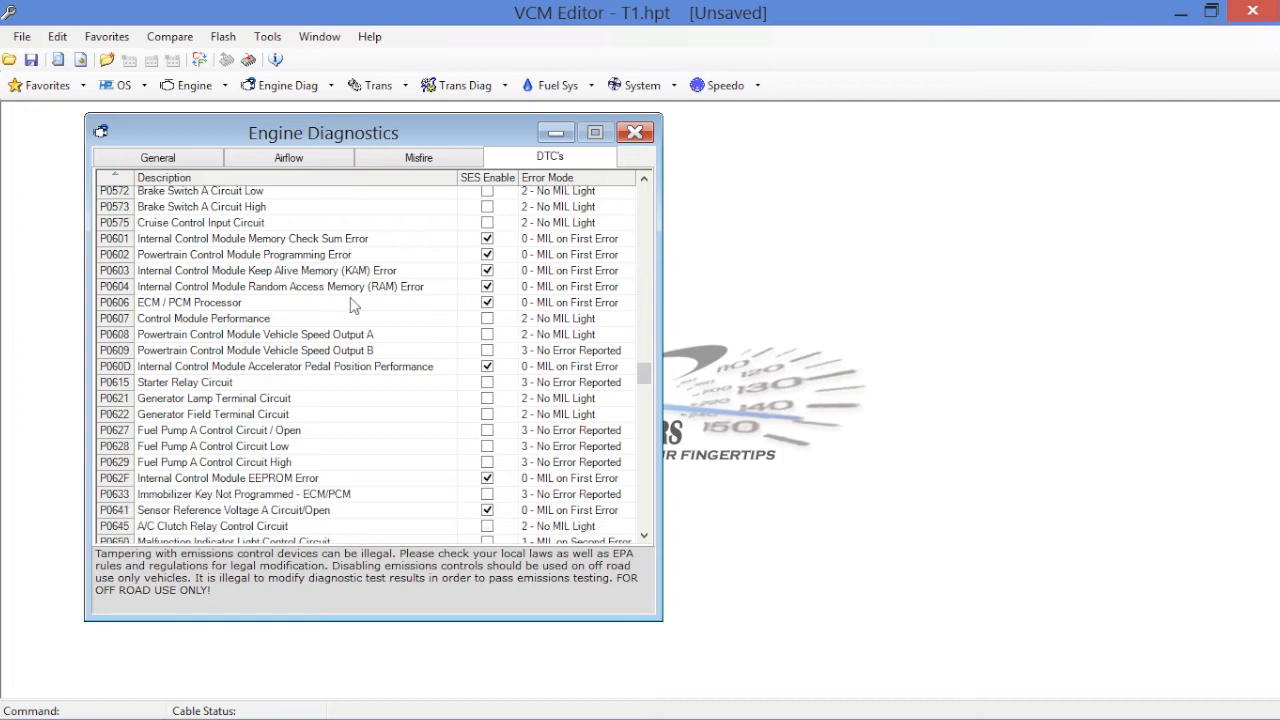
pyautogui.scroll(-3)
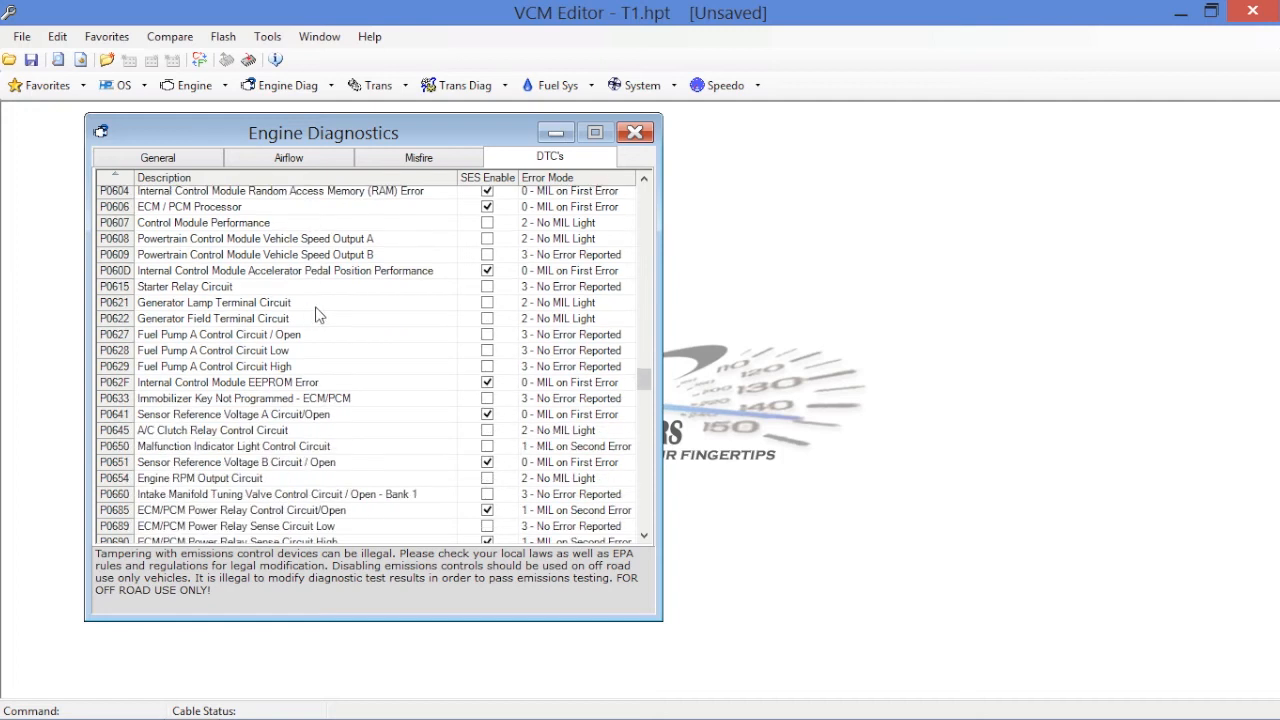
pyautogui.scroll(-3)
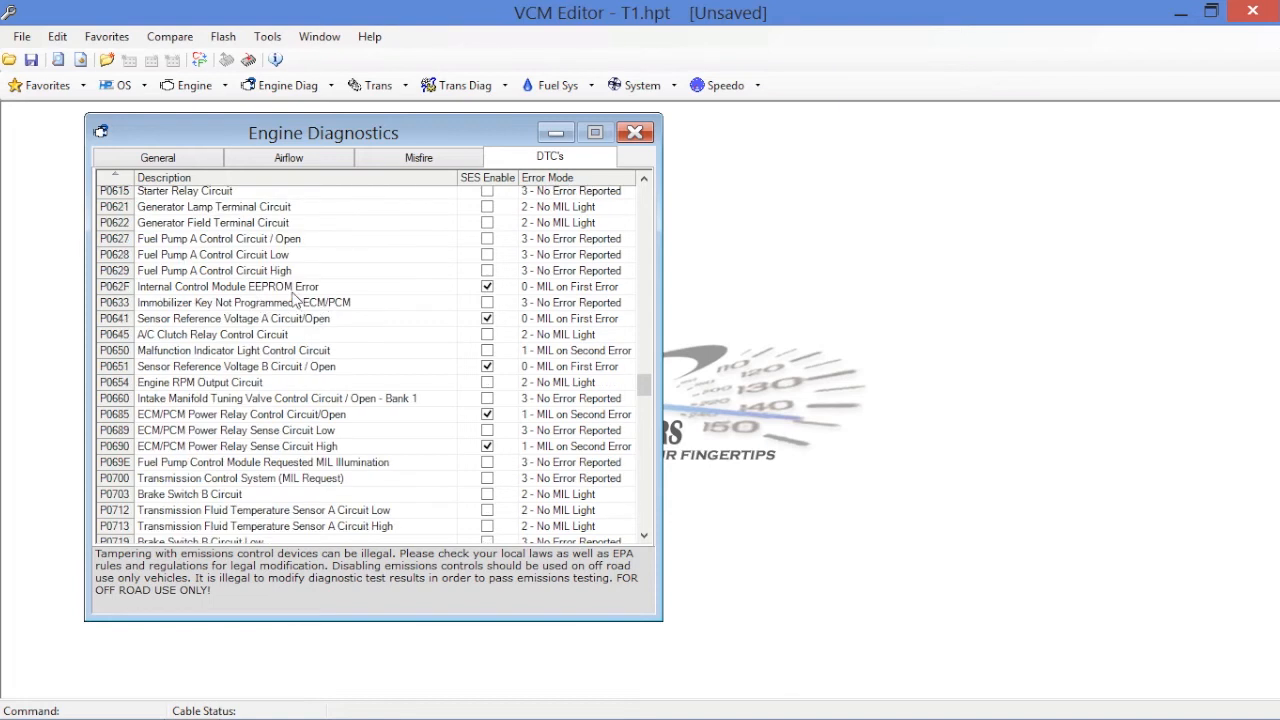
pyautogui.moveTo(438, 330)
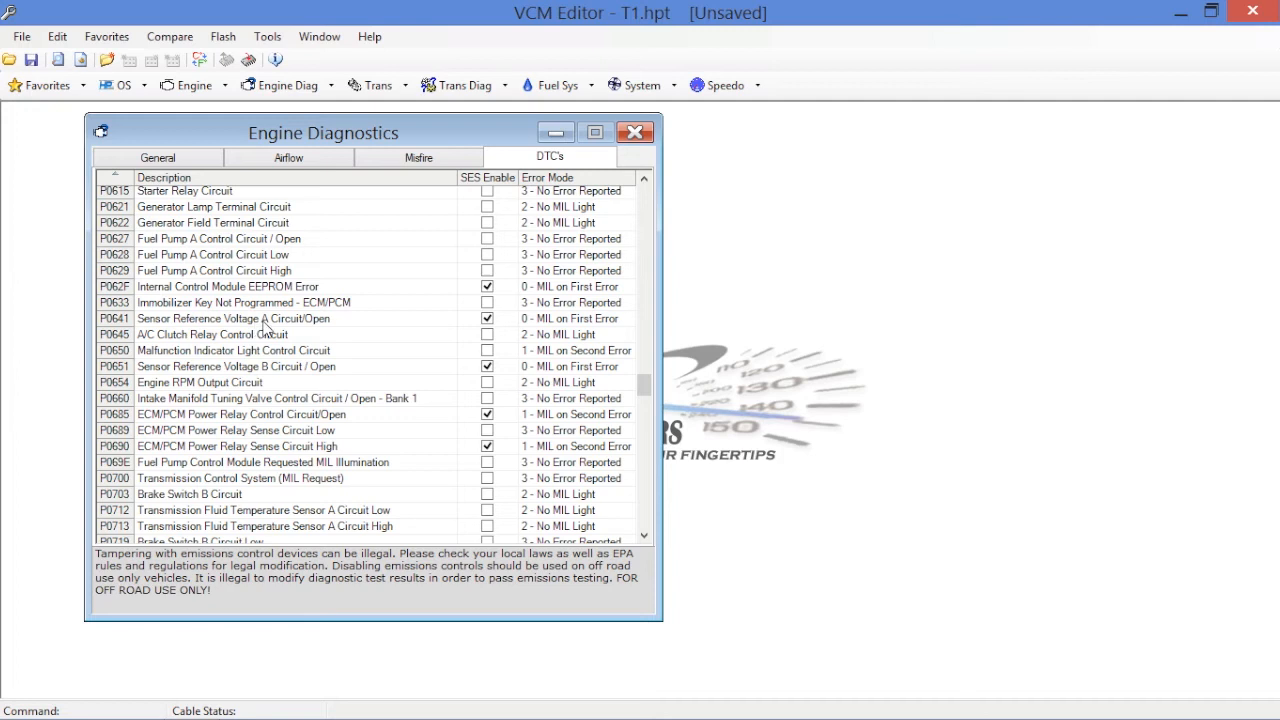
pyautogui.moveTo(300, 329)
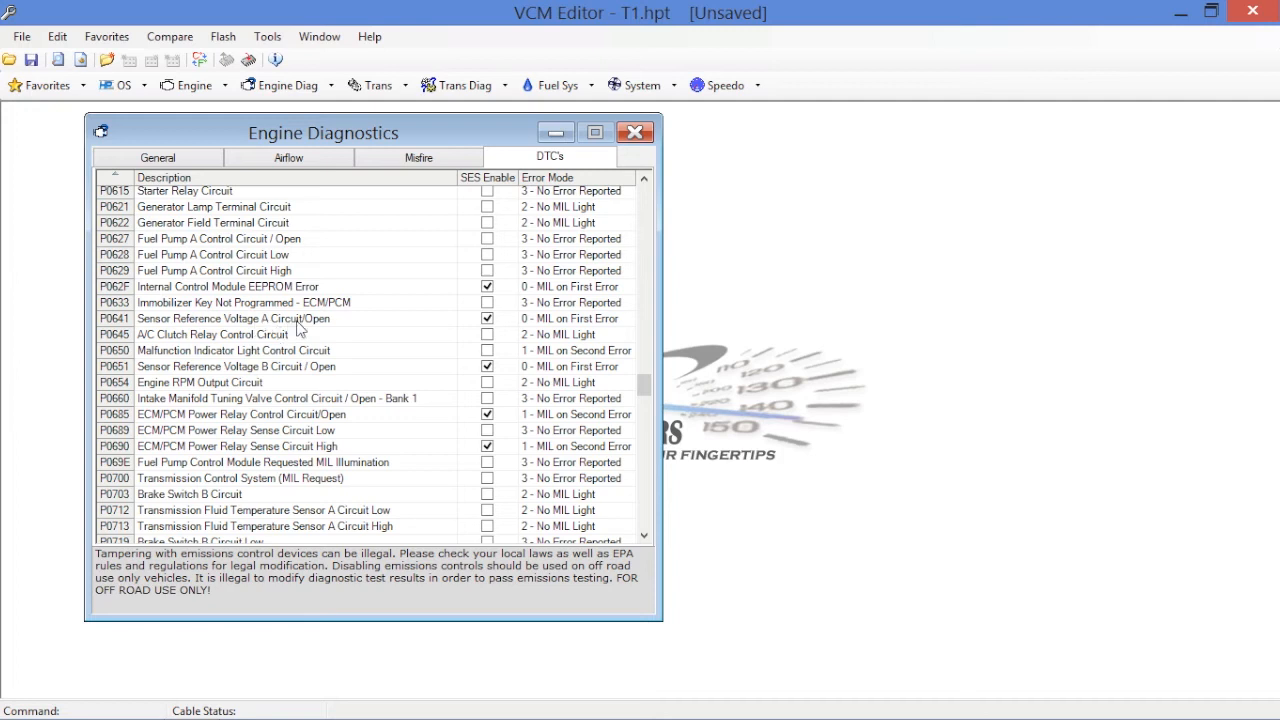
pyautogui.scroll(-3)
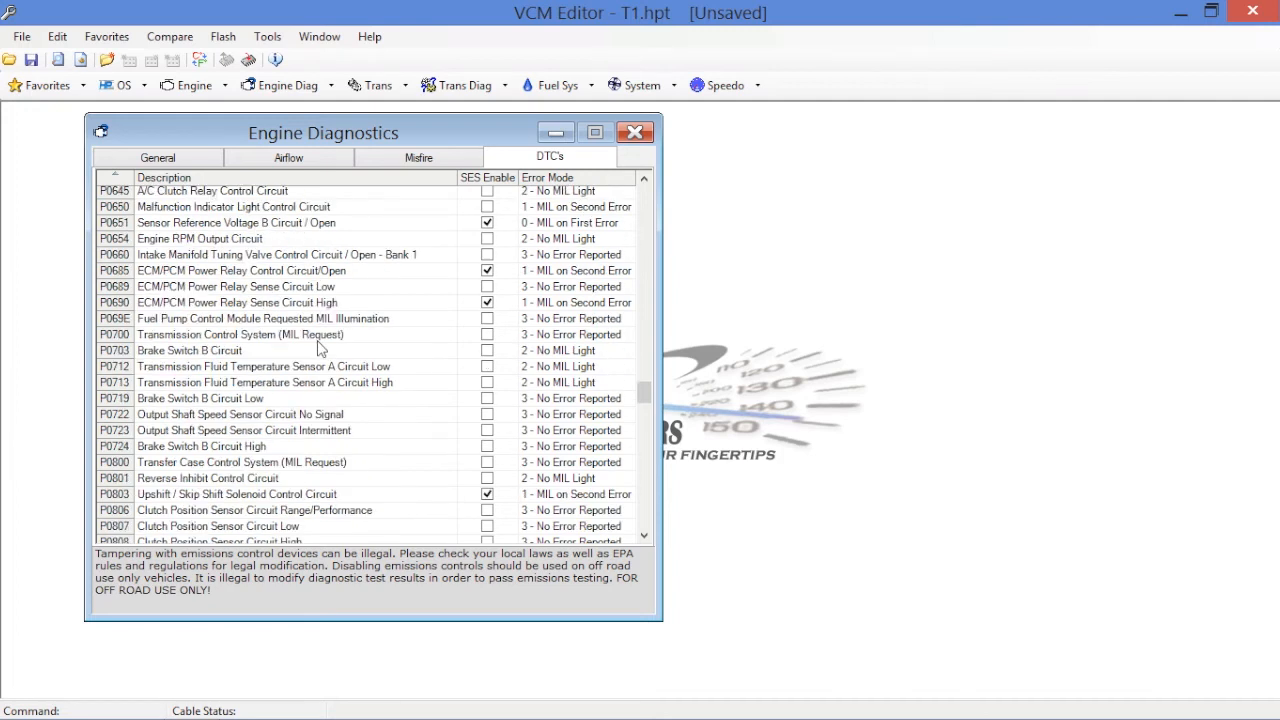
pyautogui.moveTo(372, 292)
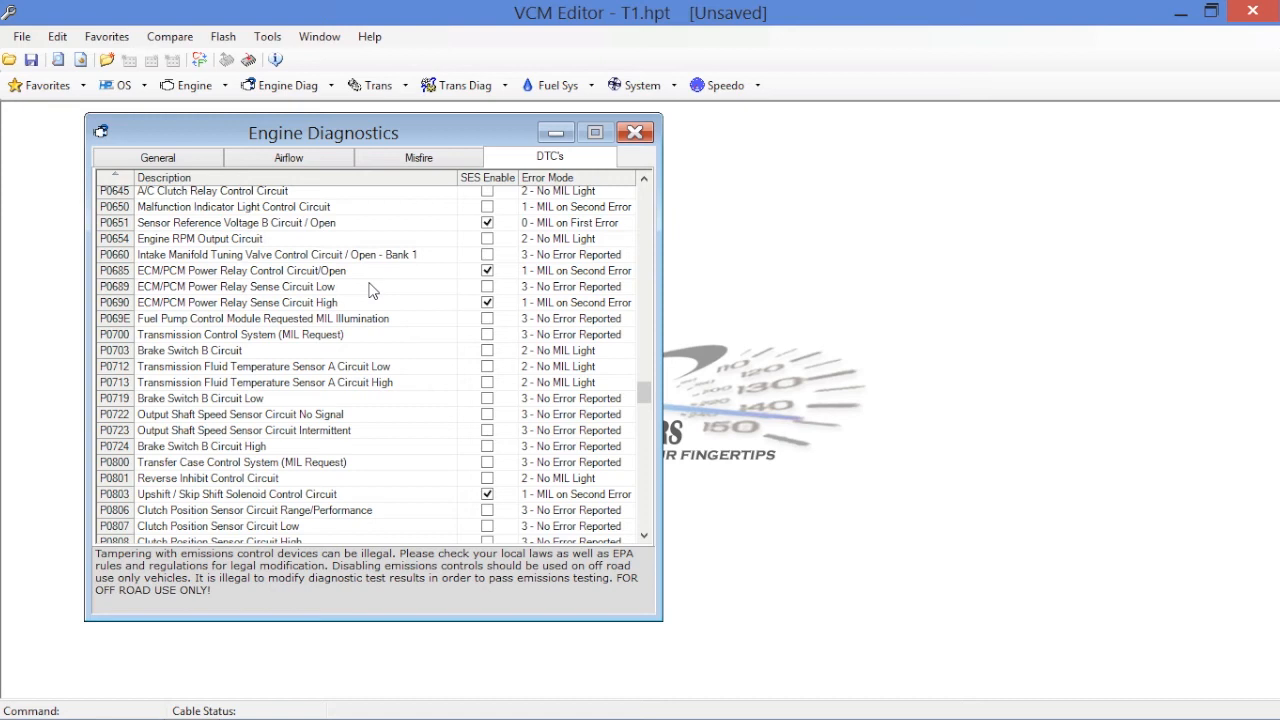
# - Set P0803 Upshift / Skip Shift's Error Mode to 3 - No Error Reported
pyautogui.click(237, 350)
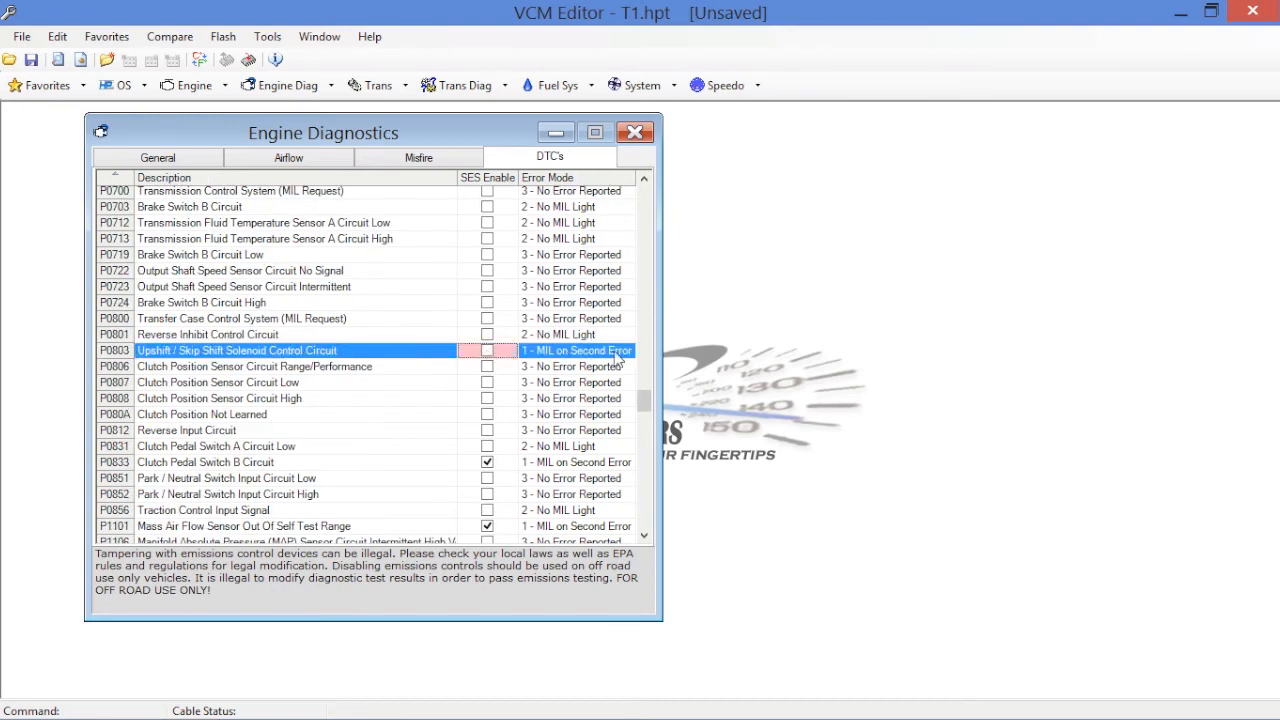
pyautogui.click(628, 350)
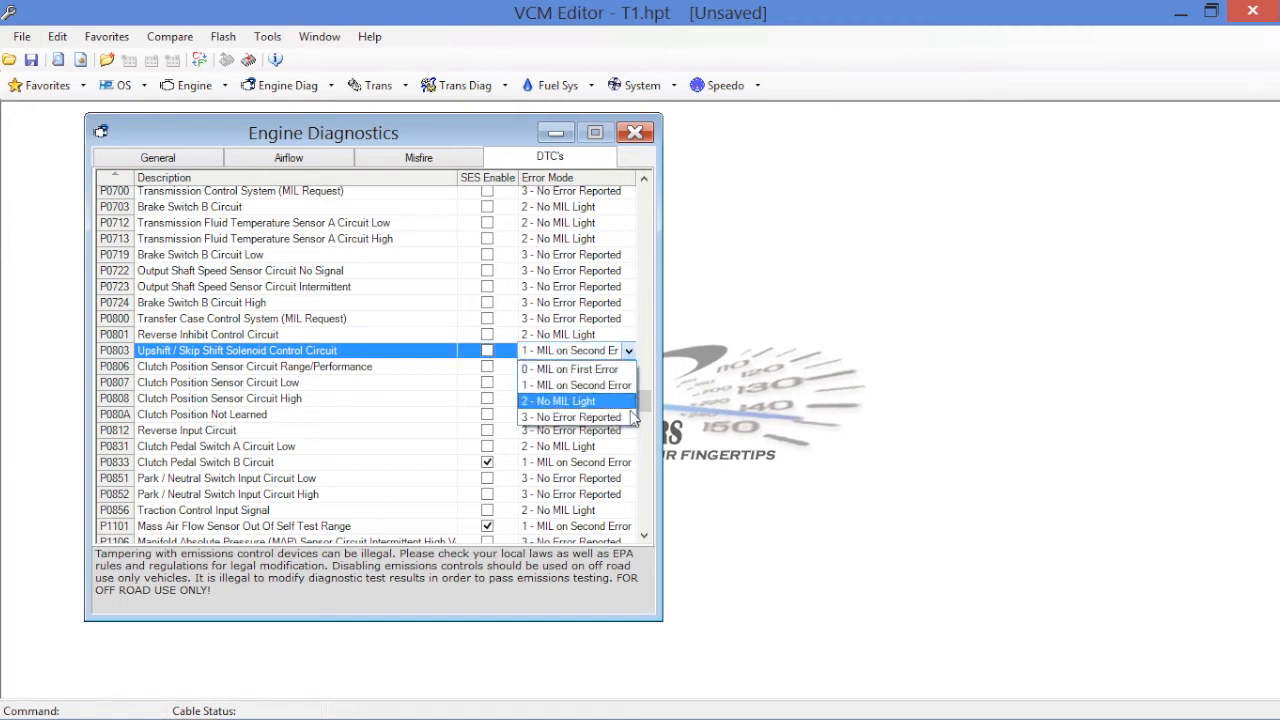
pyautogui.click(572, 417)
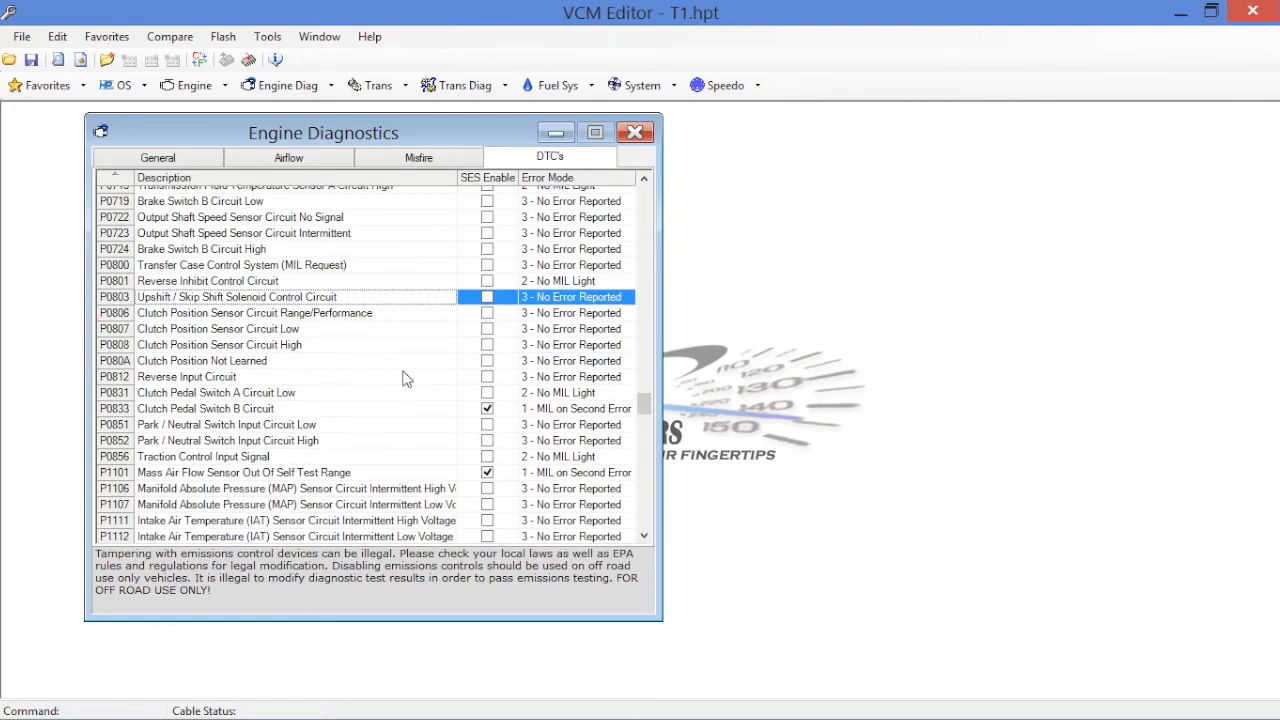
# - Untick SES Enable for P0833 Clutch Pedal Switch B and set it to No Error Reported
pyautogui.scroll(-3)
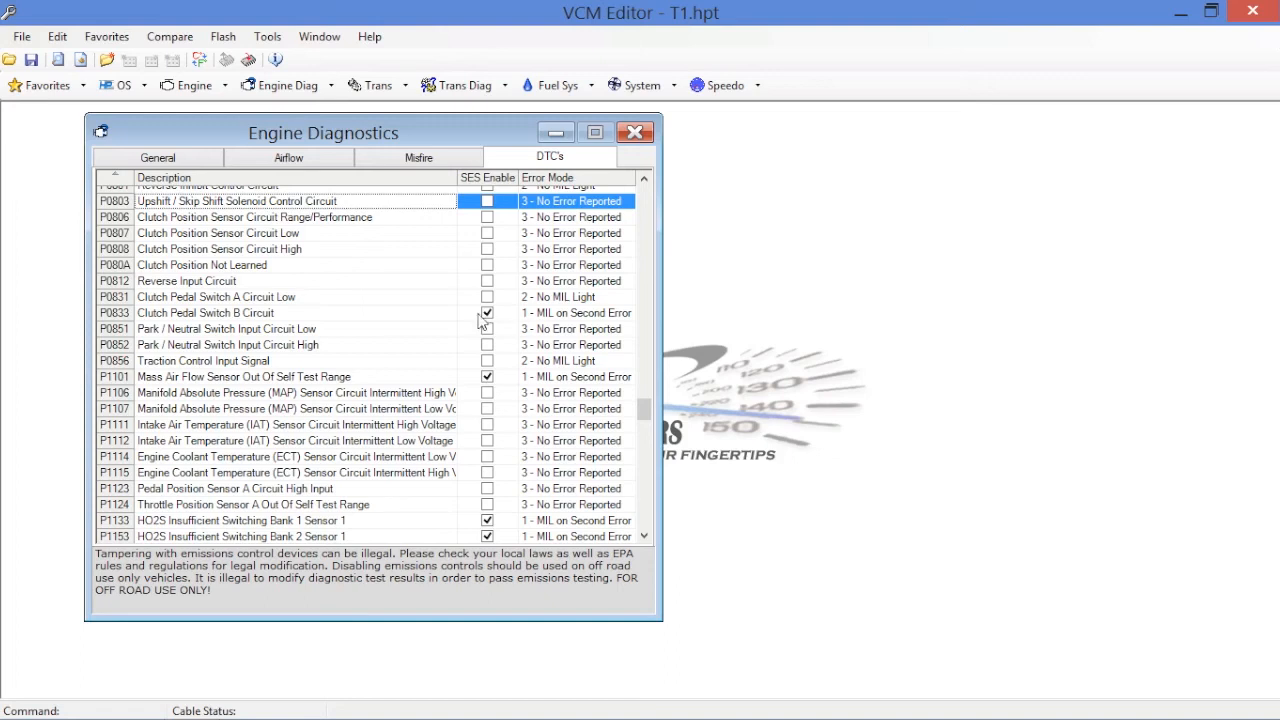
pyautogui.click(486, 312)
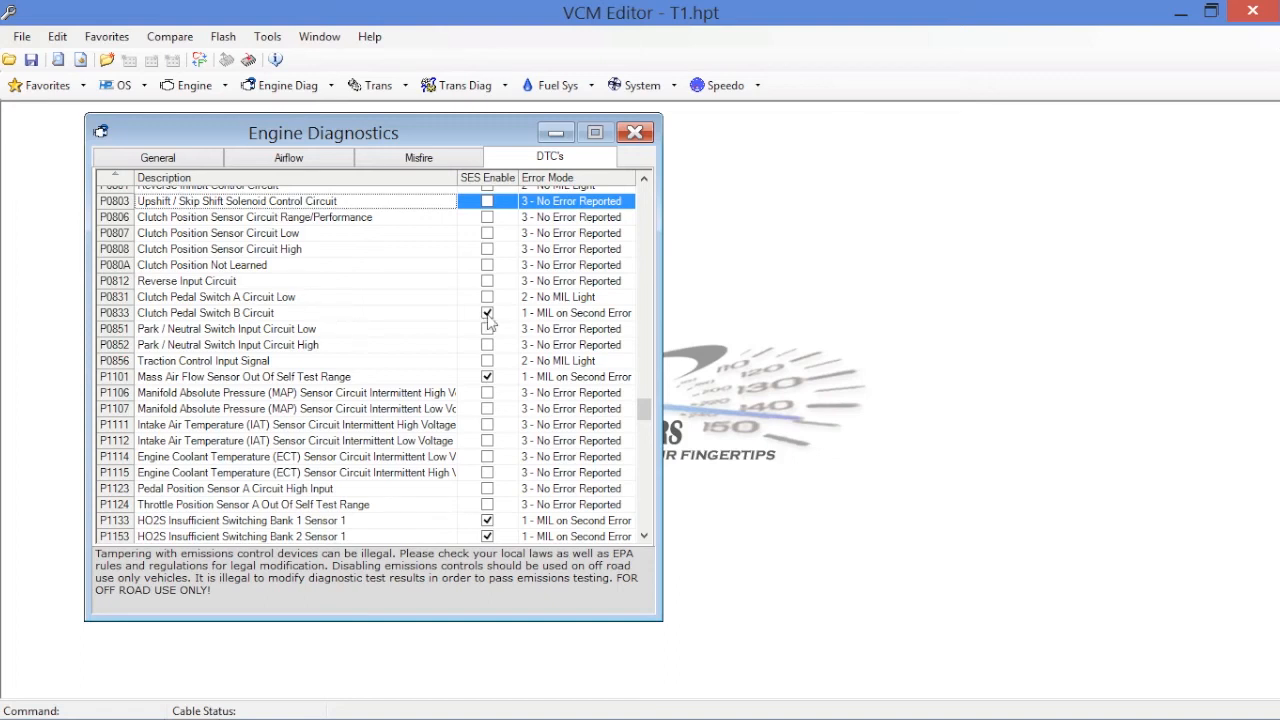
pyautogui.moveTo(490, 315)
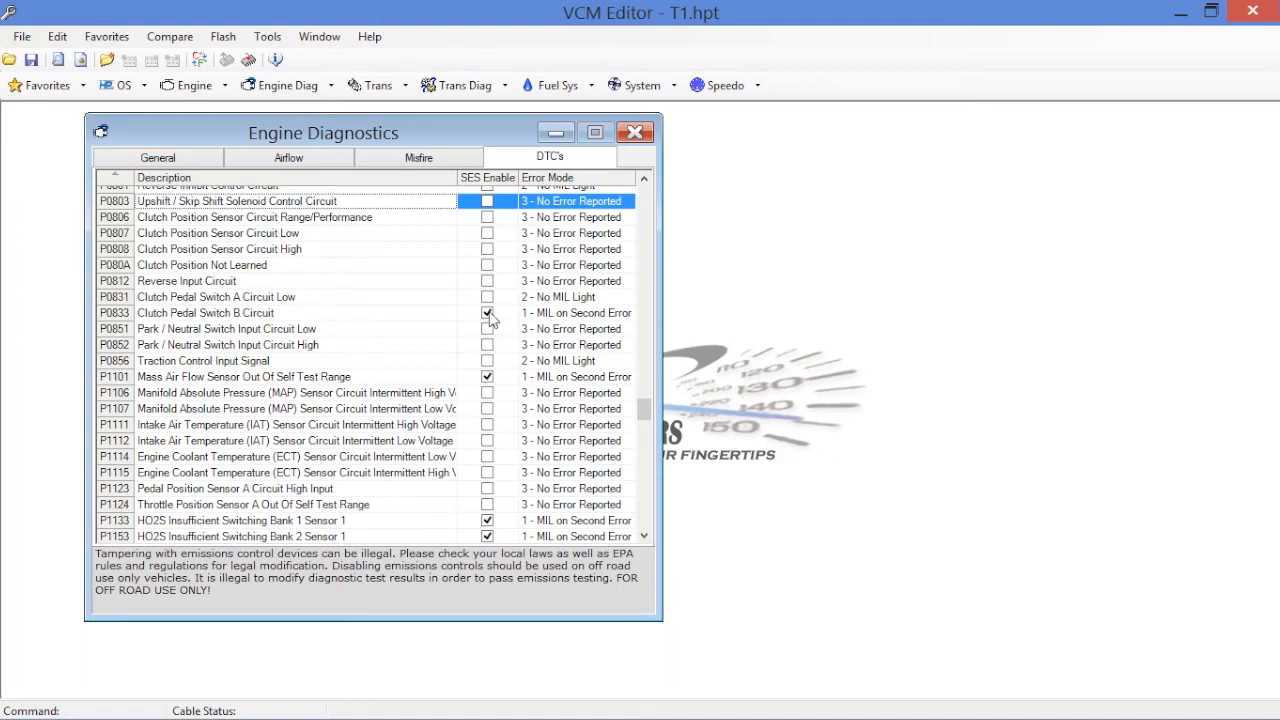
pyautogui.click(487, 312)
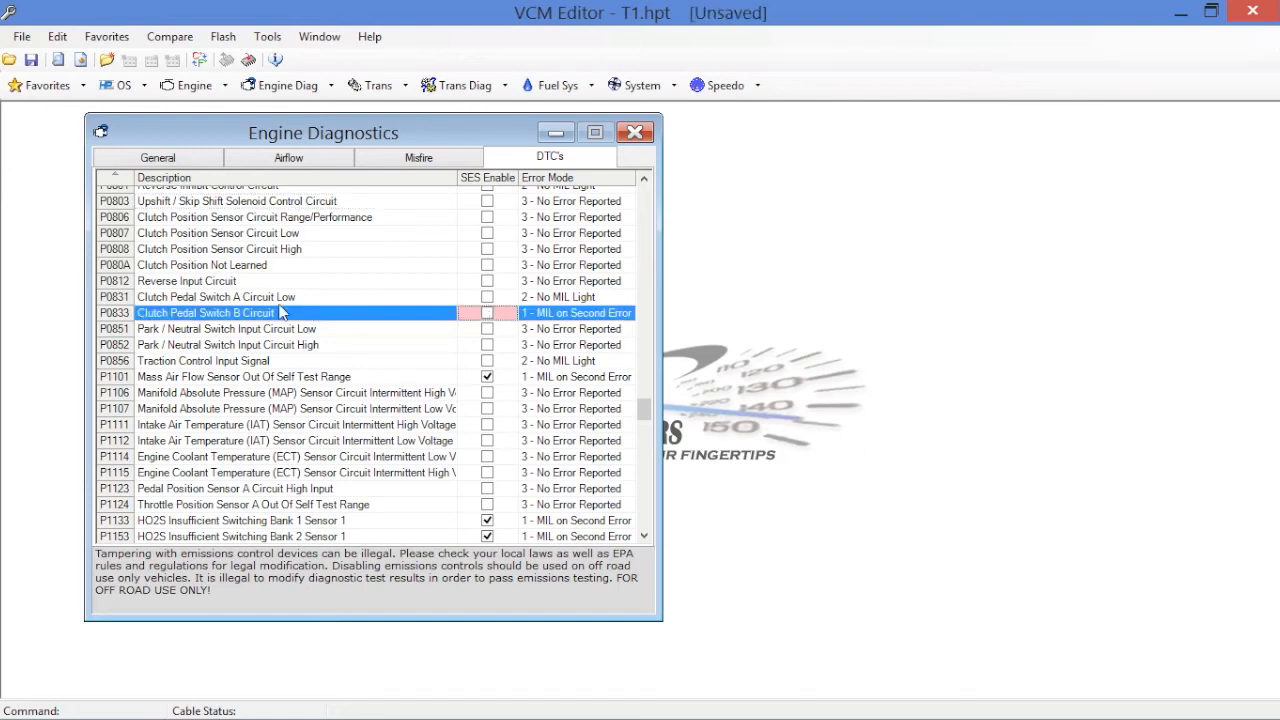
pyautogui.moveTo(555, 305)
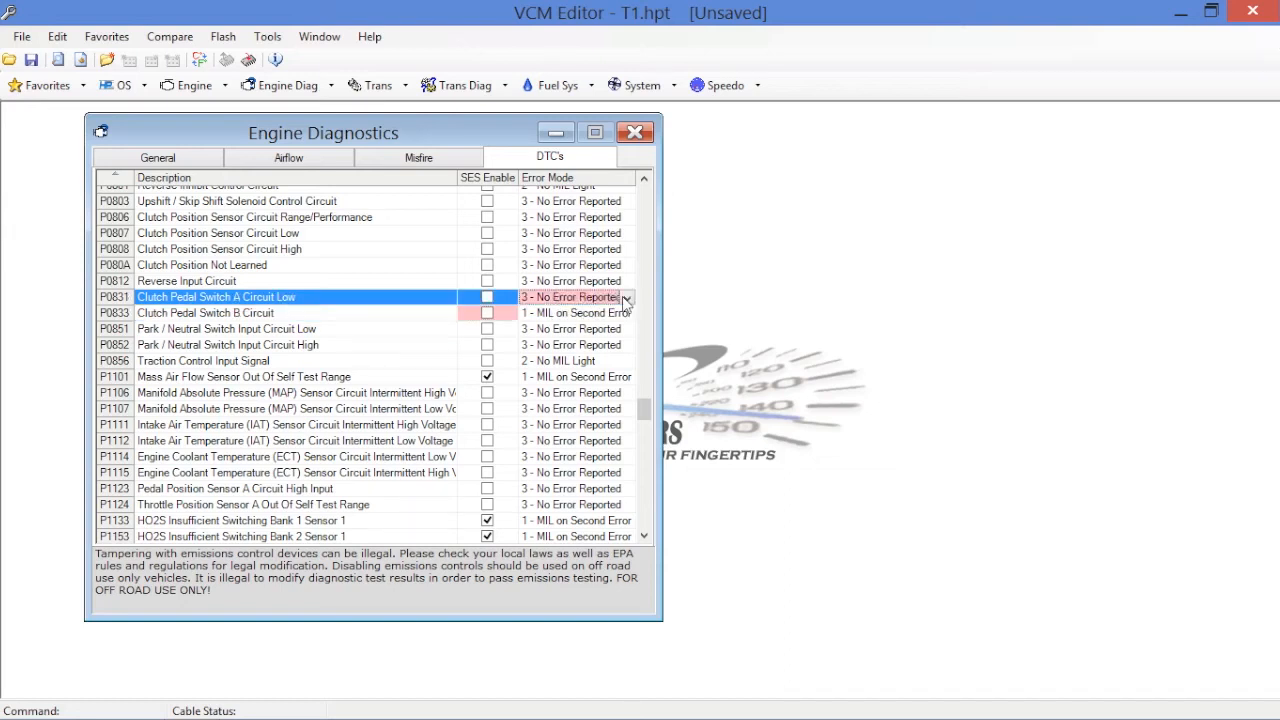
pyautogui.click(205, 312)
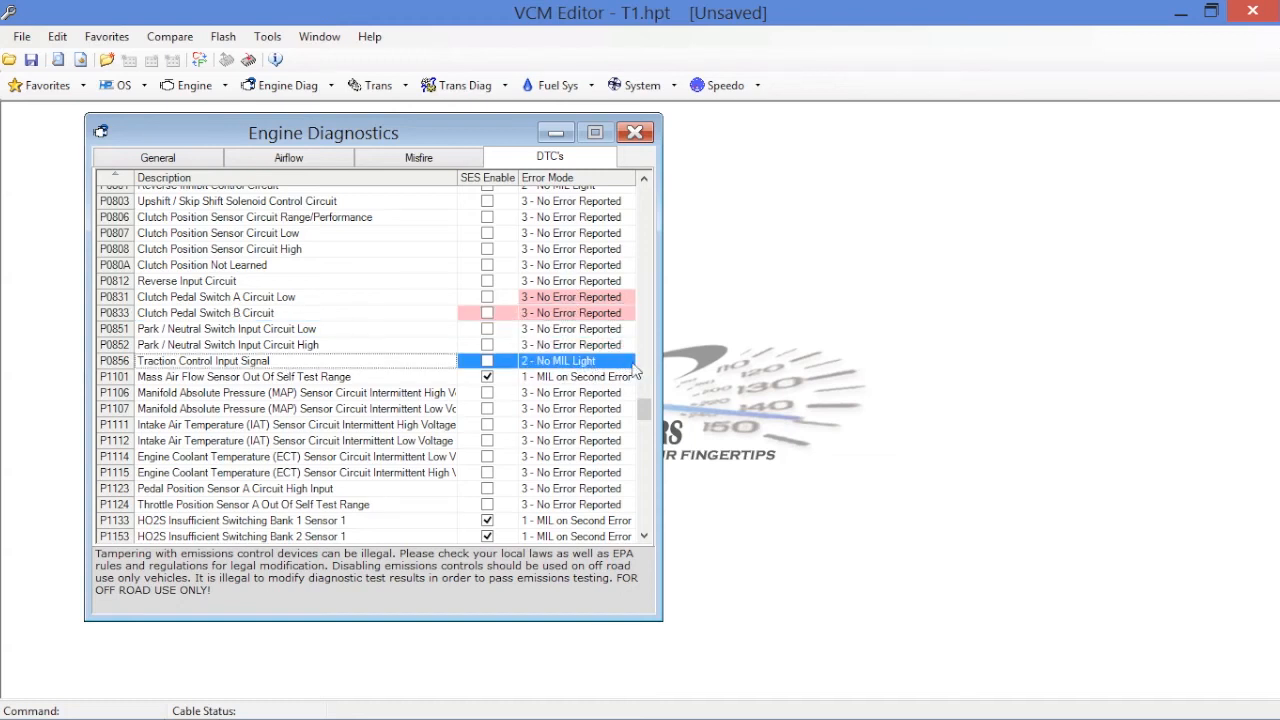
pyautogui.click(575, 360)
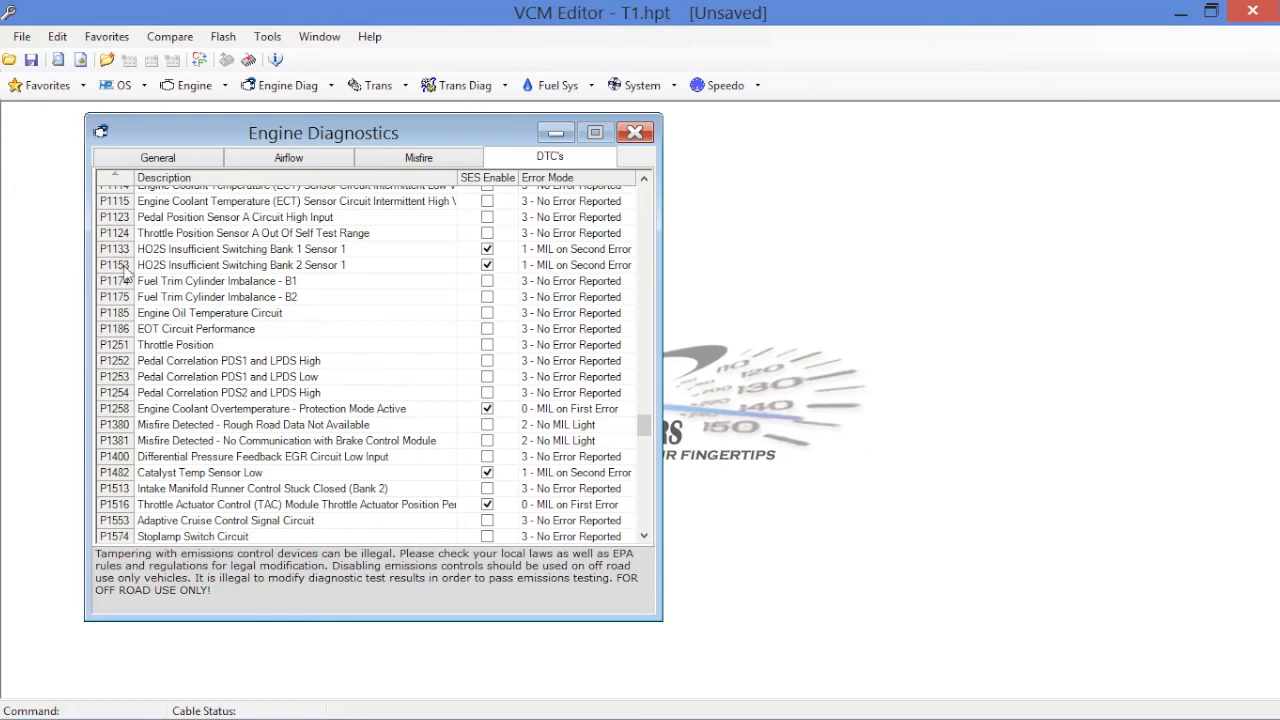
pyautogui.moveTo(227, 260)
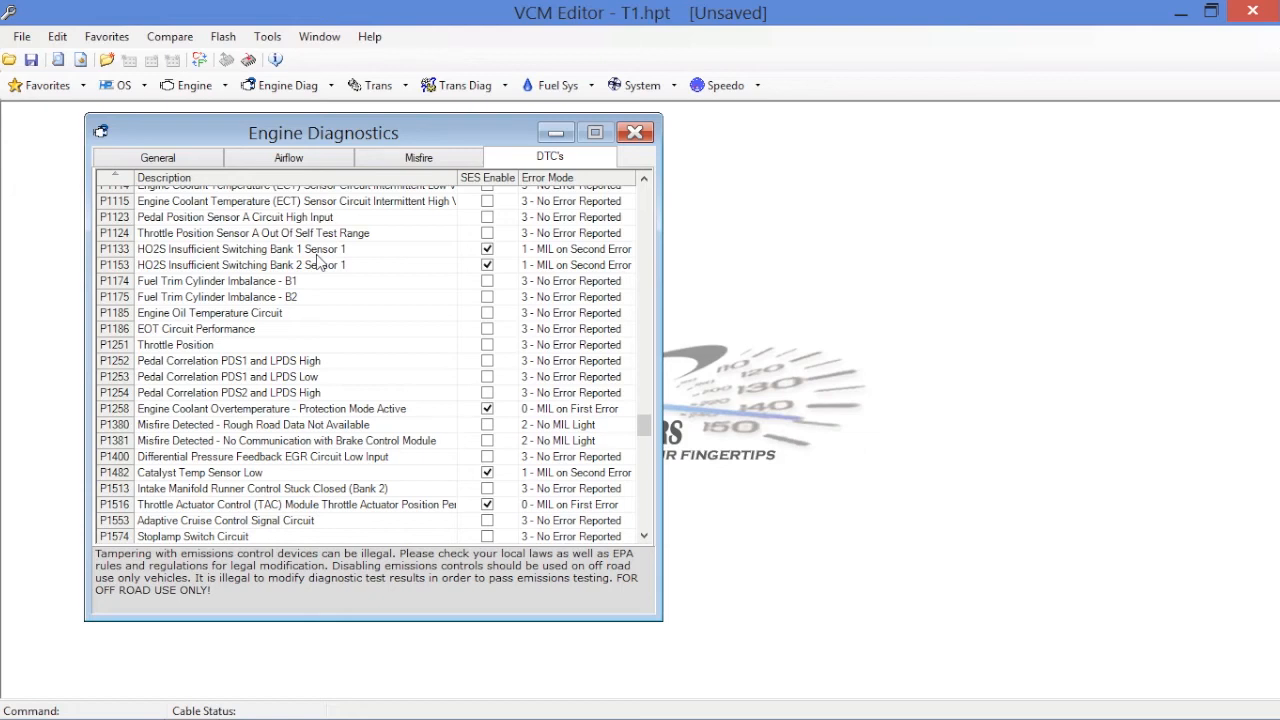
# - Untick SES Enable for P1133 and set P1133 and P1153 to 3 - No Error Reported
pyautogui.click(487, 248)
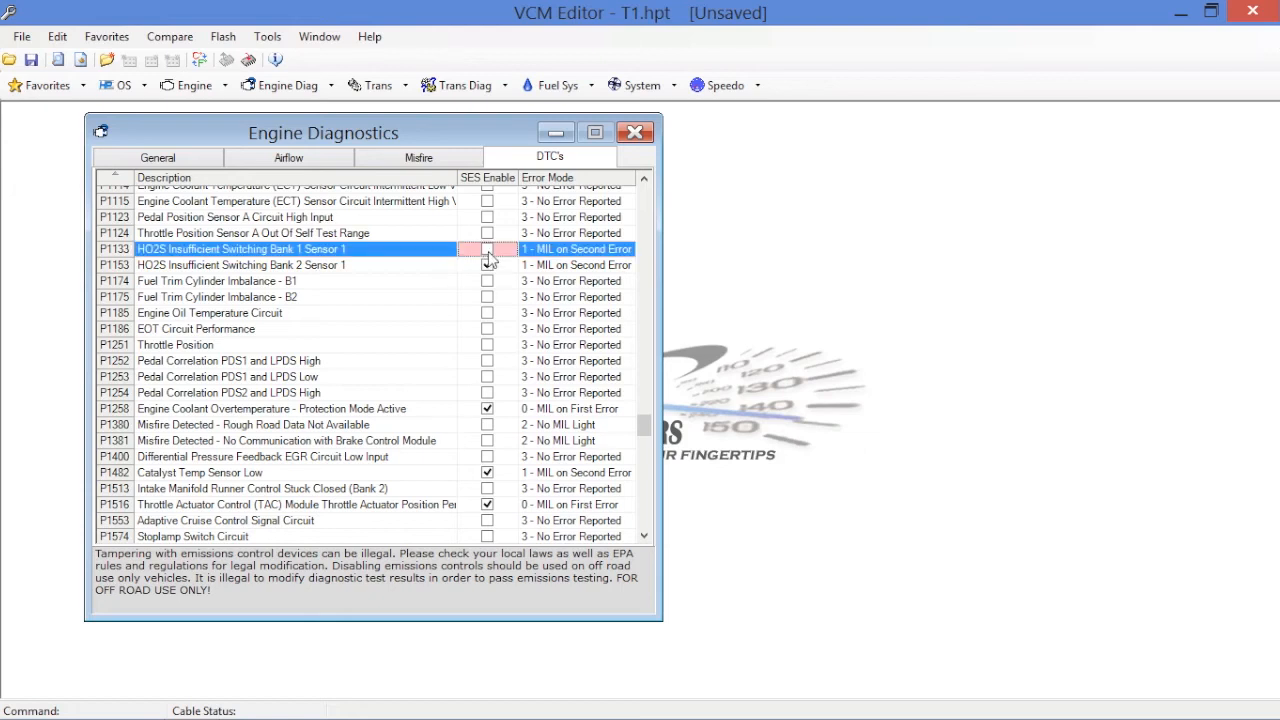
pyautogui.click(240, 265)
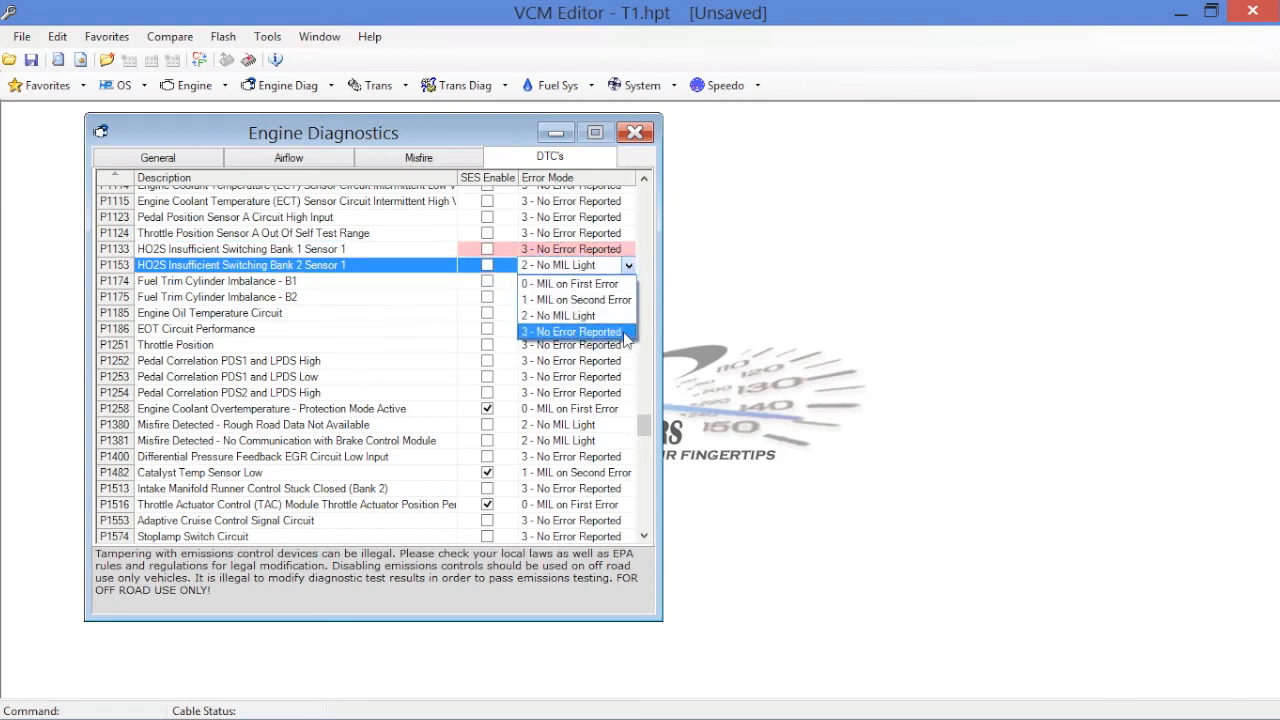
pyautogui.click(570, 331)
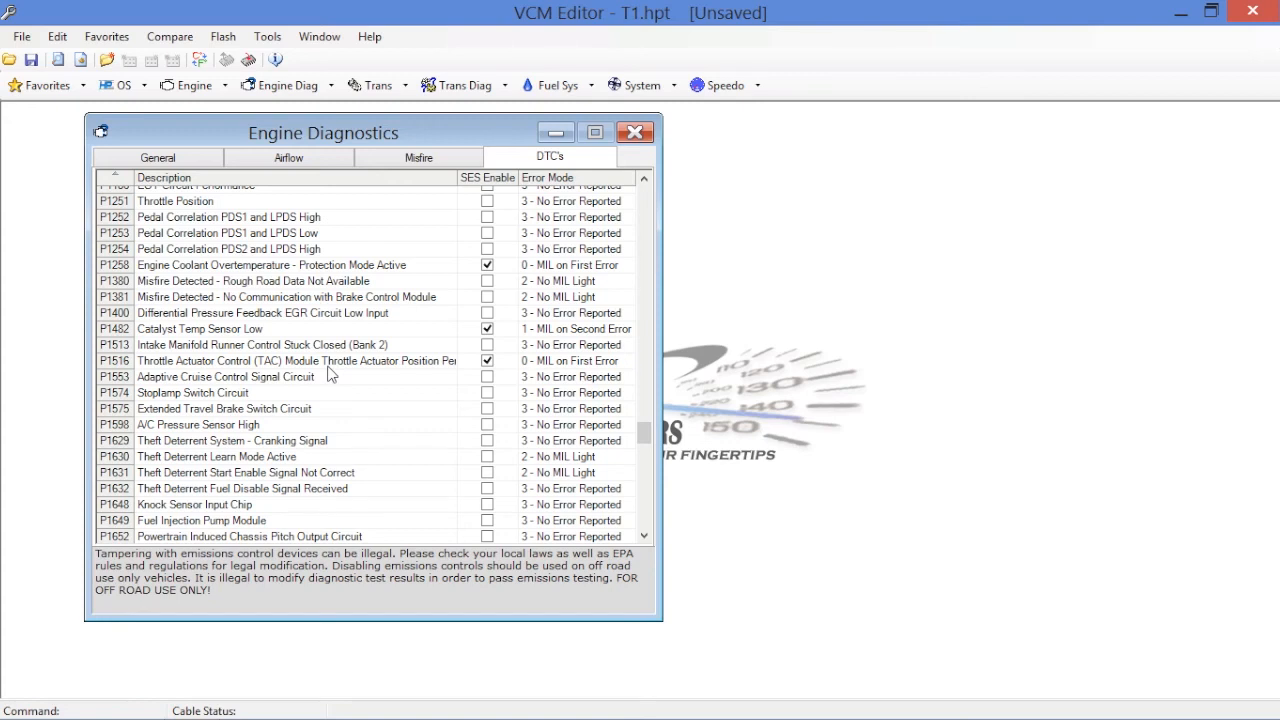
# - Untick SES Enable for P1482, and set P1482 and P1630 to 3 - No Error Reported
pyautogui.scroll(-3)
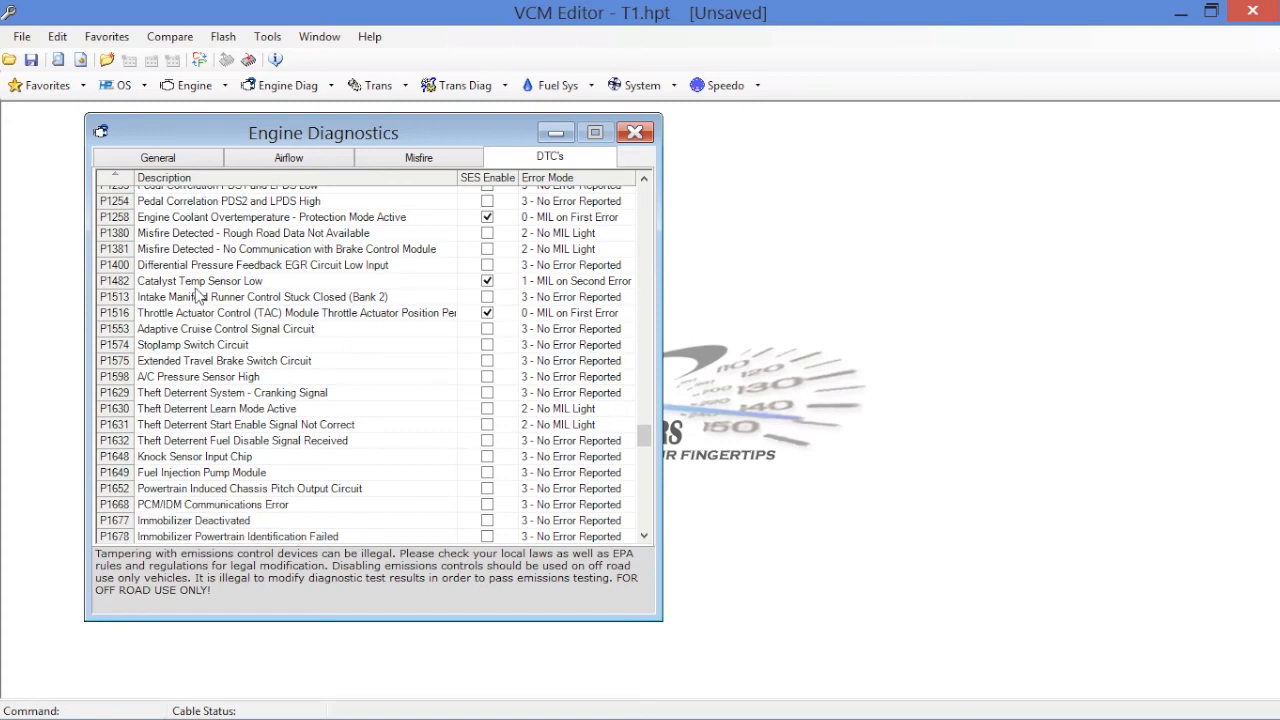
pyautogui.click(270, 217)
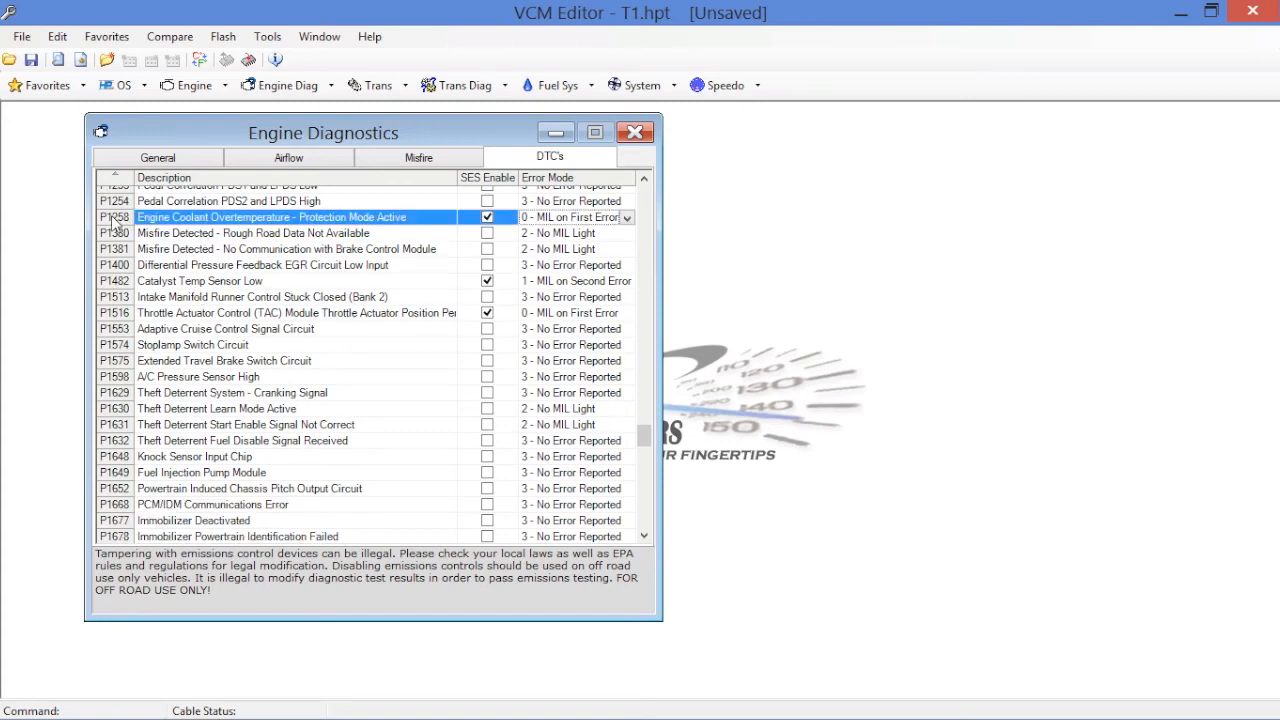
pyautogui.moveTo(272, 225)
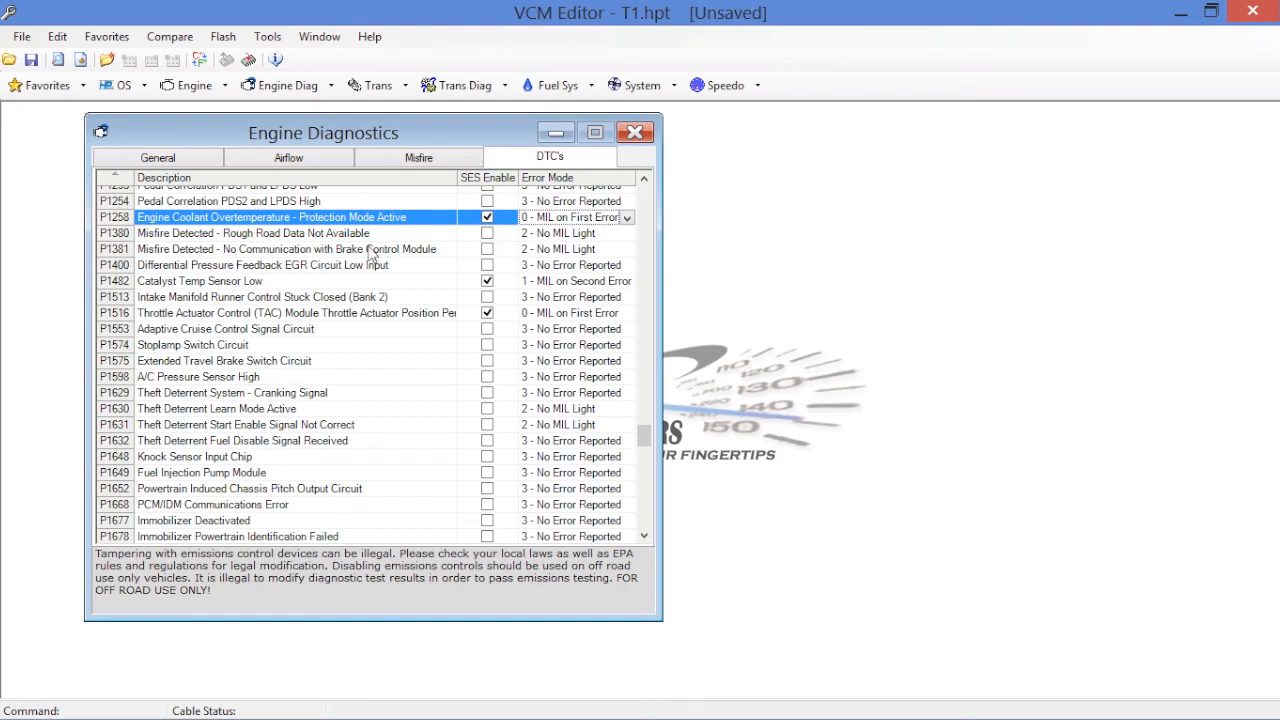
pyautogui.moveTo(393, 262)
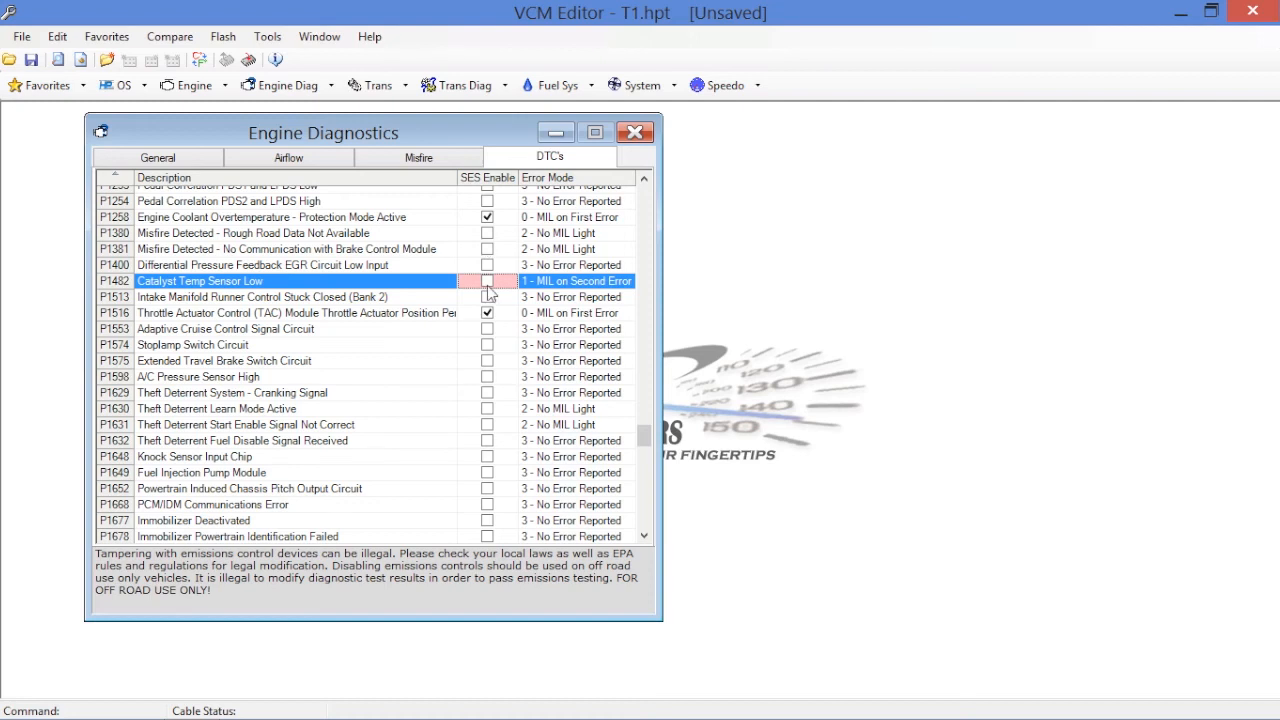
pyautogui.moveTo(155, 293)
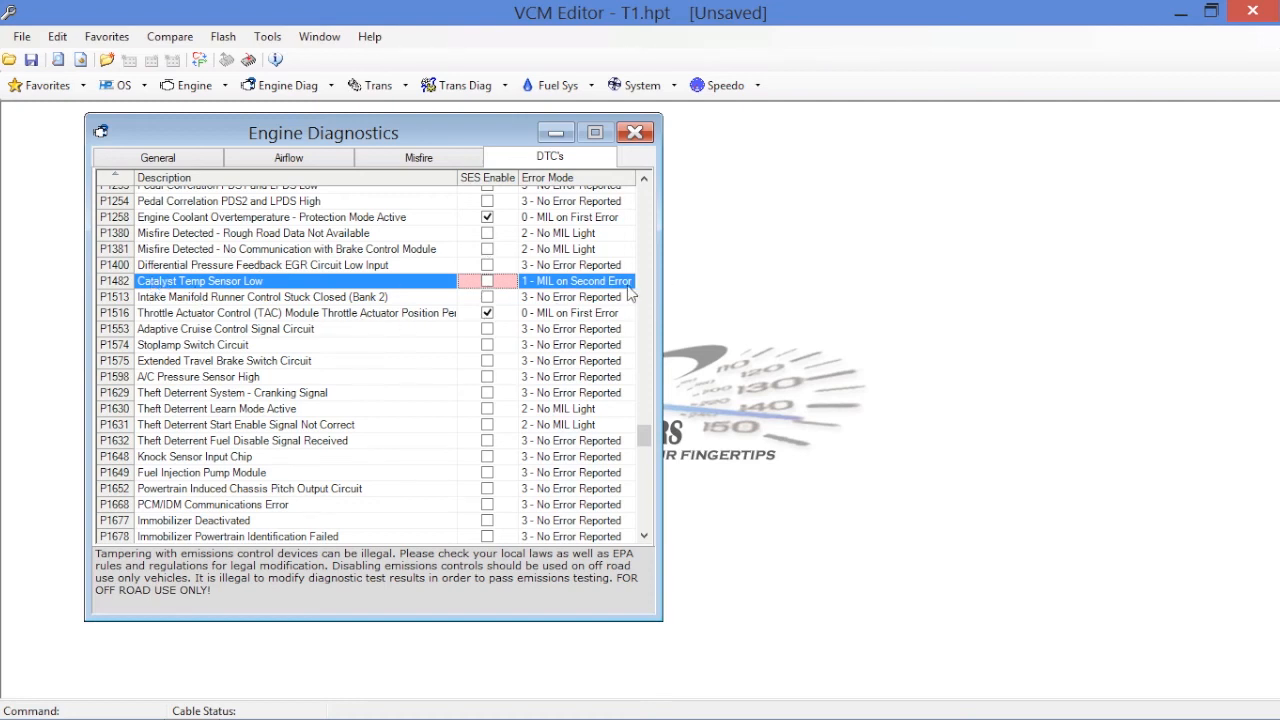
pyautogui.click(628, 281)
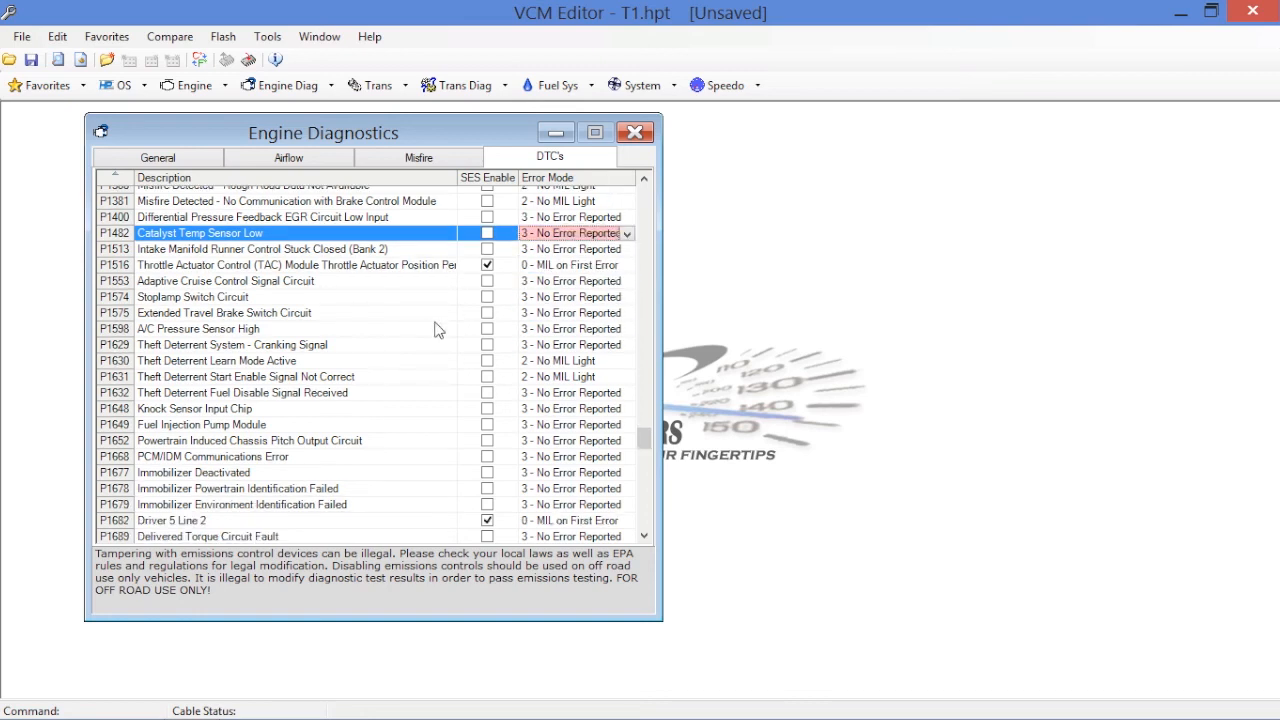
pyautogui.moveTo(424, 322)
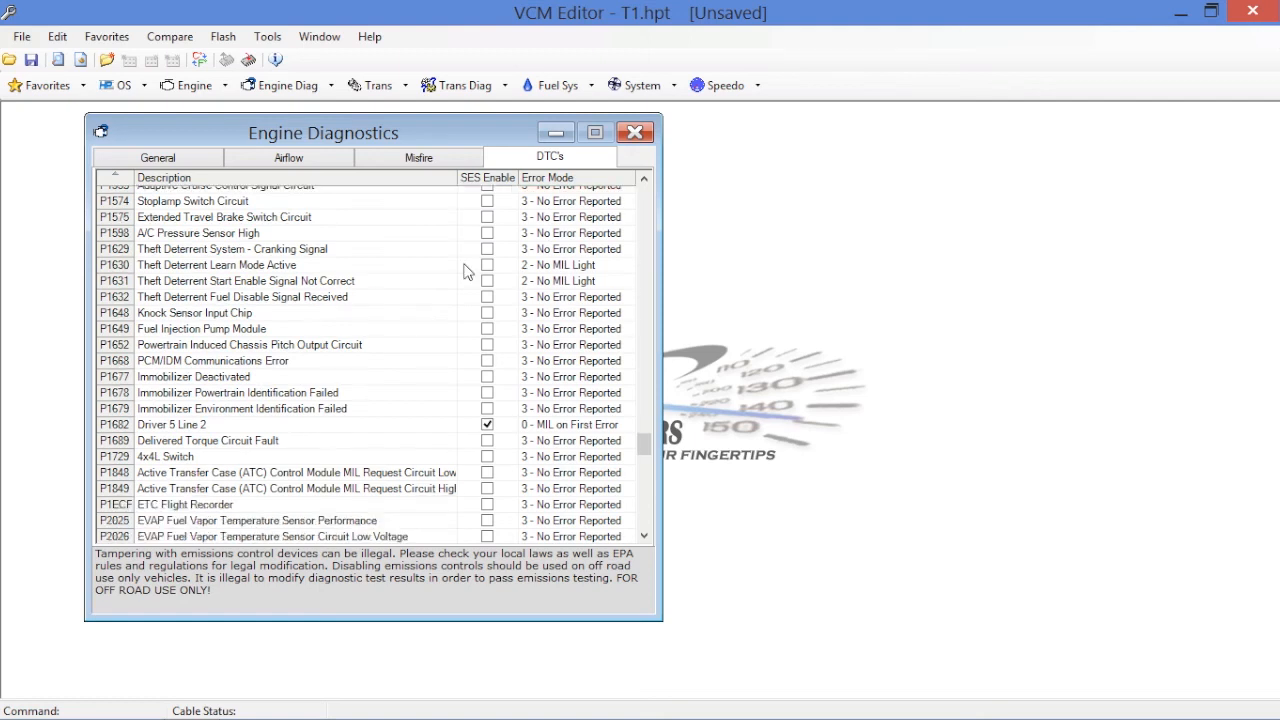
pyautogui.moveTo(477, 322)
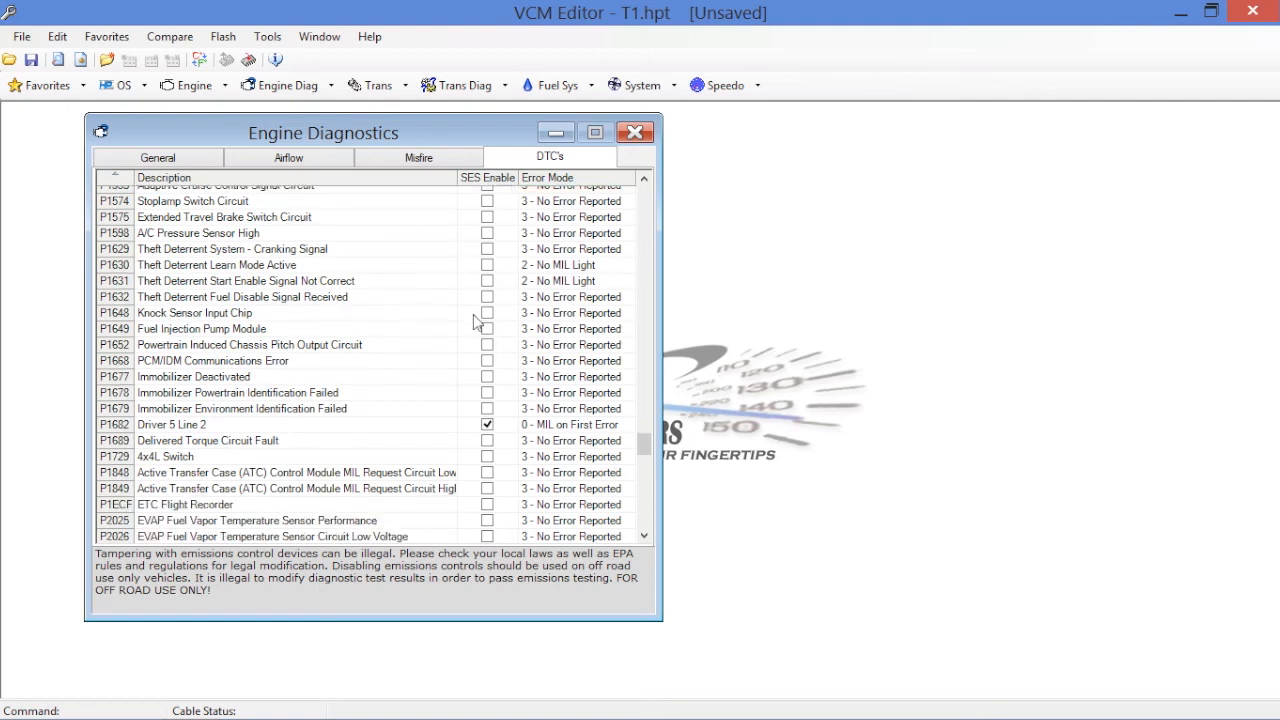
pyautogui.moveTo(222, 285)
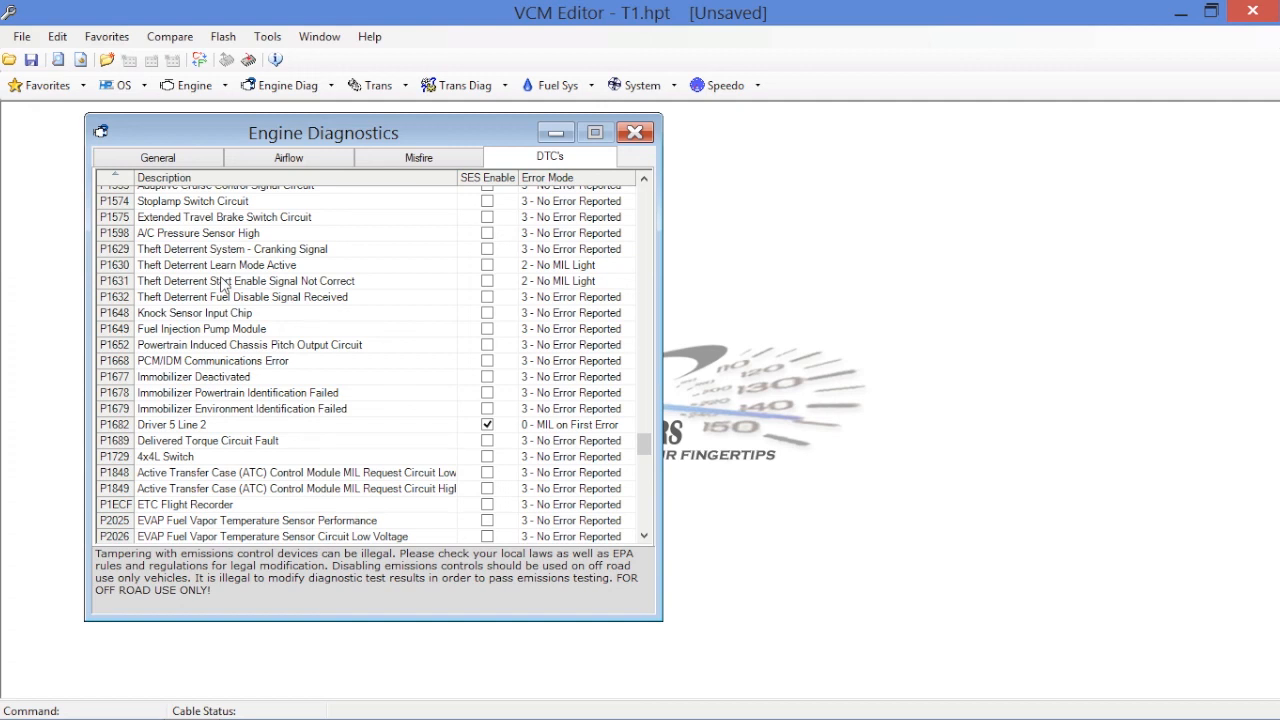
pyautogui.moveTo(628, 272)
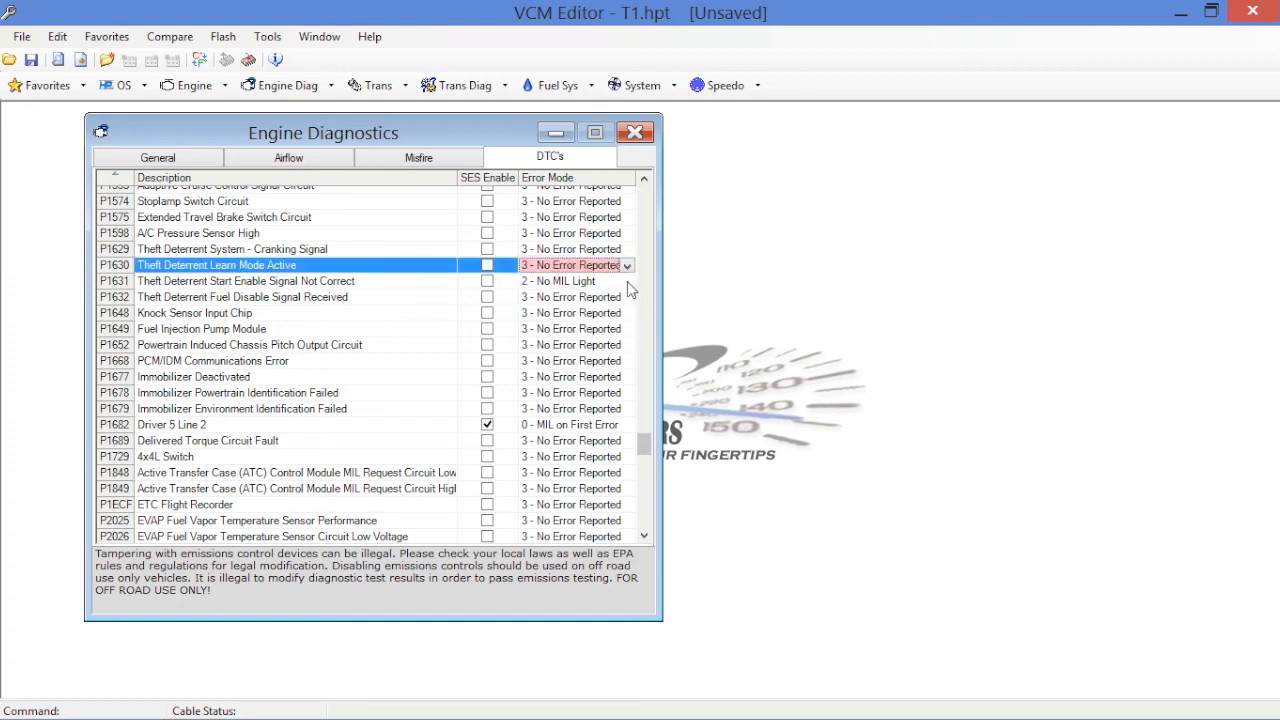
pyautogui.click(250, 281)
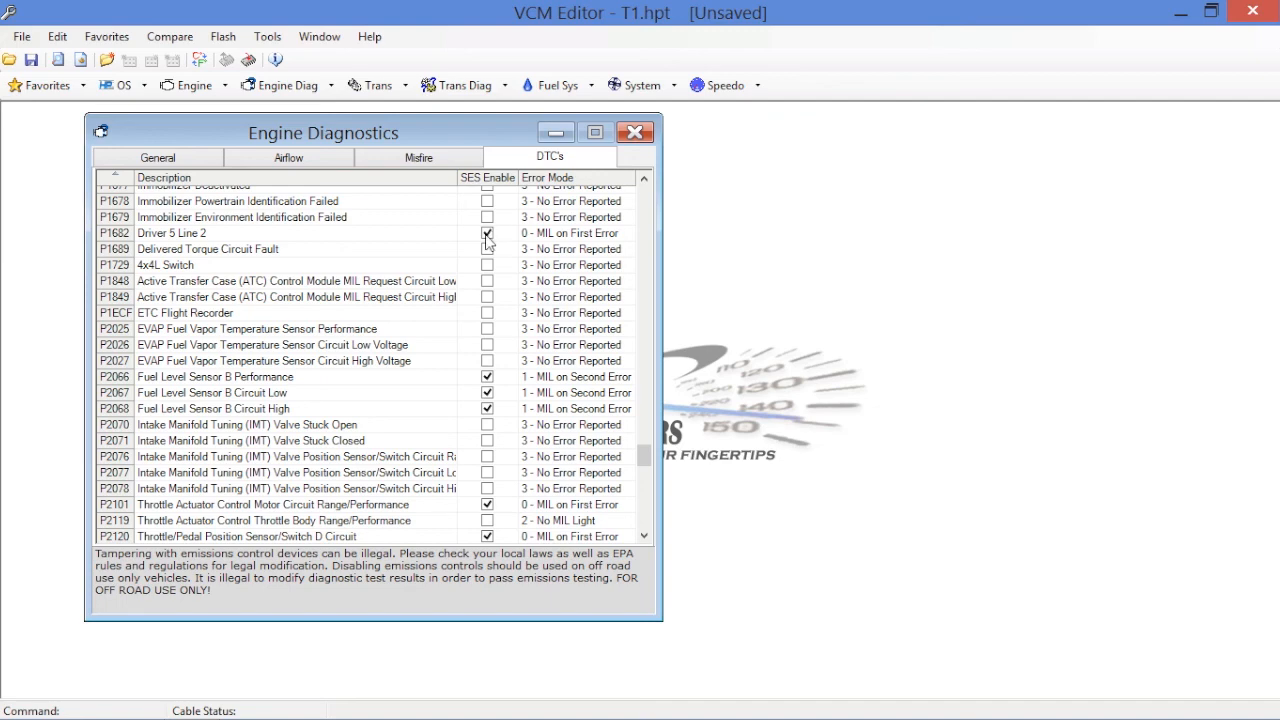
pyautogui.scroll(-3)
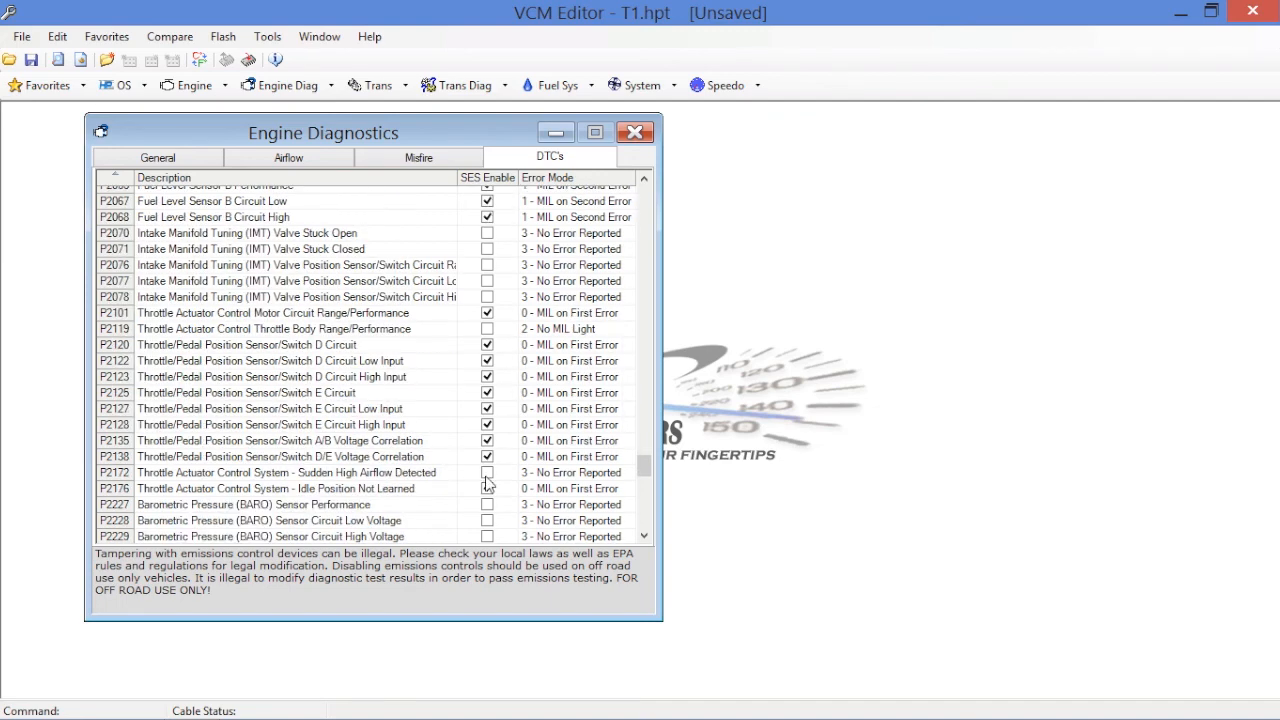
pyautogui.scroll(-3)
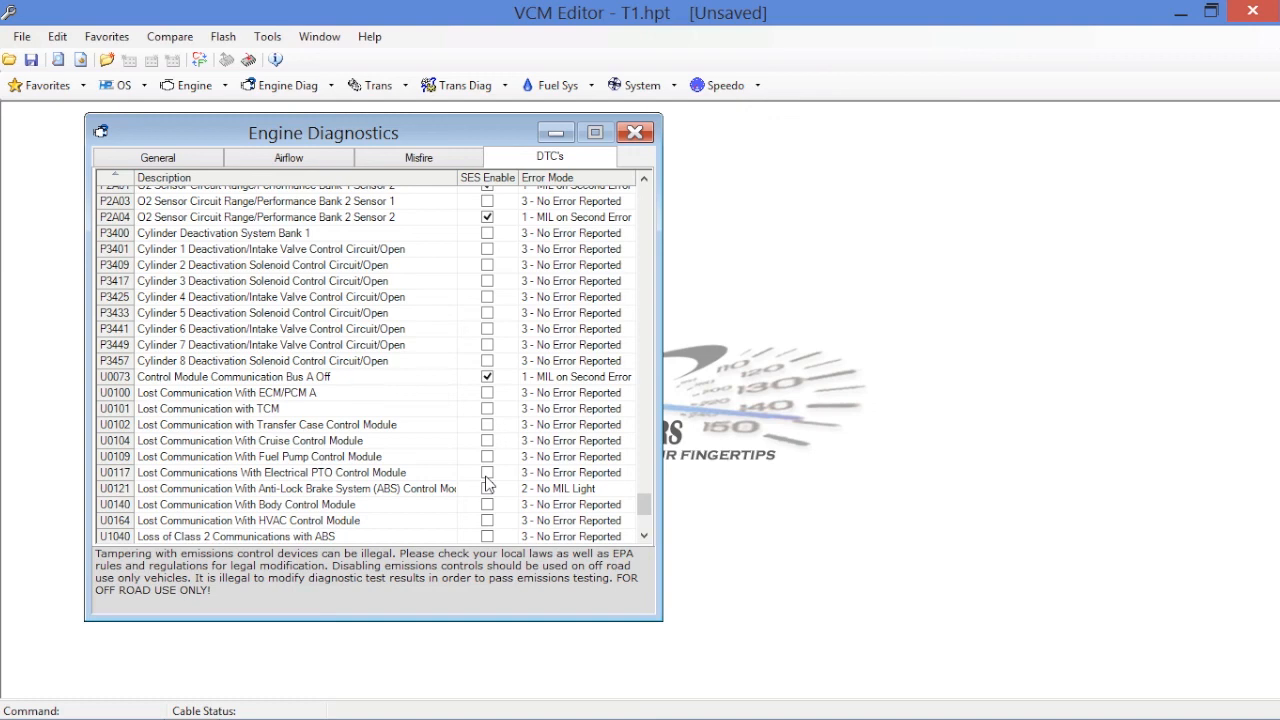
pyautogui.scroll(-3)
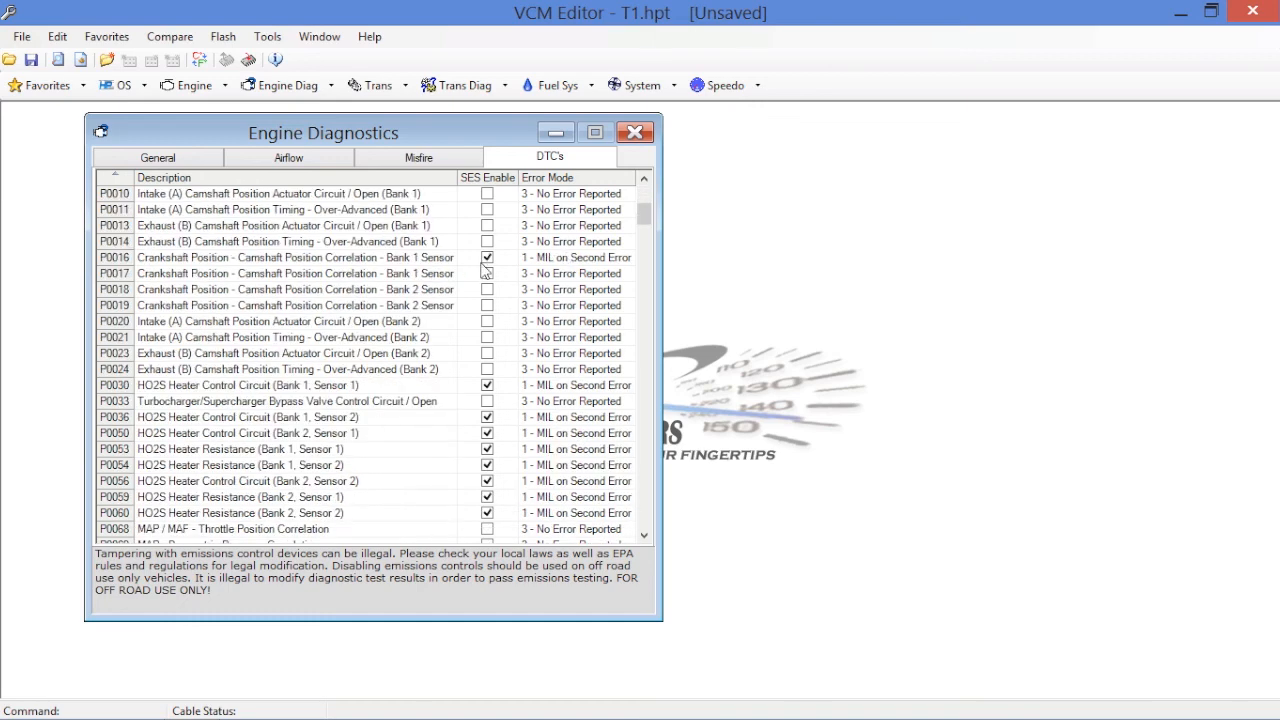
pyautogui.moveTo(578, 203)
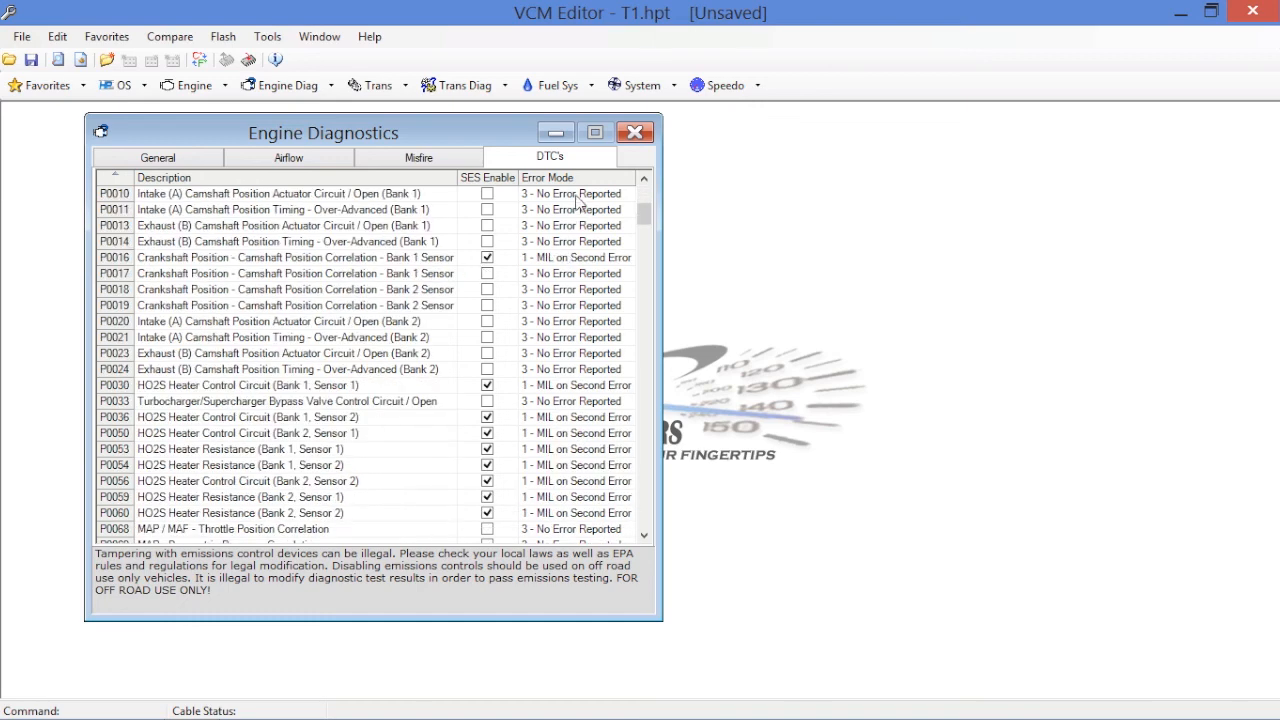
pyautogui.moveTo(573, 241)
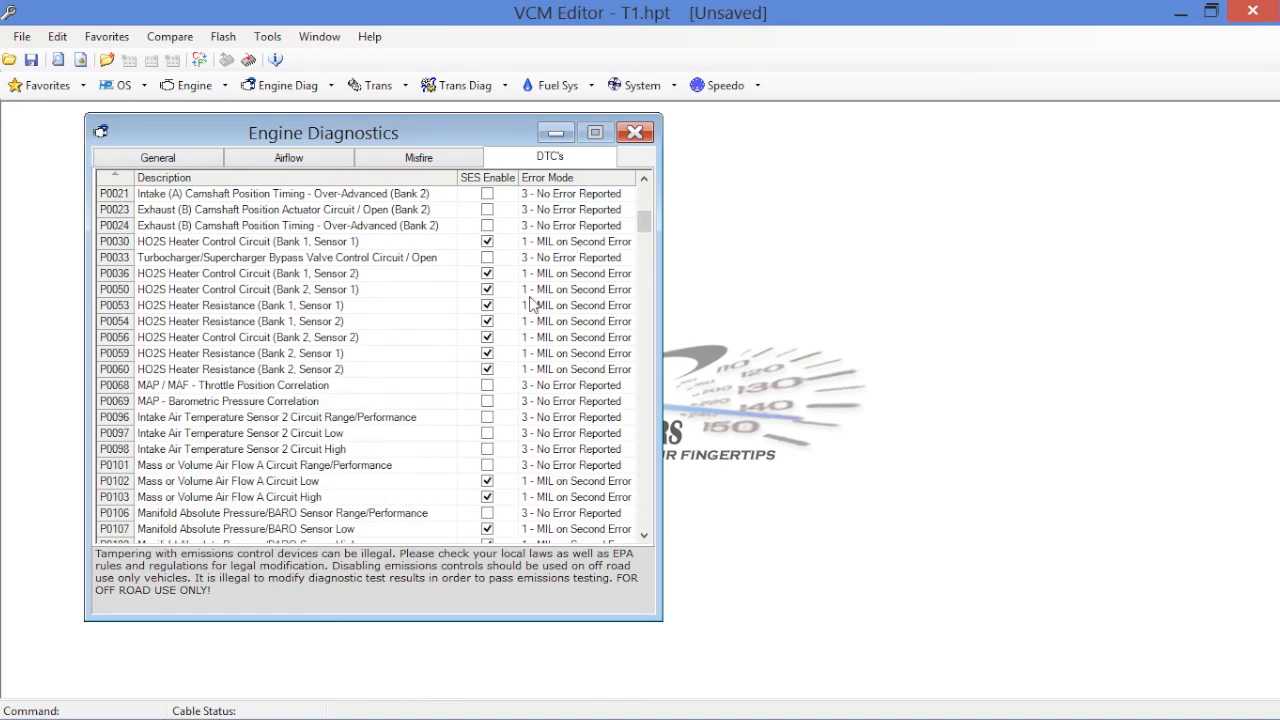
# - Set P0218 Transmission Fluid Overtemperature Condition to 3 - No Error Reported
pyautogui.scroll(-3)
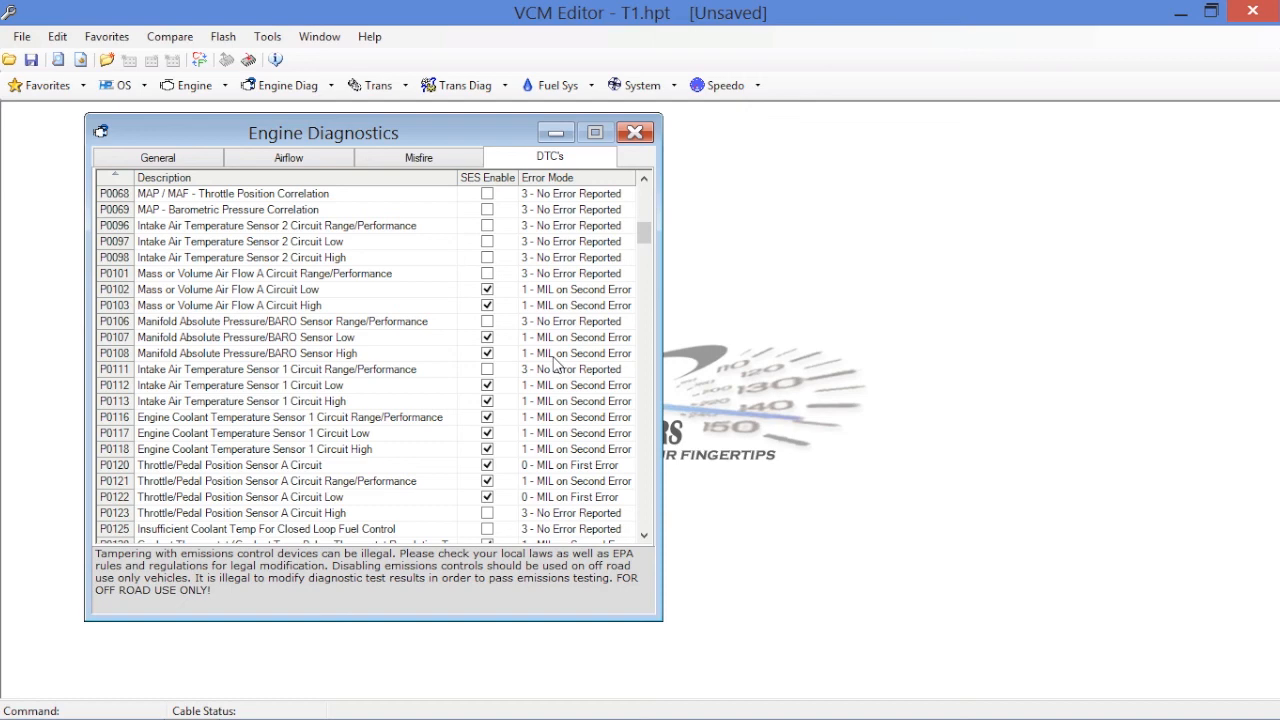
pyautogui.scroll(-3)
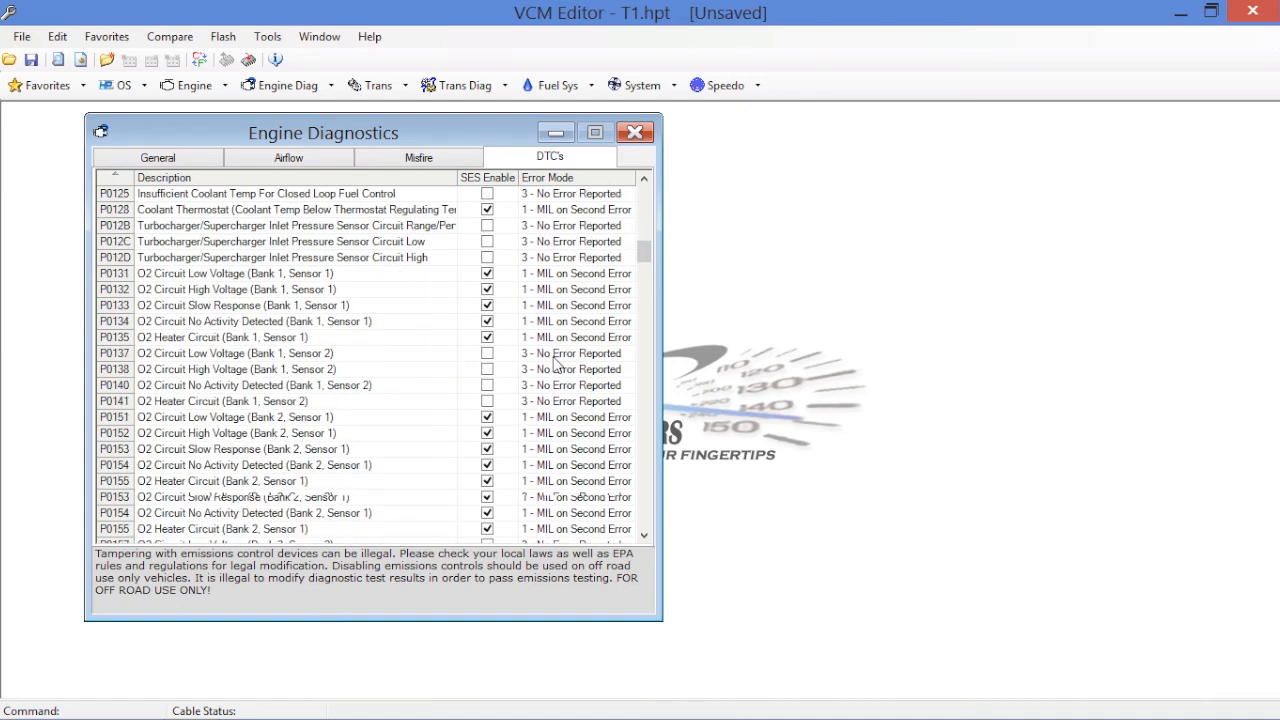
pyautogui.scroll(-3)
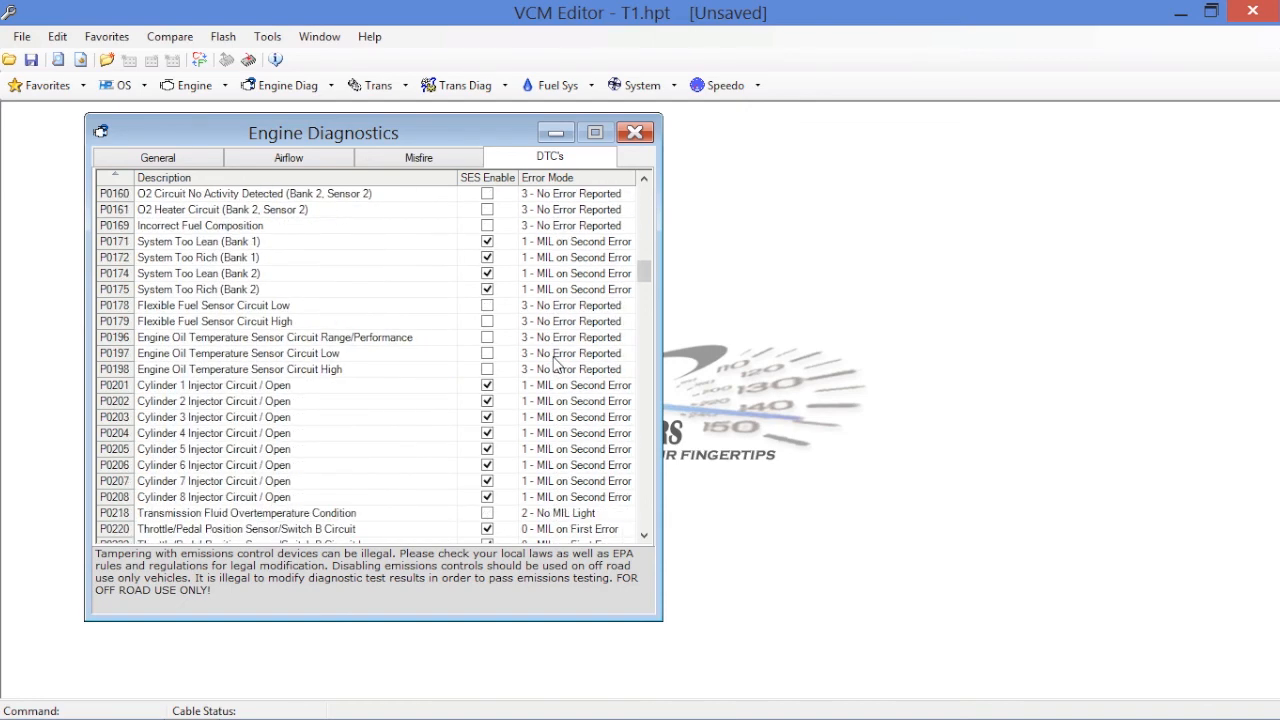
pyautogui.scroll(-3)
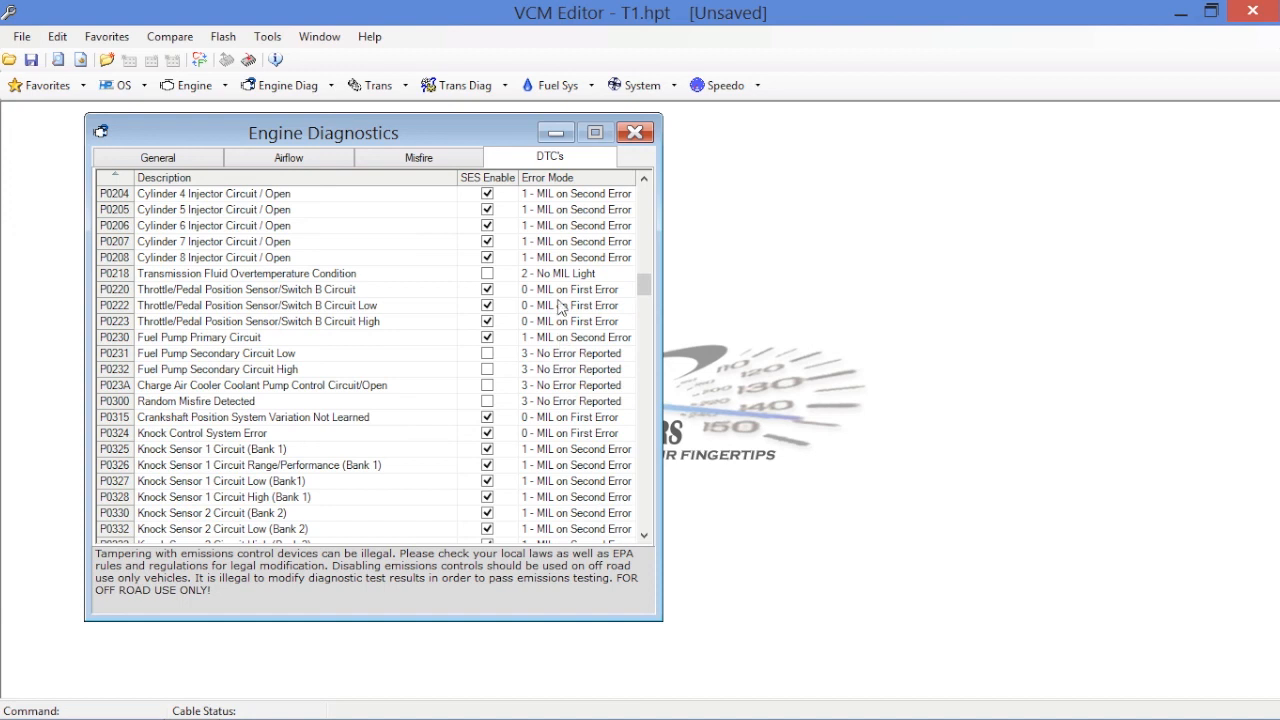
pyautogui.click(250, 273)
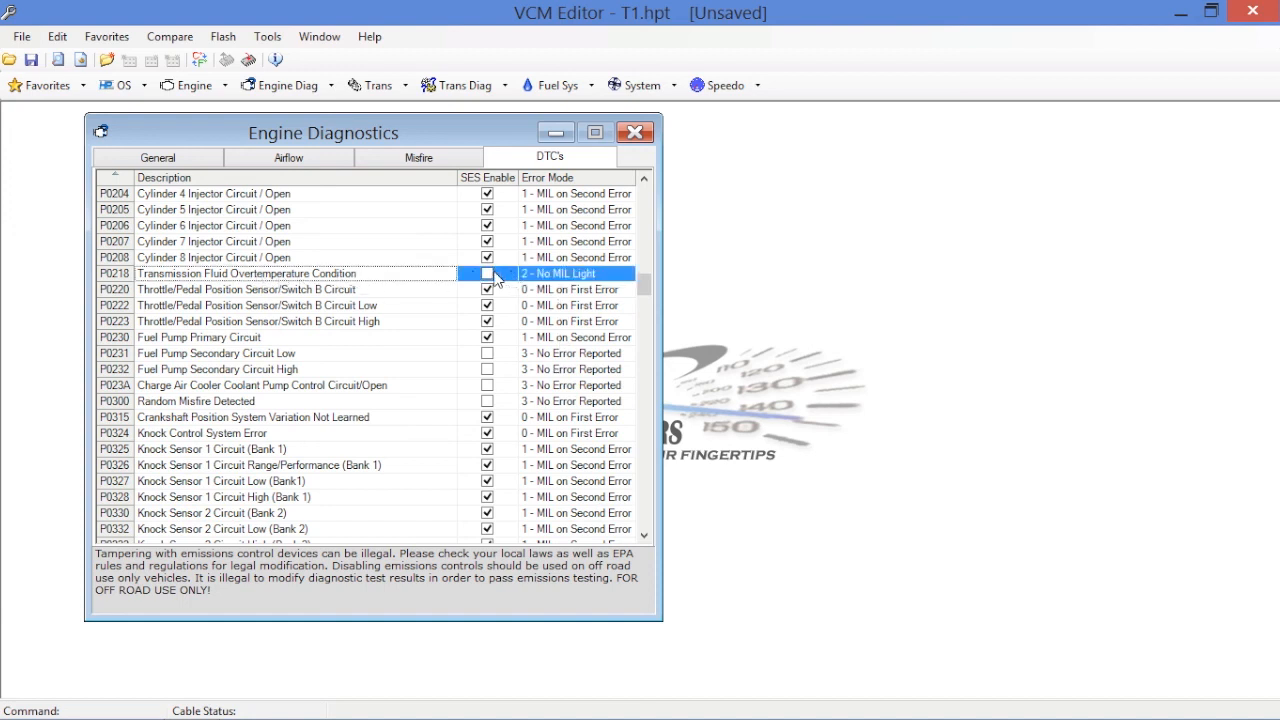
pyautogui.click(487, 274)
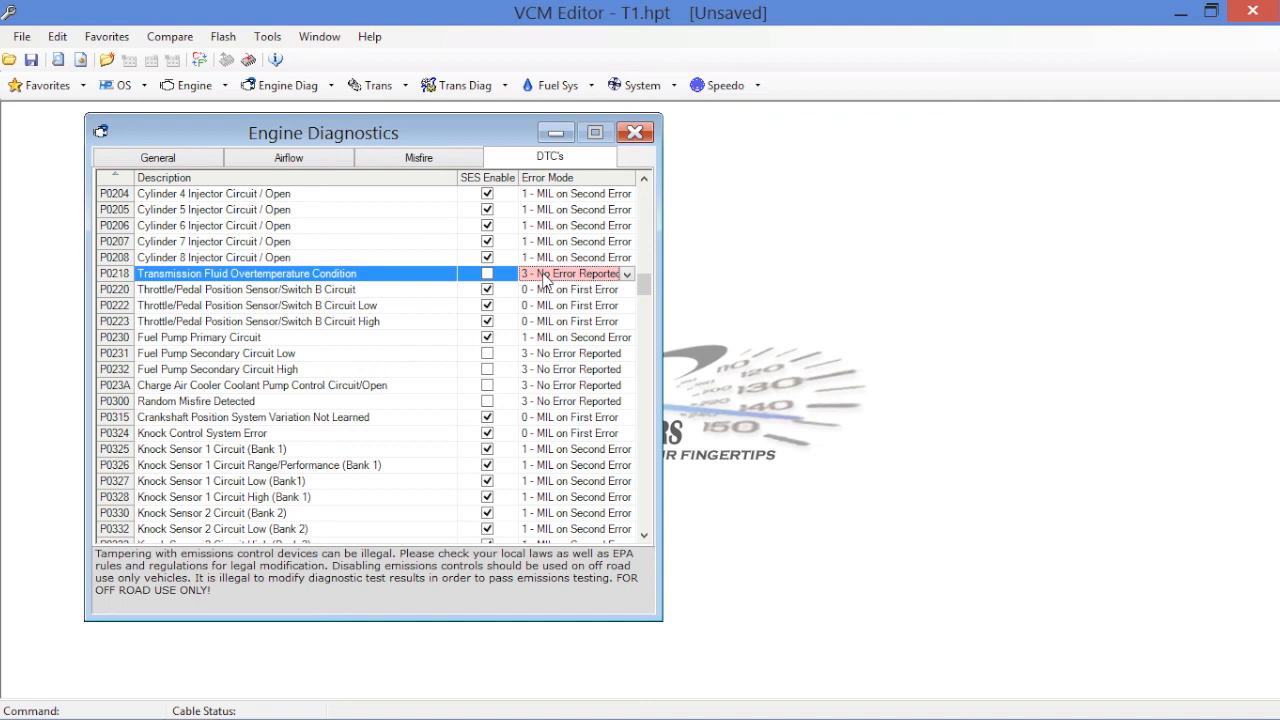
# - Scroll through the rest of the DTC list and close the Engine Diagnostics dialog
pyautogui.scroll(-3)
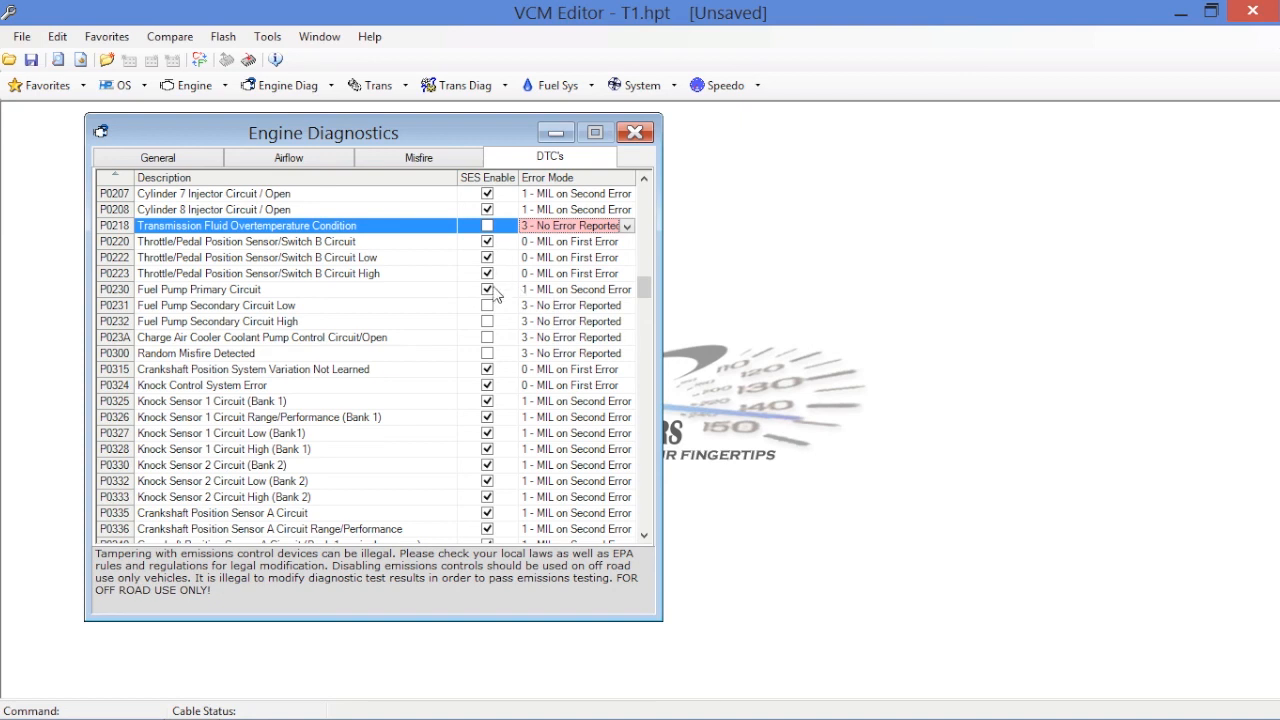
pyautogui.moveTo(567, 305)
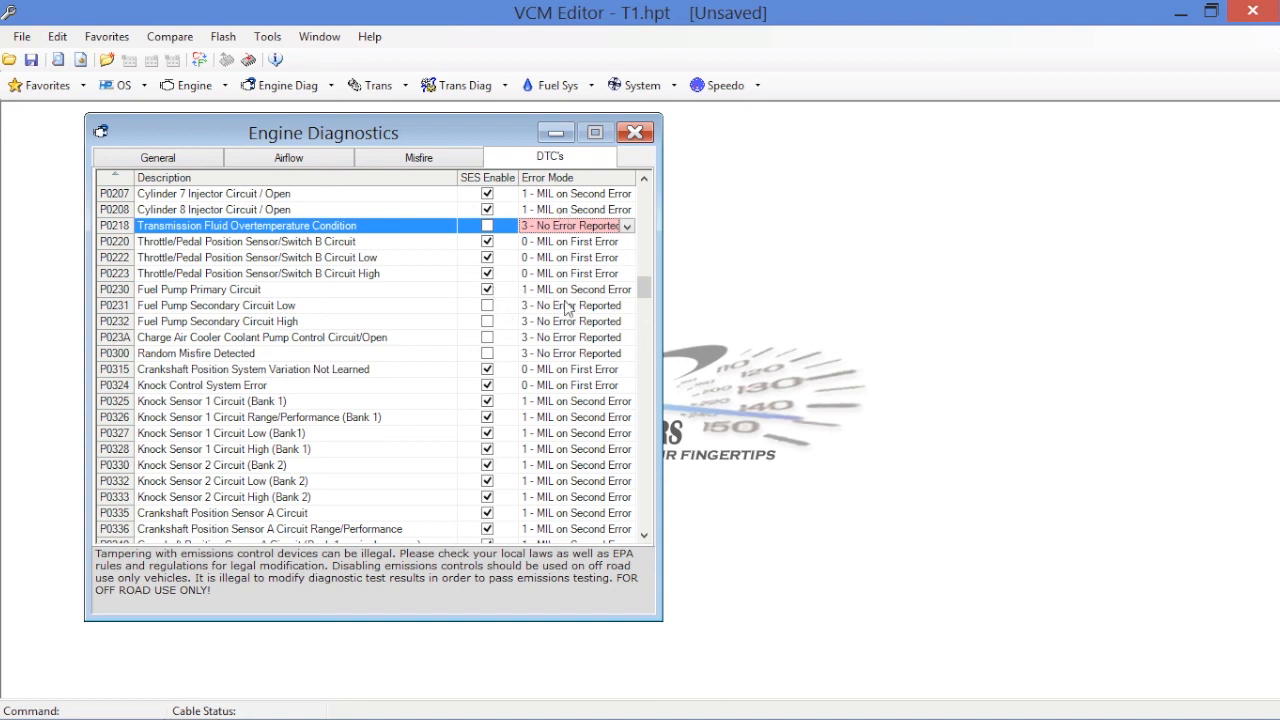
pyautogui.scroll(-3)
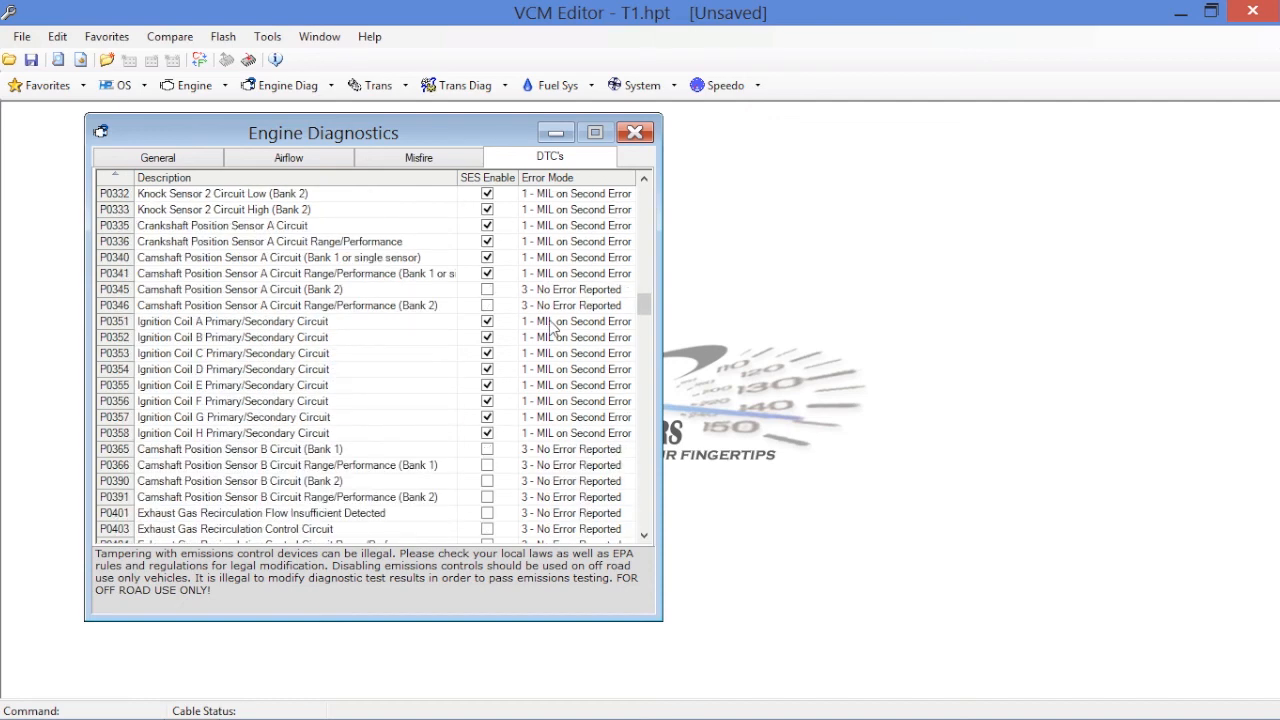
pyautogui.scroll(-3)
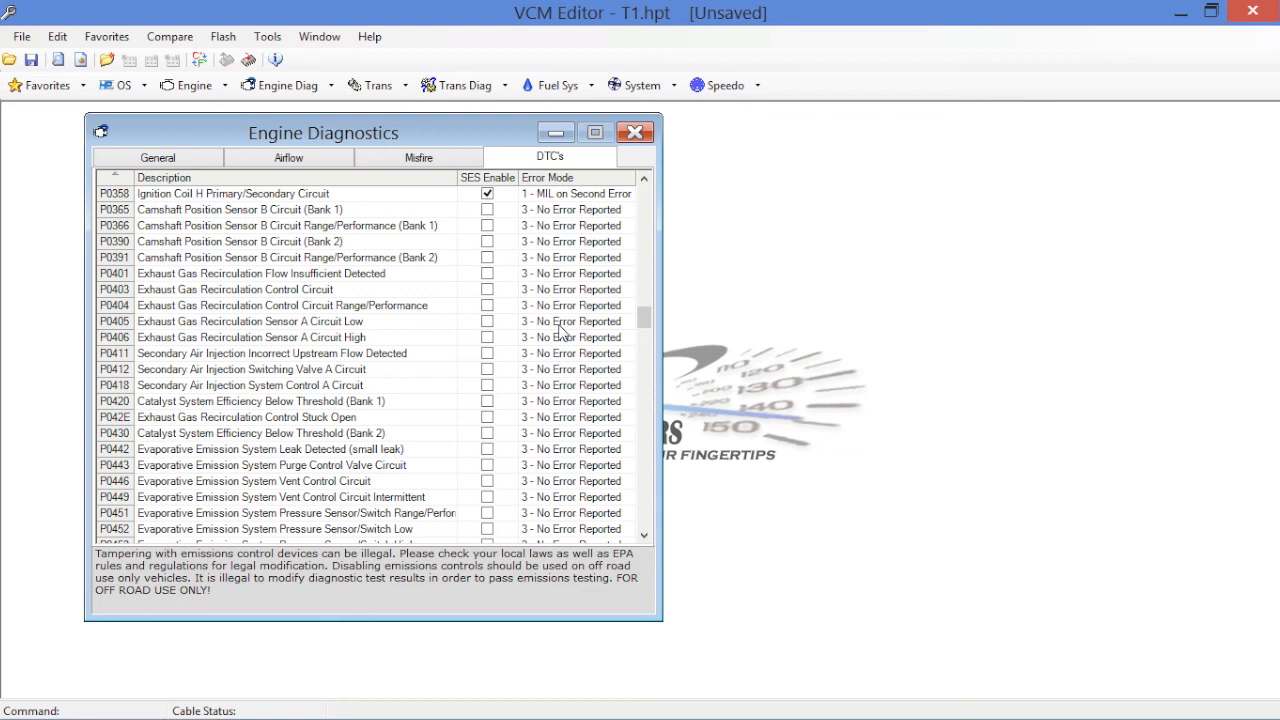
pyautogui.moveTo(537, 328)
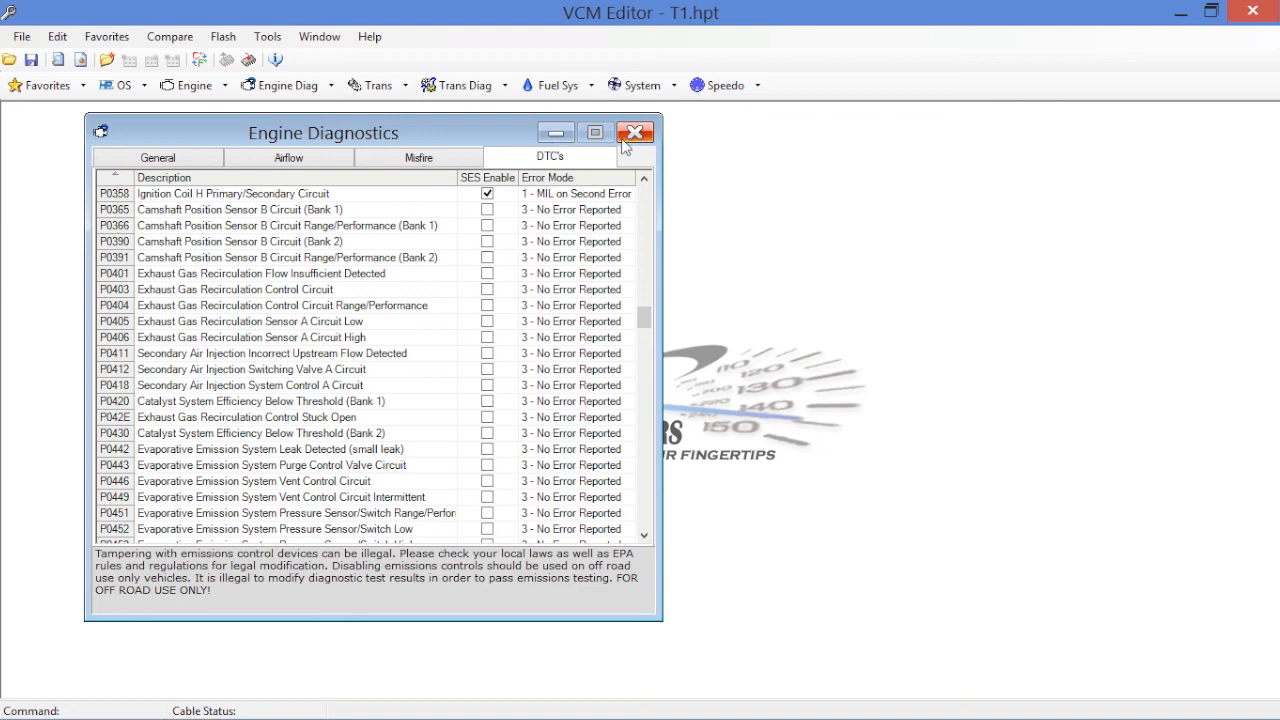
pyautogui.click(635, 131)
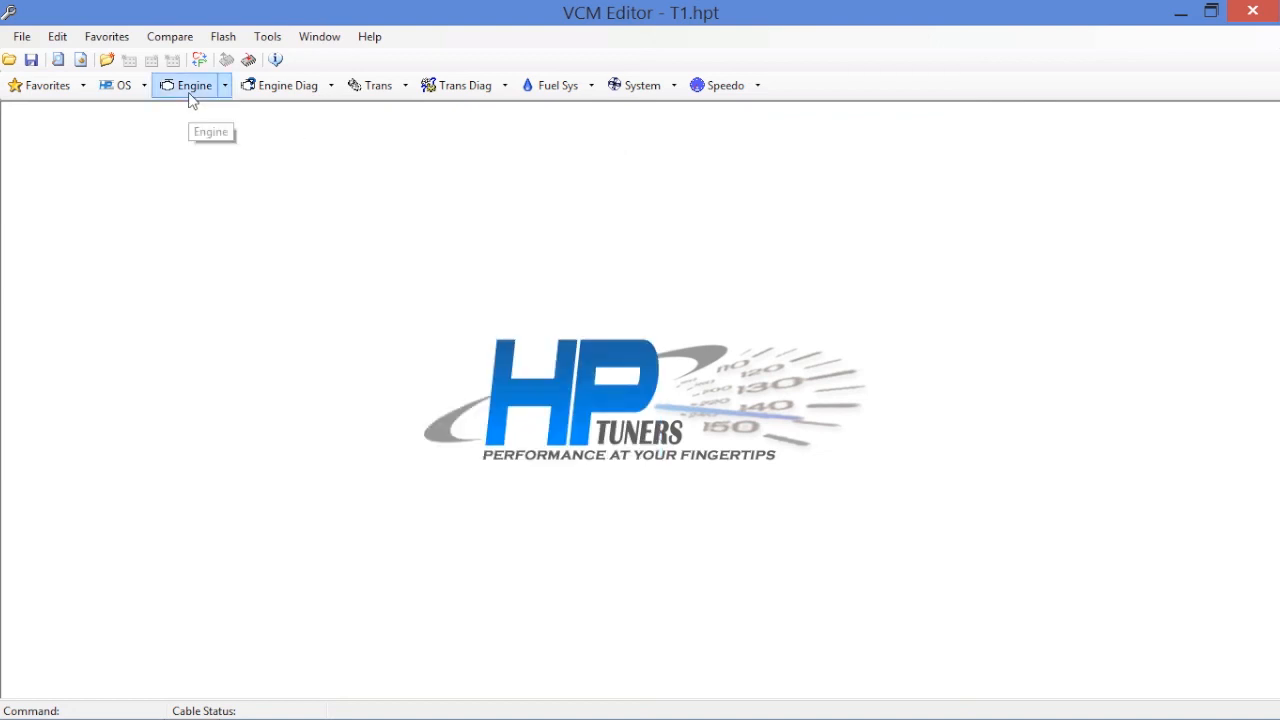